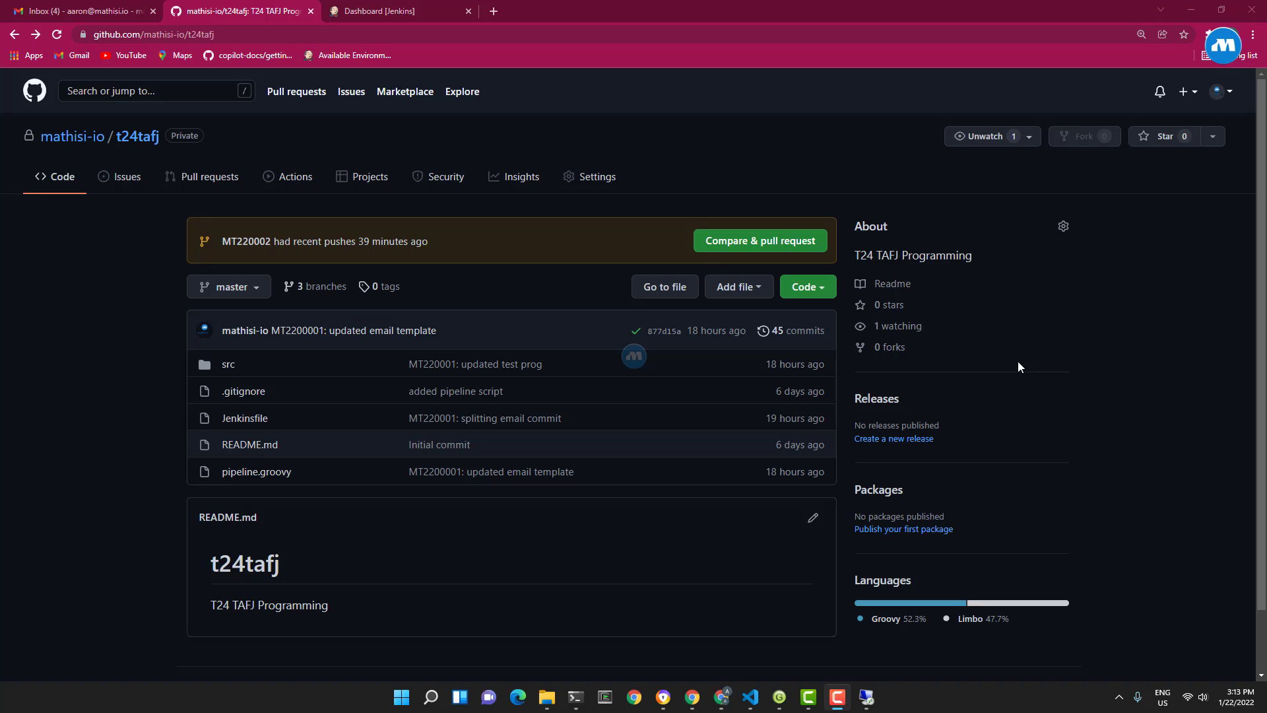
# Step: Bring the Jenkins tab forward and show the Dashboard with forex, t24dev and t24tafj jobs
pyautogui.click(398, 10)
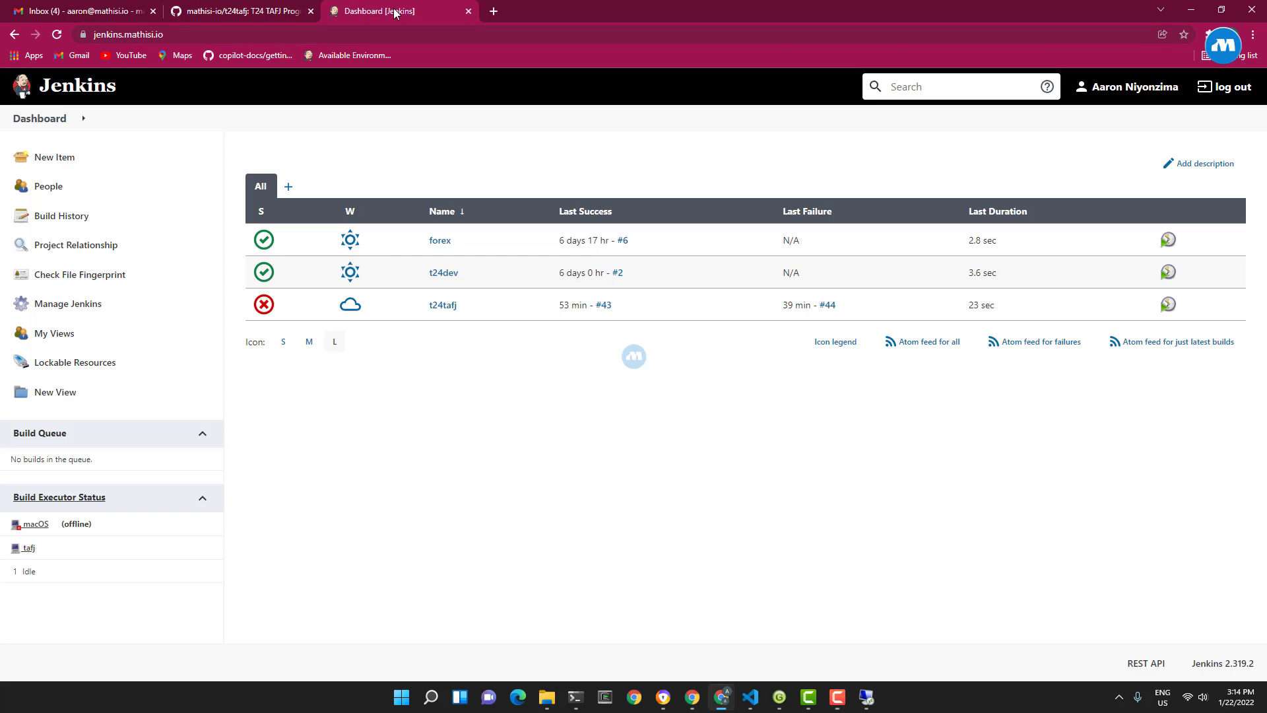
pyautogui.moveTo(141, 121)
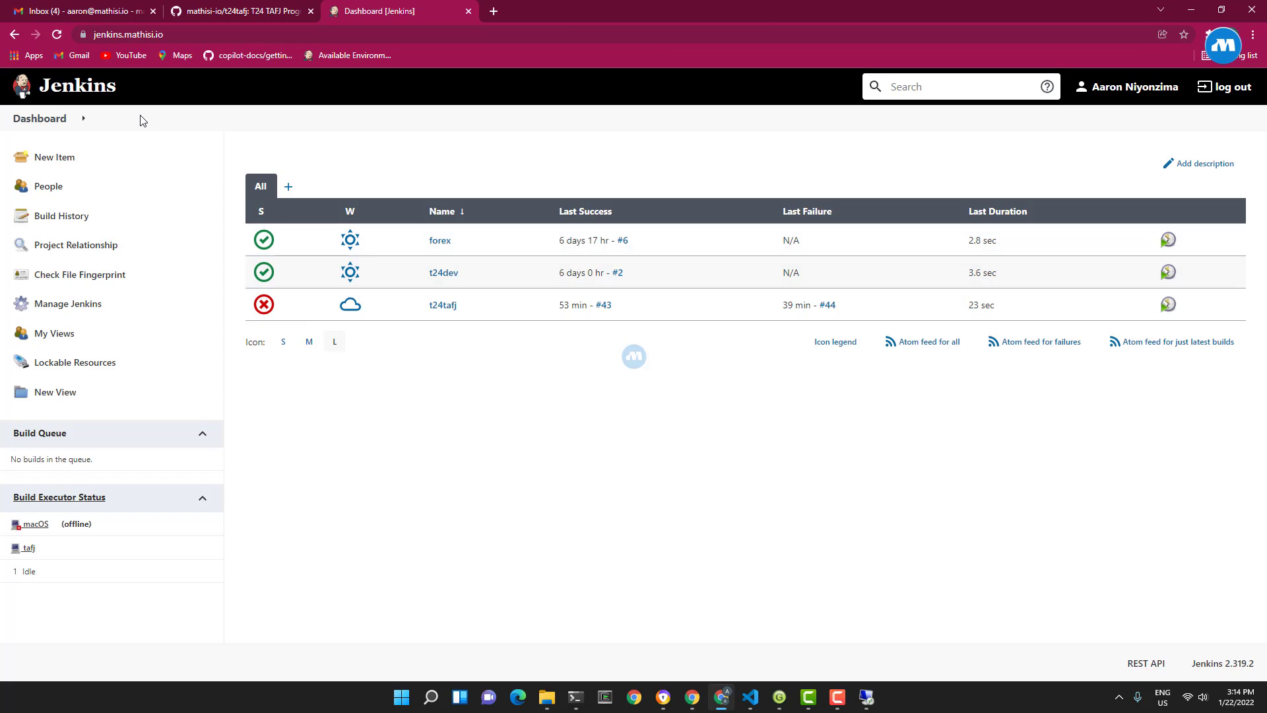
pyautogui.moveTo(123, 63)
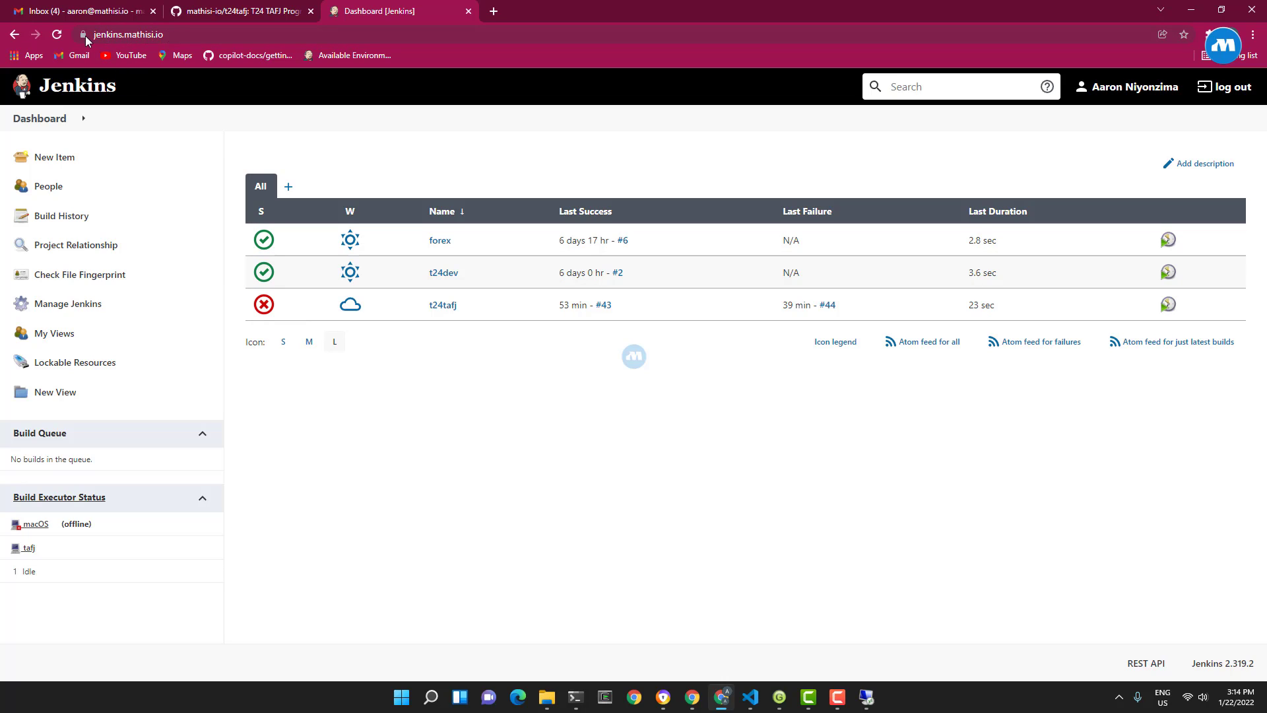
pyautogui.click(126, 34)
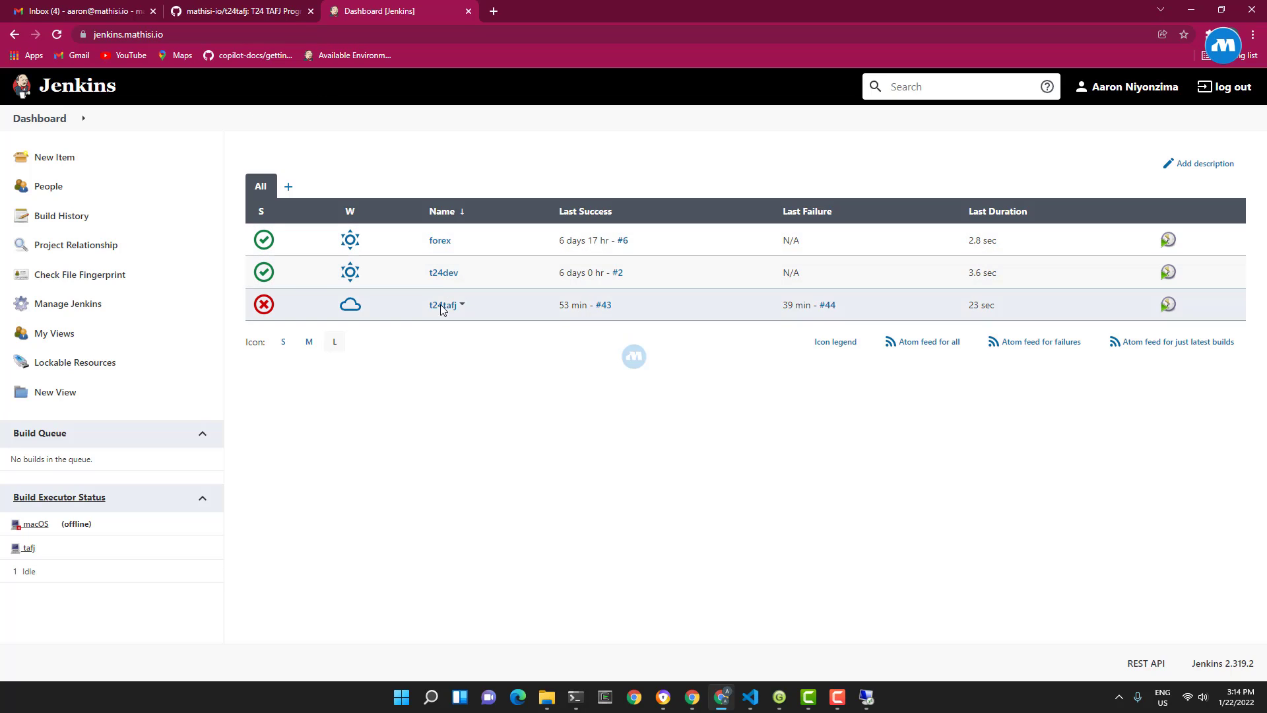
pyautogui.moveTo(451, 314)
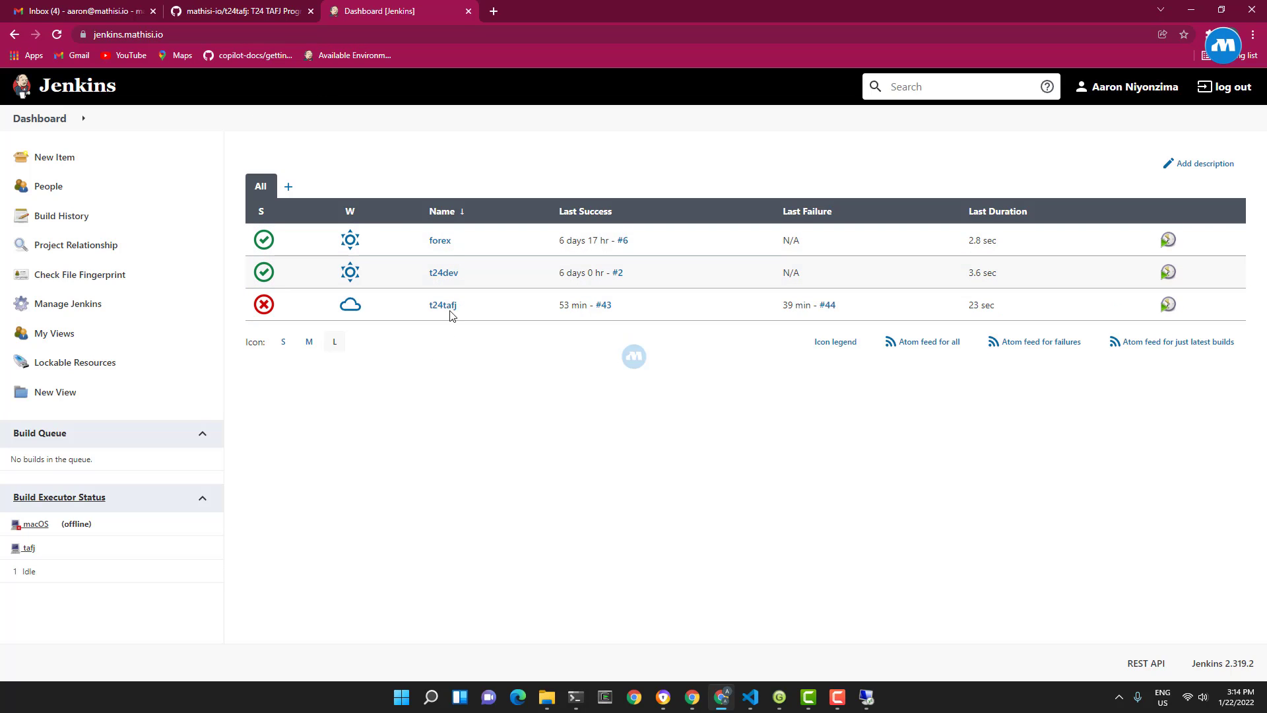
pyautogui.moveTo(442, 251)
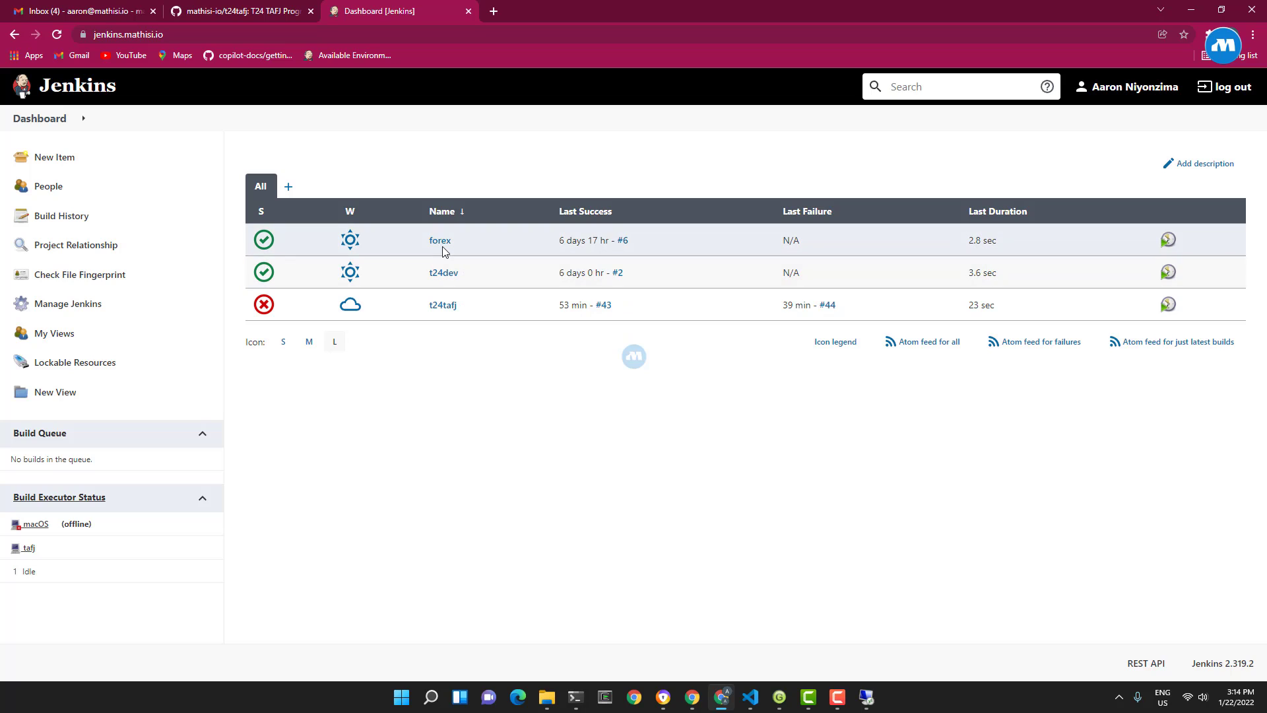
pyautogui.moveTo(443, 272)
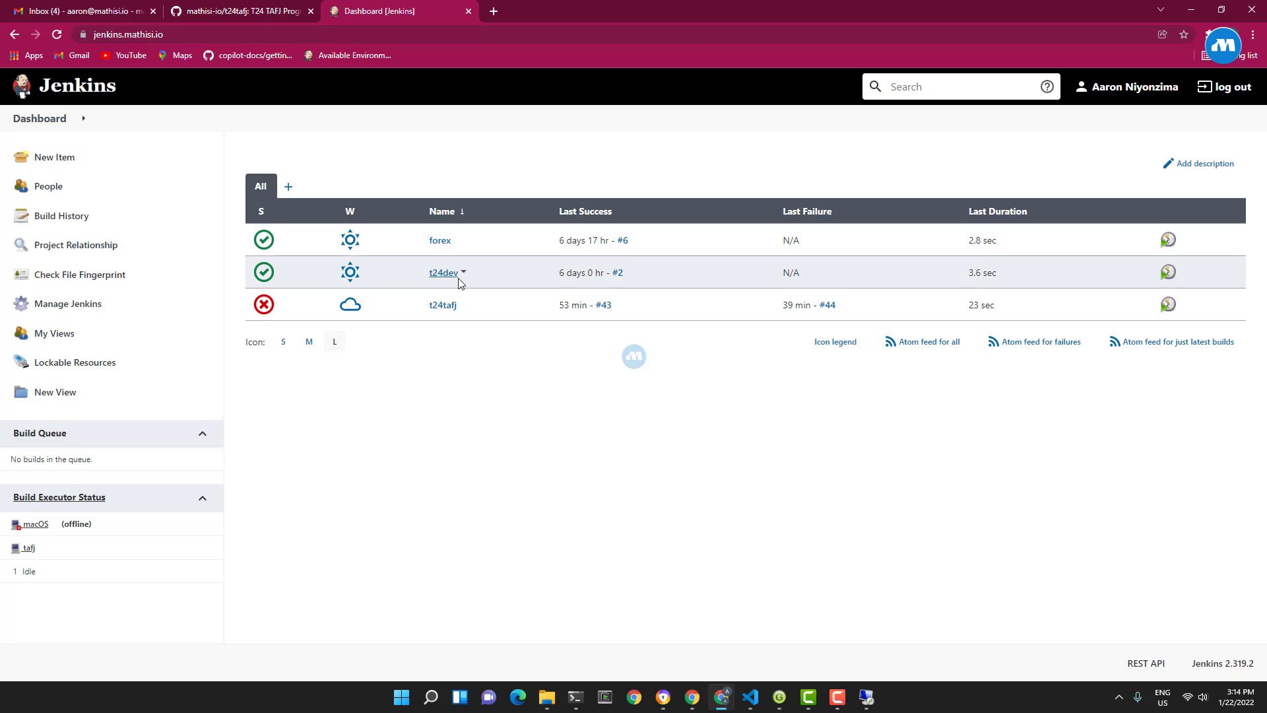
pyautogui.moveTo(458, 300)
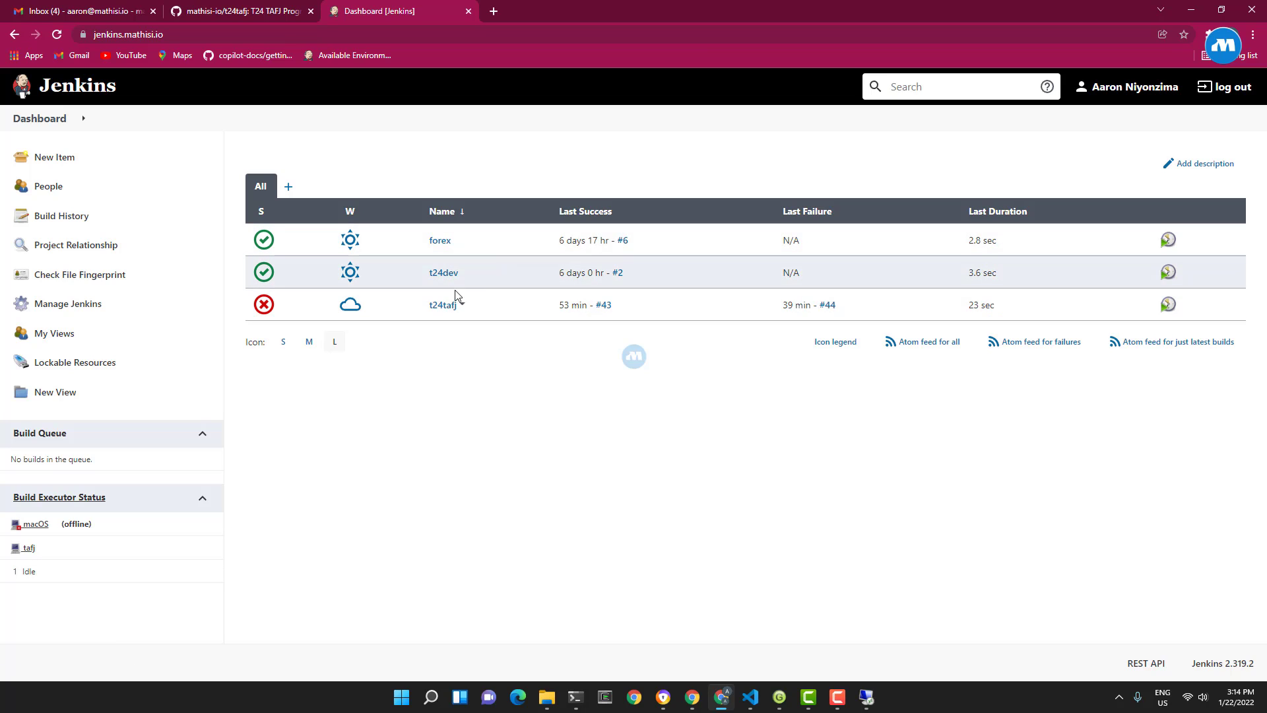
pyautogui.moveTo(444, 272)
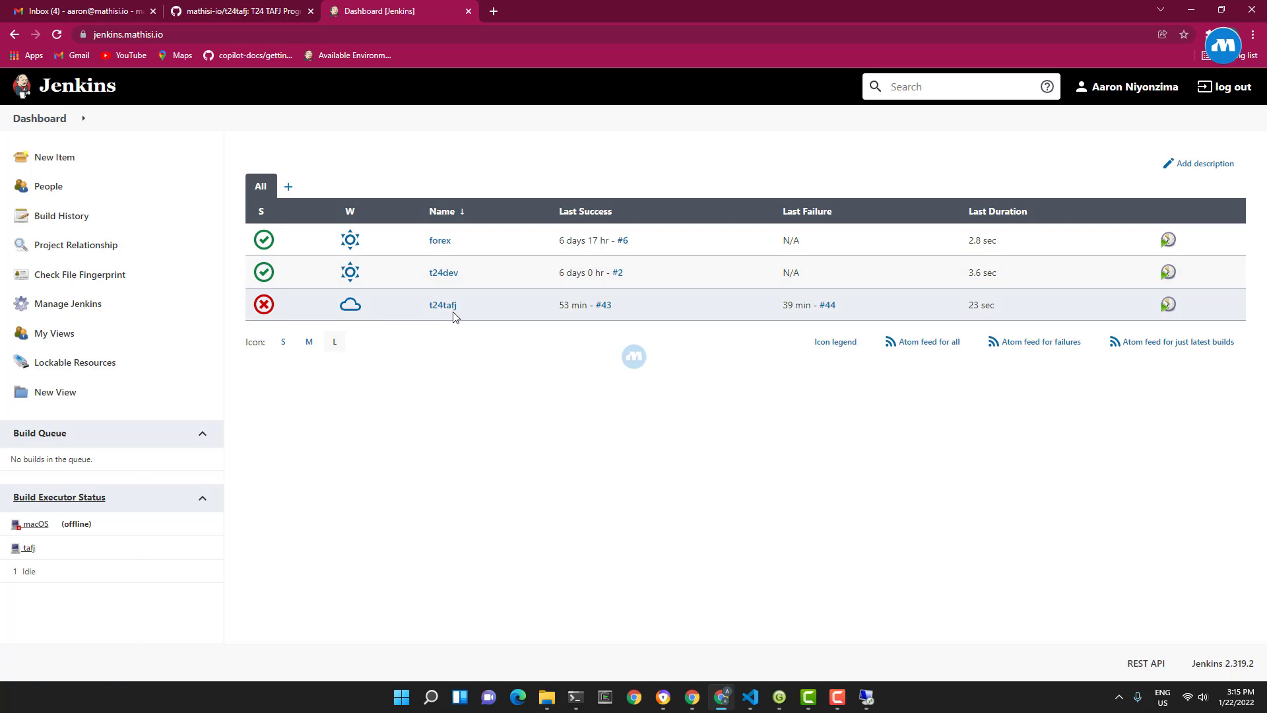
pyautogui.moveTo(442, 305)
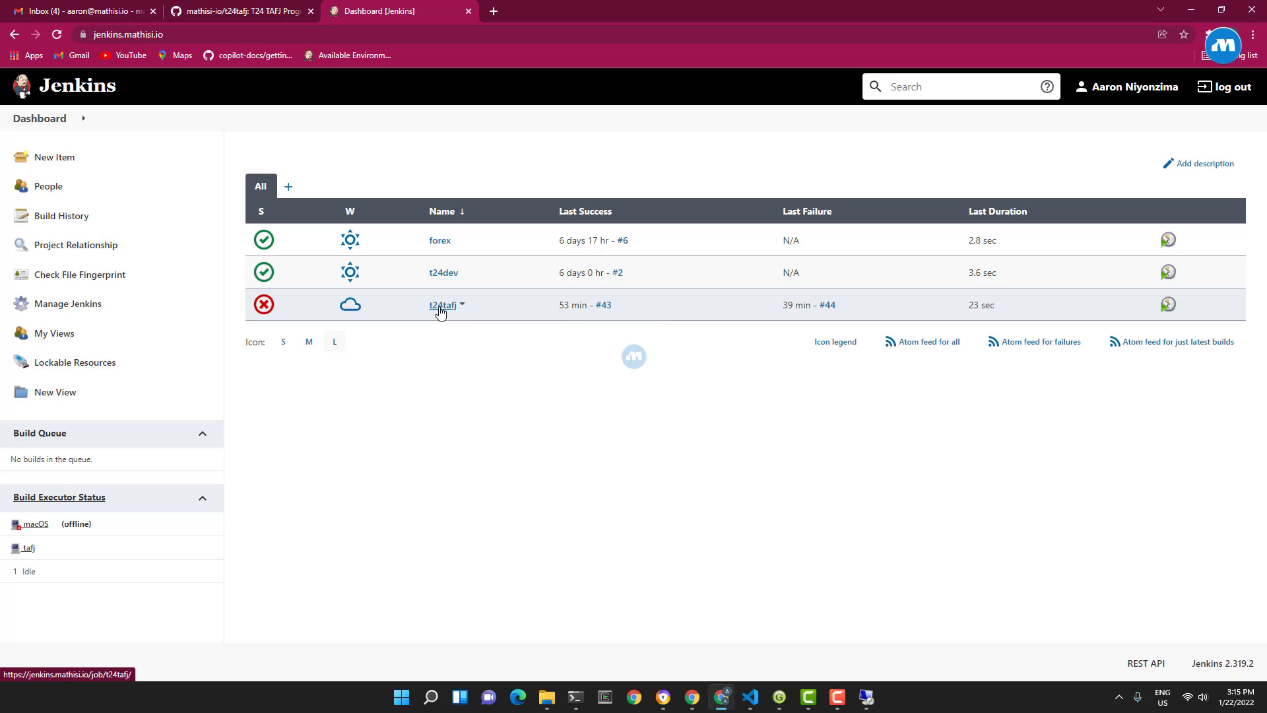
pyautogui.moveTo(445, 311)
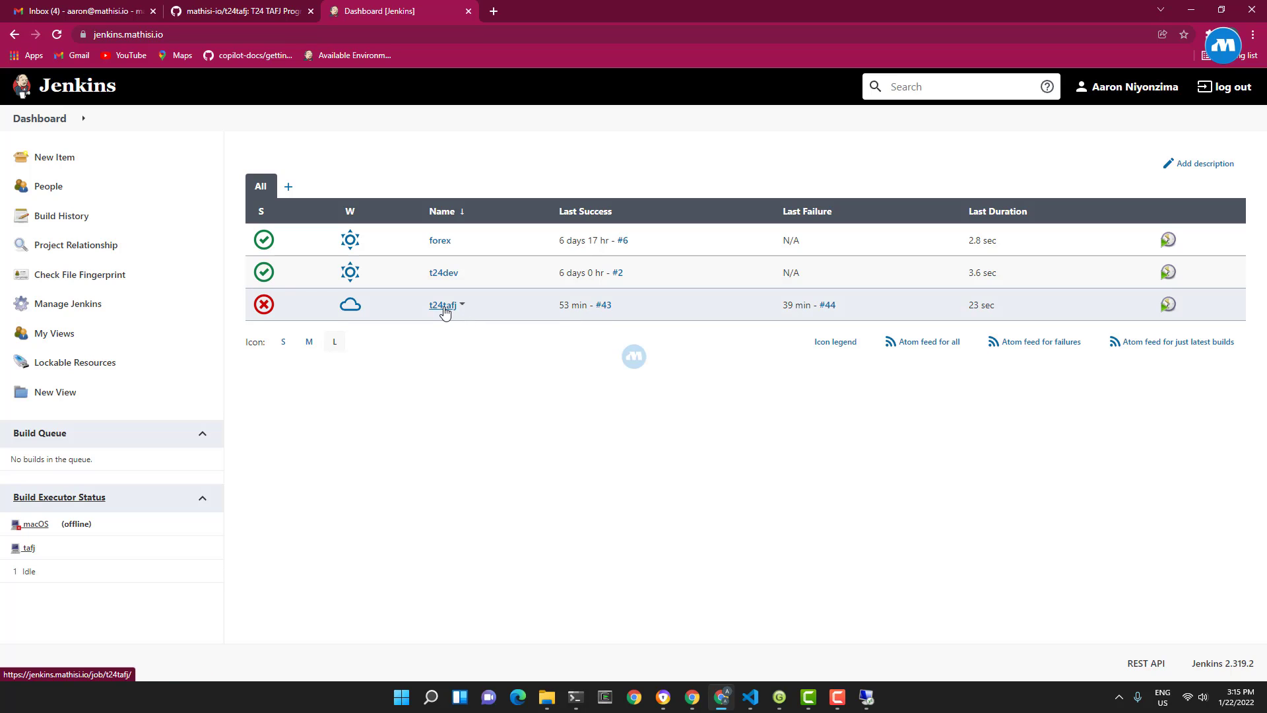
# Step: Open the t24tafj job and look through its Stage View and Build History
pyautogui.click(444, 305)
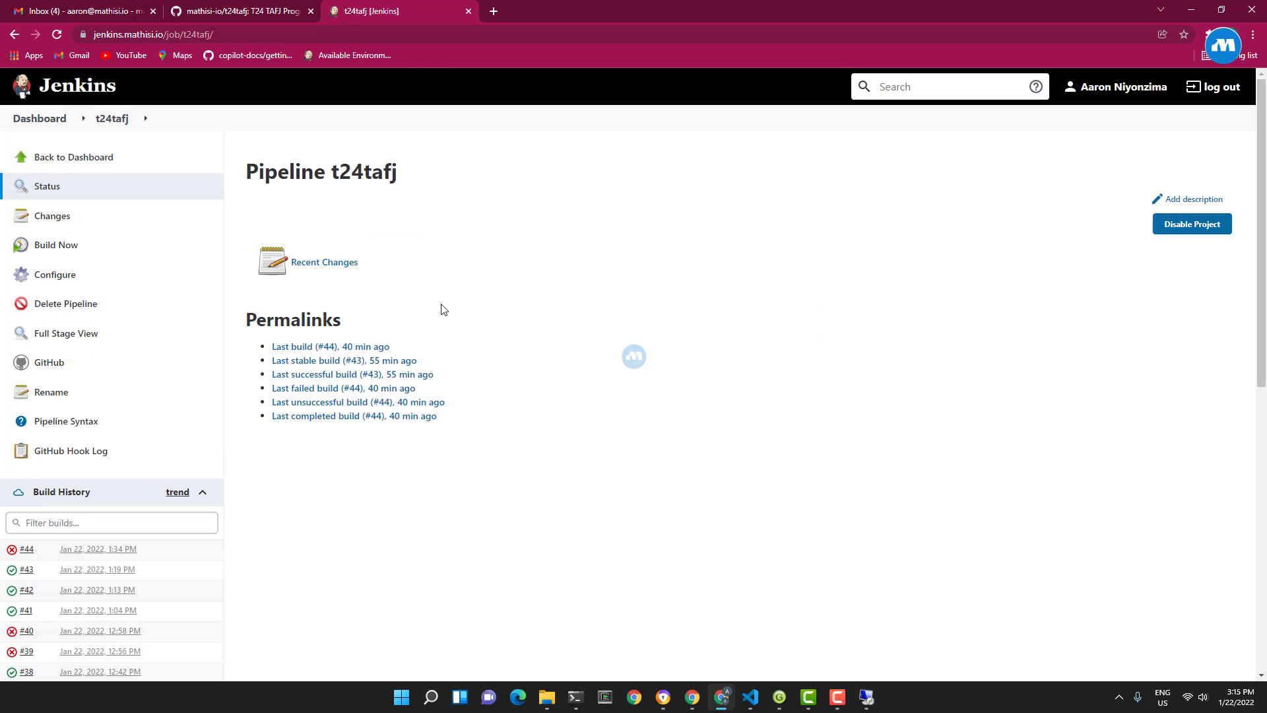
pyautogui.scroll(-3)
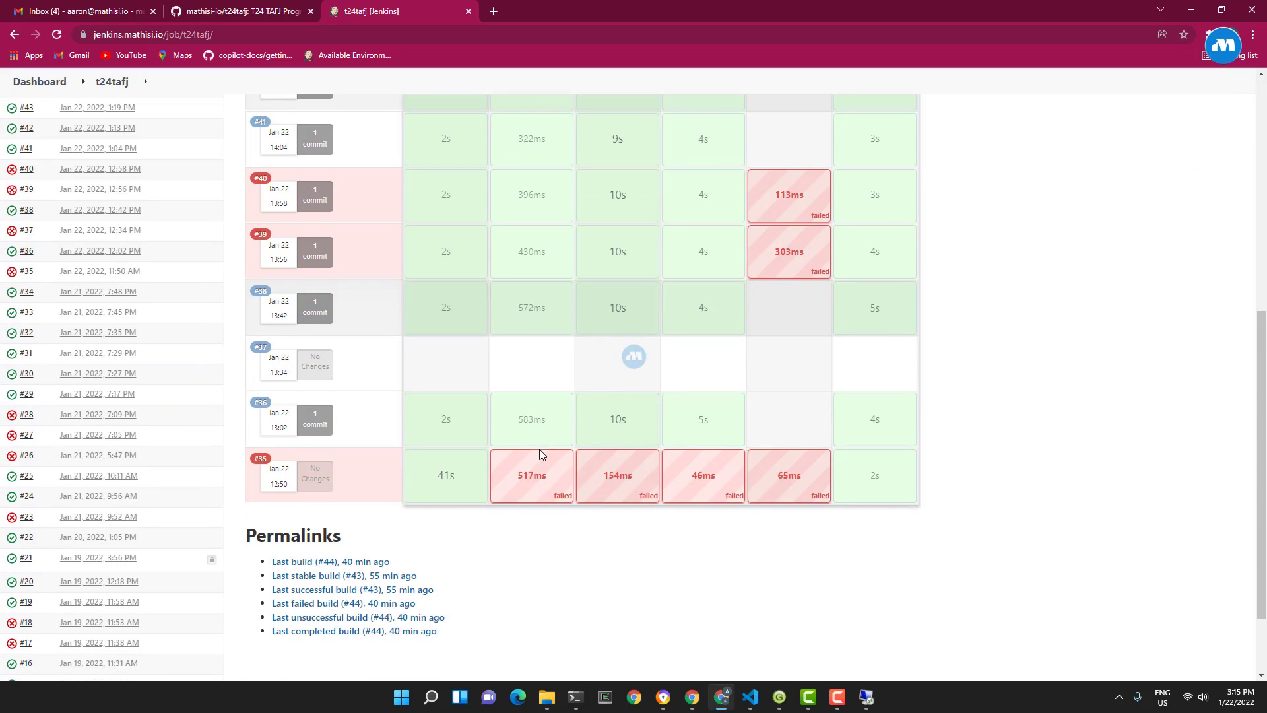
pyautogui.scroll(-3)
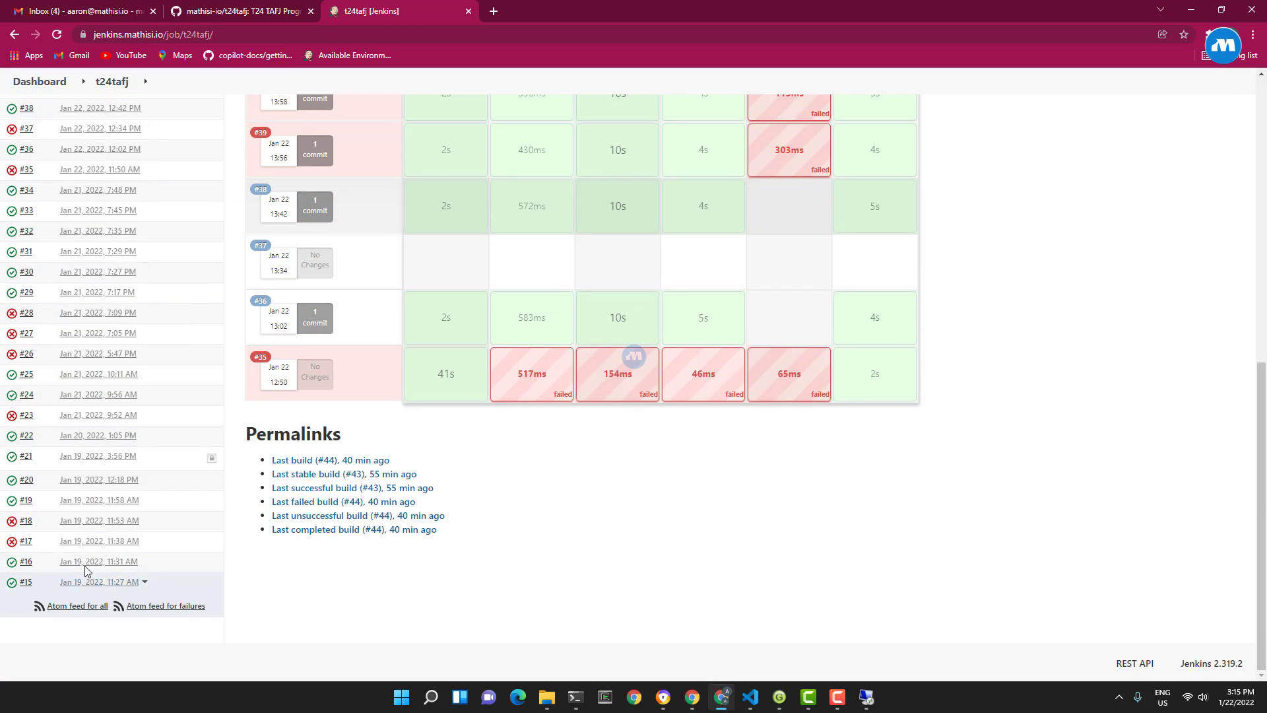
pyautogui.scroll(3)
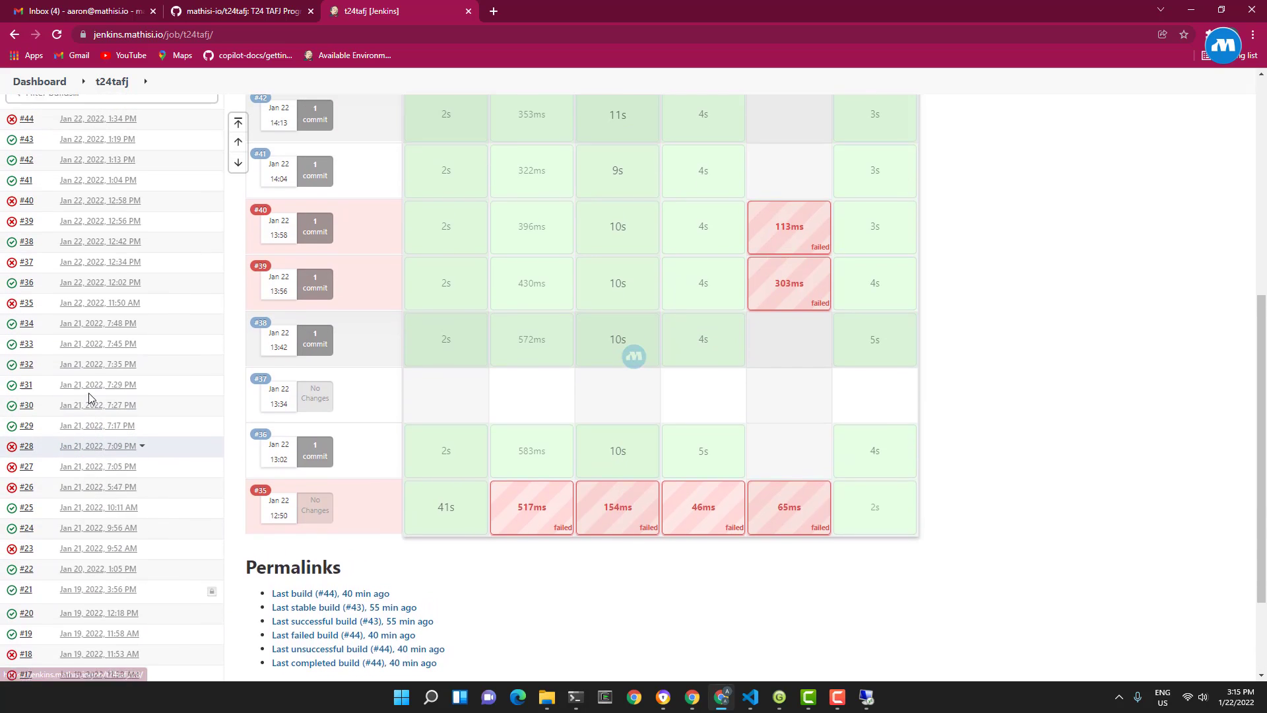
pyautogui.scroll(3)
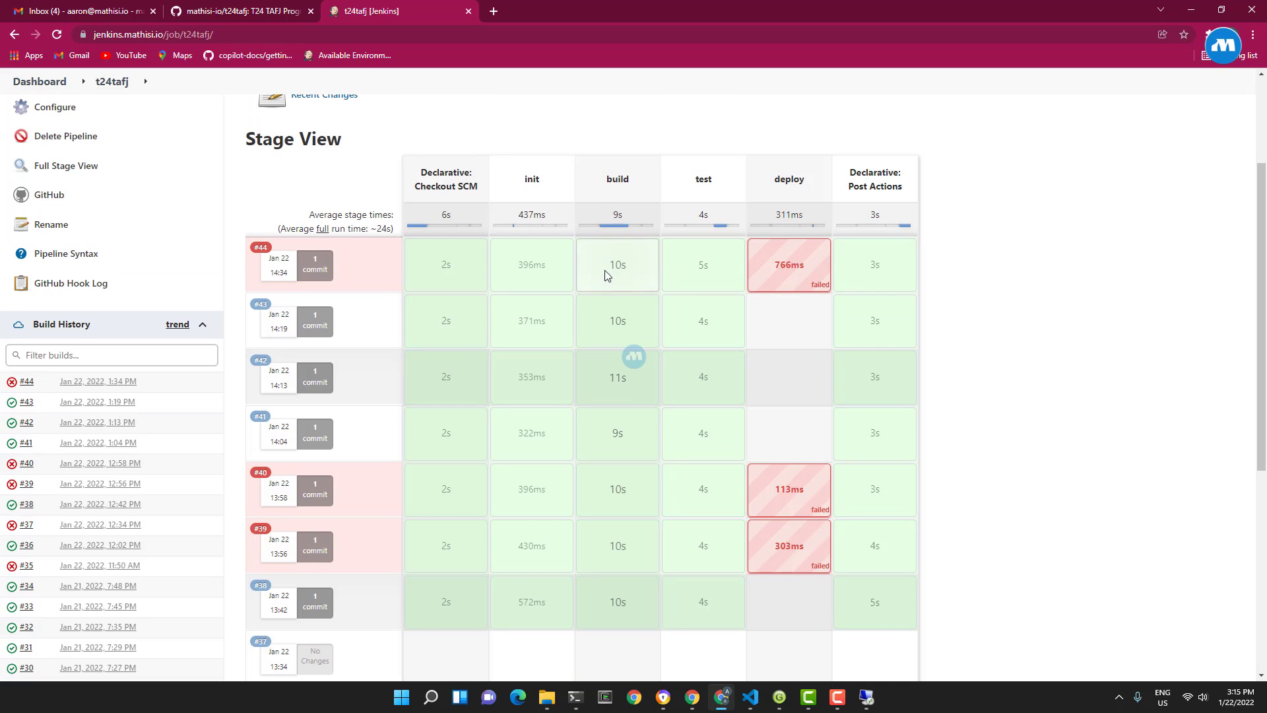
pyautogui.moveTo(384, 290)
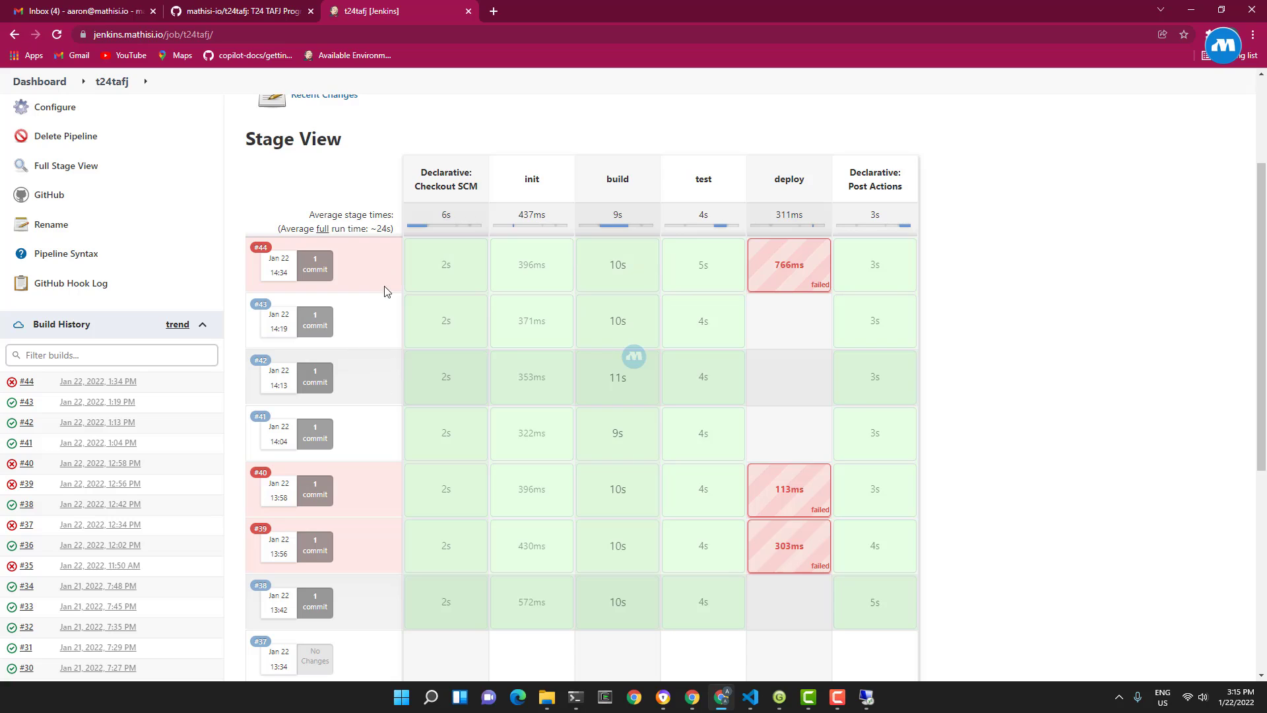
pyautogui.moveTo(532, 433)
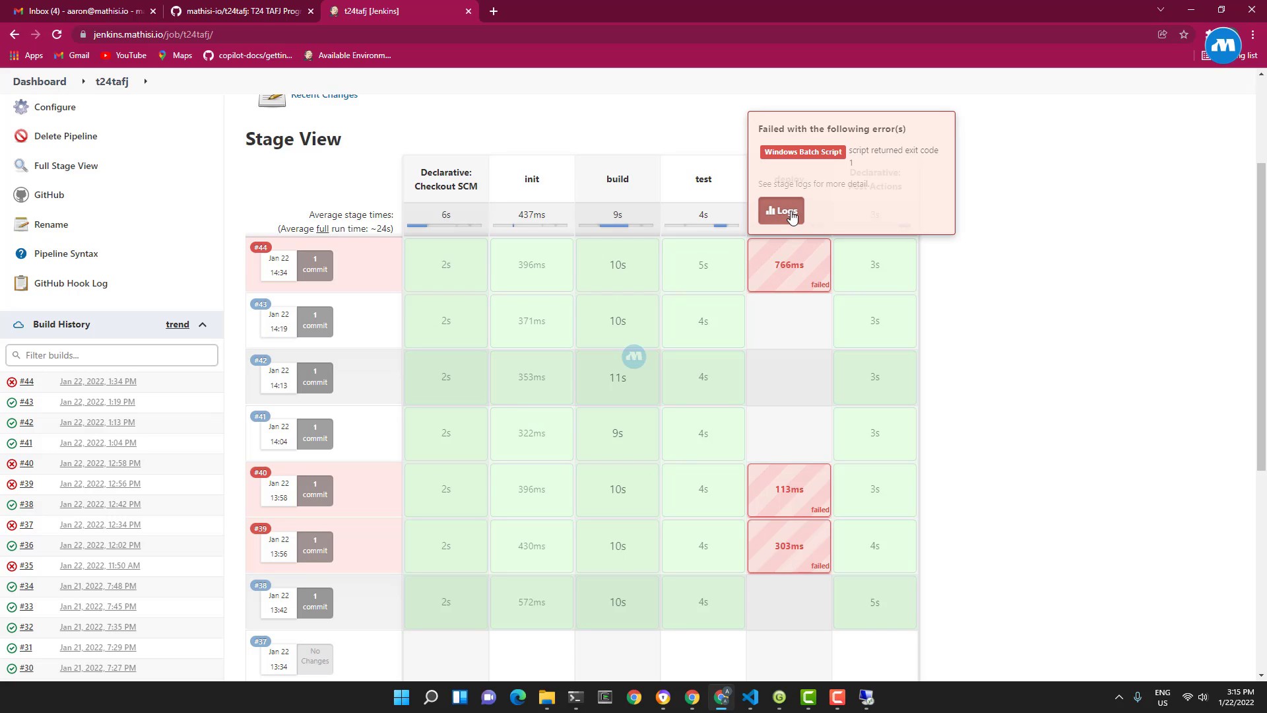
pyautogui.moveTo(408, 281)
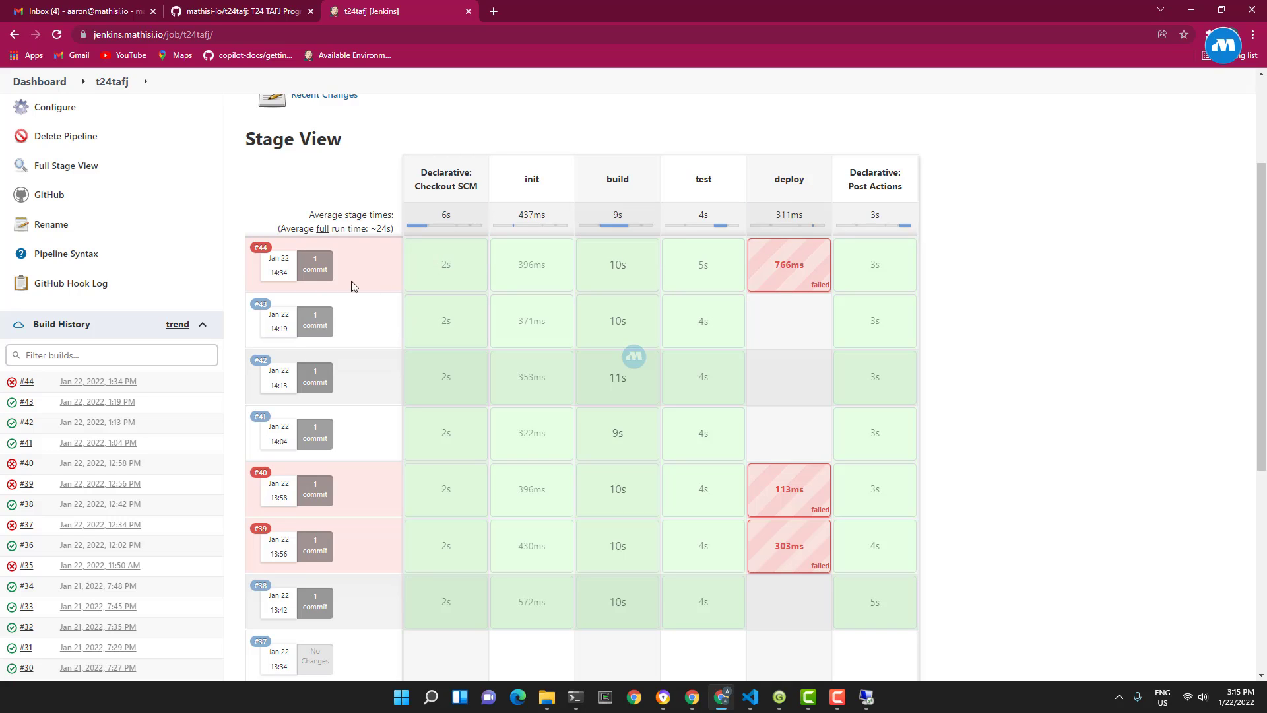
pyautogui.moveTo(275, 258)
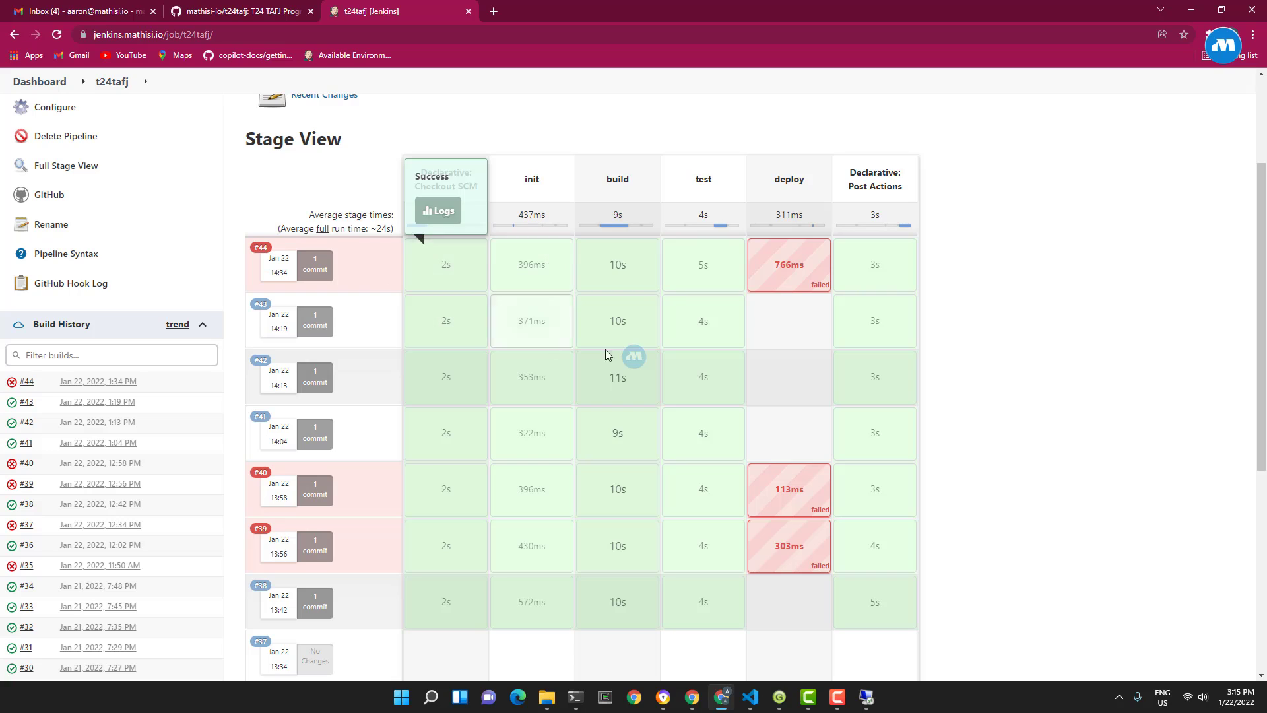
pyautogui.moveTo(532, 264)
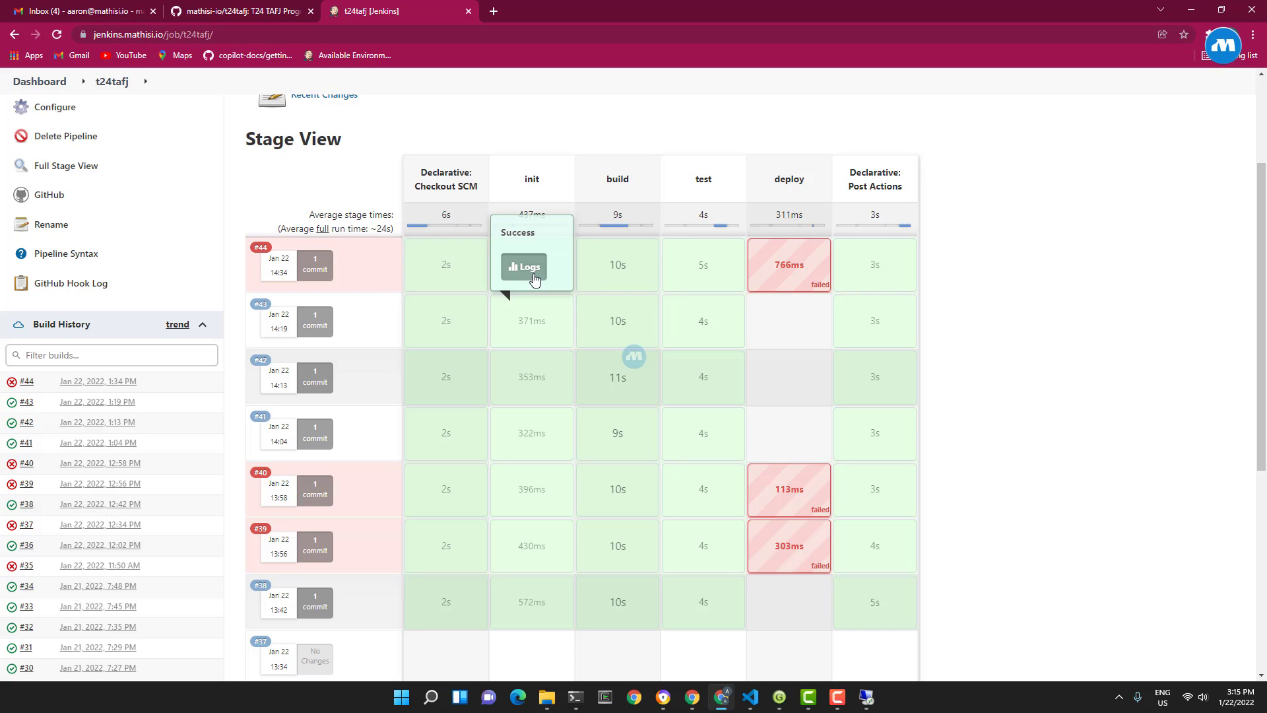
pyautogui.moveTo(631, 273)
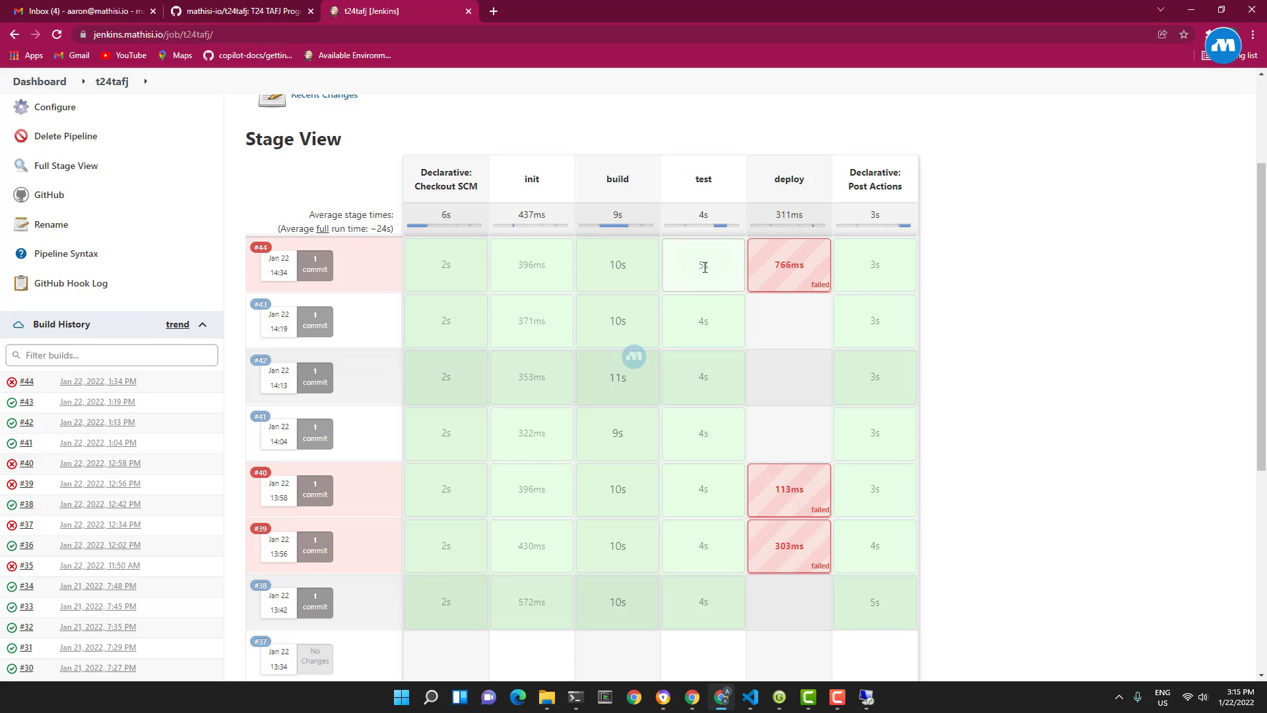
pyautogui.moveTo(776, 256)
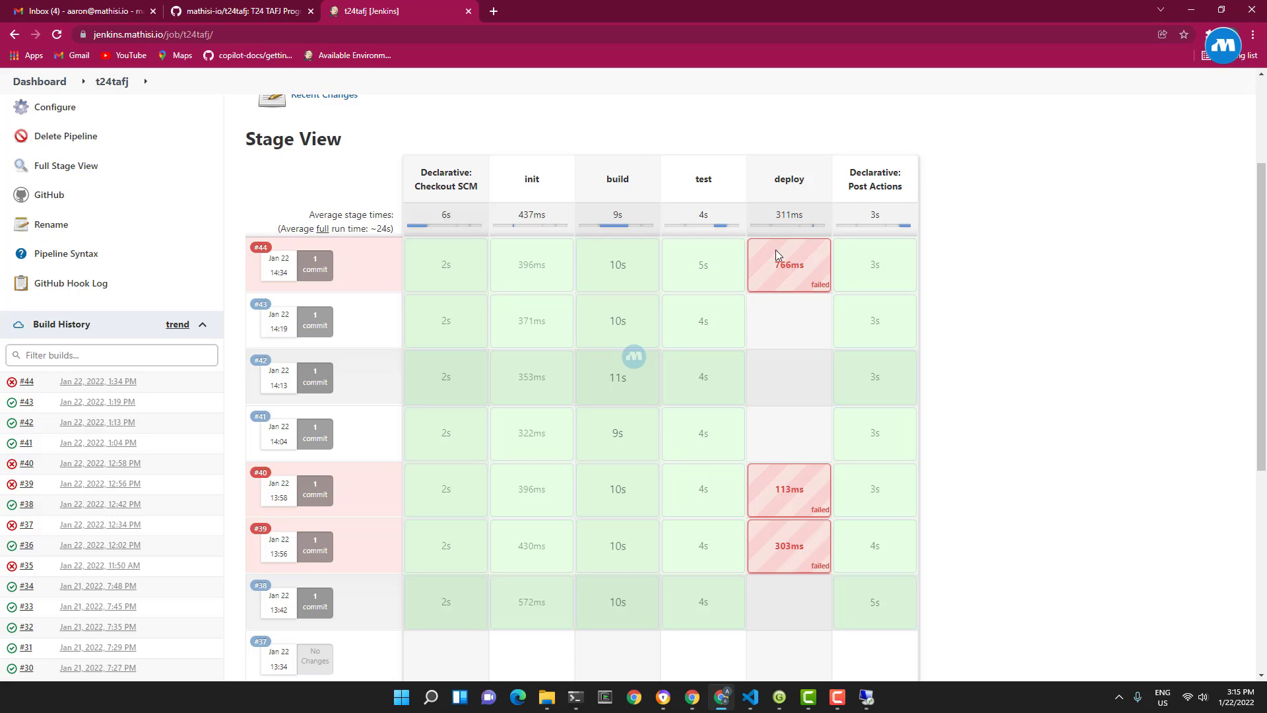
pyautogui.click(789, 264)
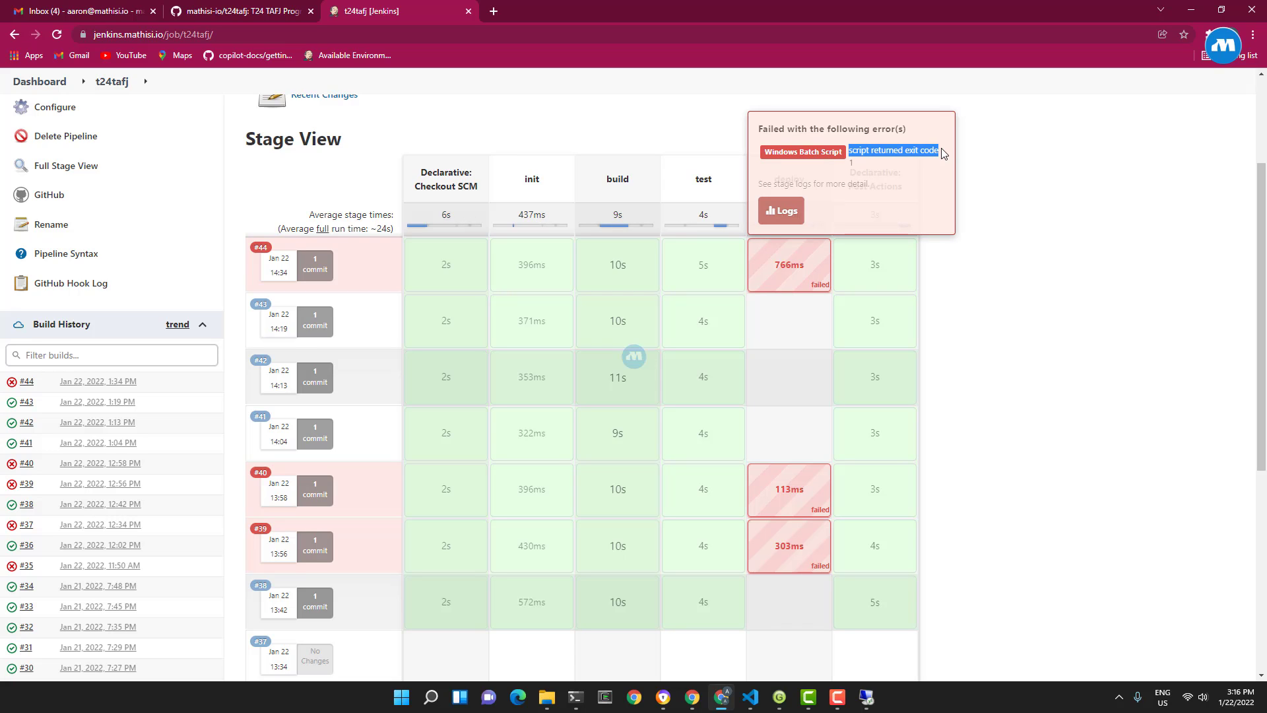
pyautogui.moveTo(907, 153)
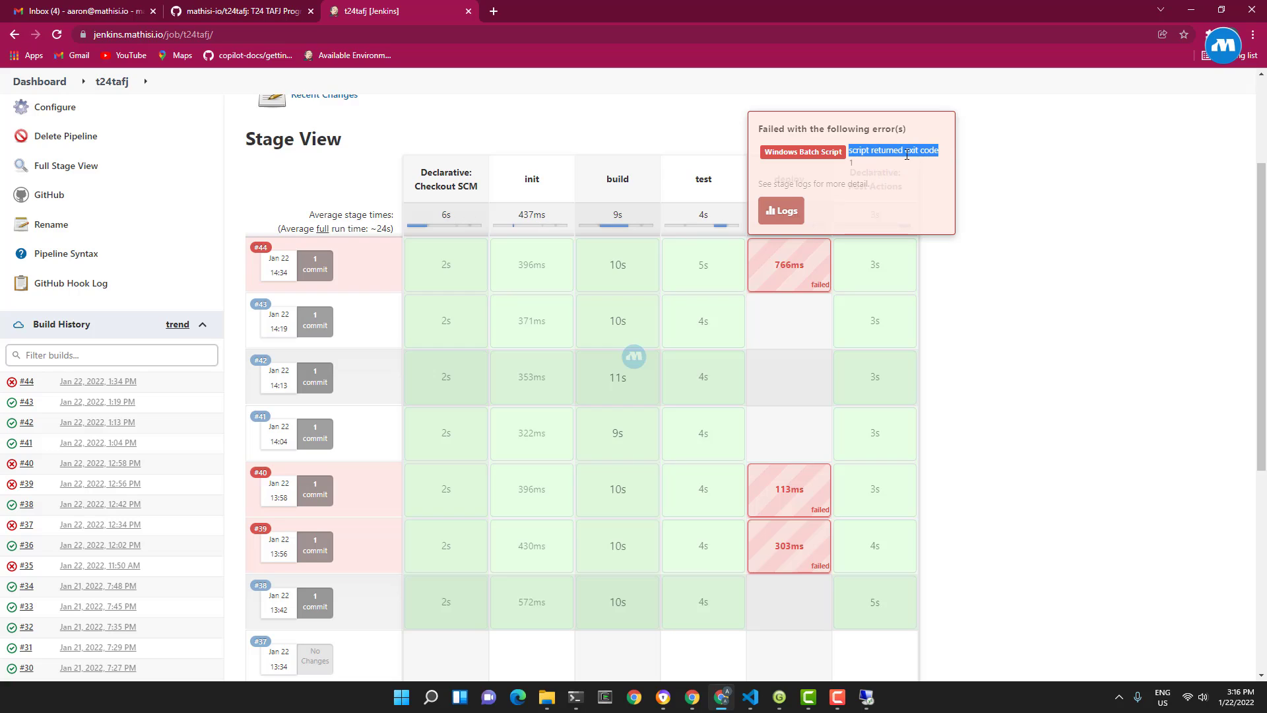
pyautogui.moveTo(861, 175)
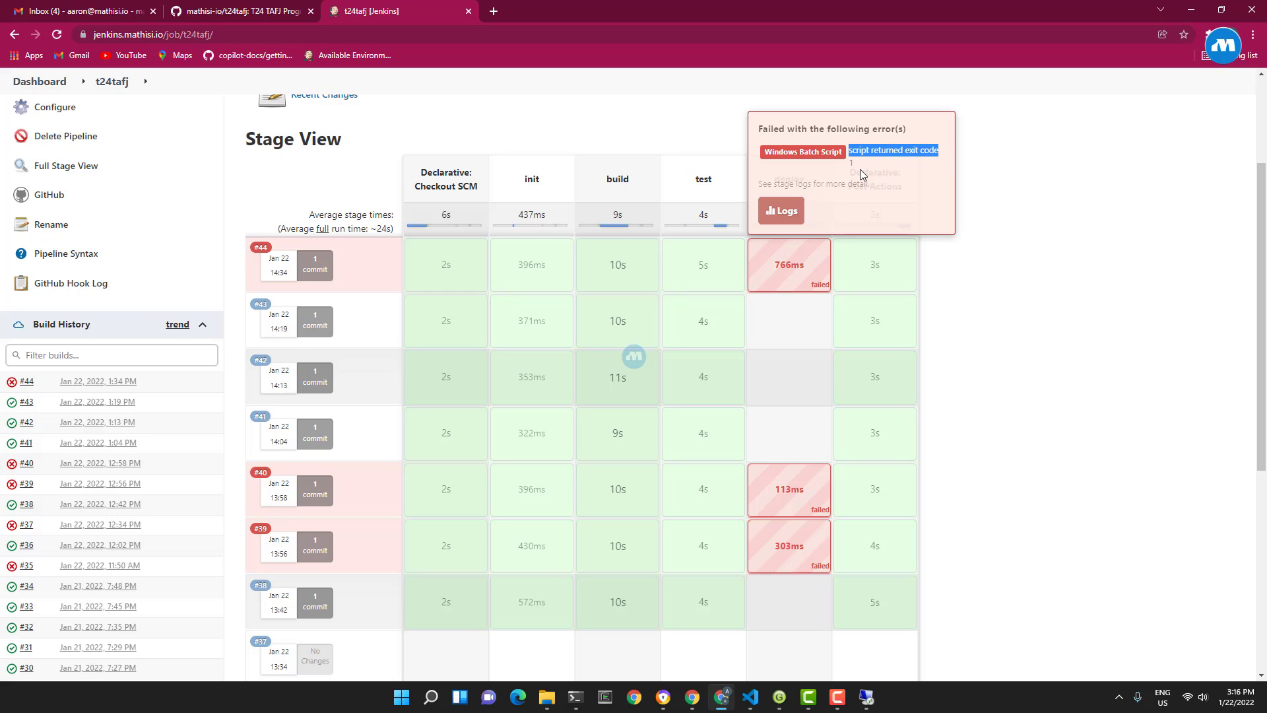
pyautogui.moveTo(870, 200)
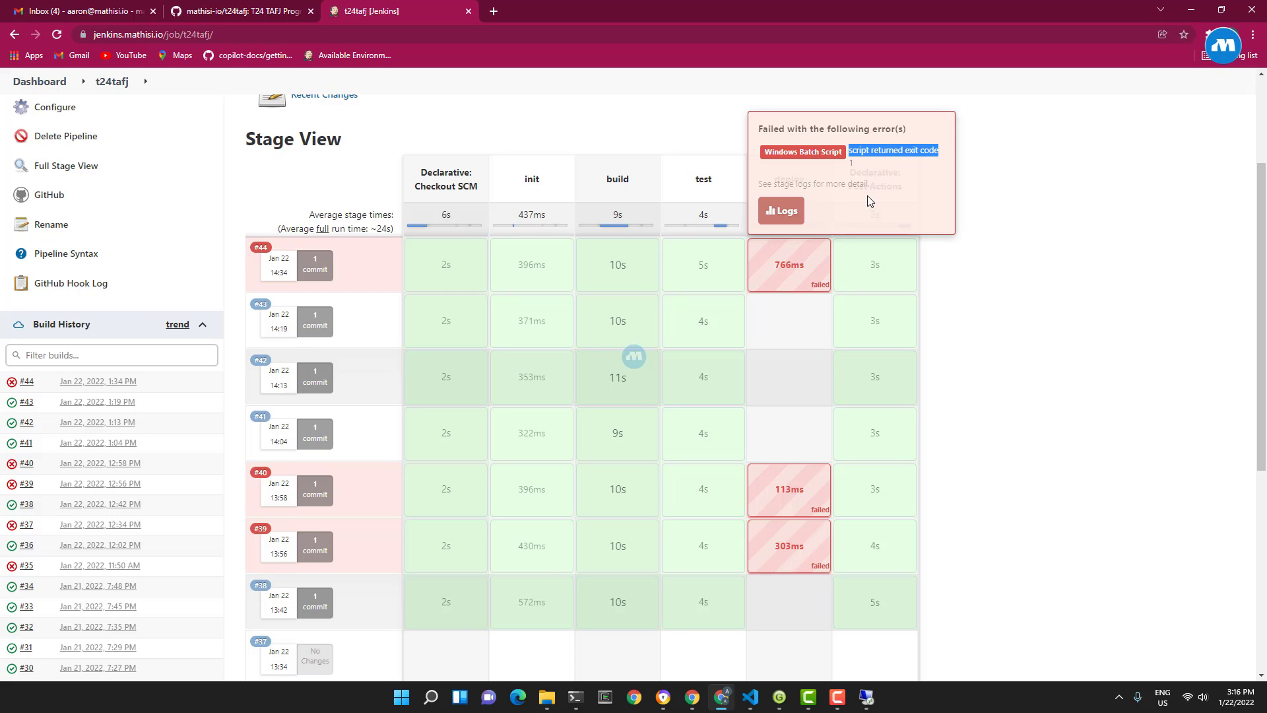
pyautogui.moveTo(922, 170)
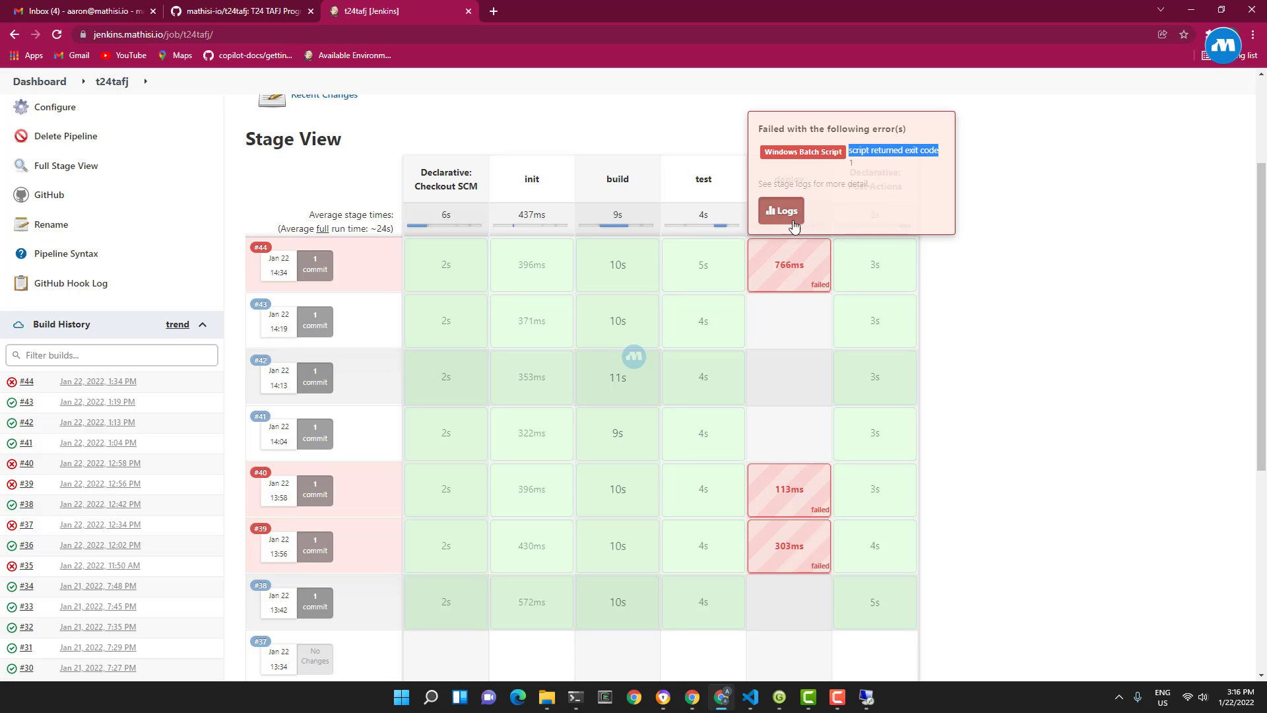
pyautogui.moveTo(715, 208)
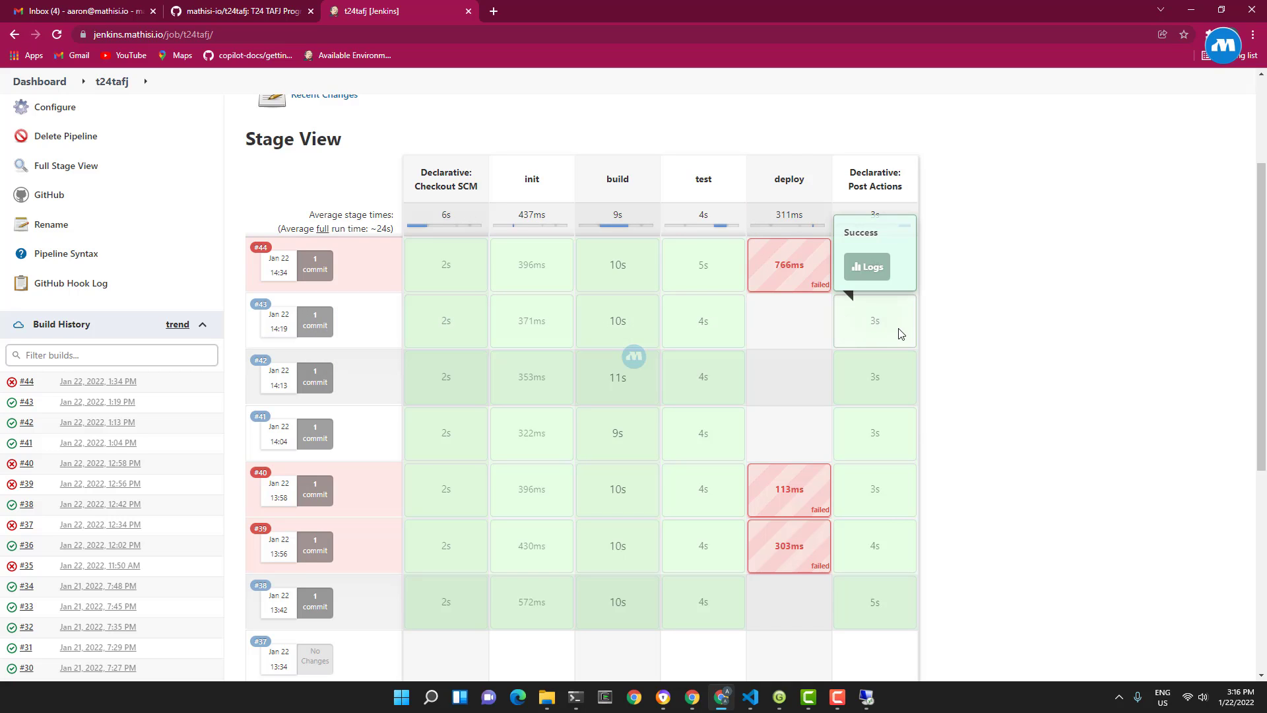
pyautogui.moveTo(408, 356)
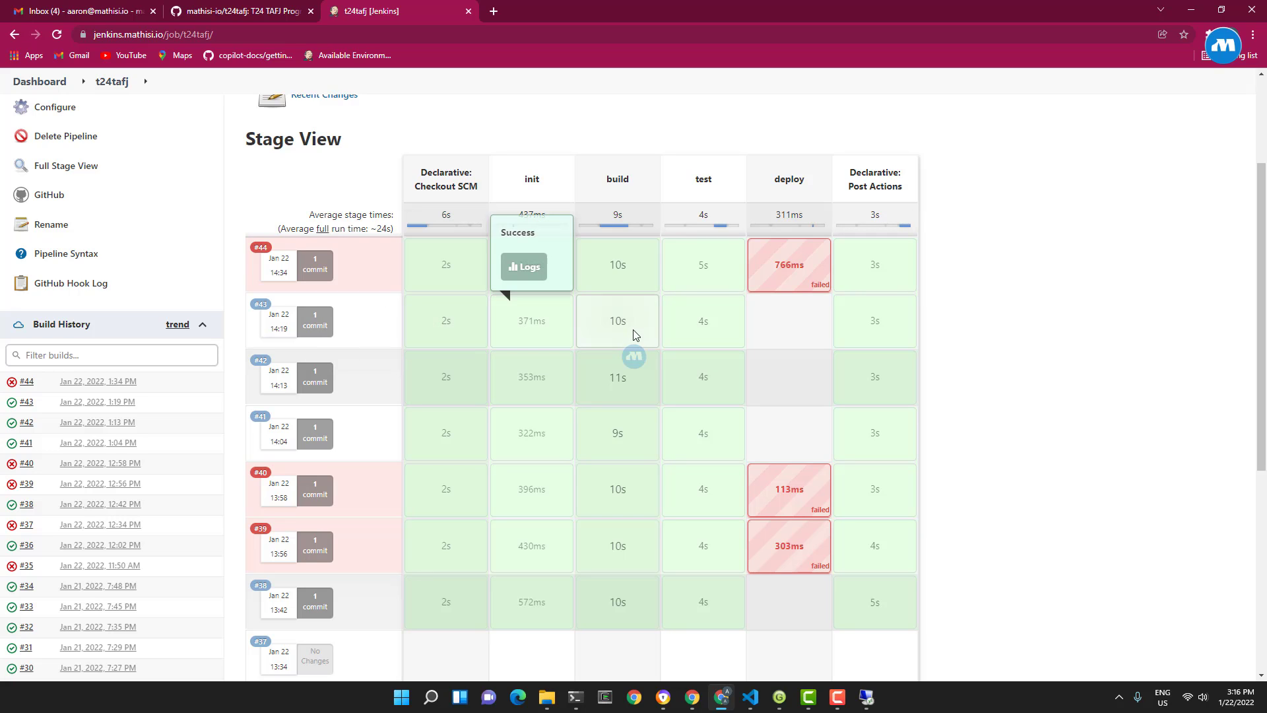
pyautogui.moveTo(585, 307)
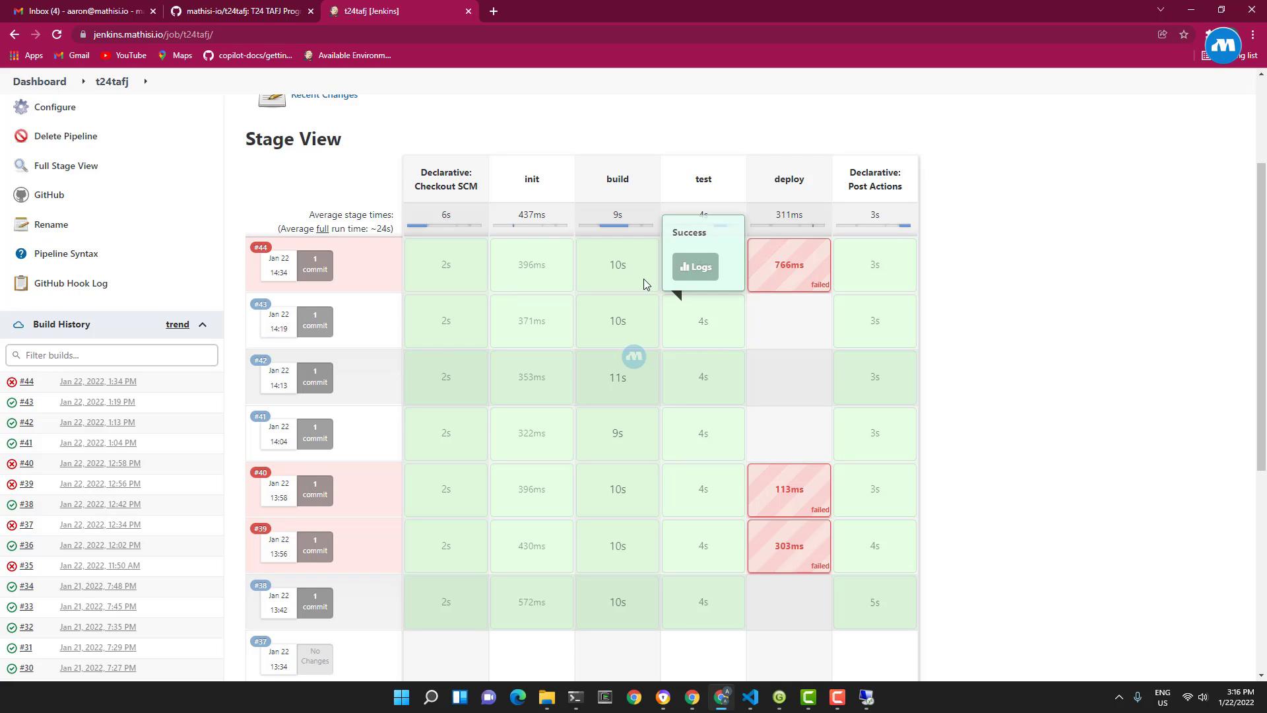
pyautogui.moveTo(616, 259)
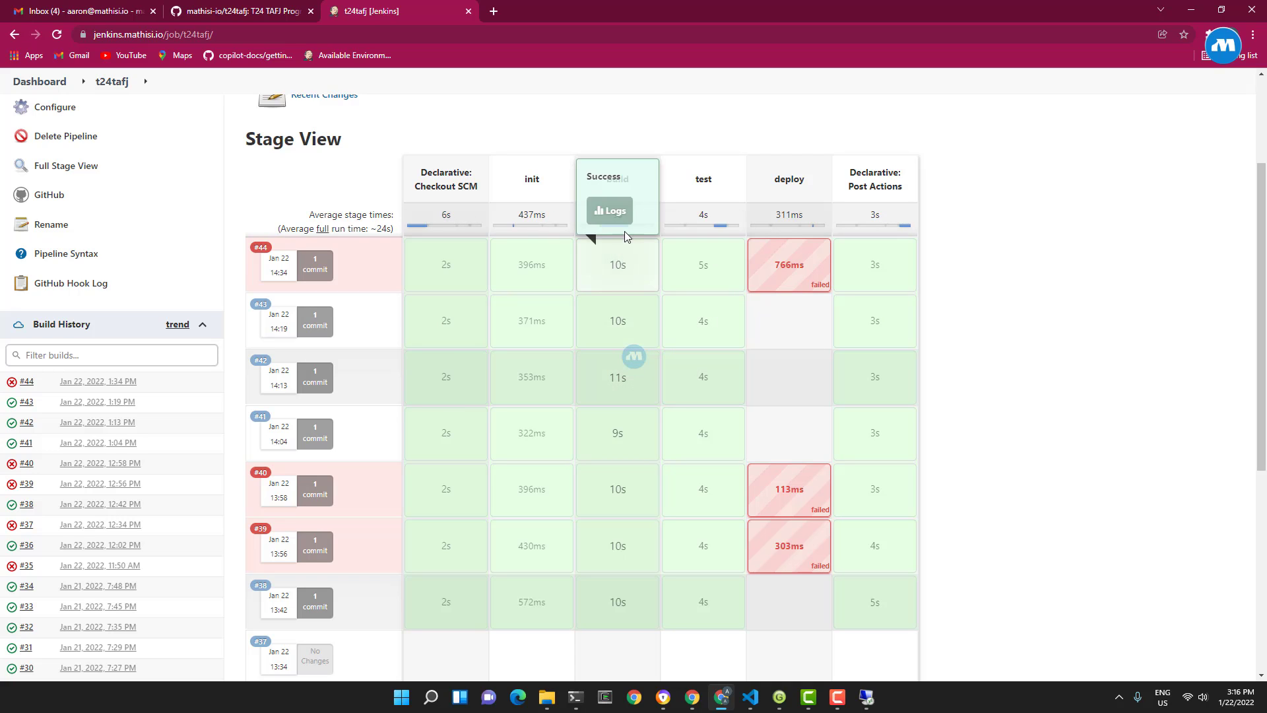
pyautogui.moveTo(602, 327)
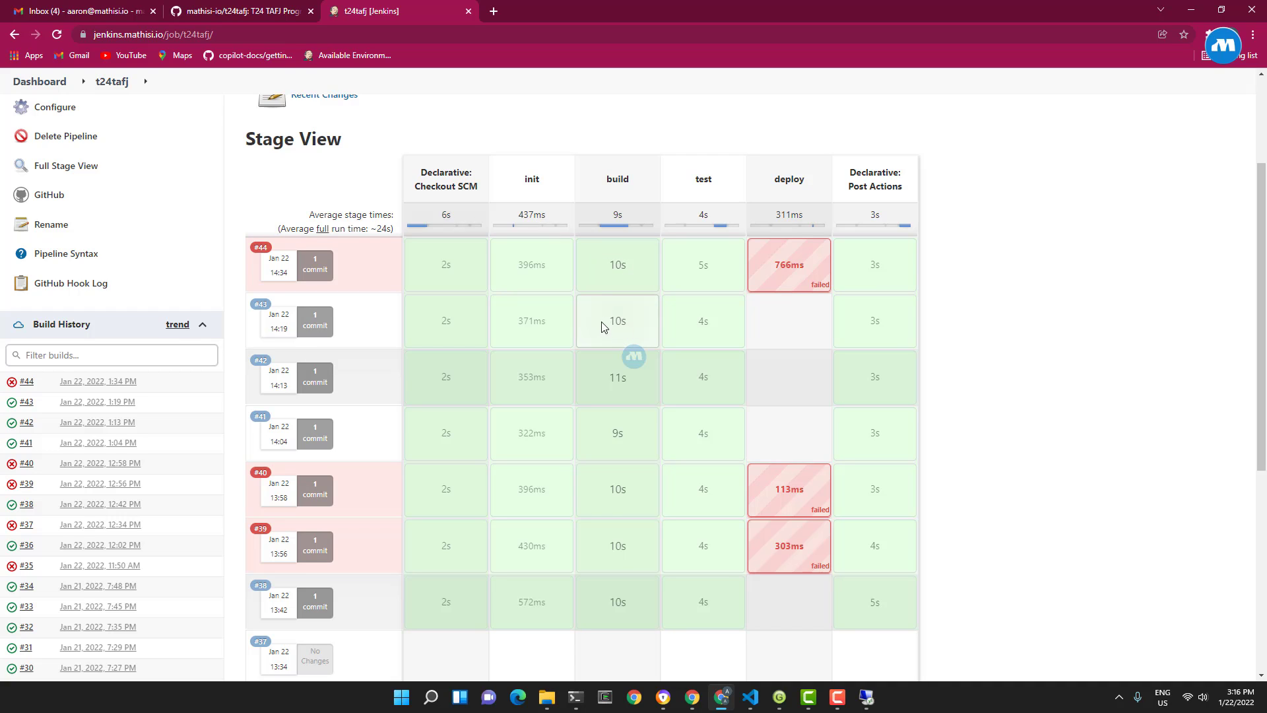
pyautogui.moveTo(711, 320)
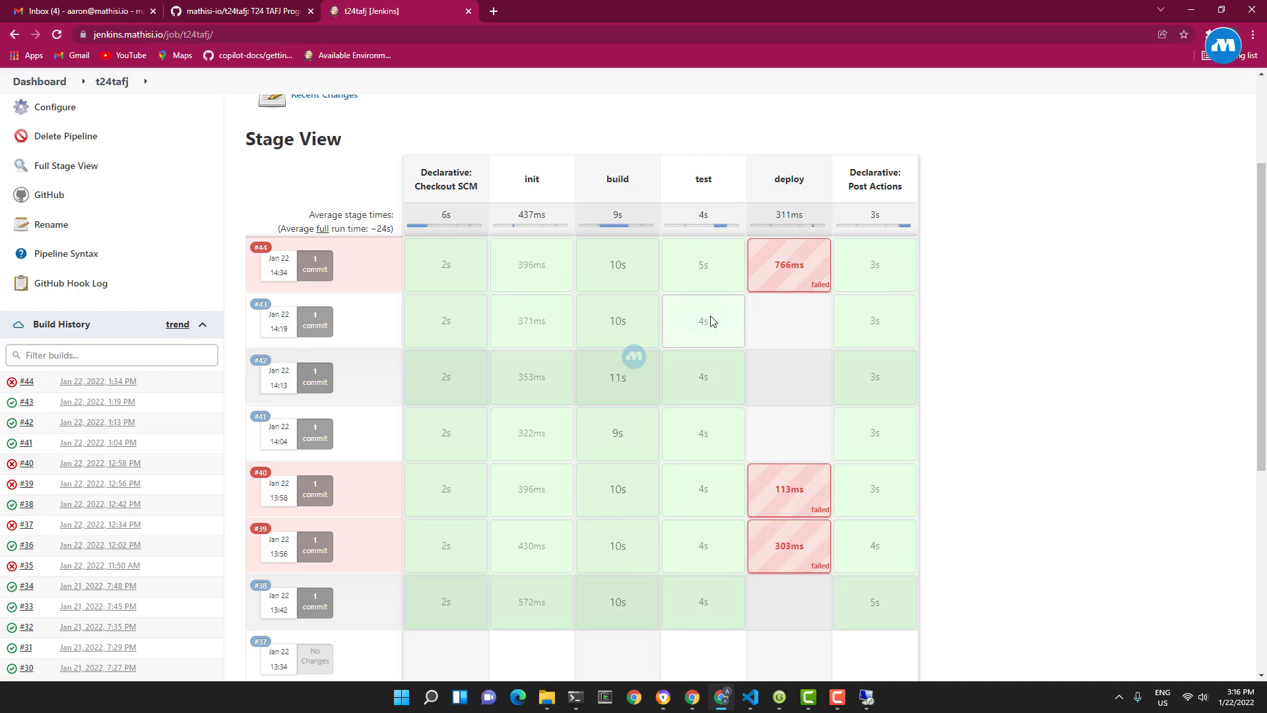
pyautogui.moveTo(887, 315)
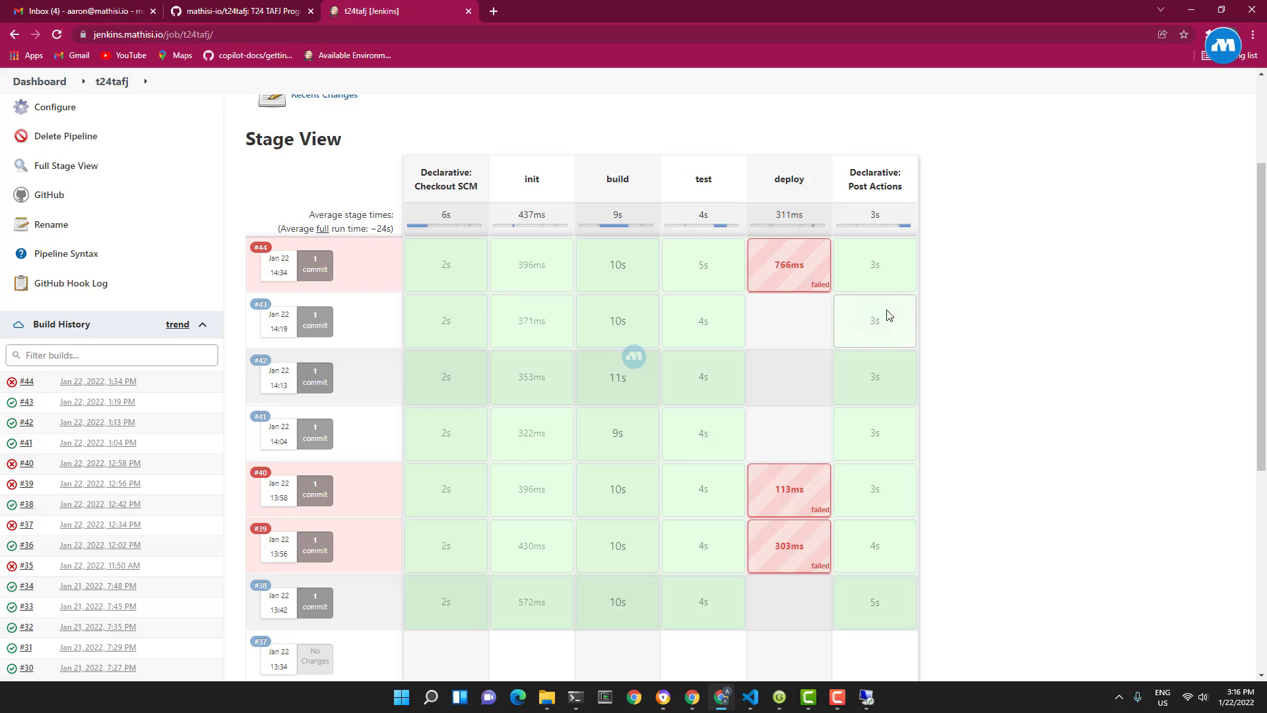
pyautogui.moveTo(868, 305)
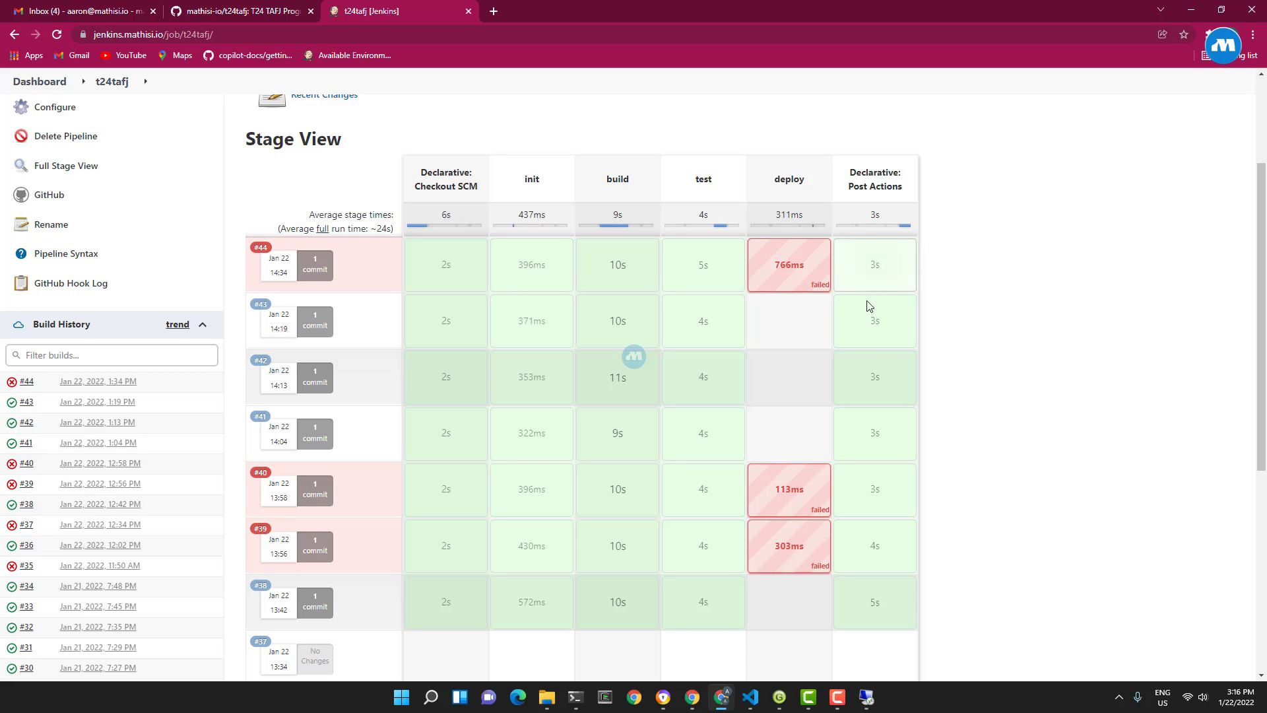
pyautogui.moveTo(391, 305)
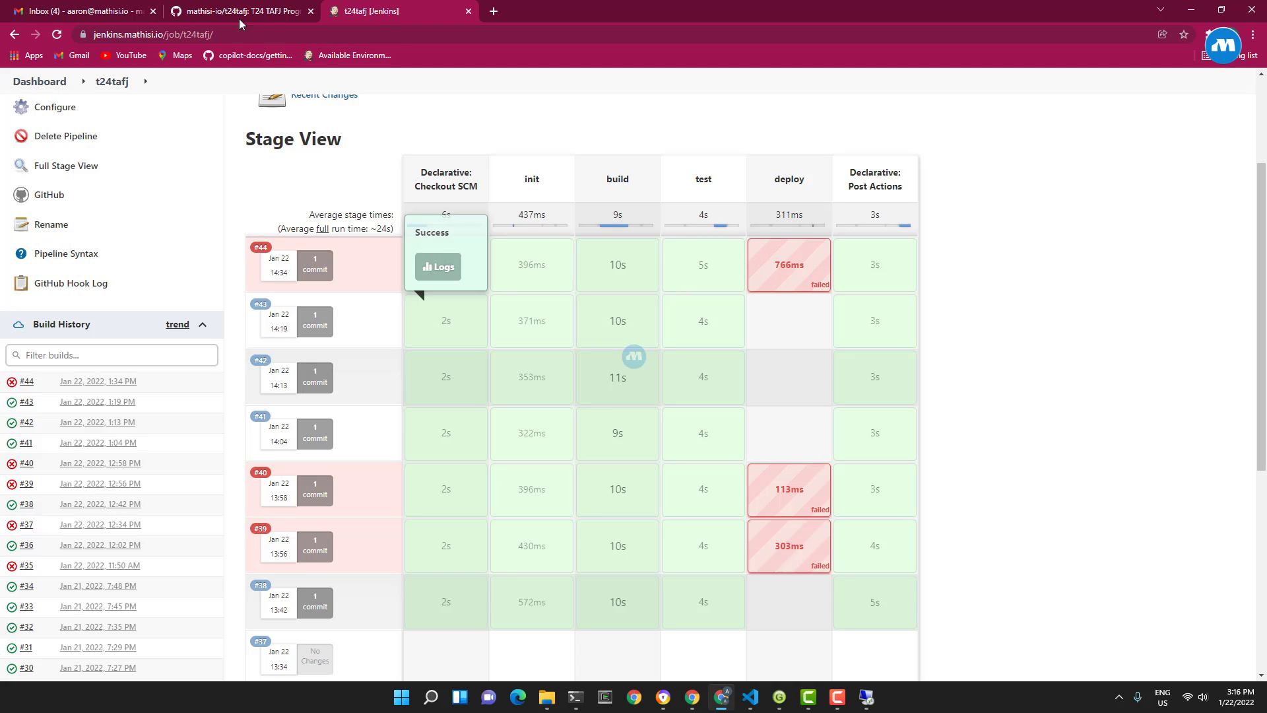
pyautogui.moveTo(228, 18)
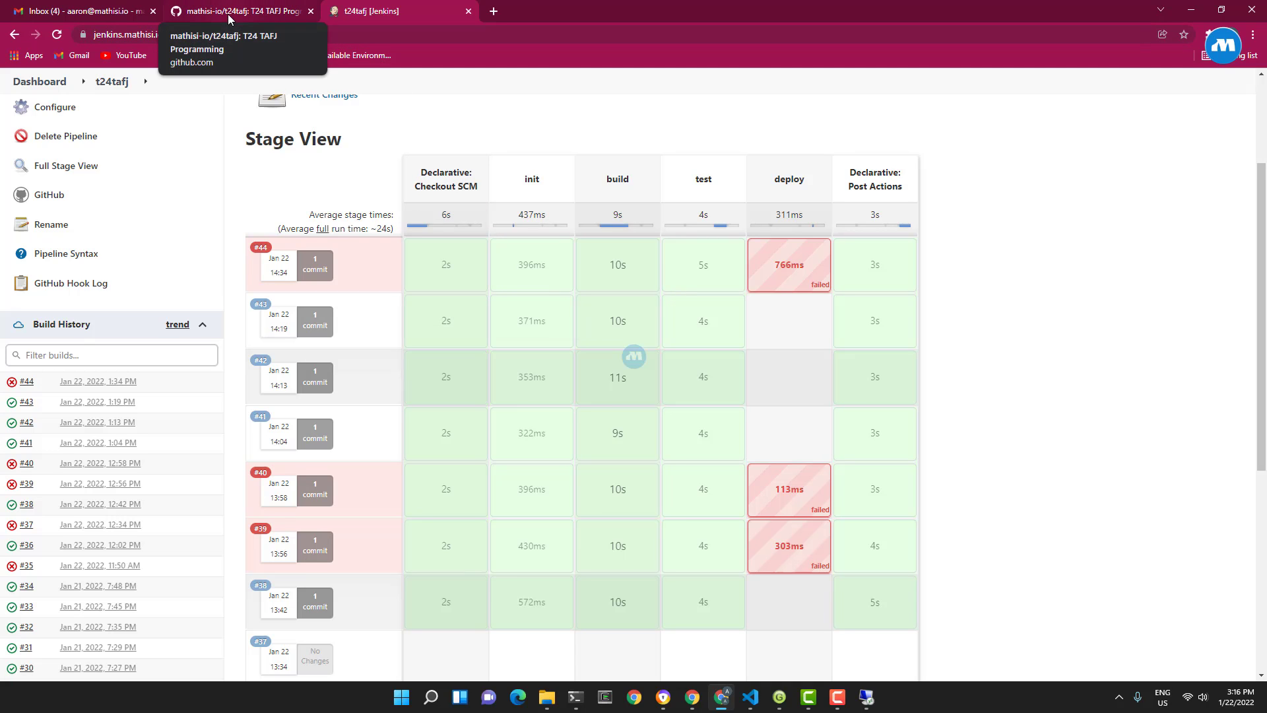
pyautogui.moveTo(429, 304)
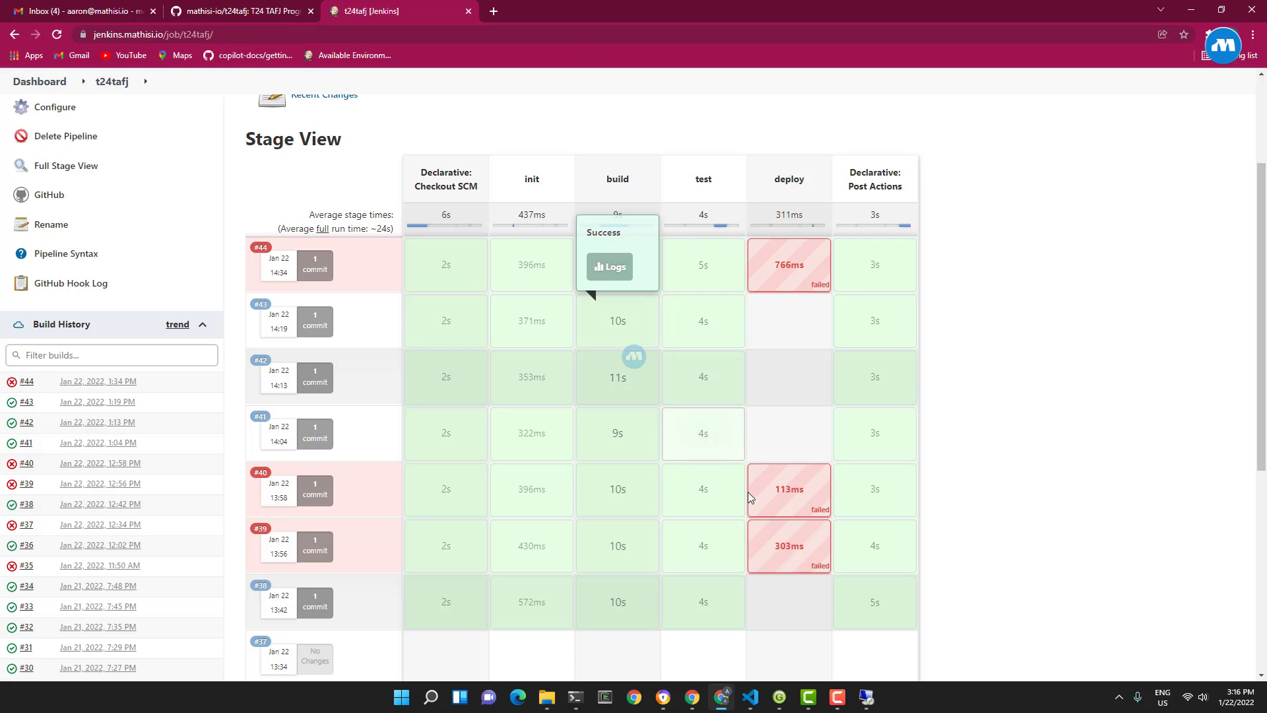
# Step: Bring Visual Studio Code forward on the t24tafj project with MTD.Greeting.b open
pyautogui.click(747, 697)
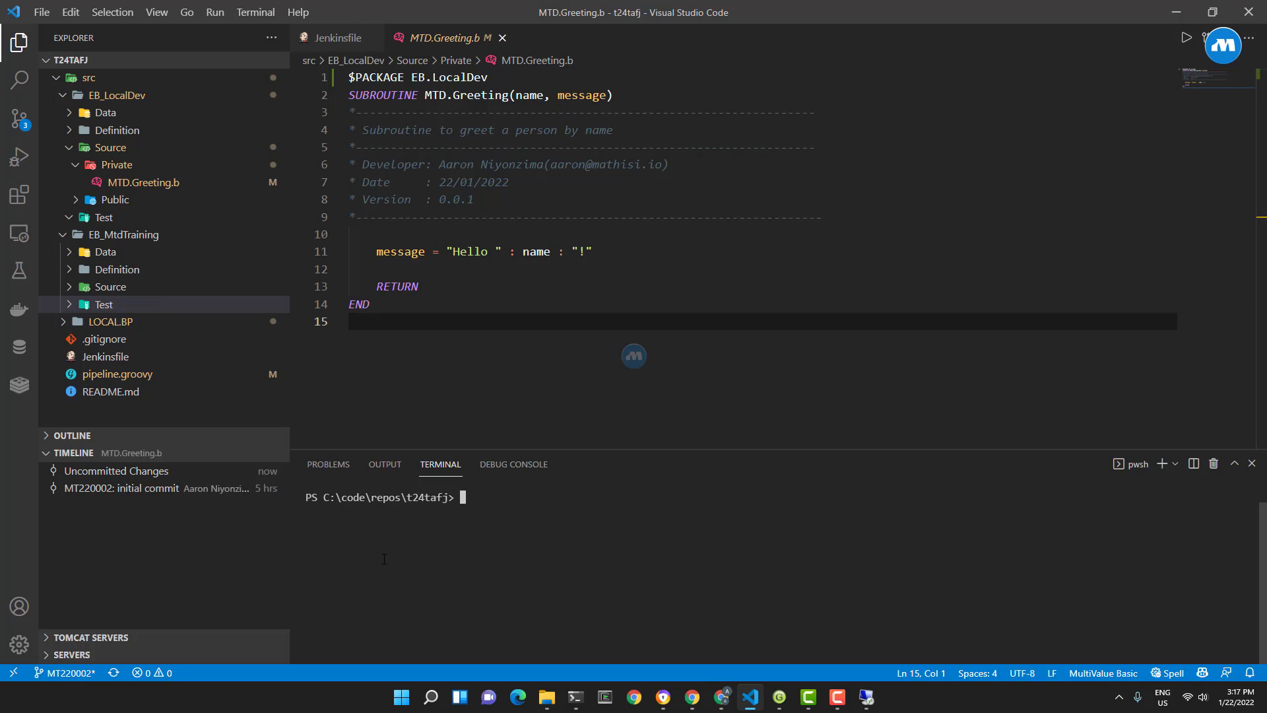
pyautogui.moveTo(499, 472)
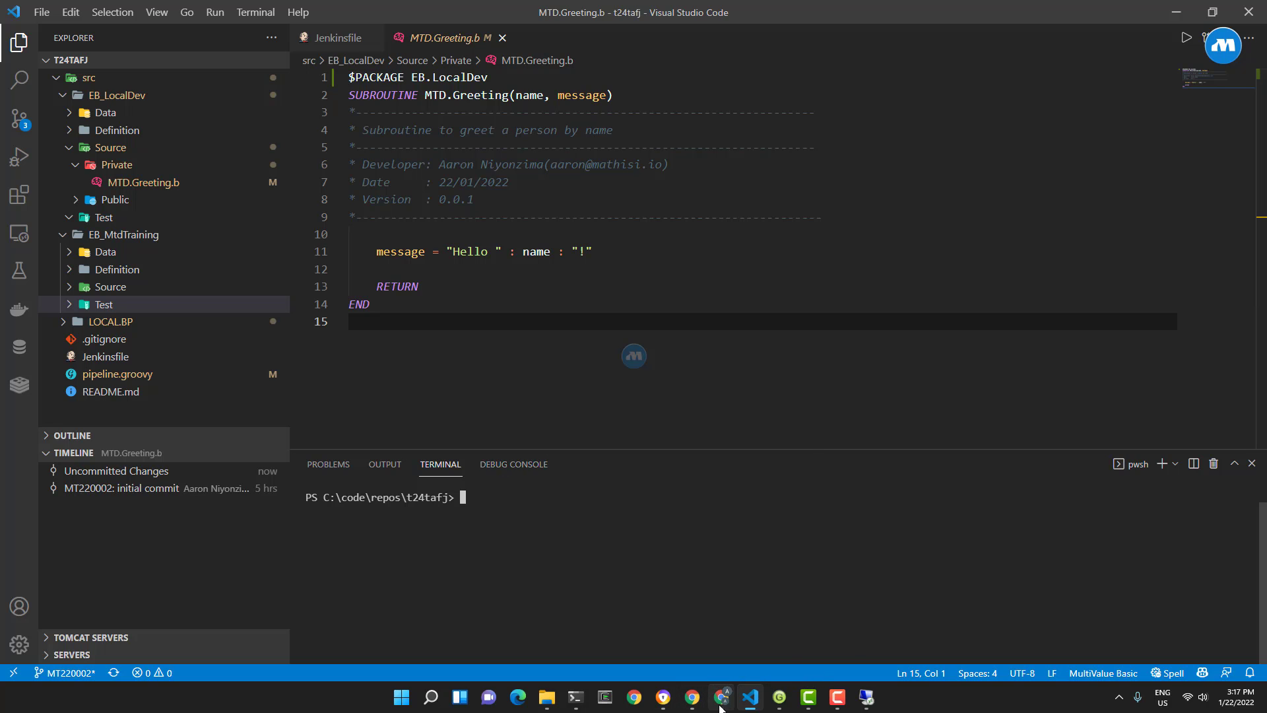
# Step: Check the GitHub t24tafj repository in Chrome, then return to the Jenkins stage view
pyautogui.click(720, 695)
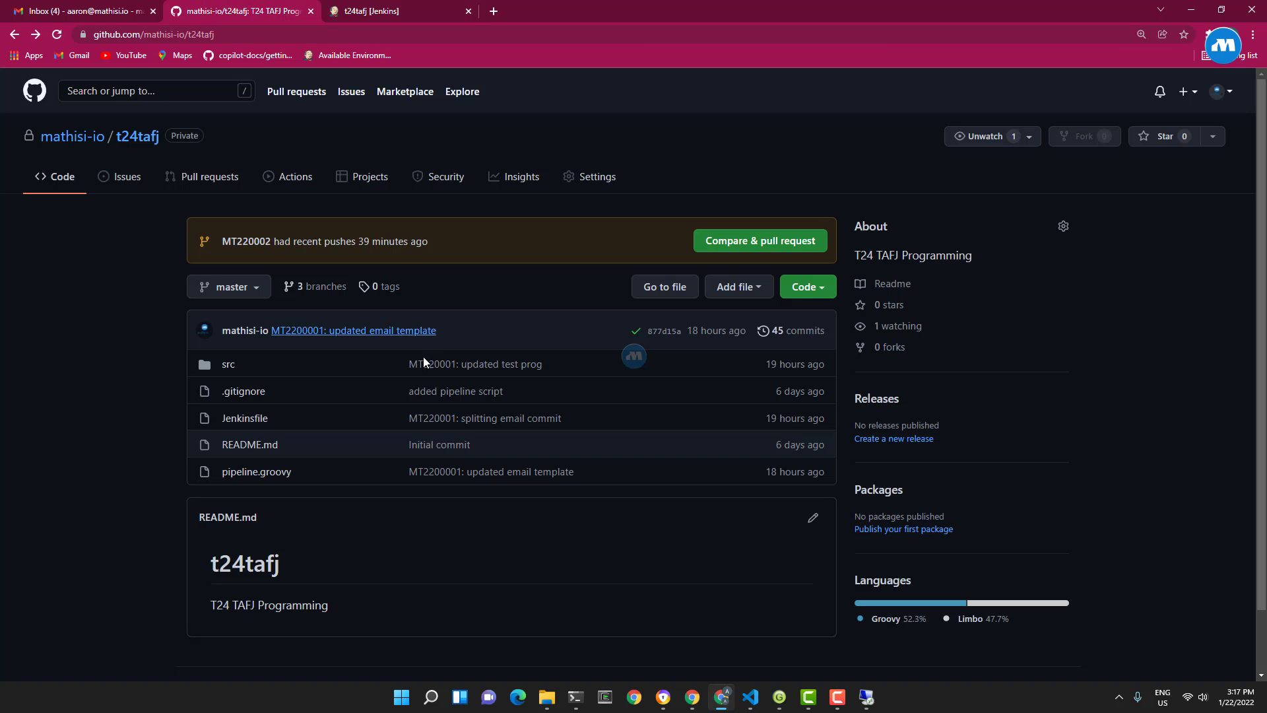
pyautogui.moveTo(326, 300)
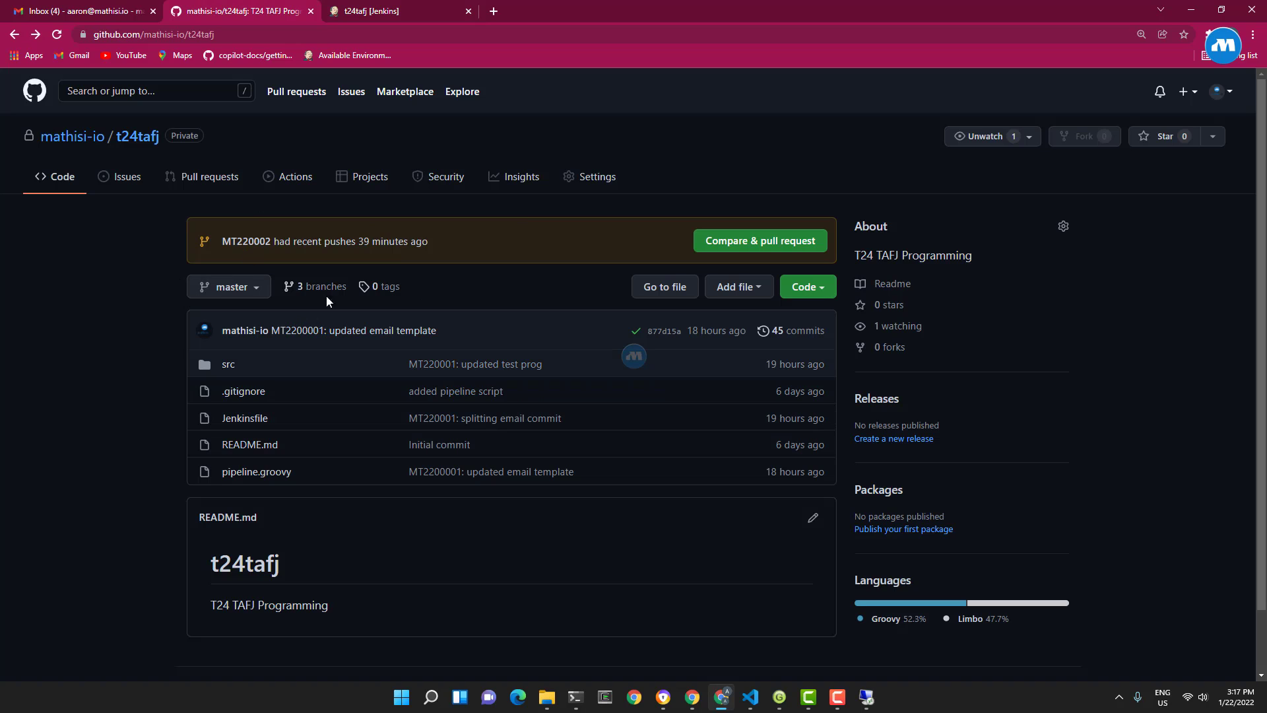
pyautogui.click(394, 10)
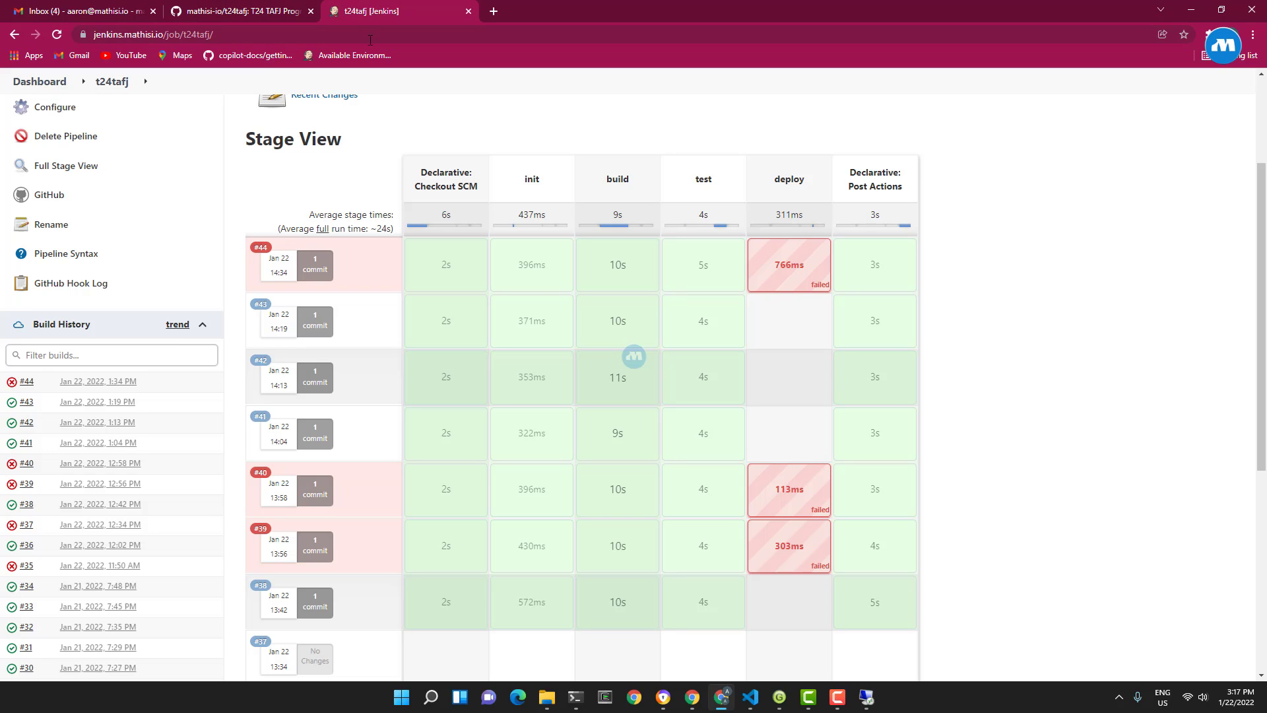
pyautogui.moveTo(218, 160)
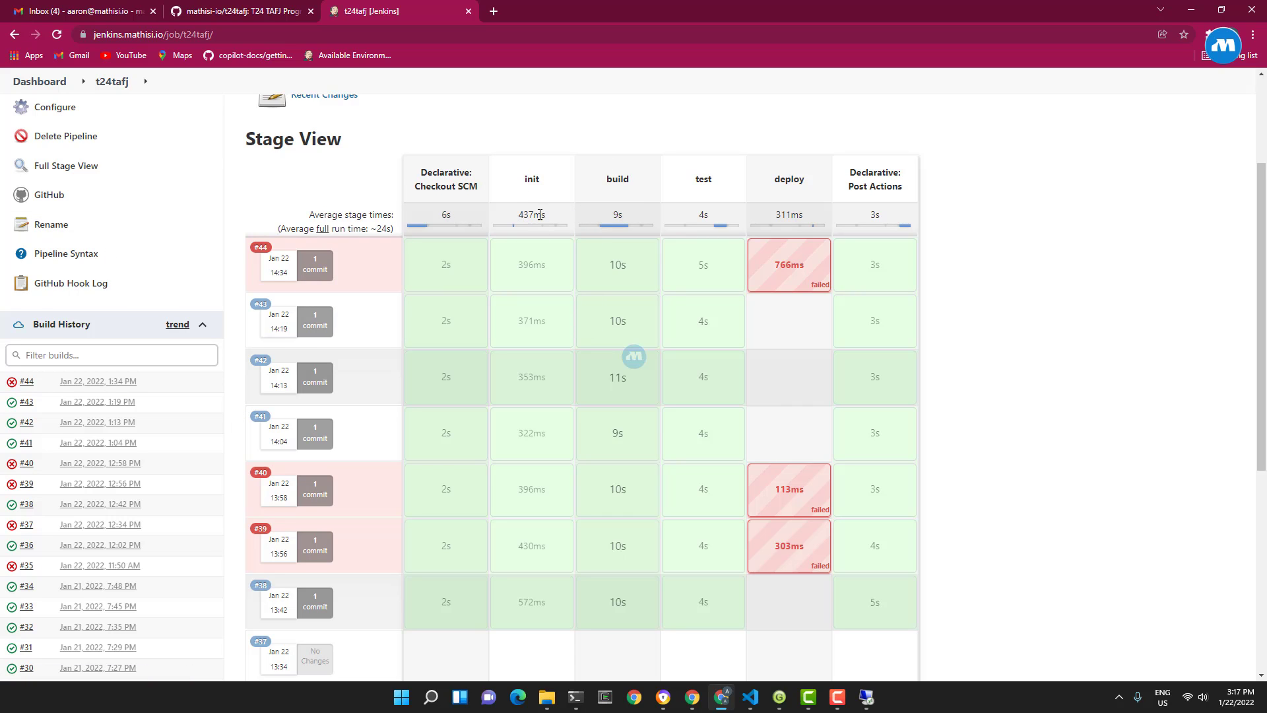
pyautogui.moveTo(653, 269)
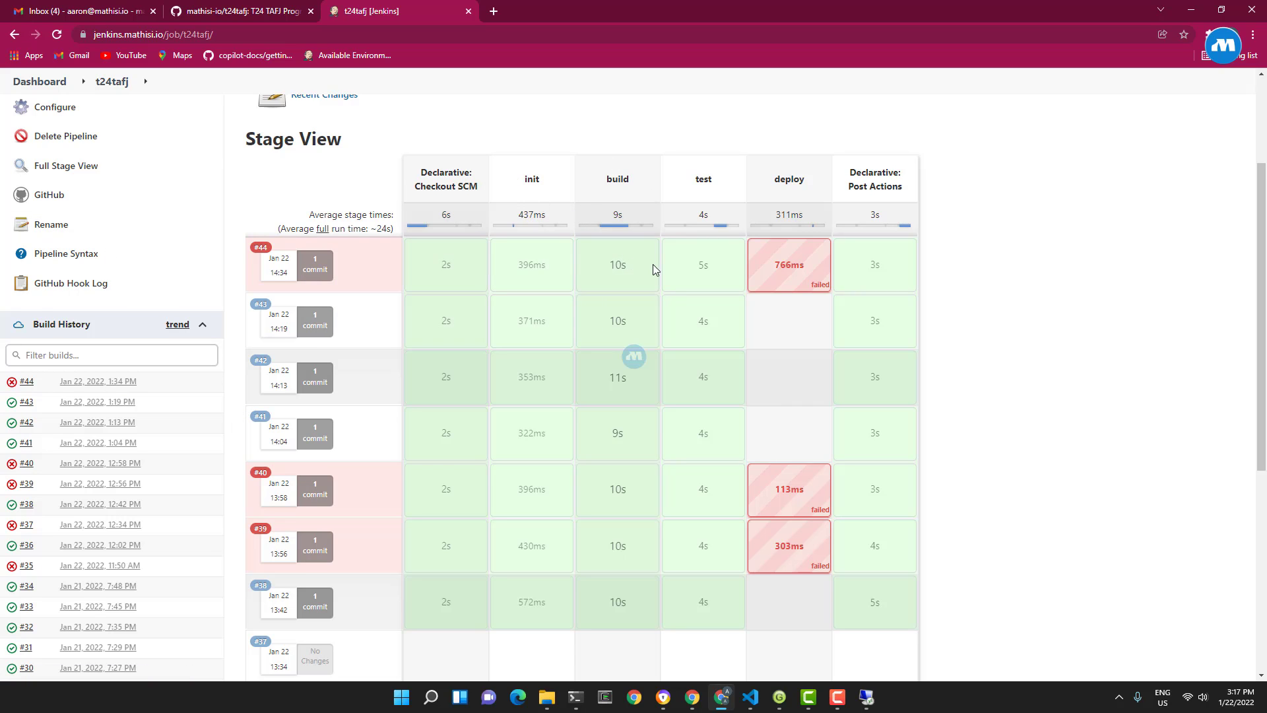
pyautogui.moveTo(807, 214)
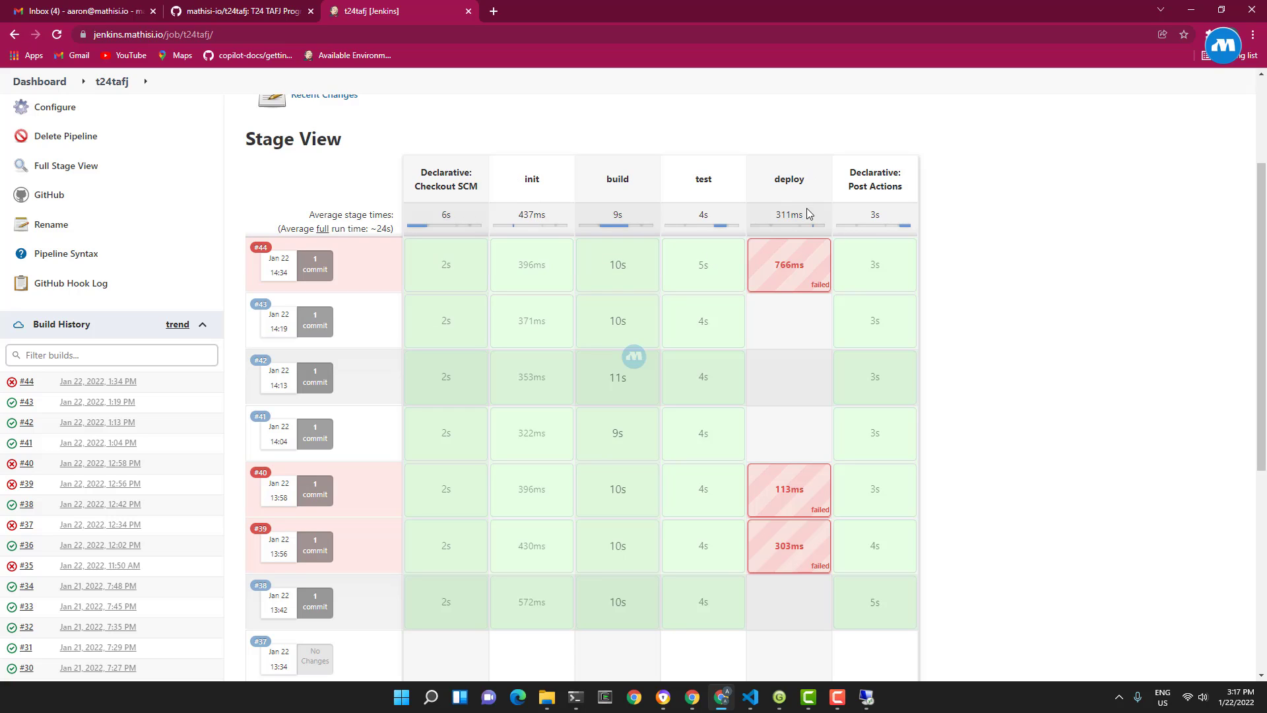
pyautogui.moveTo(768, 271)
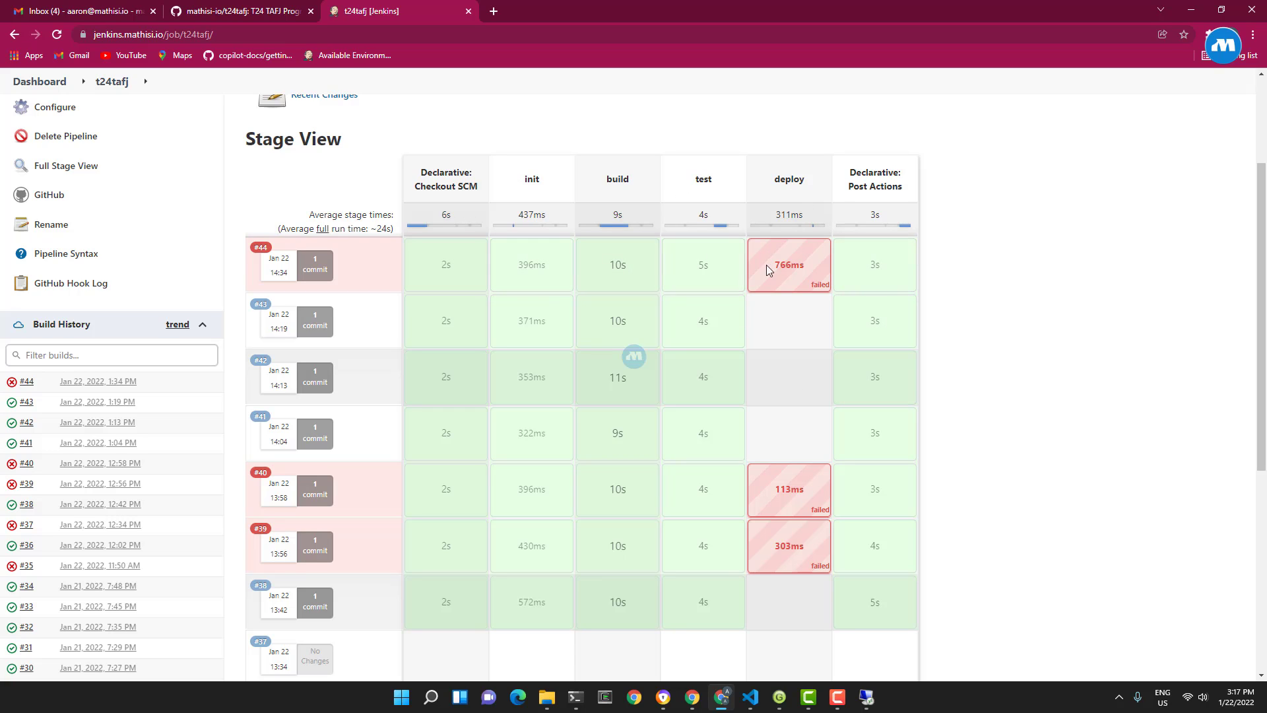
pyautogui.moveTo(804, 271)
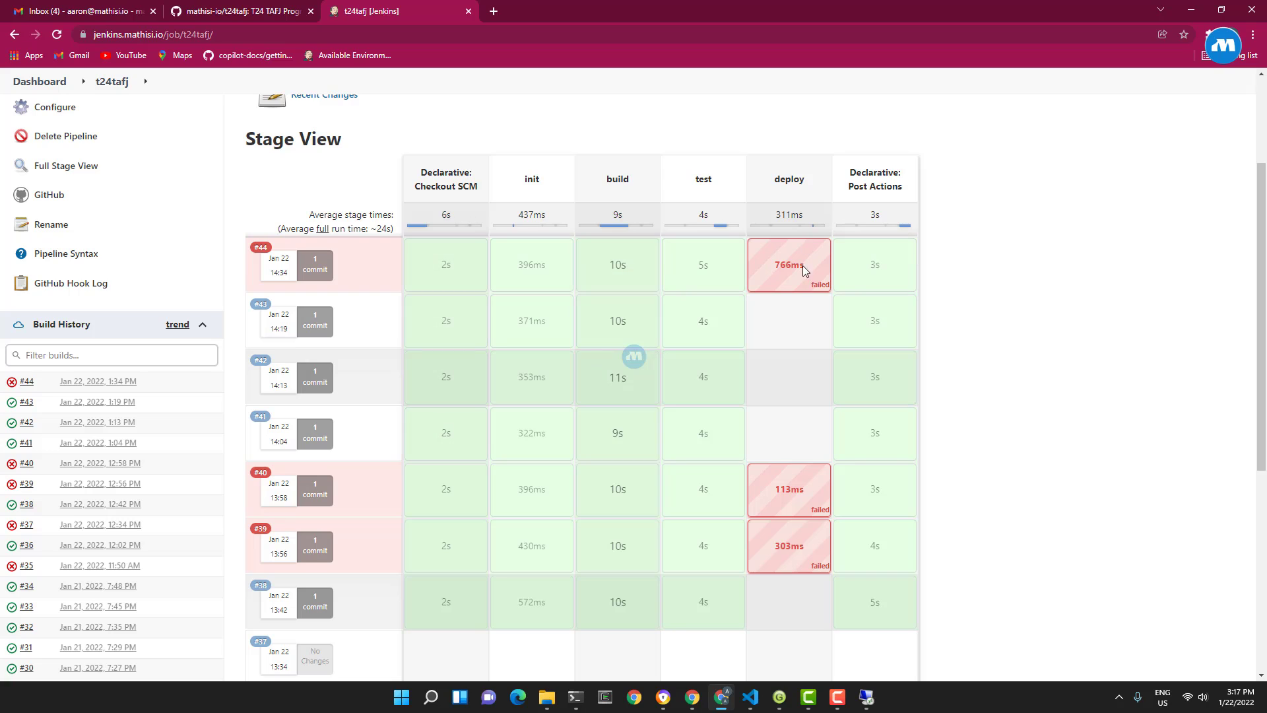
pyautogui.moveTo(858, 282)
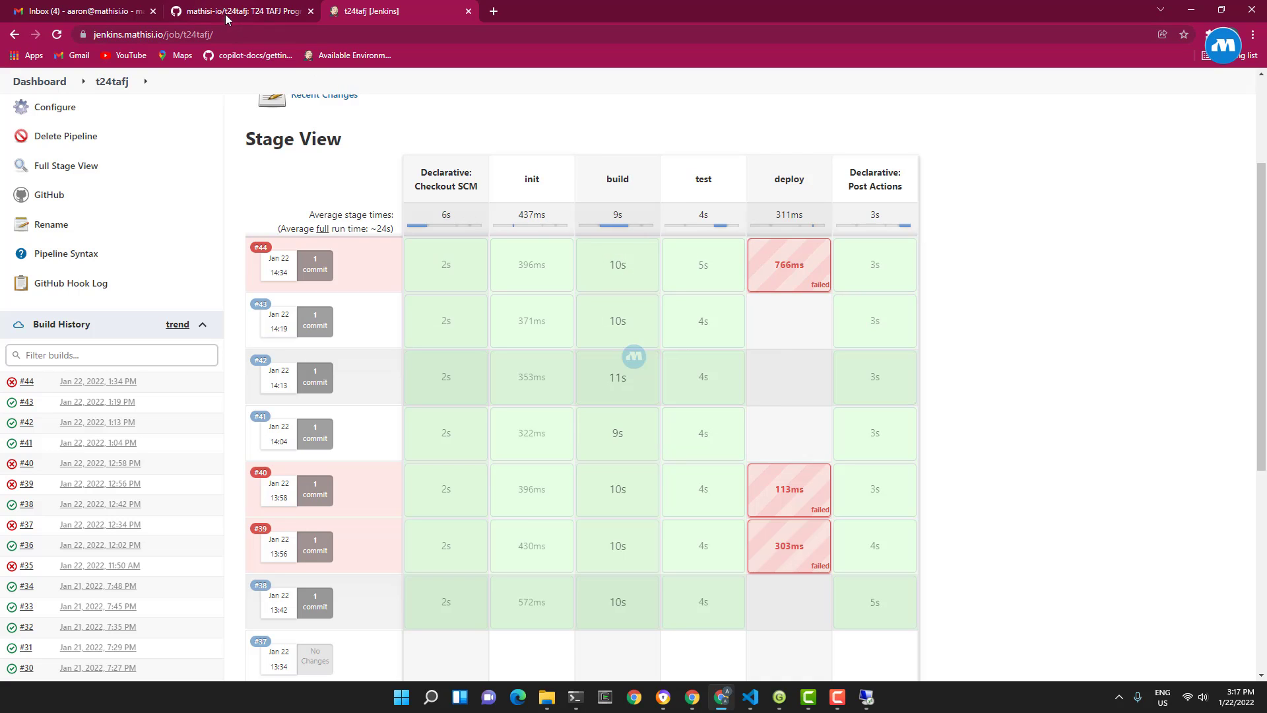
# Step: In GitHub, switch the t24tafj repository to branch MT220002
pyautogui.click(239, 11)
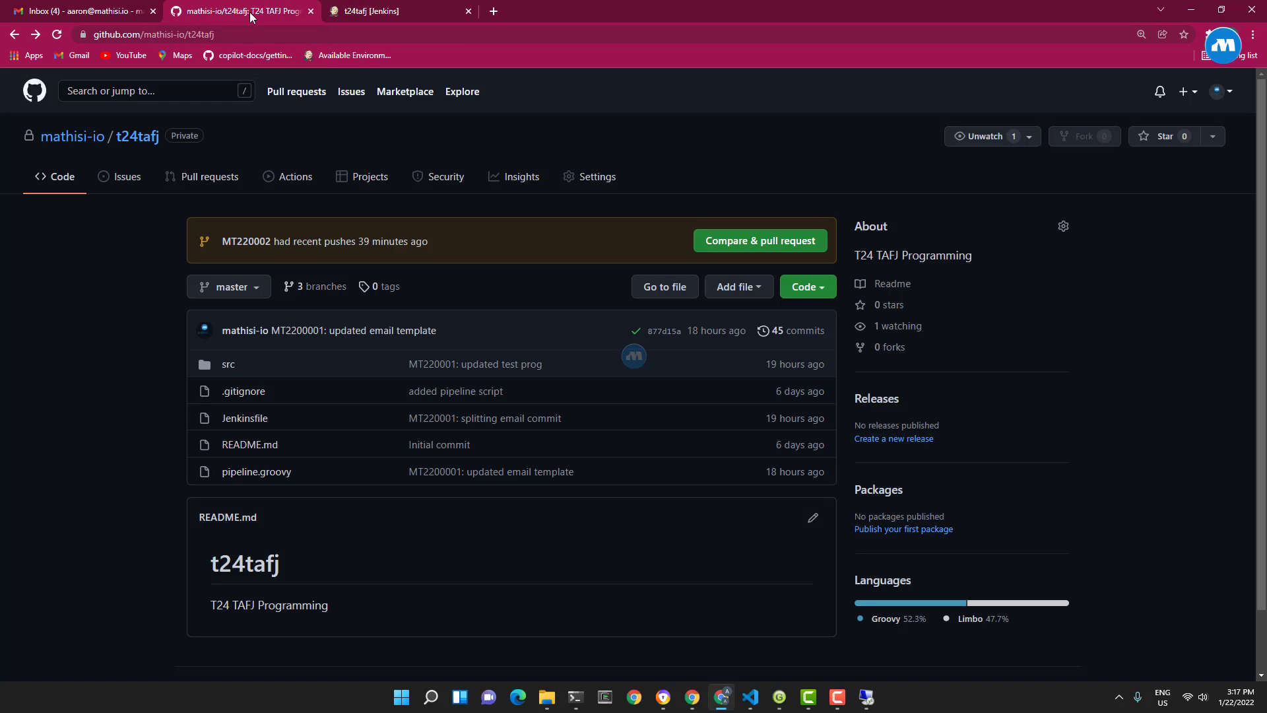
pyautogui.moveTo(634, 343)
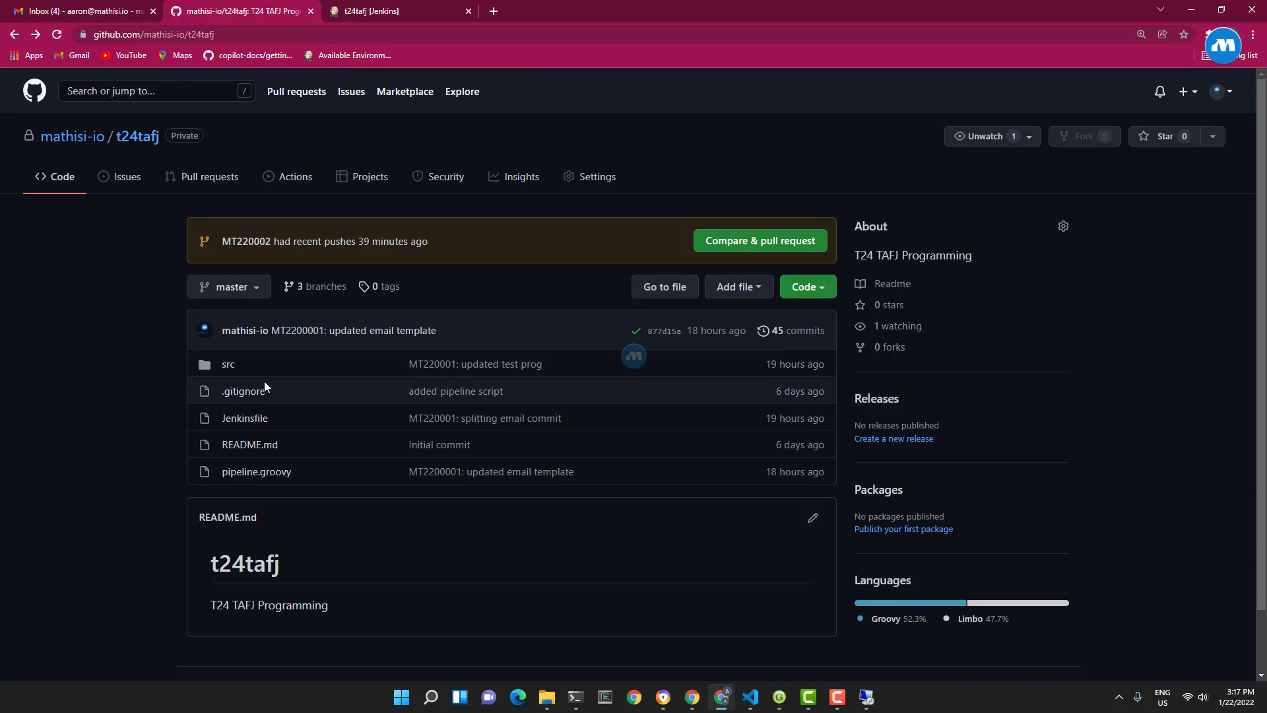
pyautogui.click(229, 286)
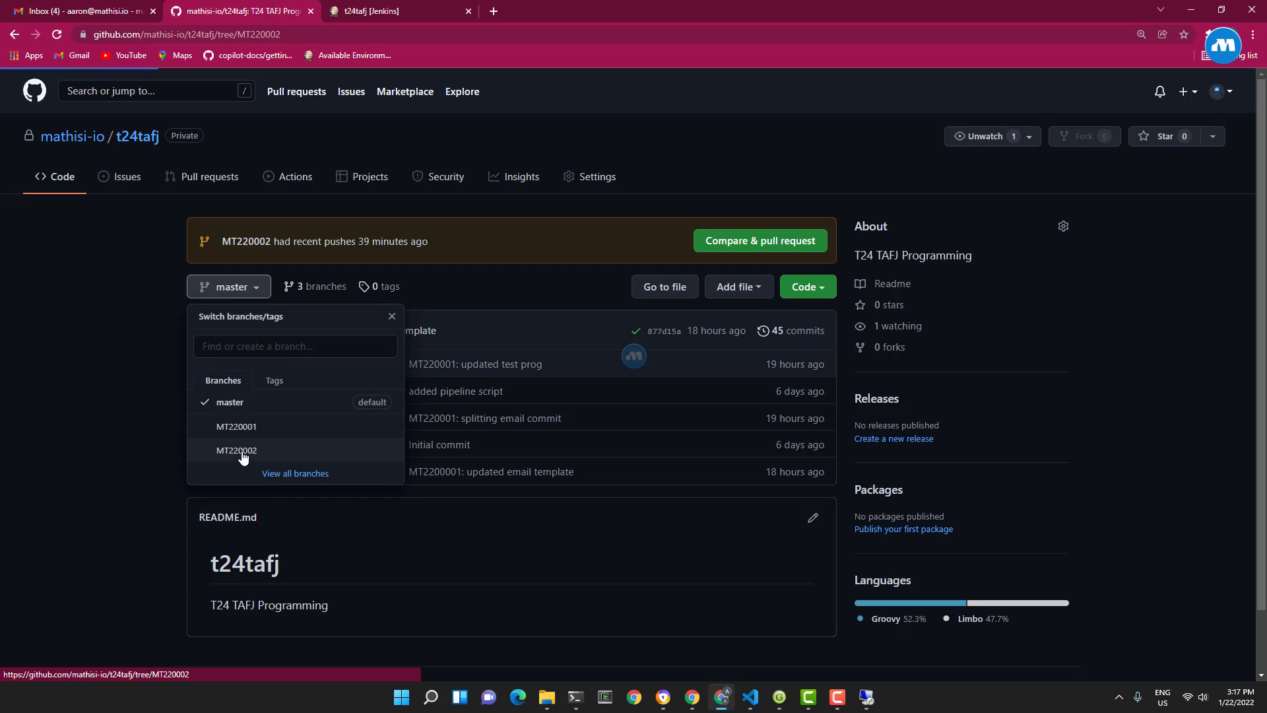
pyautogui.click(236, 450)
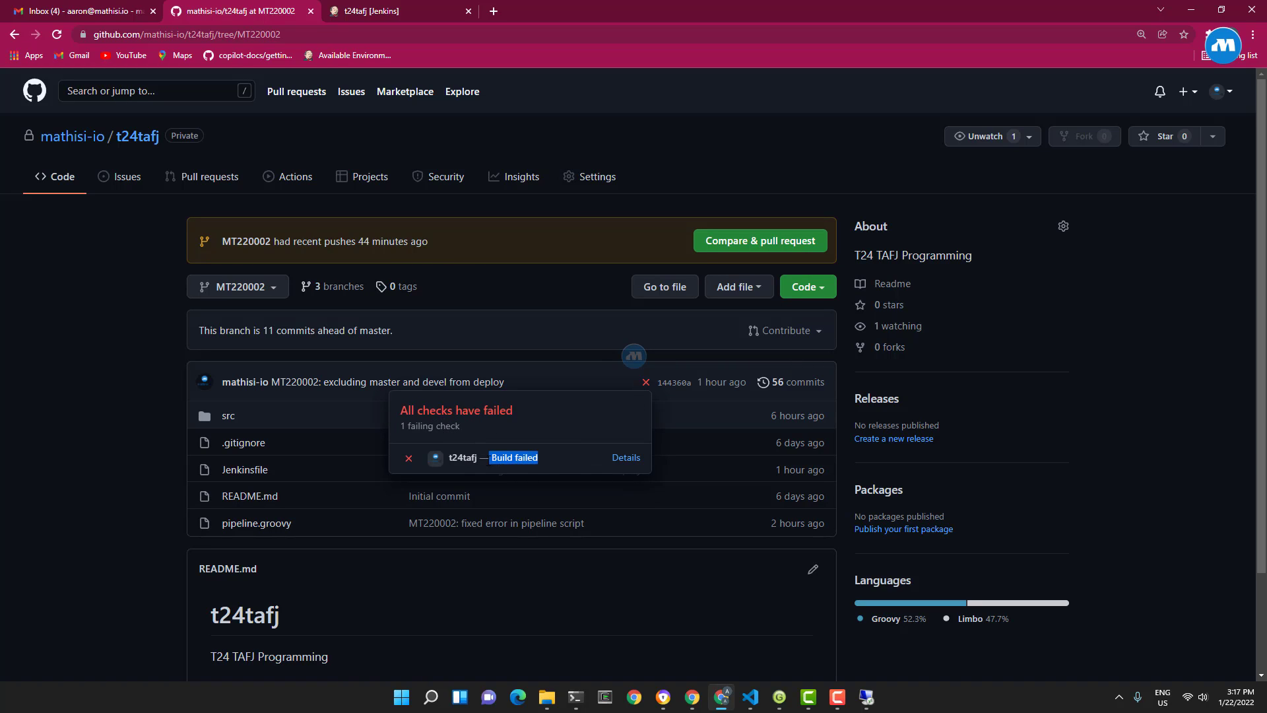
pyautogui.moveTo(626, 458)
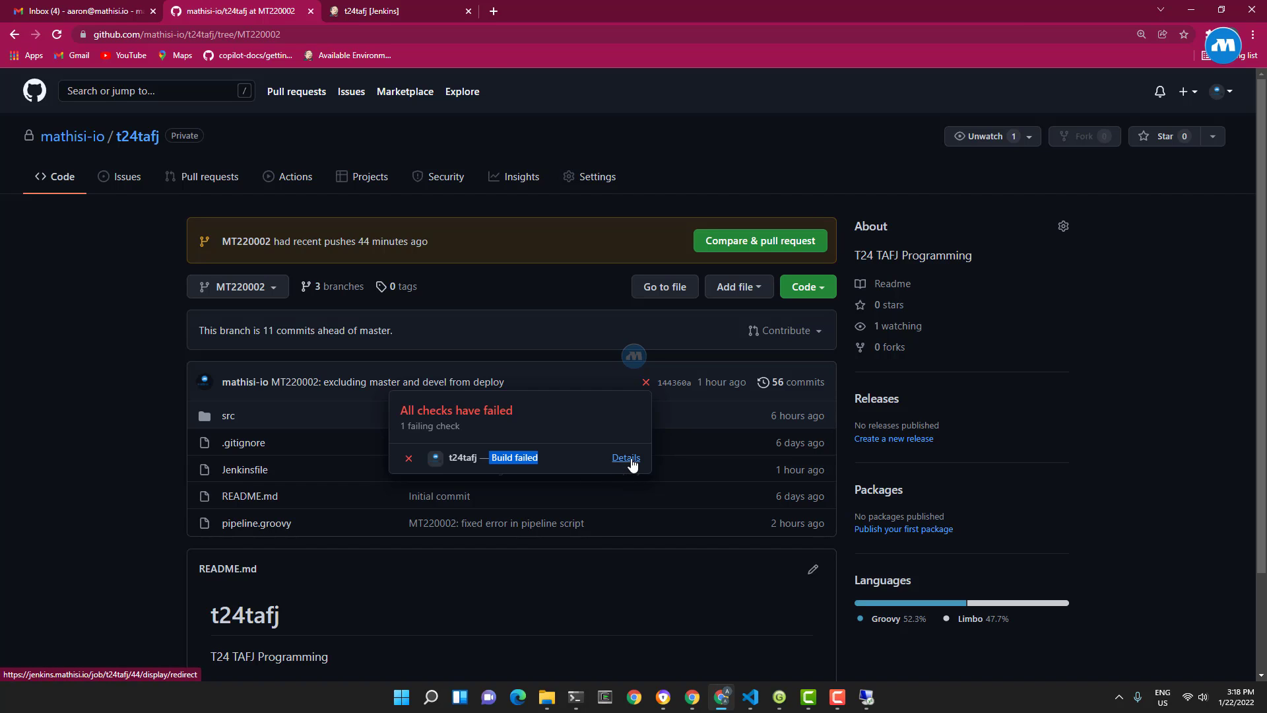
# Step: Open failed build #44 in Jenkins and follow its commit 144360a link
pyautogui.click(625, 458)
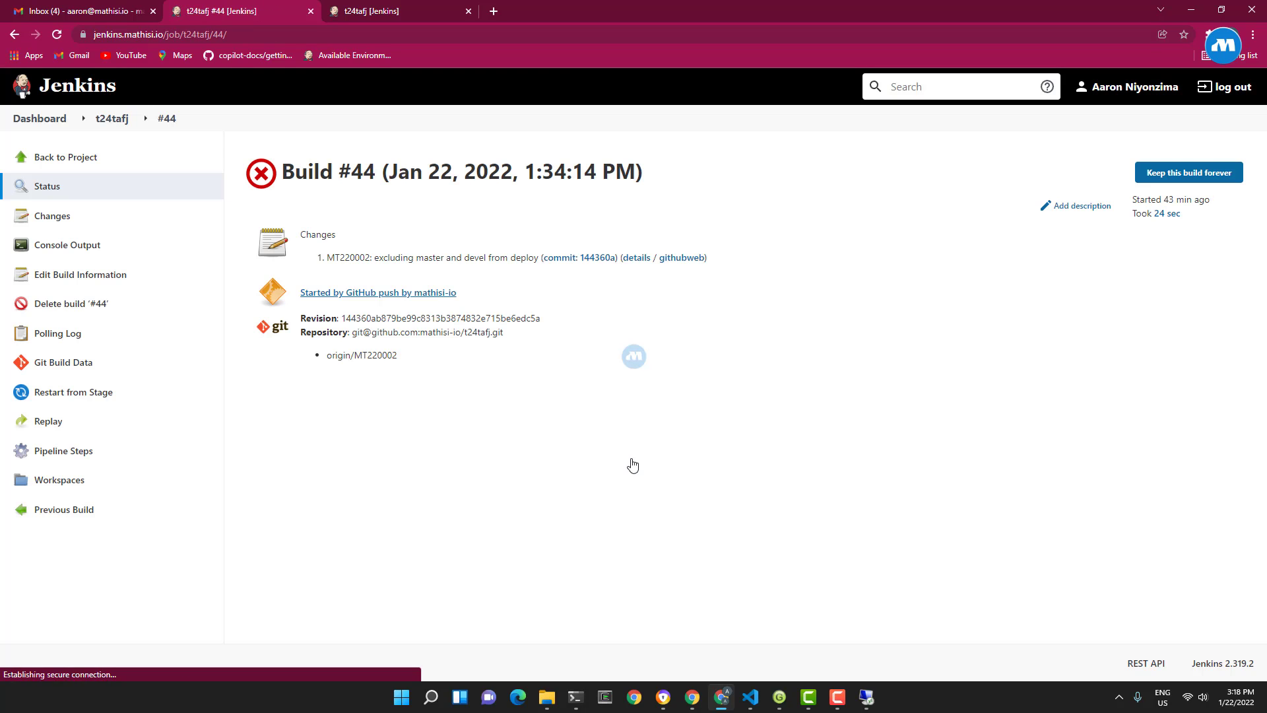
pyautogui.moveTo(330, 159)
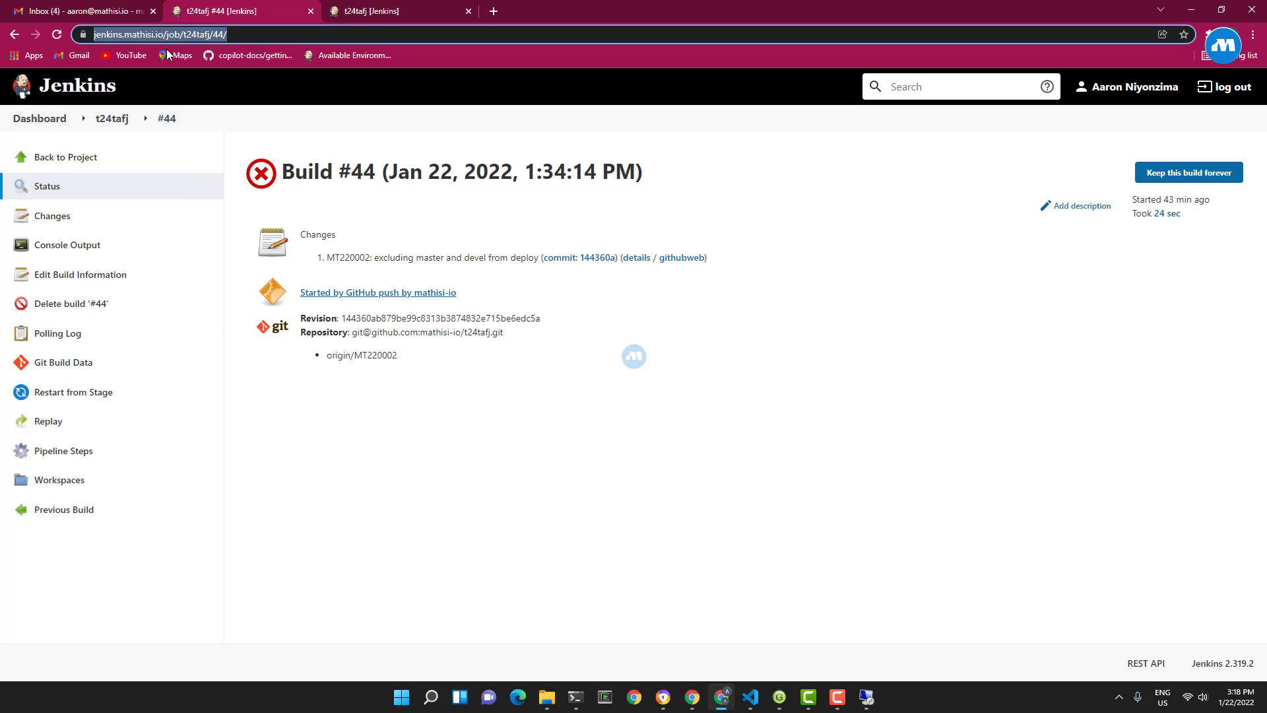
pyautogui.moveTo(539, 397)
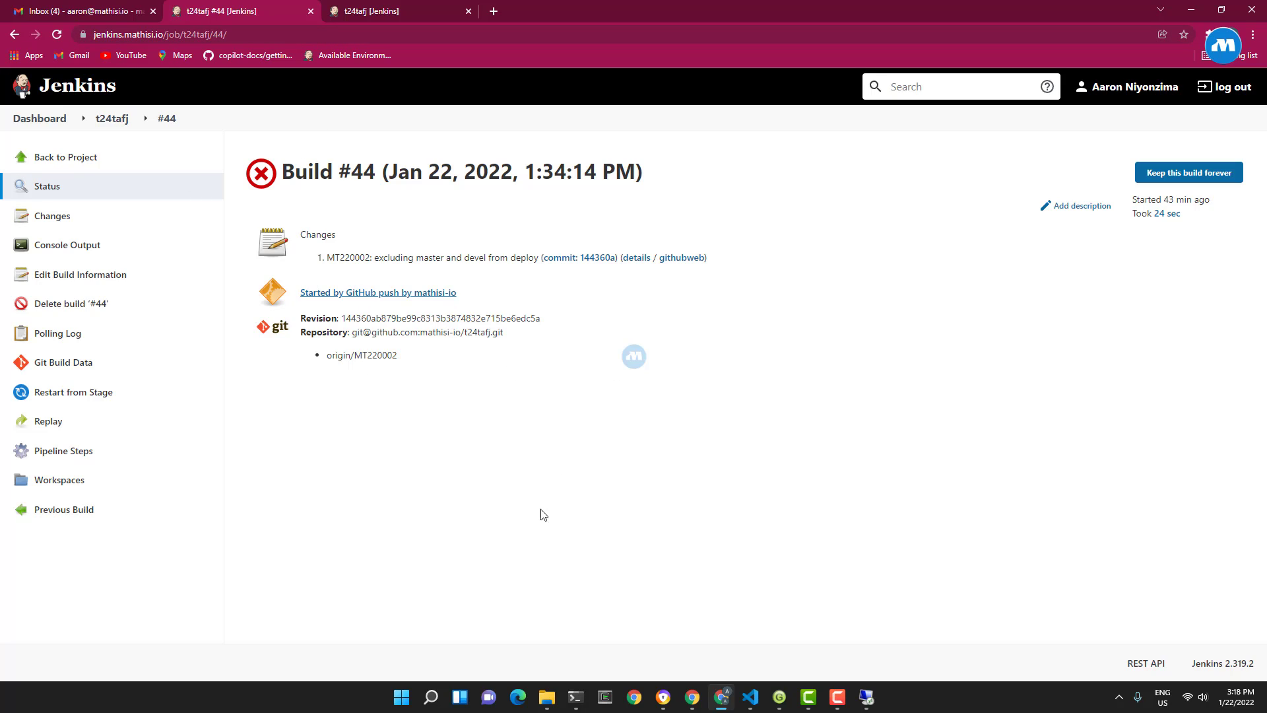
pyautogui.moveTo(577, 257)
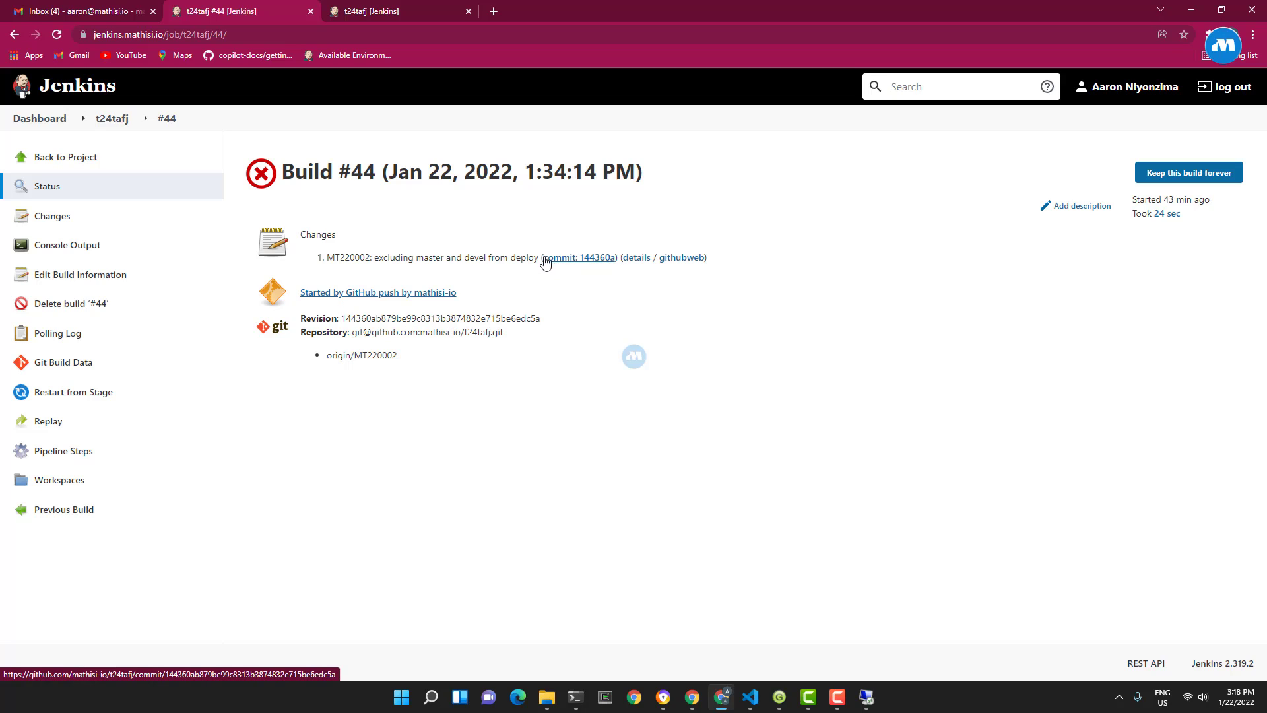
pyautogui.click(578, 257)
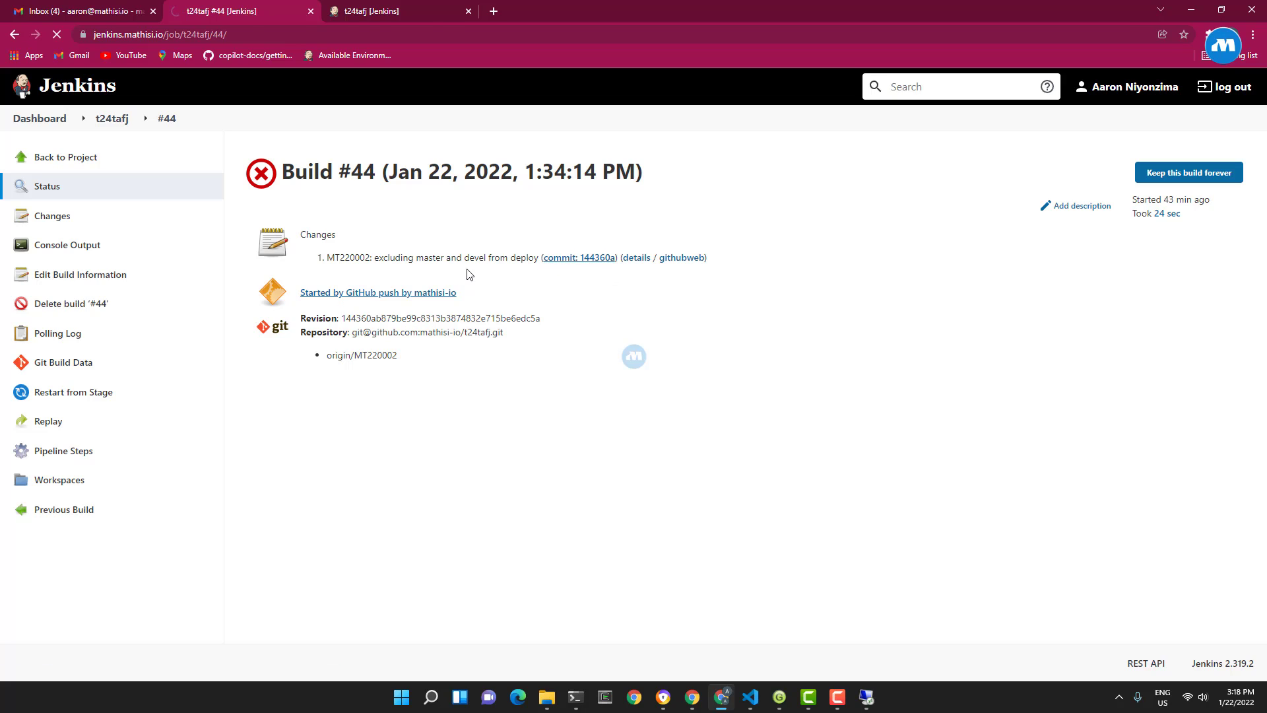
# Step: Review commit 144360a's Jenkinsfile diff on GitHub, then go to the Gmail Jenkins emails
pyautogui.click(578, 257)
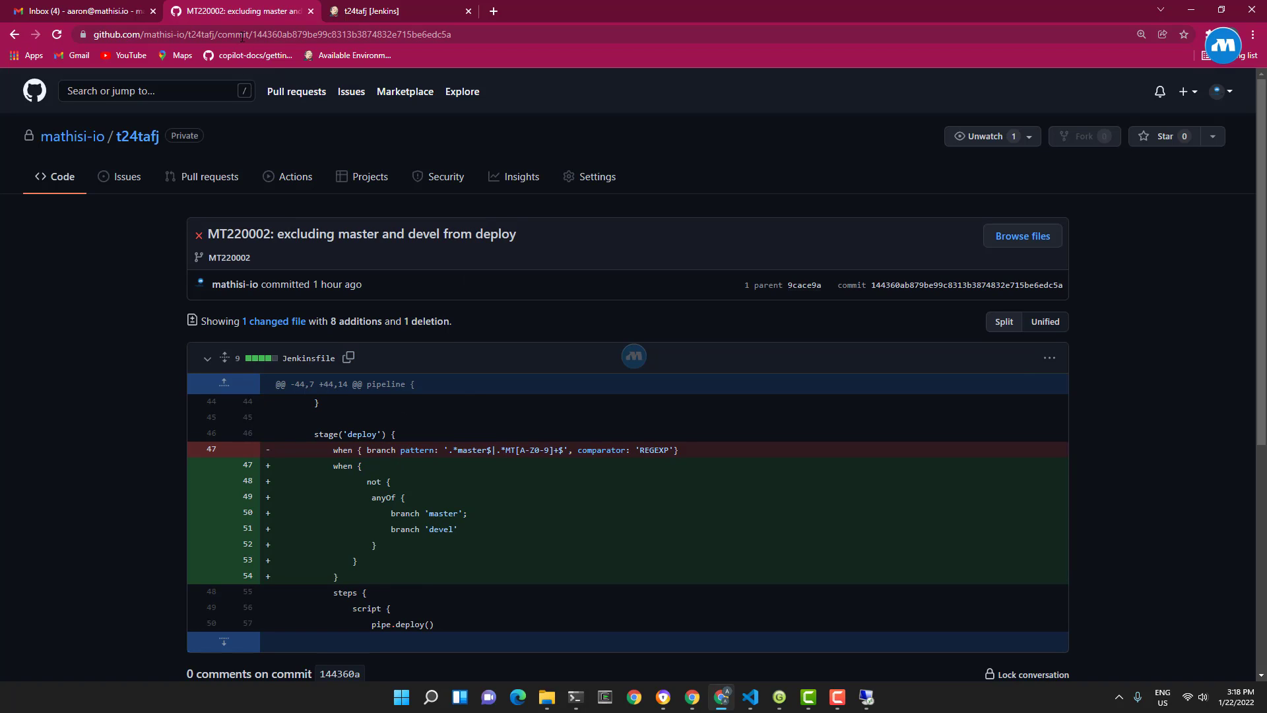
pyautogui.click(158, 136)
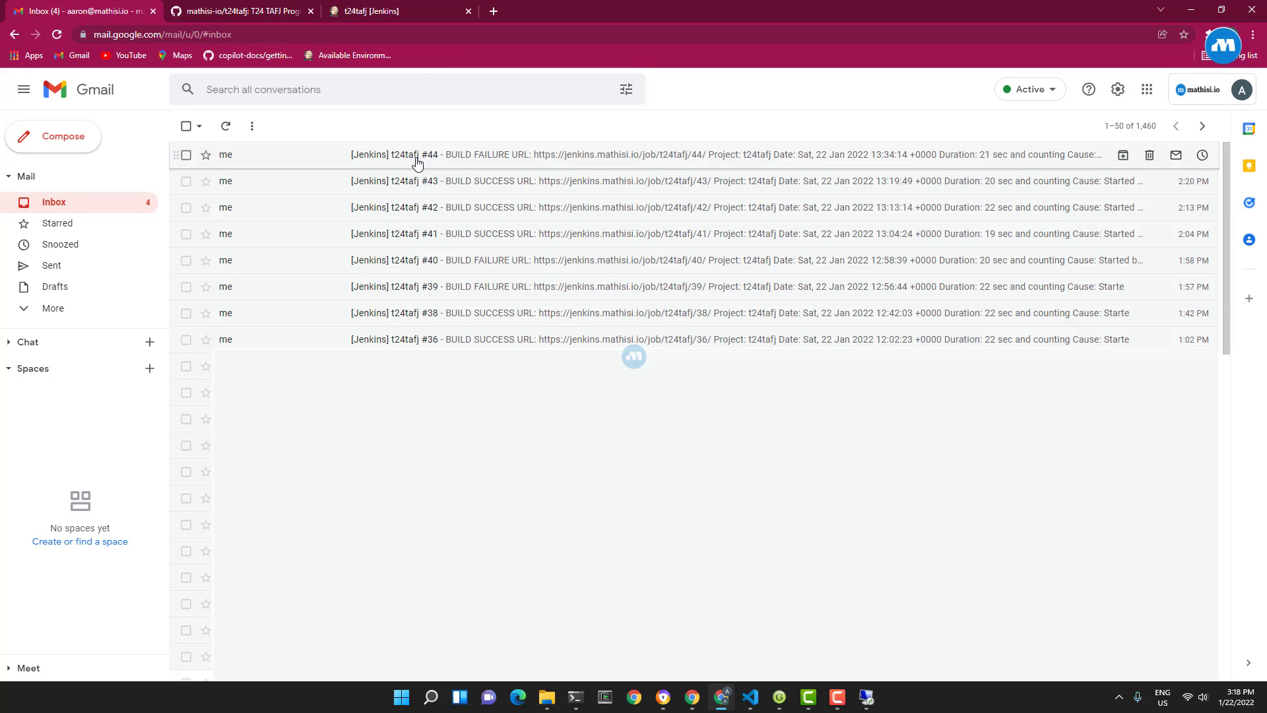
pyautogui.moveTo(516, 167)
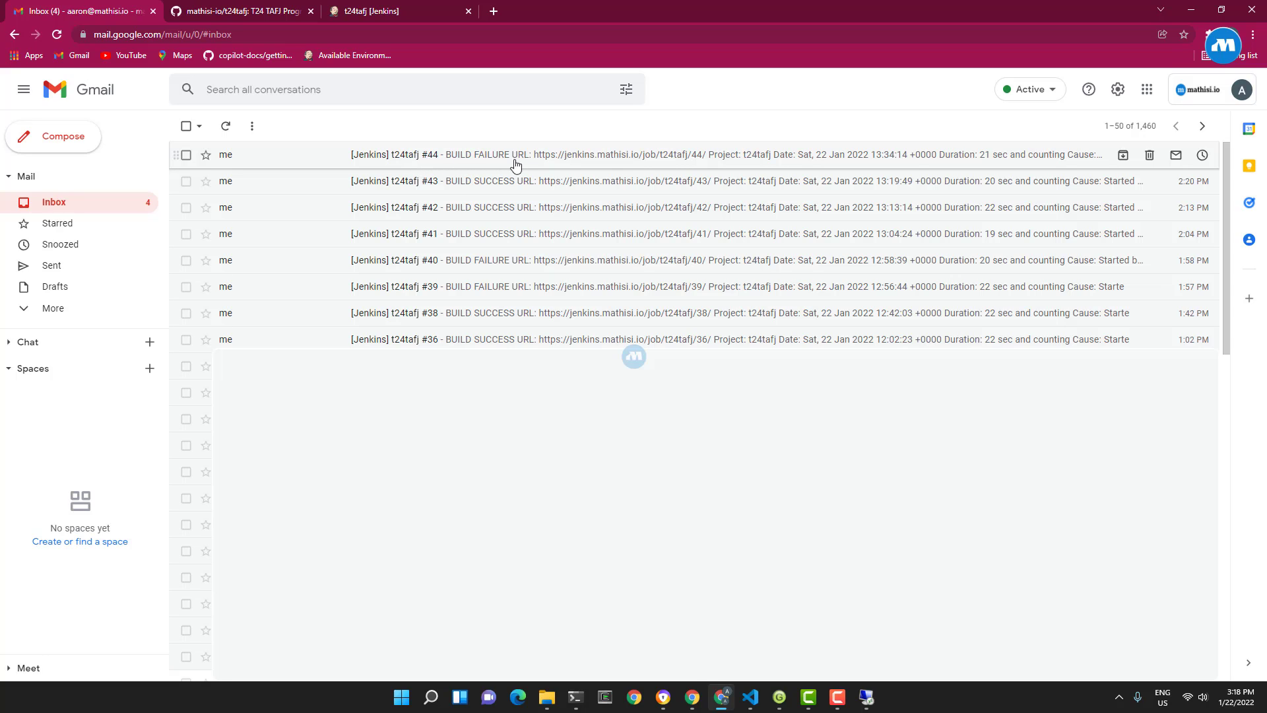
pyautogui.moveTo(452, 190)
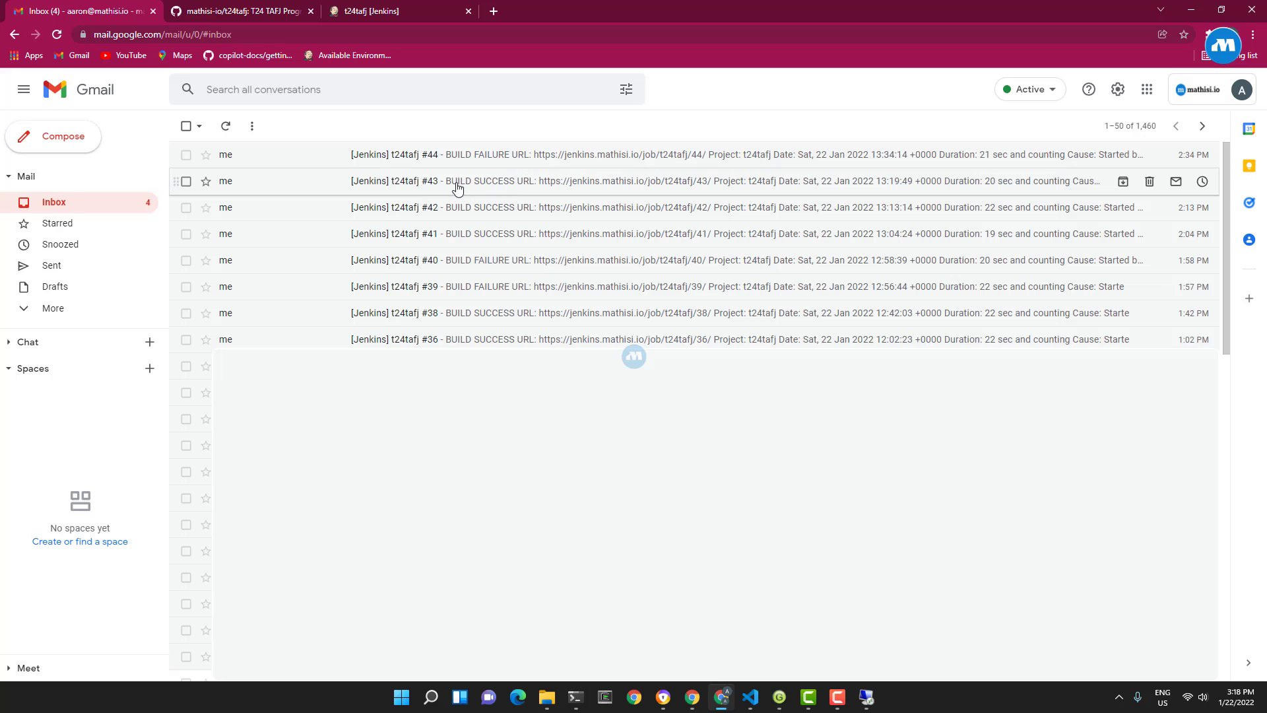
# Step: Bring the Jenkins t24tafj stage view forward, showing #44 failed at deploy and #43 succeeded
pyautogui.click(396, 11)
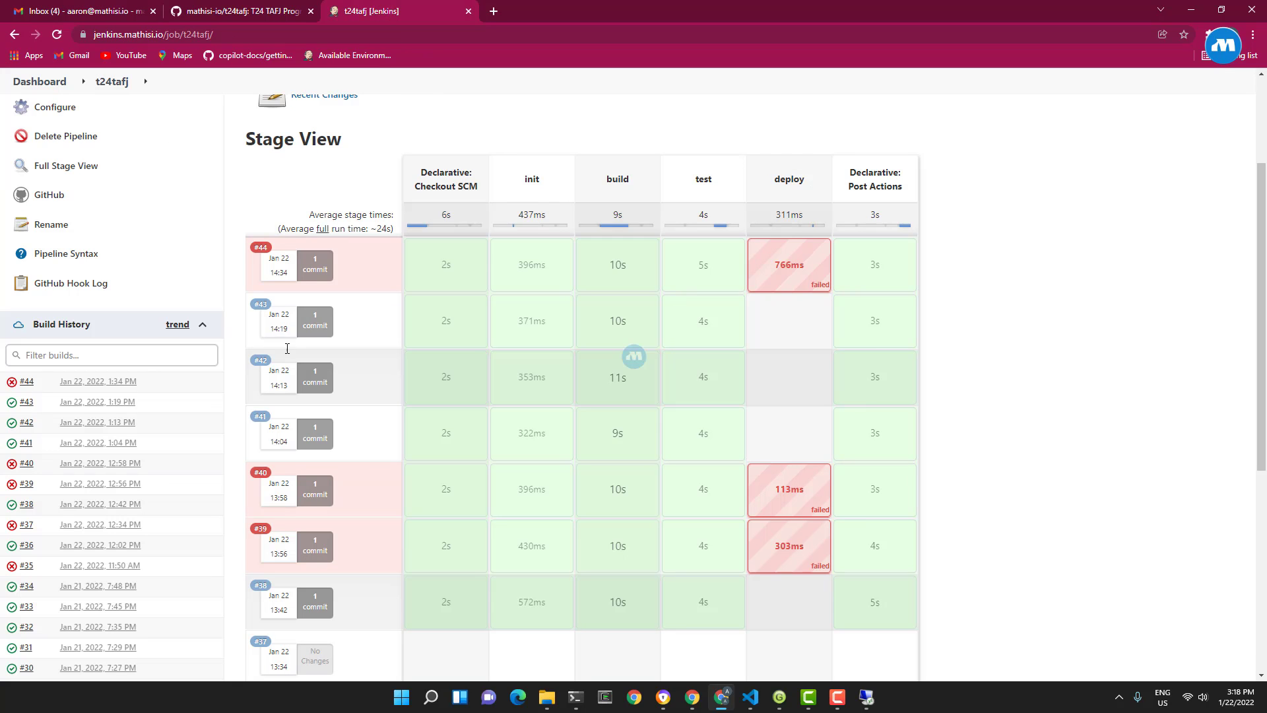
pyautogui.moveTo(280, 399)
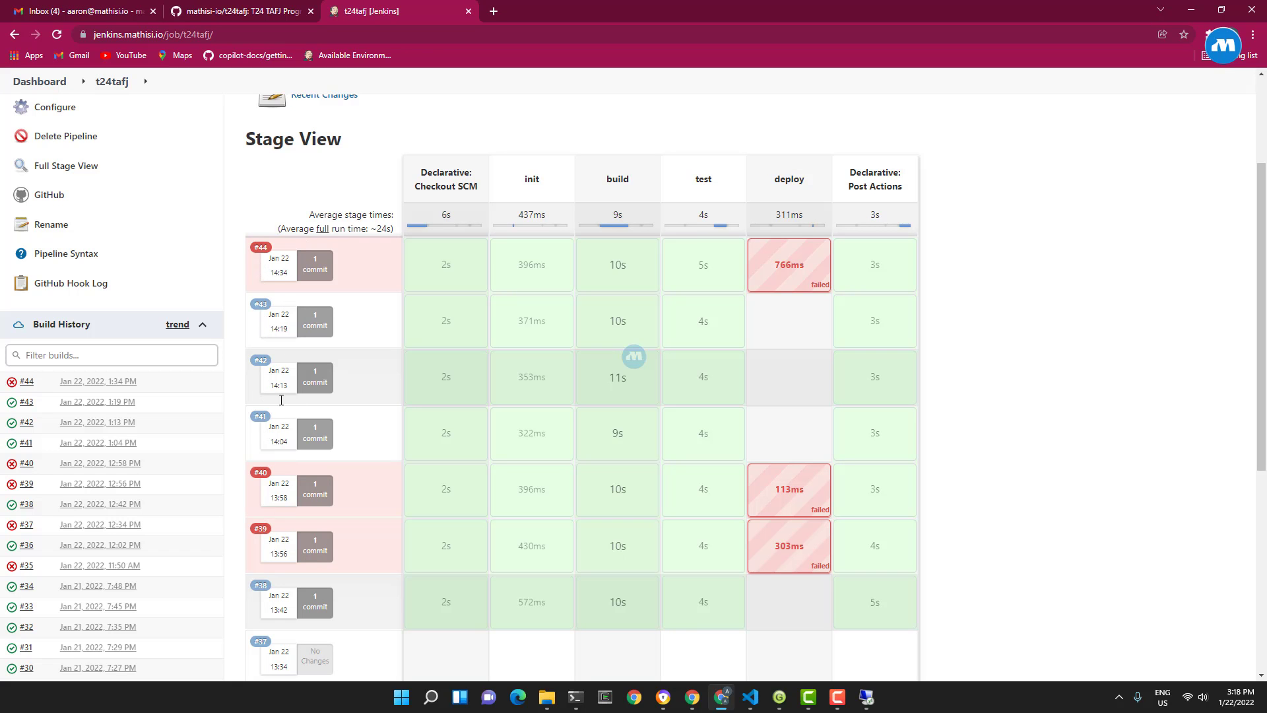
pyautogui.moveTo(282, 326)
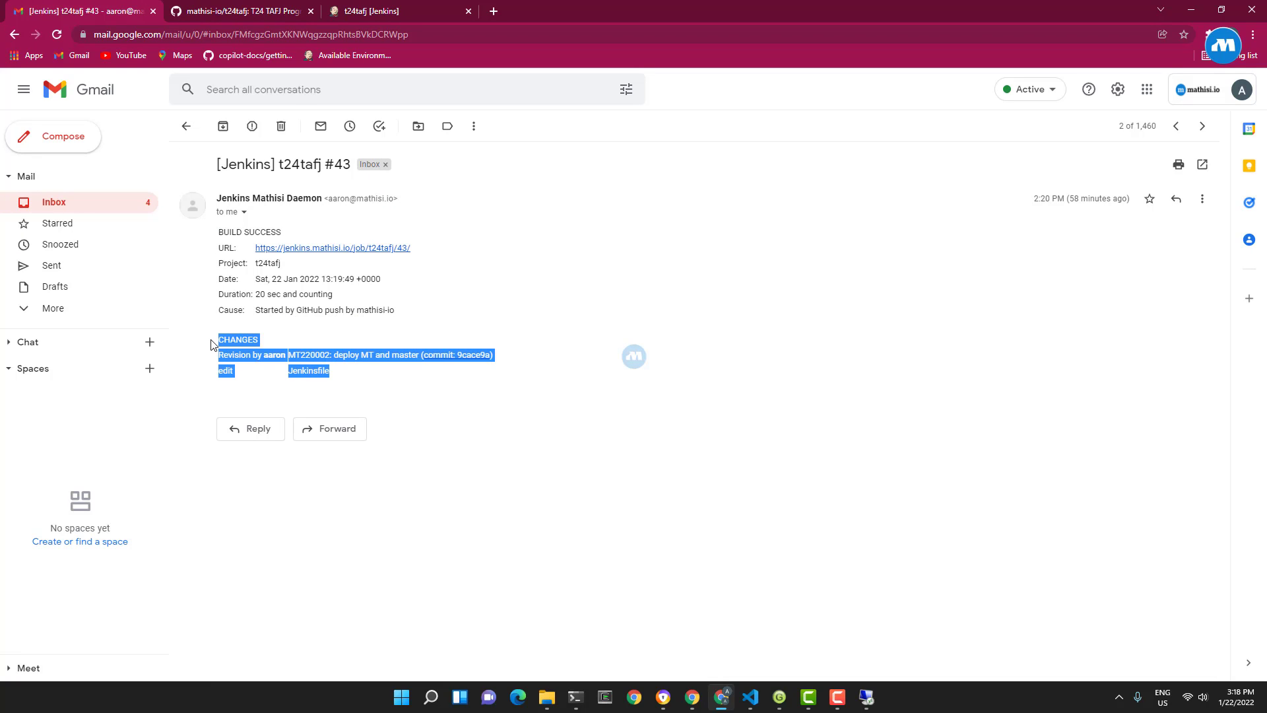
# Step: Open Jenkins build #43 from the link in the BUILD SUCCESS email
pyautogui.click(364, 355)
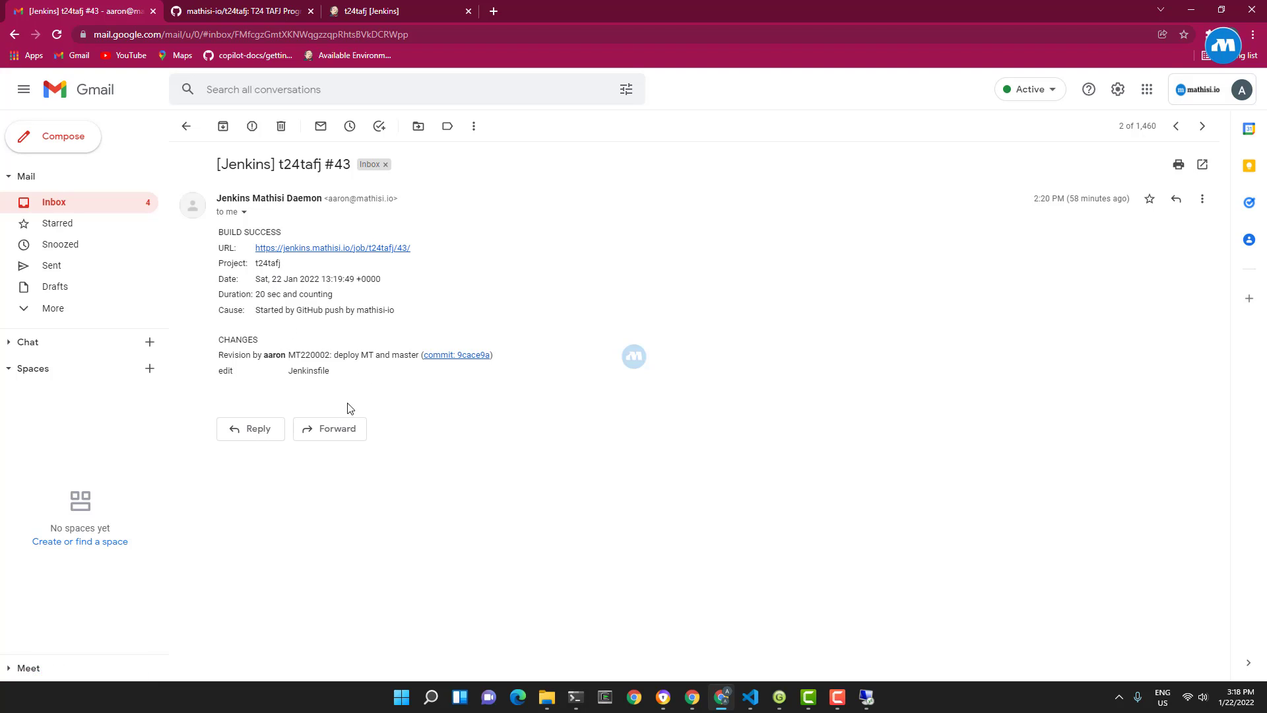
pyautogui.moveTo(381, 254)
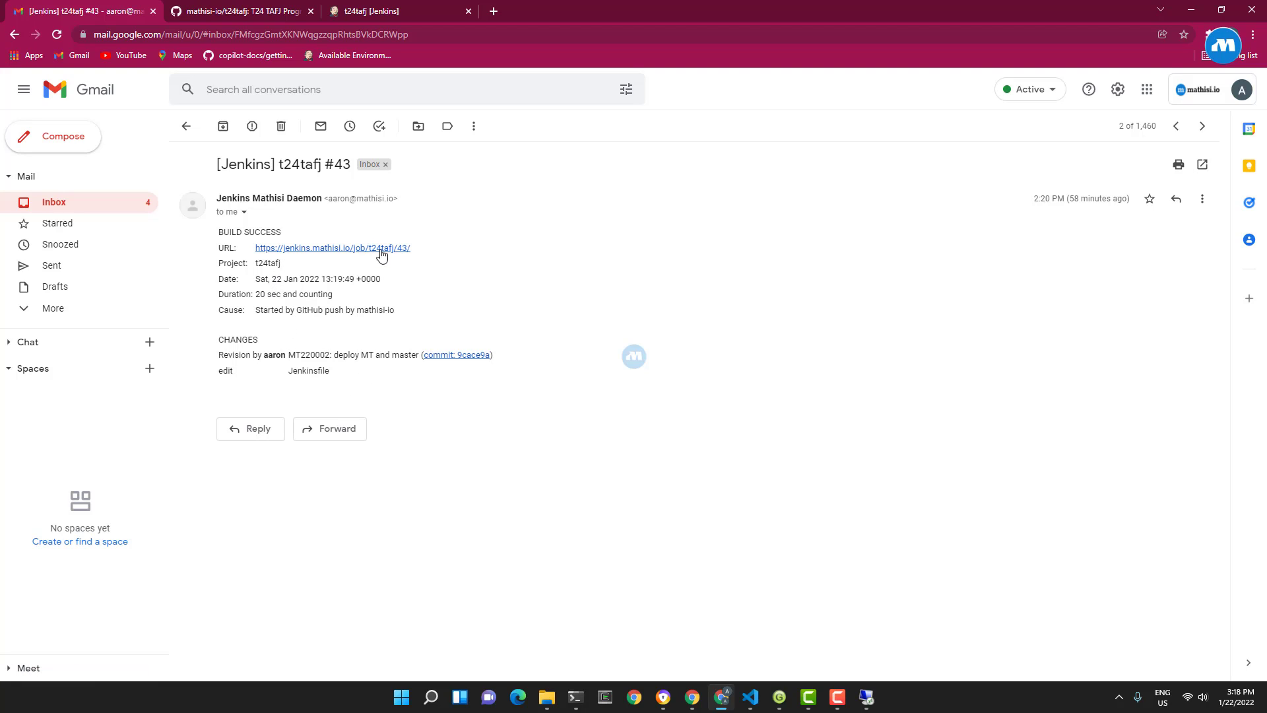
pyautogui.moveTo(392, 253)
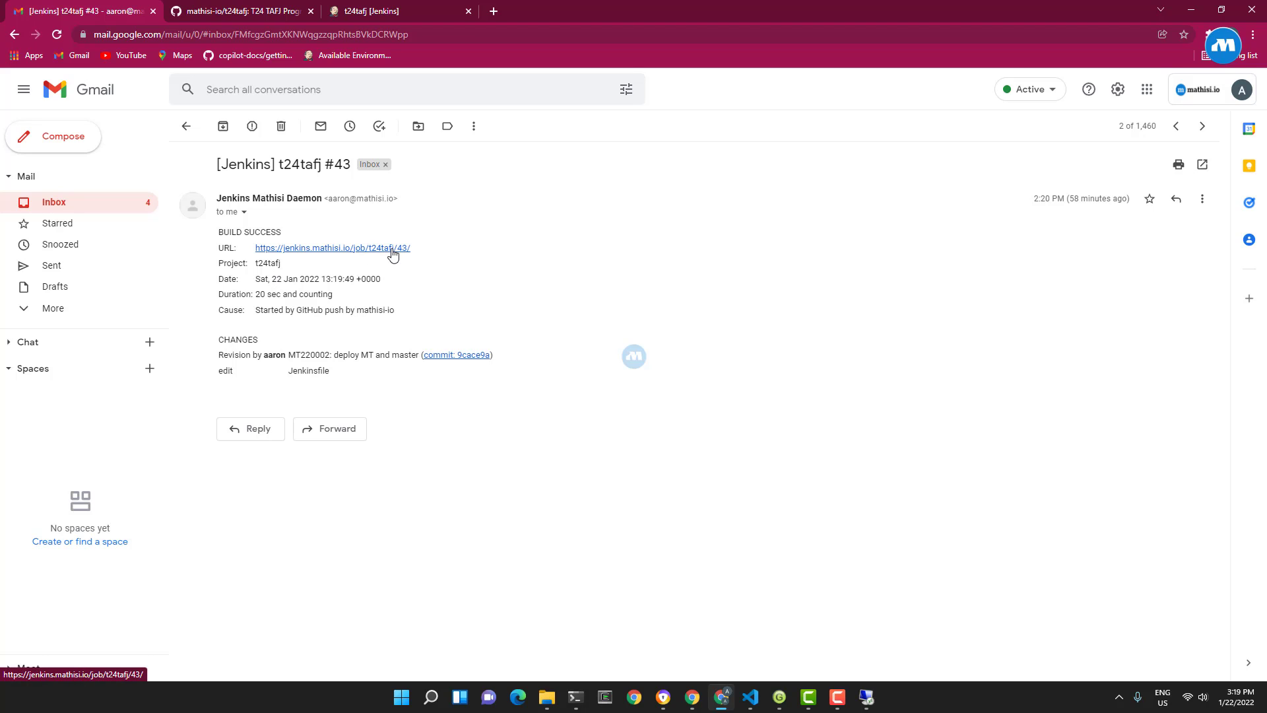
pyautogui.click(331, 247)
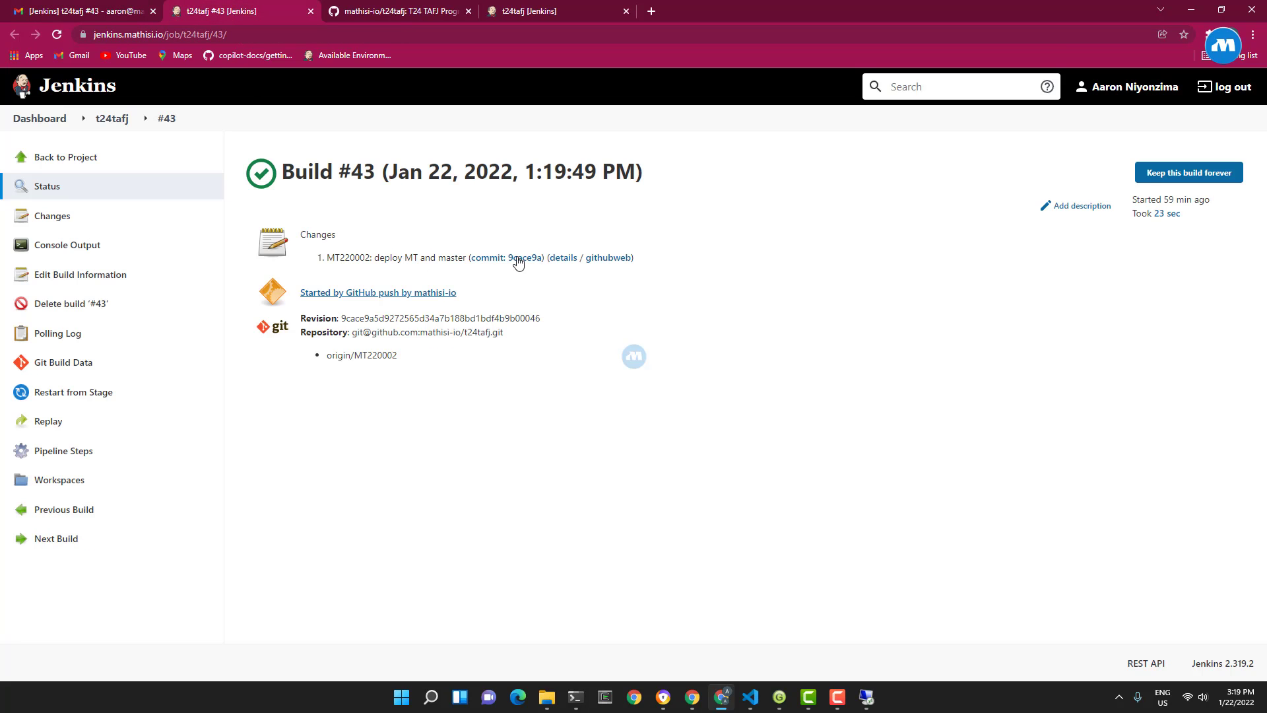
pyautogui.moveTo(507, 257)
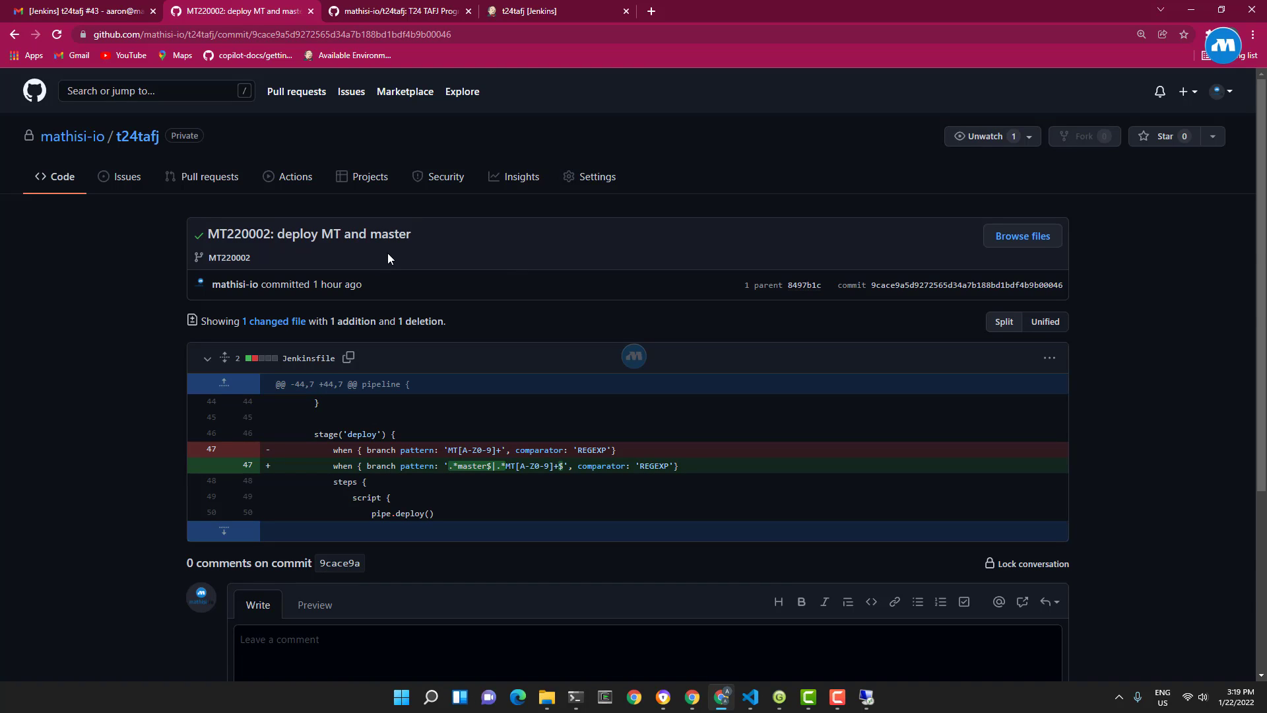
pyautogui.moveTo(388, 260)
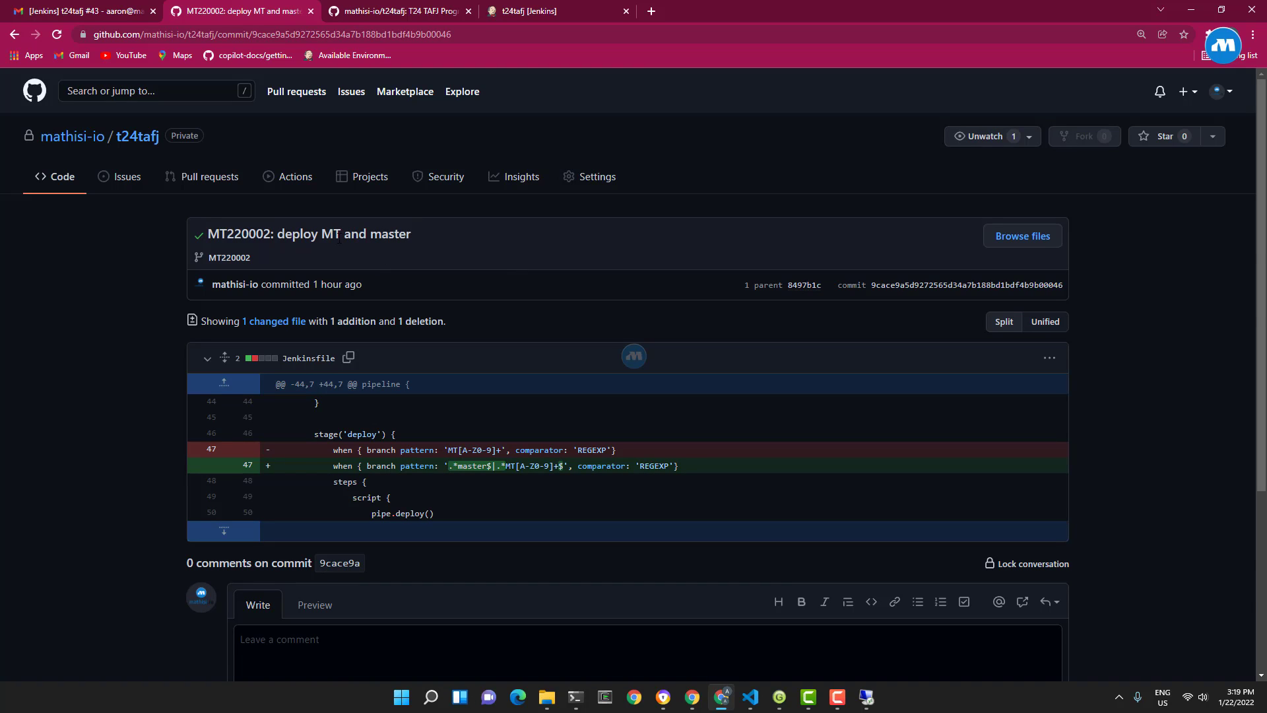
pyautogui.moveTo(304, 68)
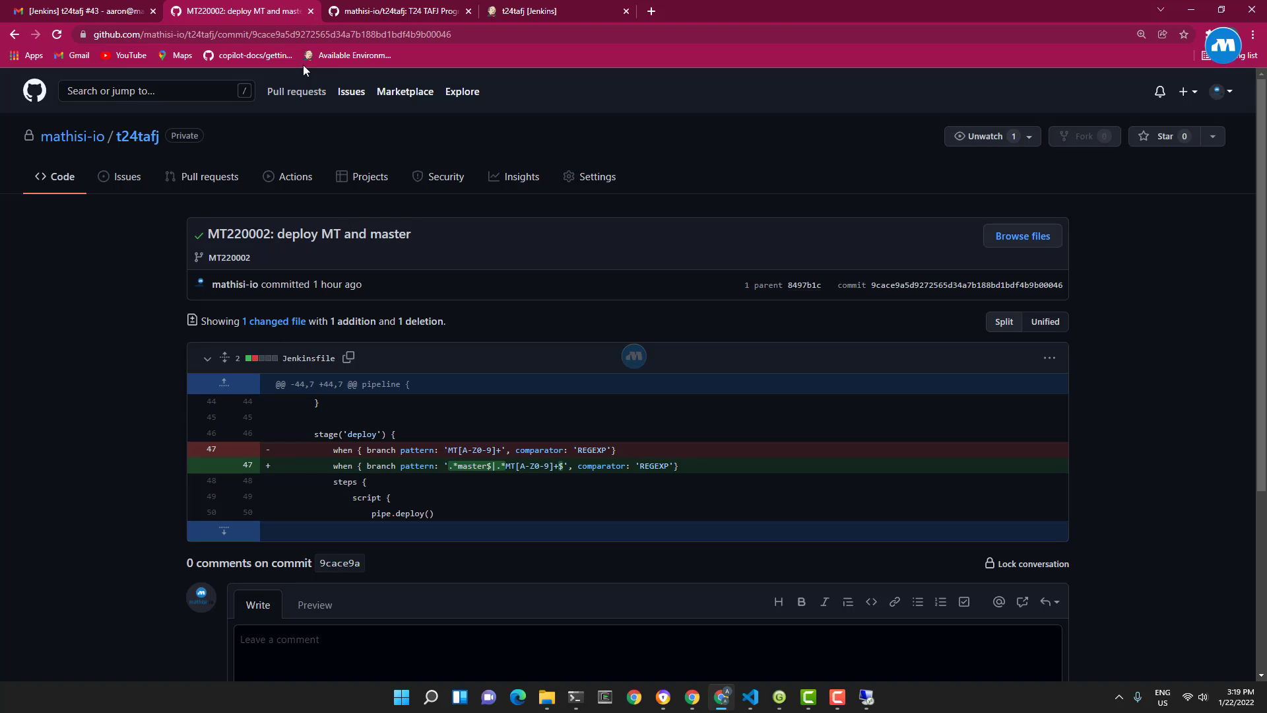
# Step: Close the commit 9cace9a GitHub tab, returning to the Jenkins t24tafj stage view
pyautogui.click(80, 10)
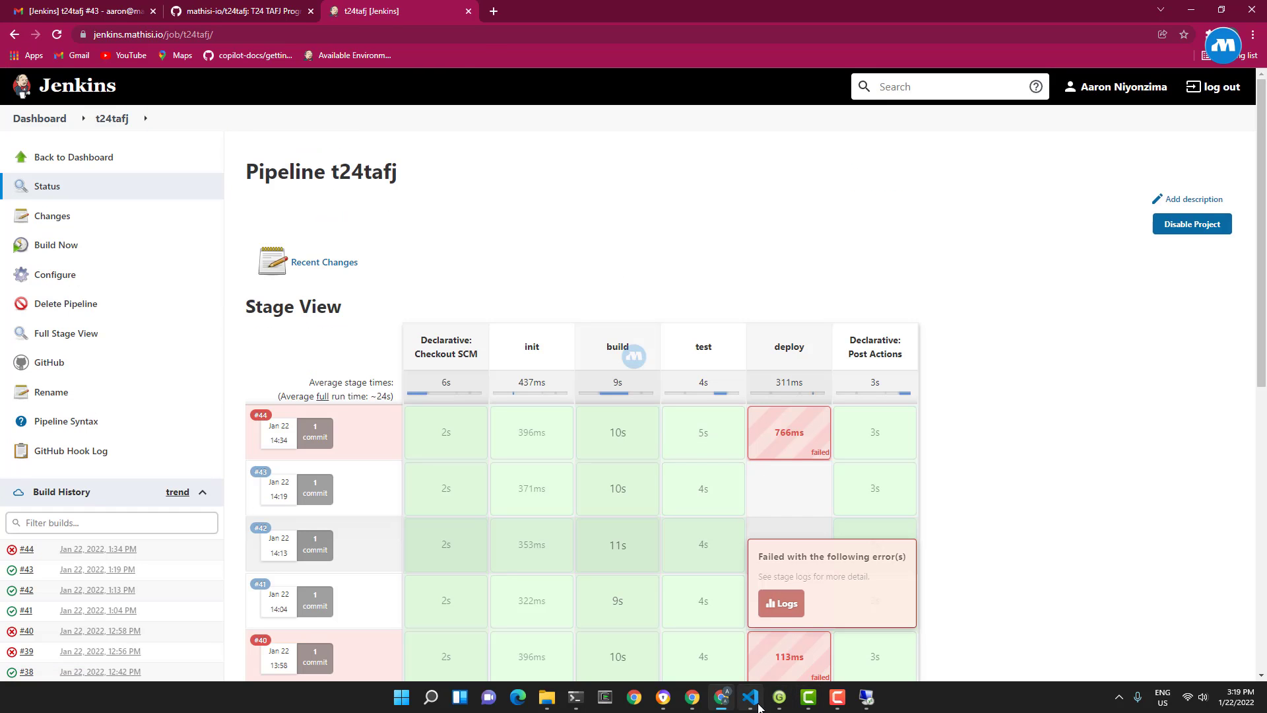
# Step: Bring Visual Studio Code with the t24tafj project back to the front
pyautogui.click(749, 696)
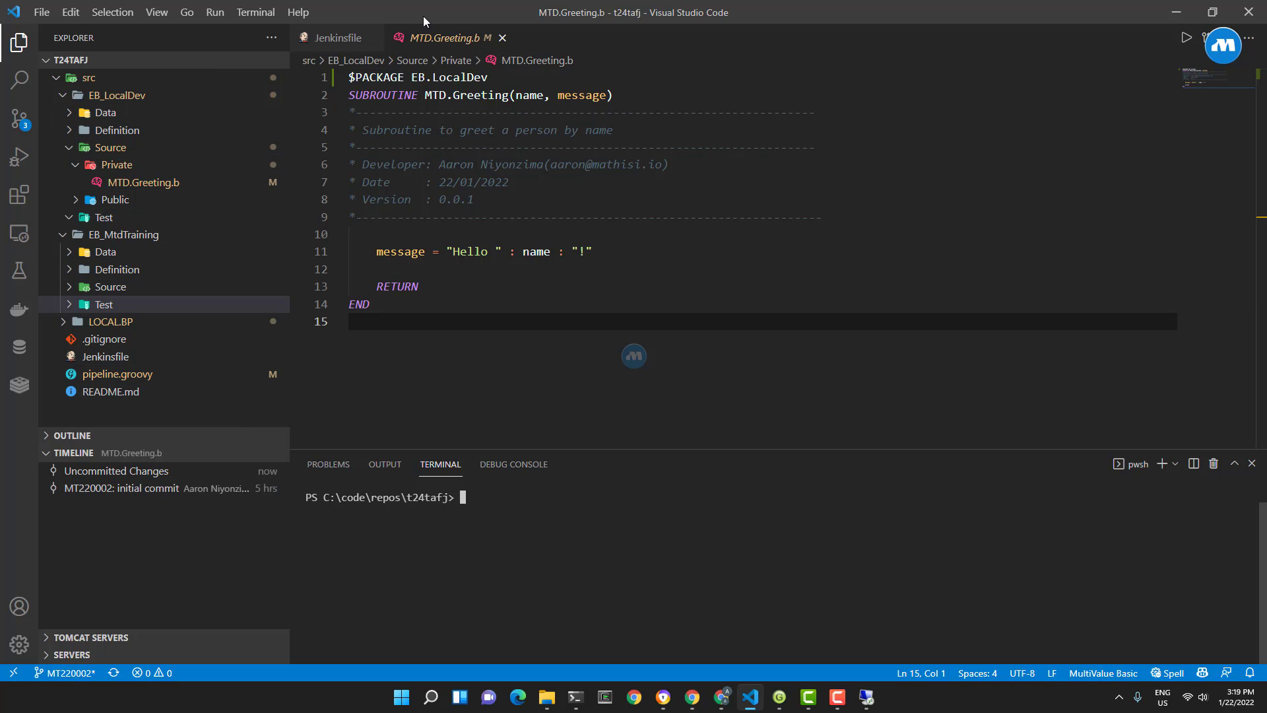
pyautogui.moveTo(440, 652)
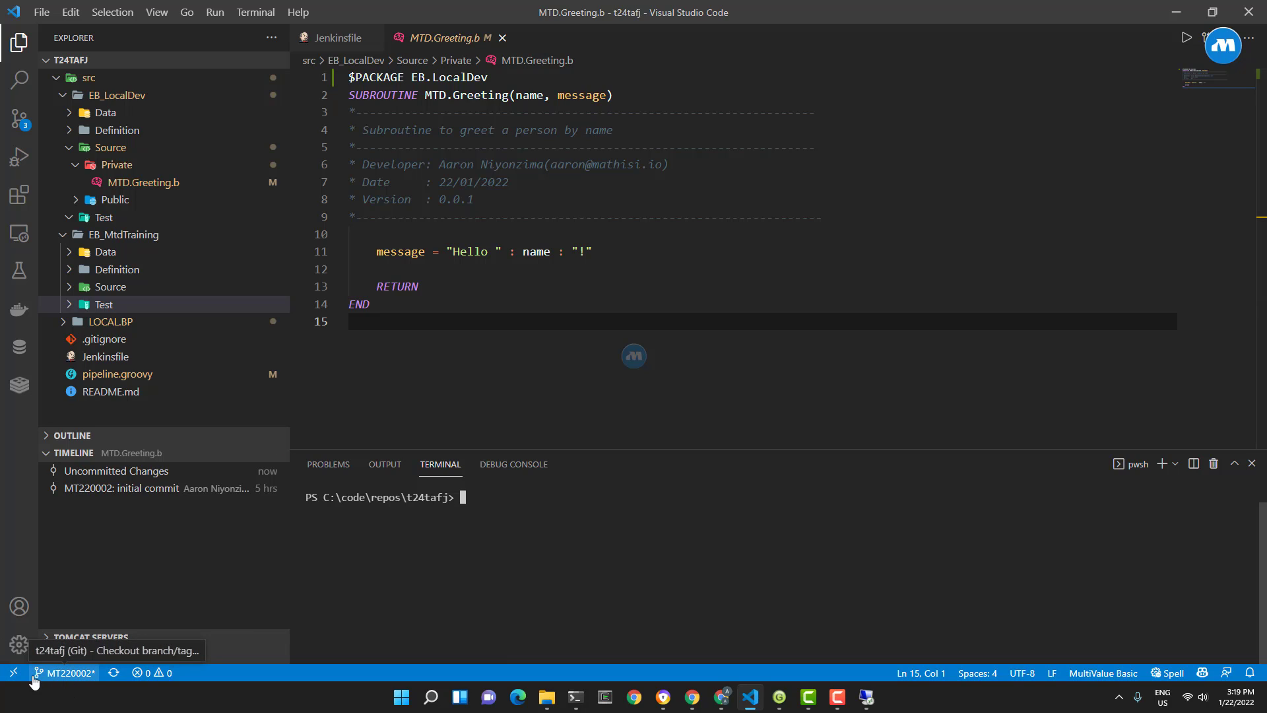
pyautogui.moveTo(87, 677)
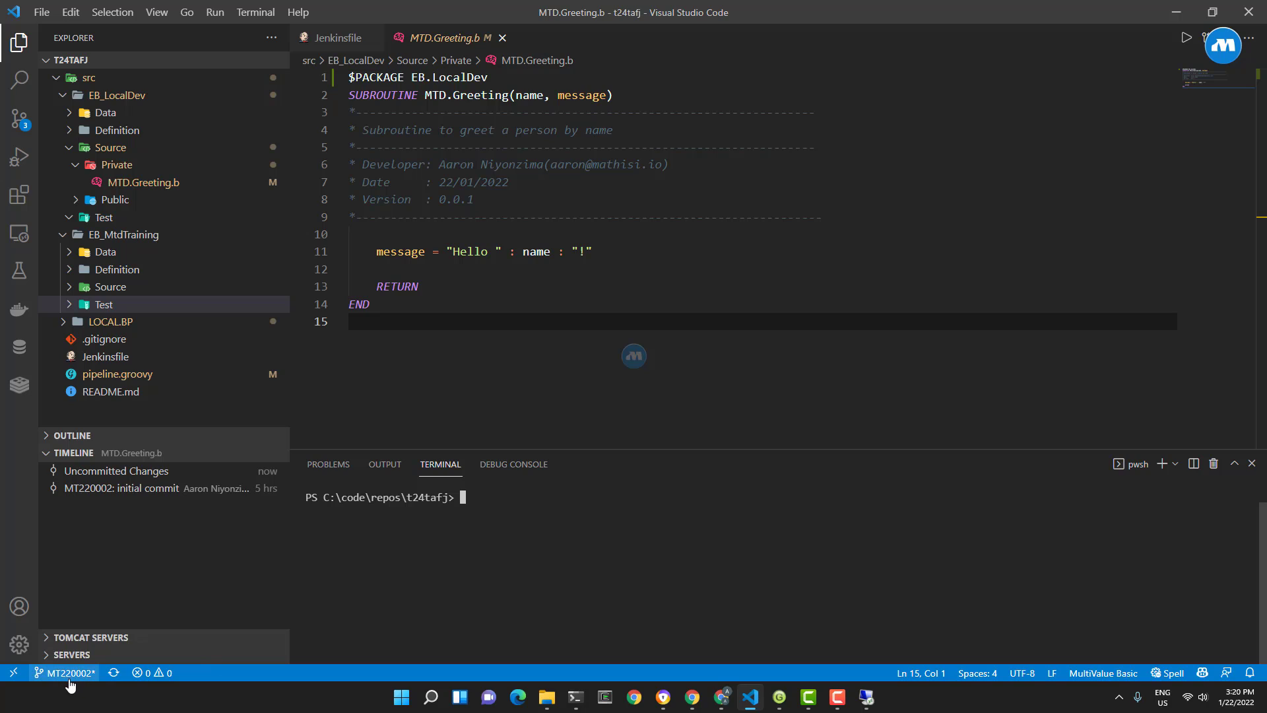
pyautogui.moveTo(66, 672)
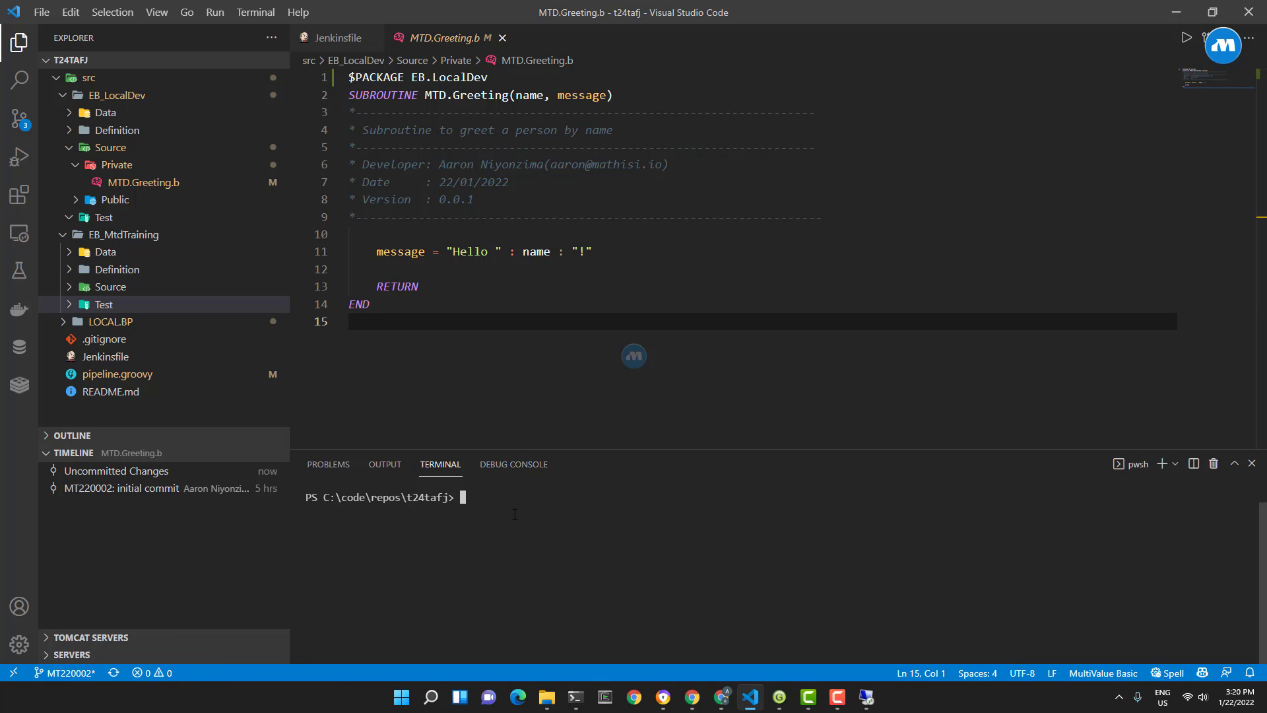
# Step: Run git status listing pipeline.groovy, MTD.Greeting.b and TestProg.b as unstaged, then review MTD.Greeting.b
pyautogui.write('git status')
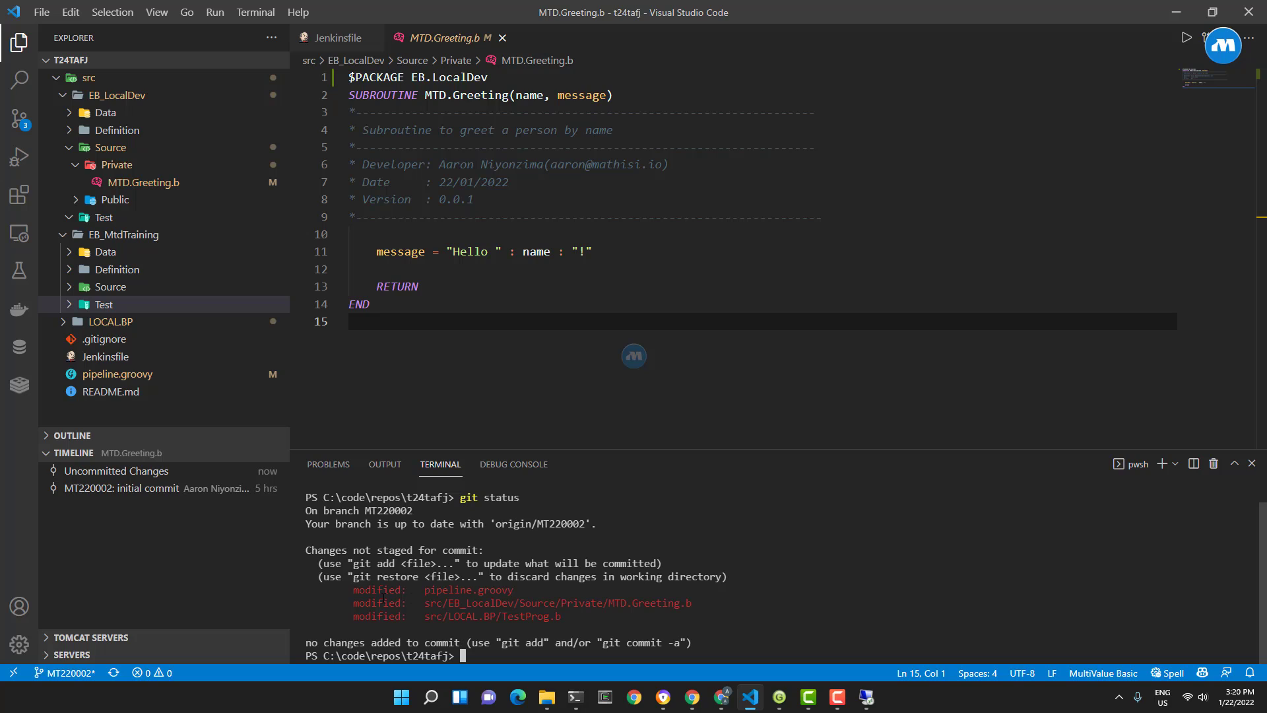
pyautogui.doubleClick(467, 590)
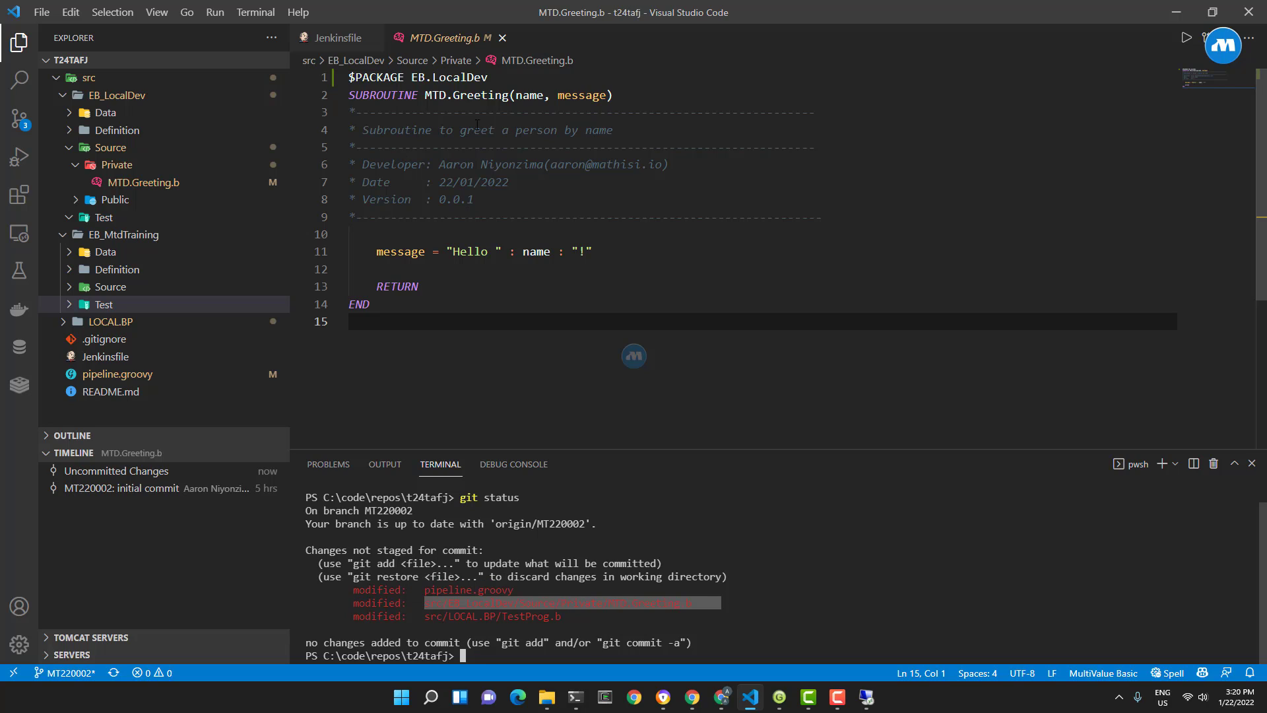
pyautogui.click(536, 251)
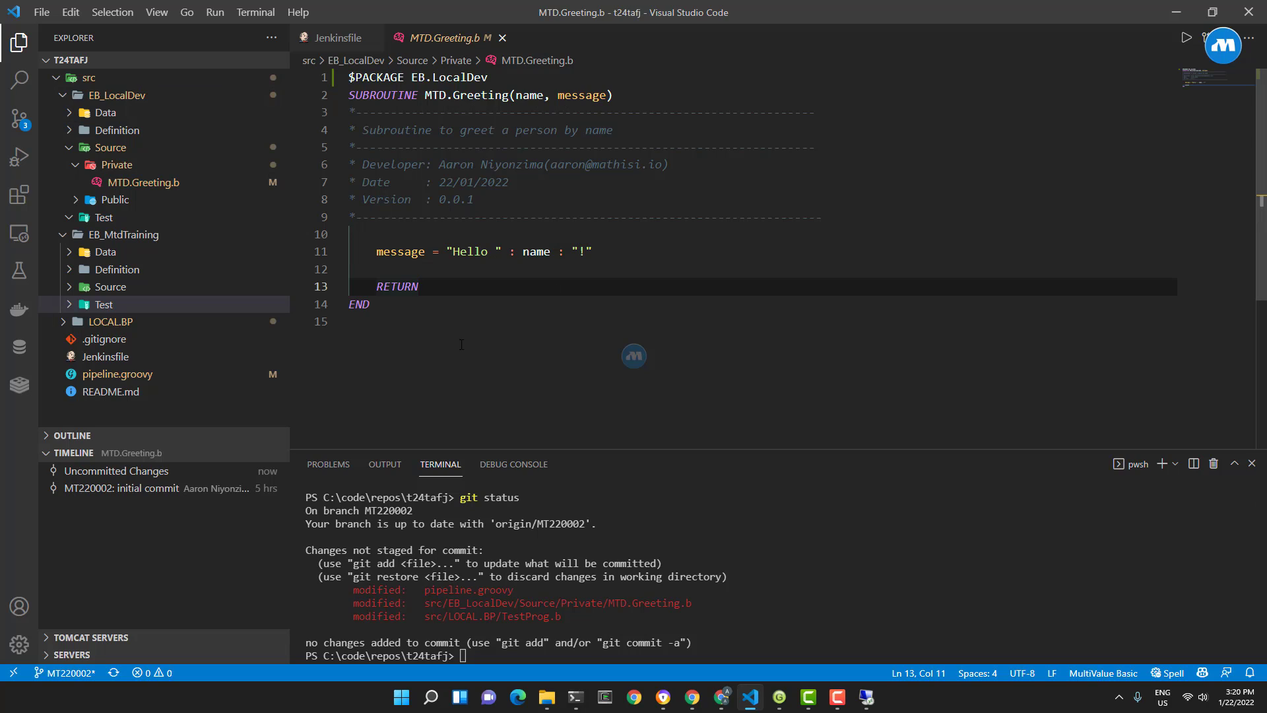
pyautogui.doubleClick(529, 95)
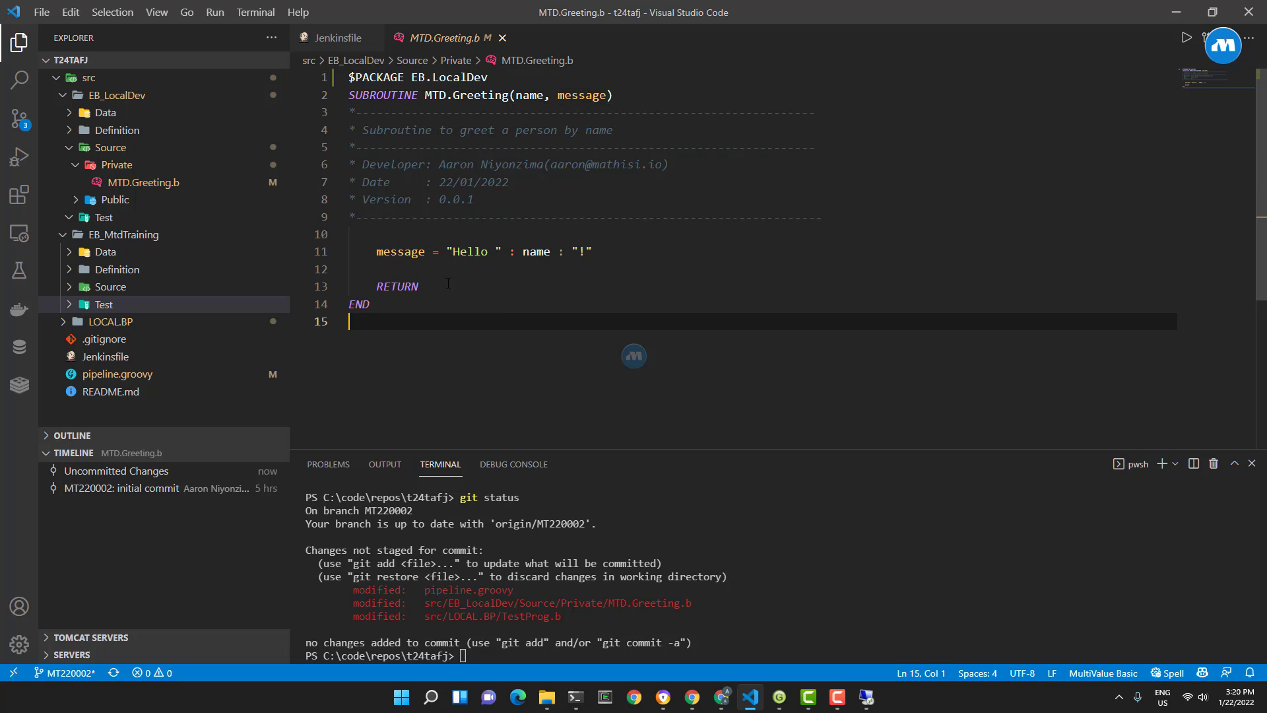
pyautogui.click(467, 251)
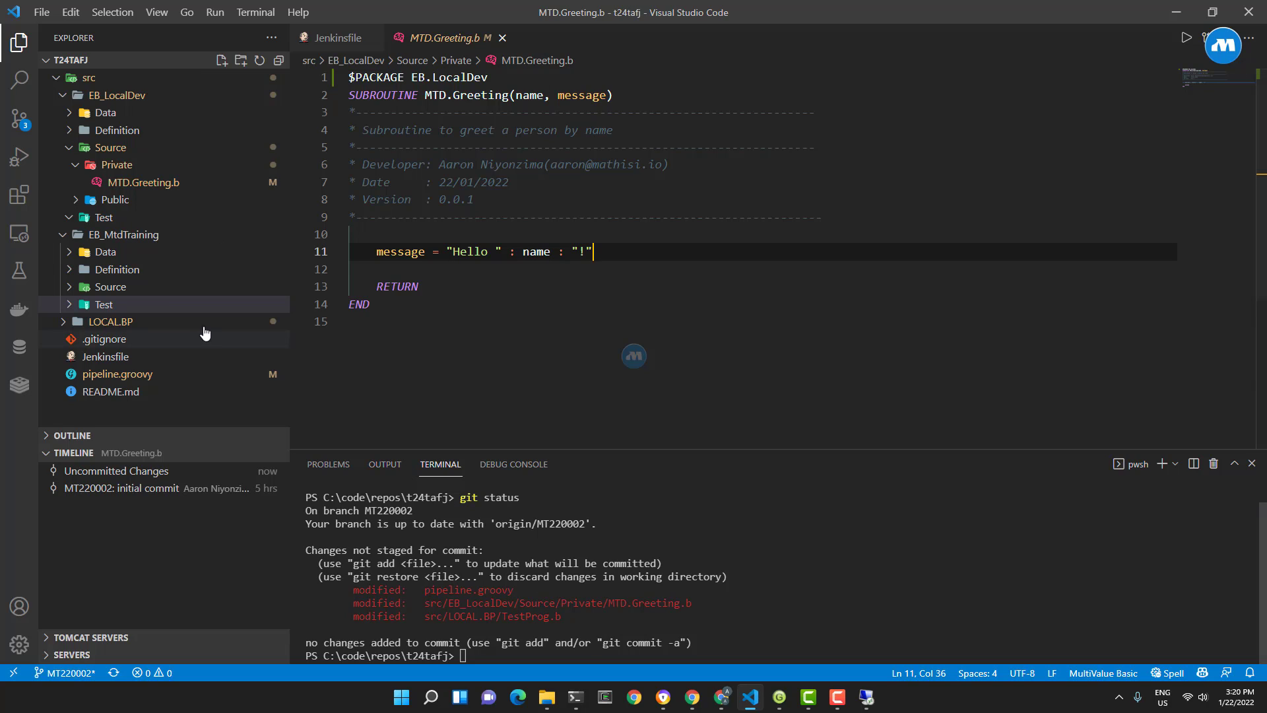
pyautogui.click(103, 304)
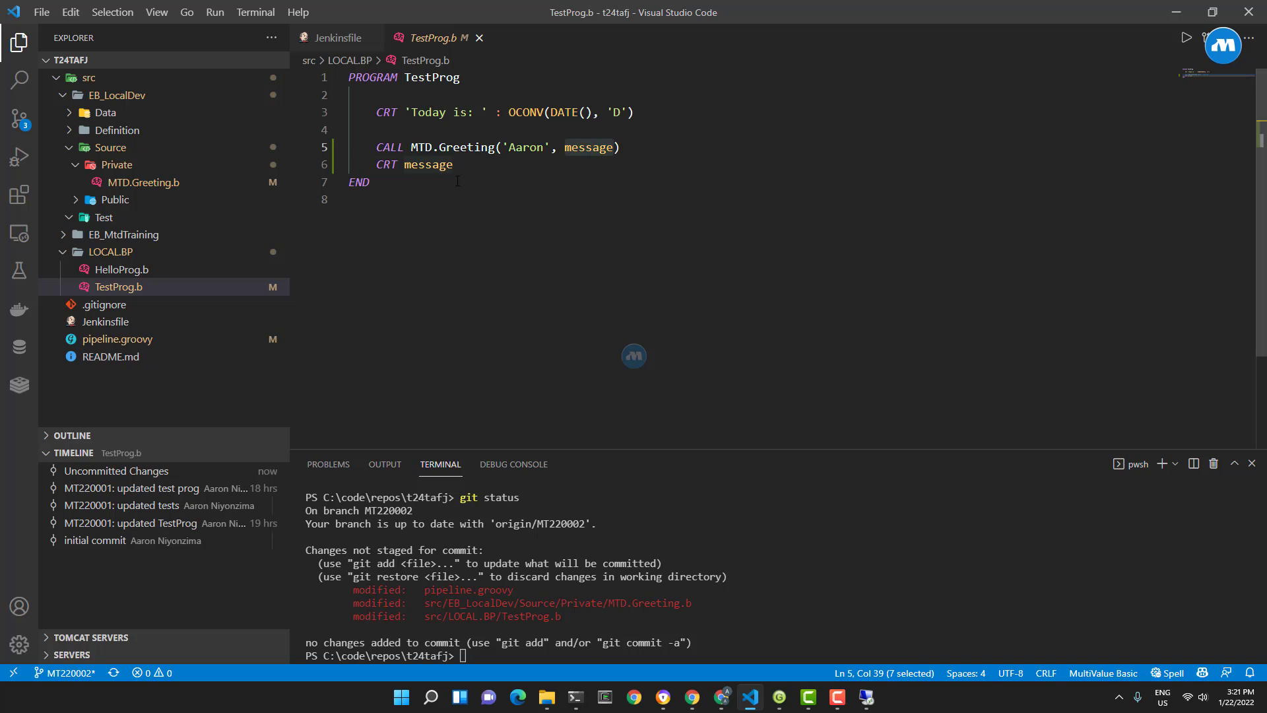
pyautogui.click(455, 165)
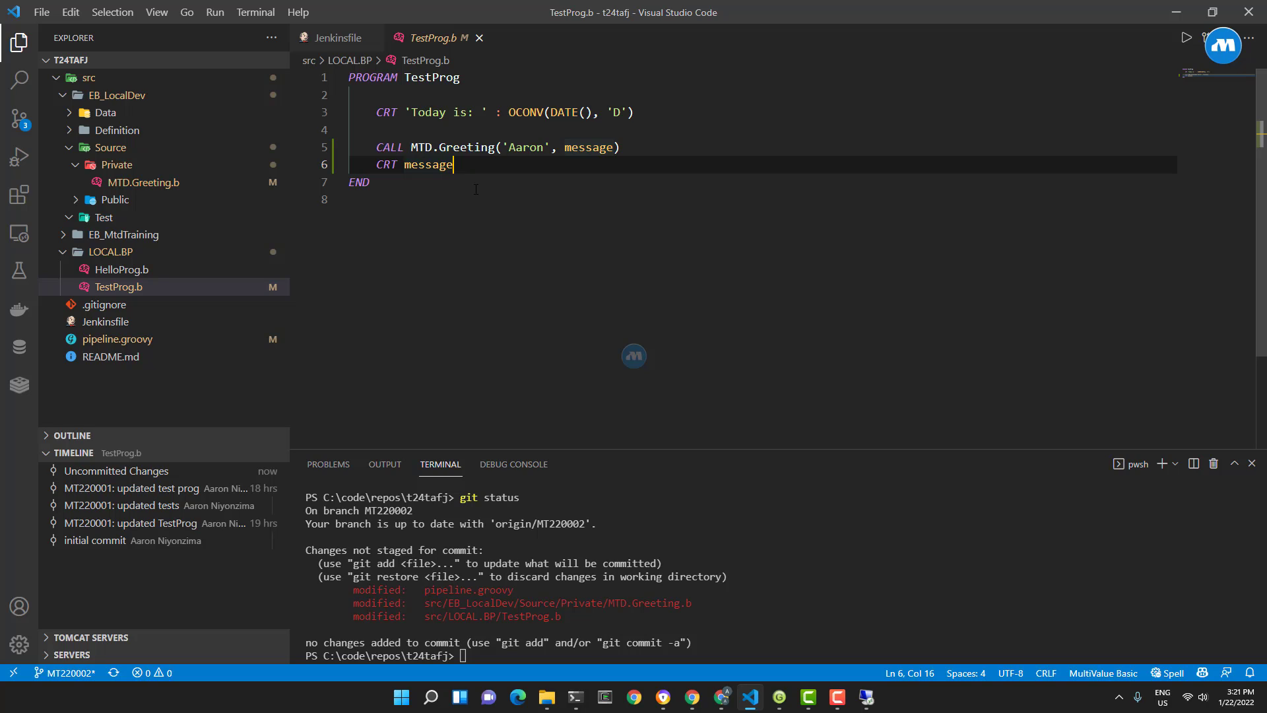
pyautogui.click(368, 182)
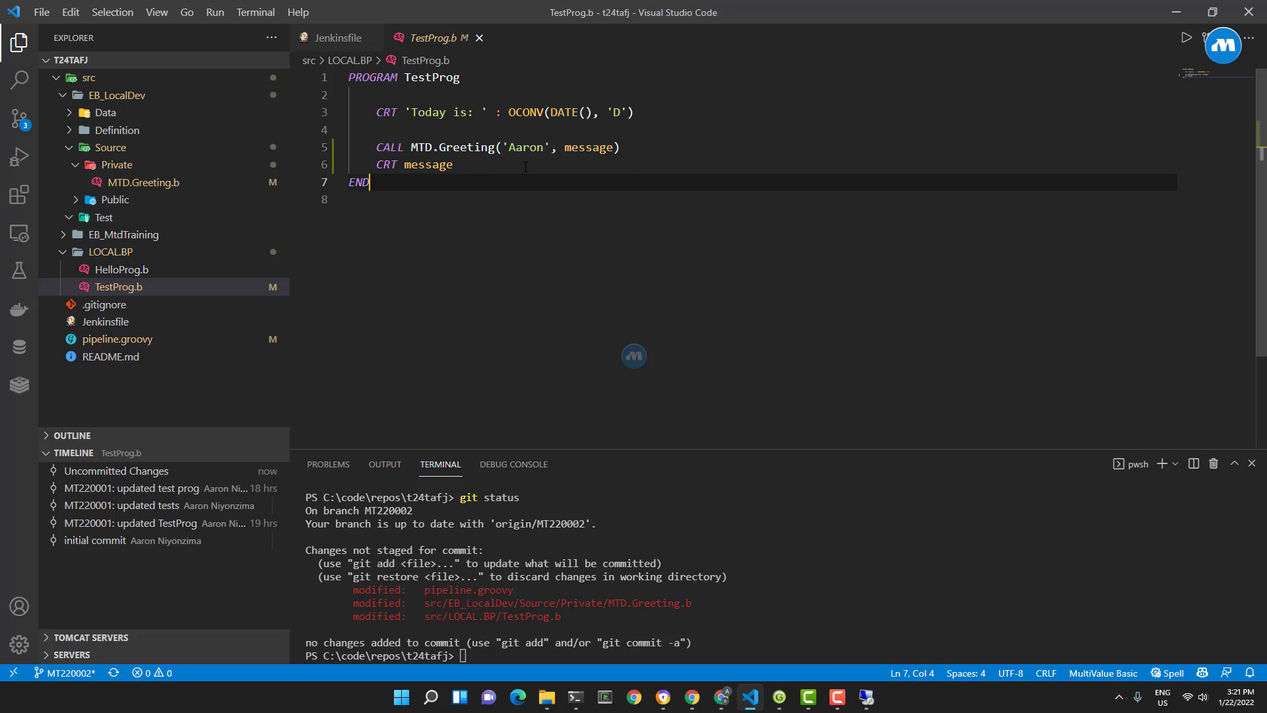
pyautogui.click(469, 147)
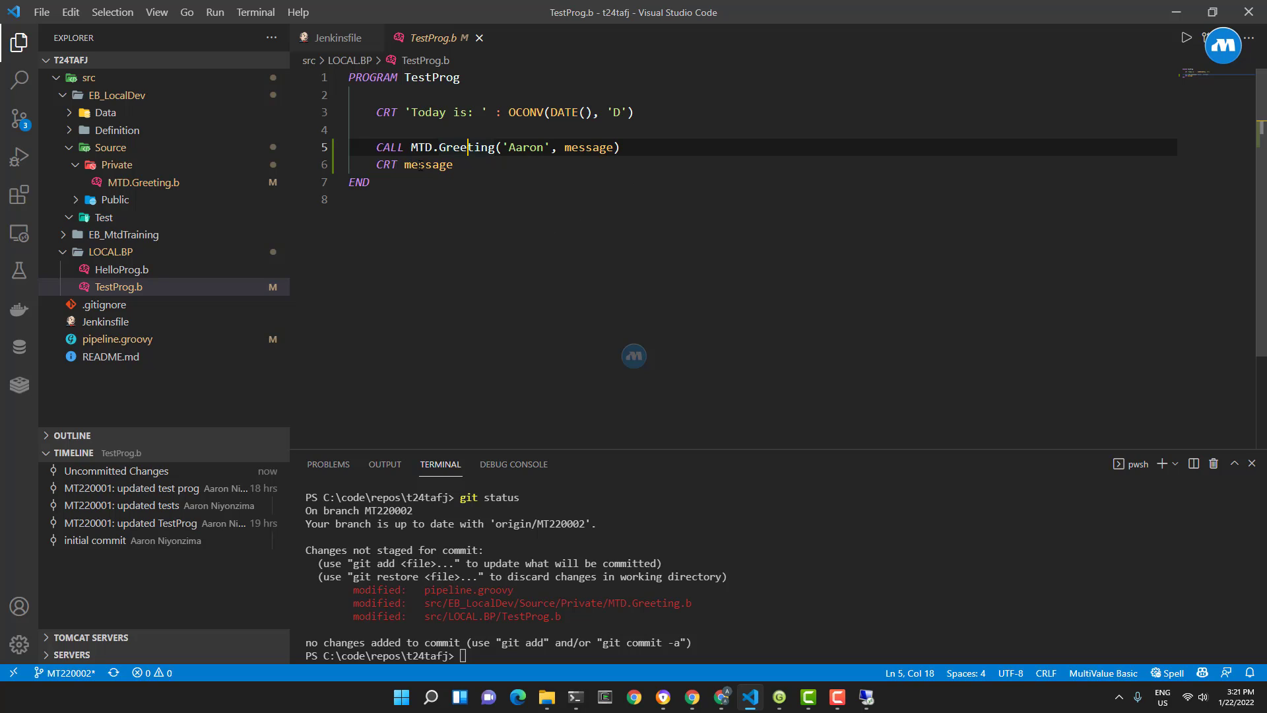
pyautogui.click(453, 165)
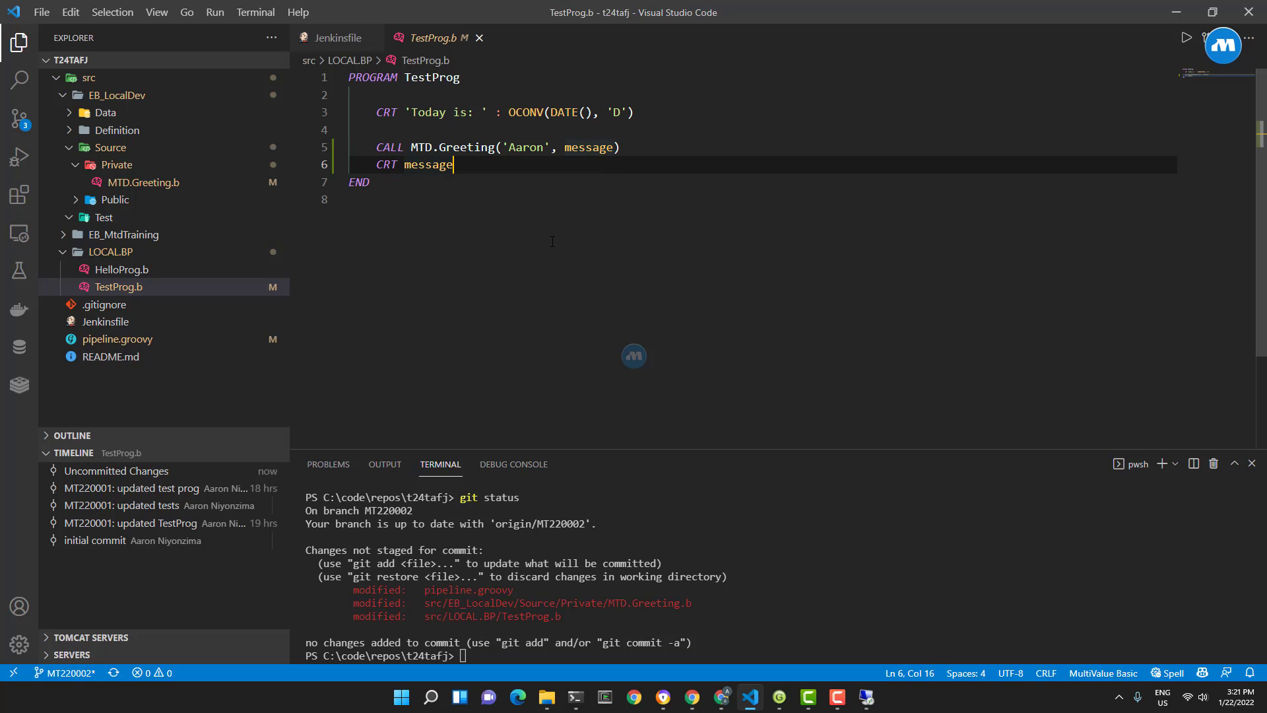
pyautogui.moveTo(172, 188)
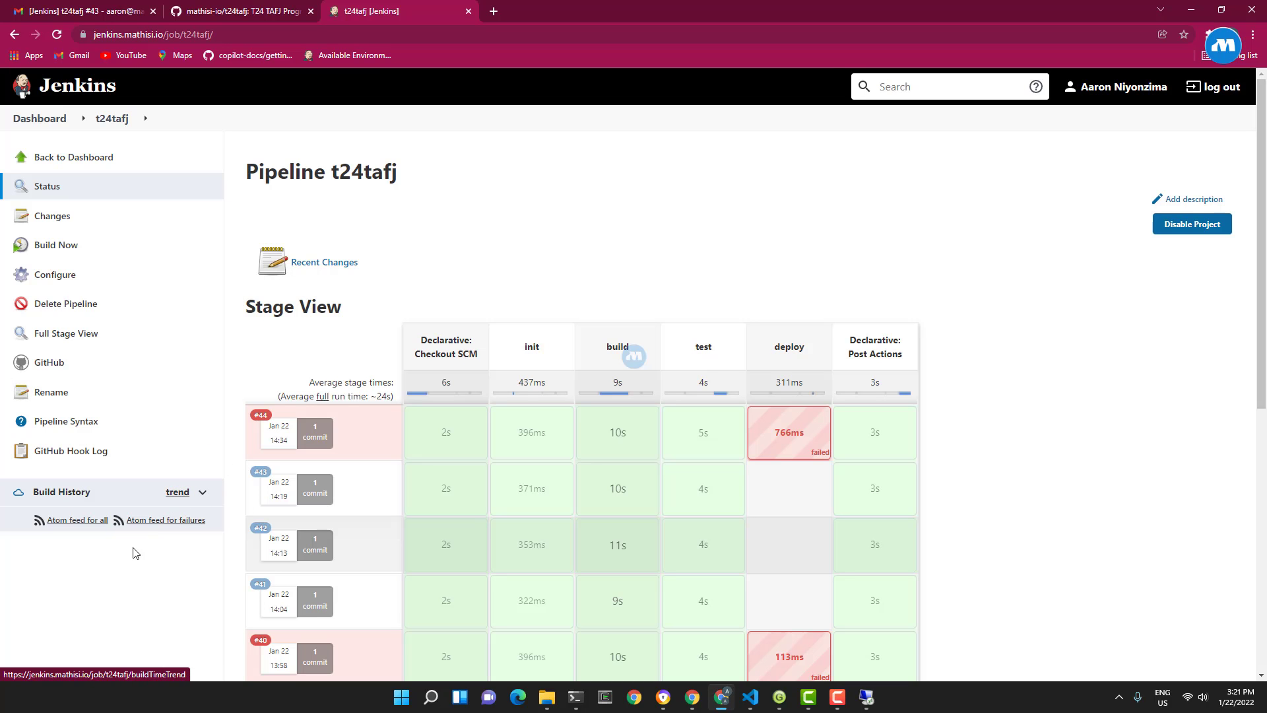
pyautogui.moveTo(229, 386)
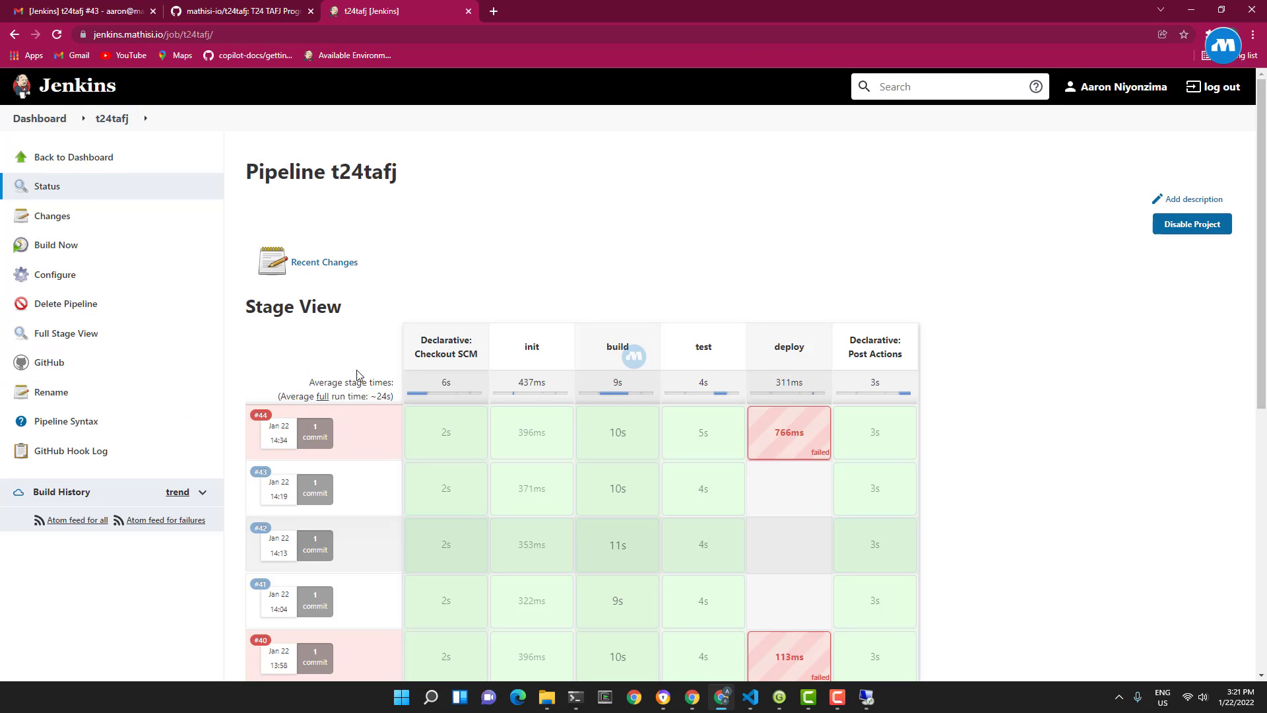
pyautogui.moveTo(475, 225)
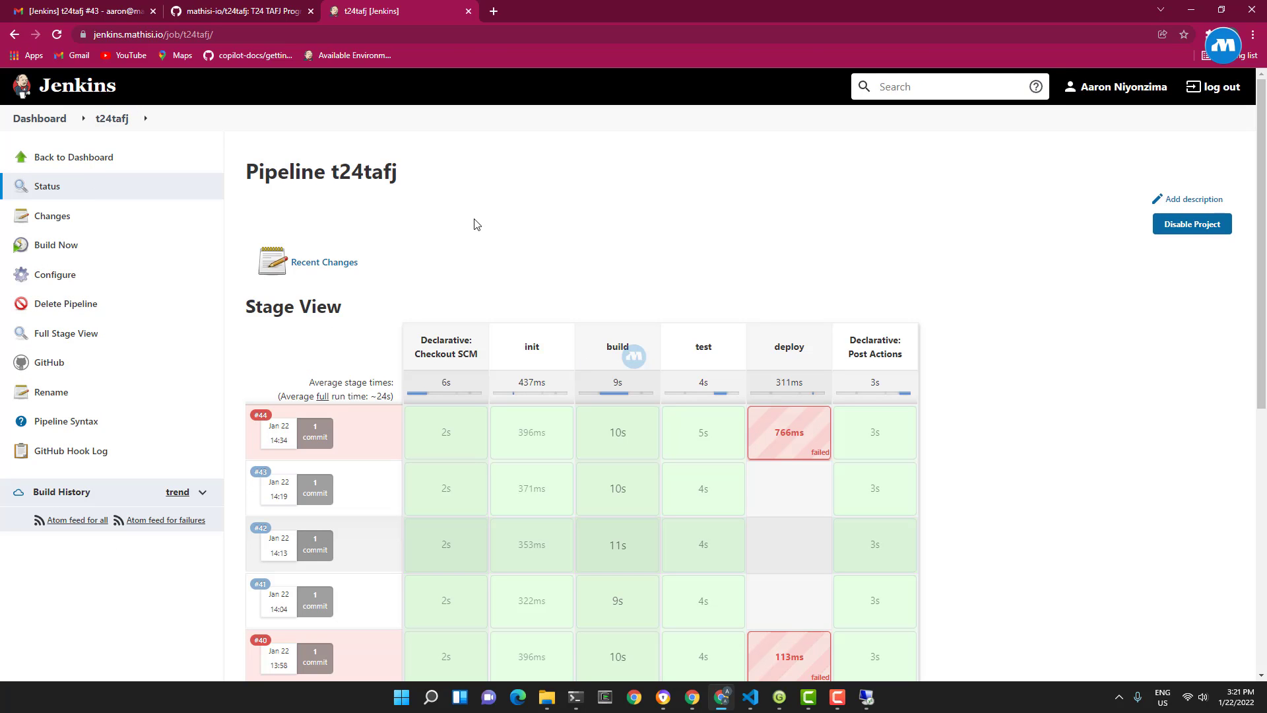
# Step: Switch browser tabs from the Jenkins stage view toward the Gmail build notifications
pyautogui.click(80, 10)
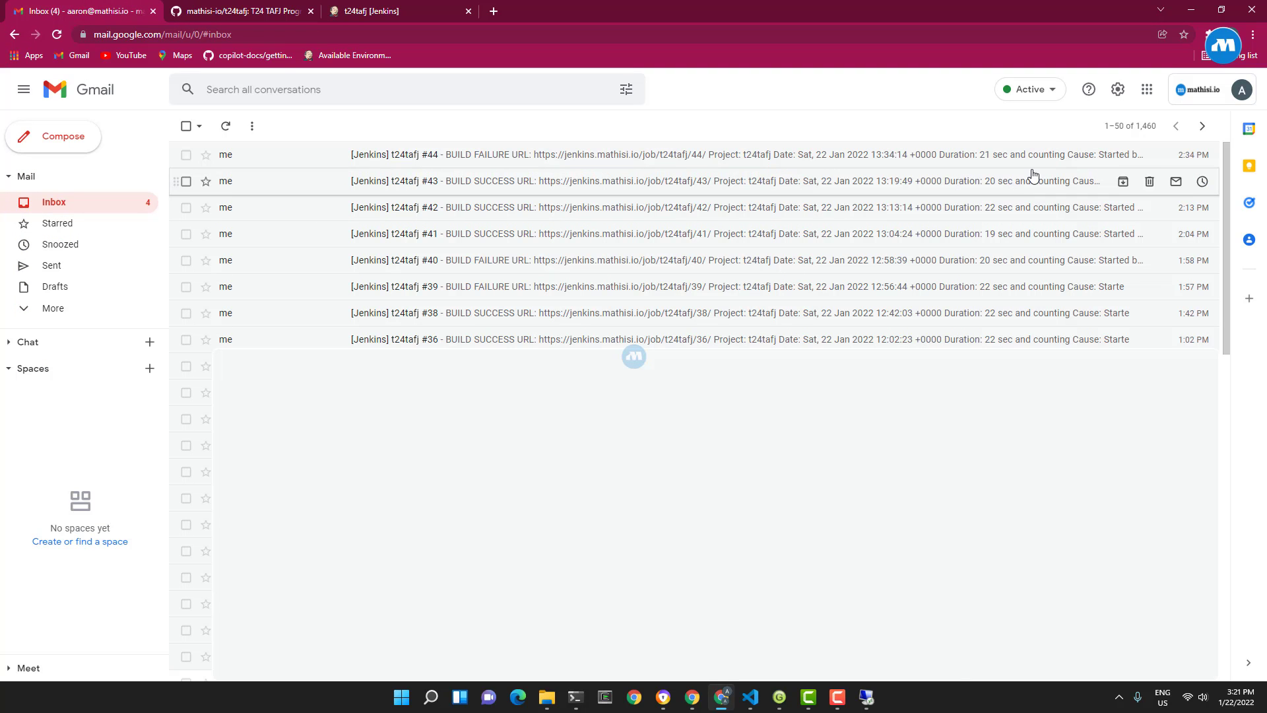
pyautogui.moveTo(1177, 155)
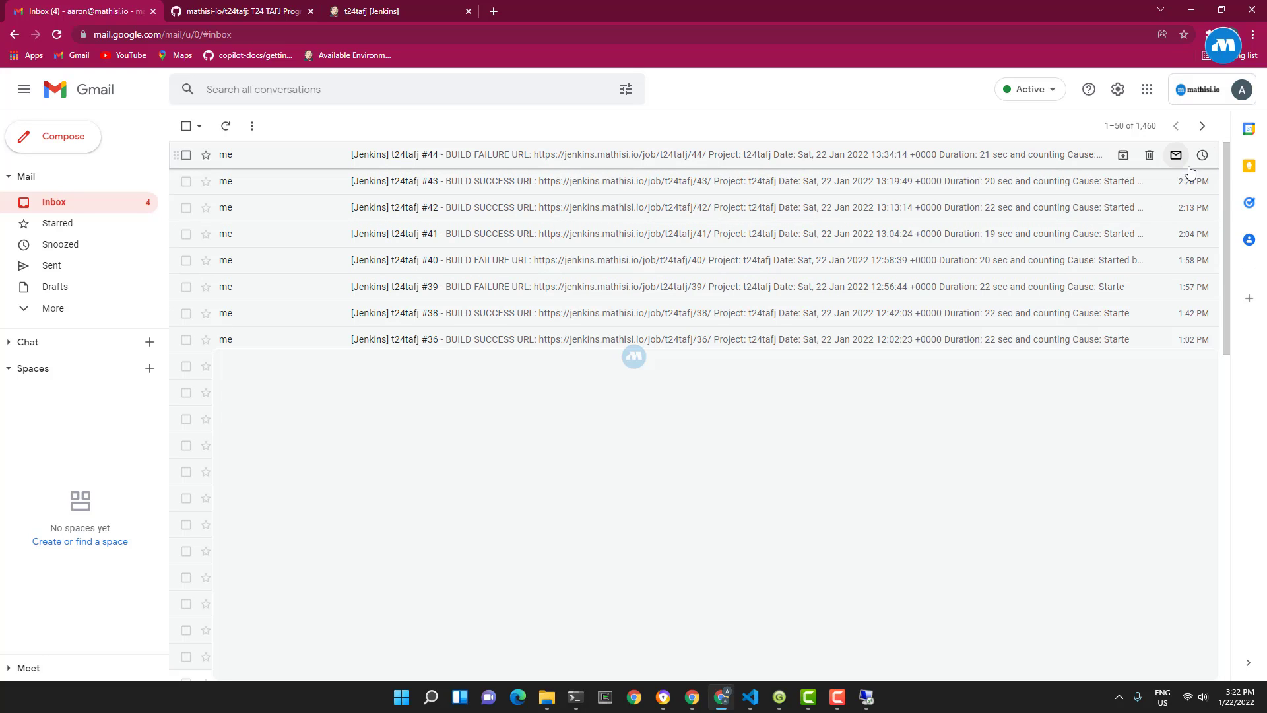
pyautogui.moveTo(420, 168)
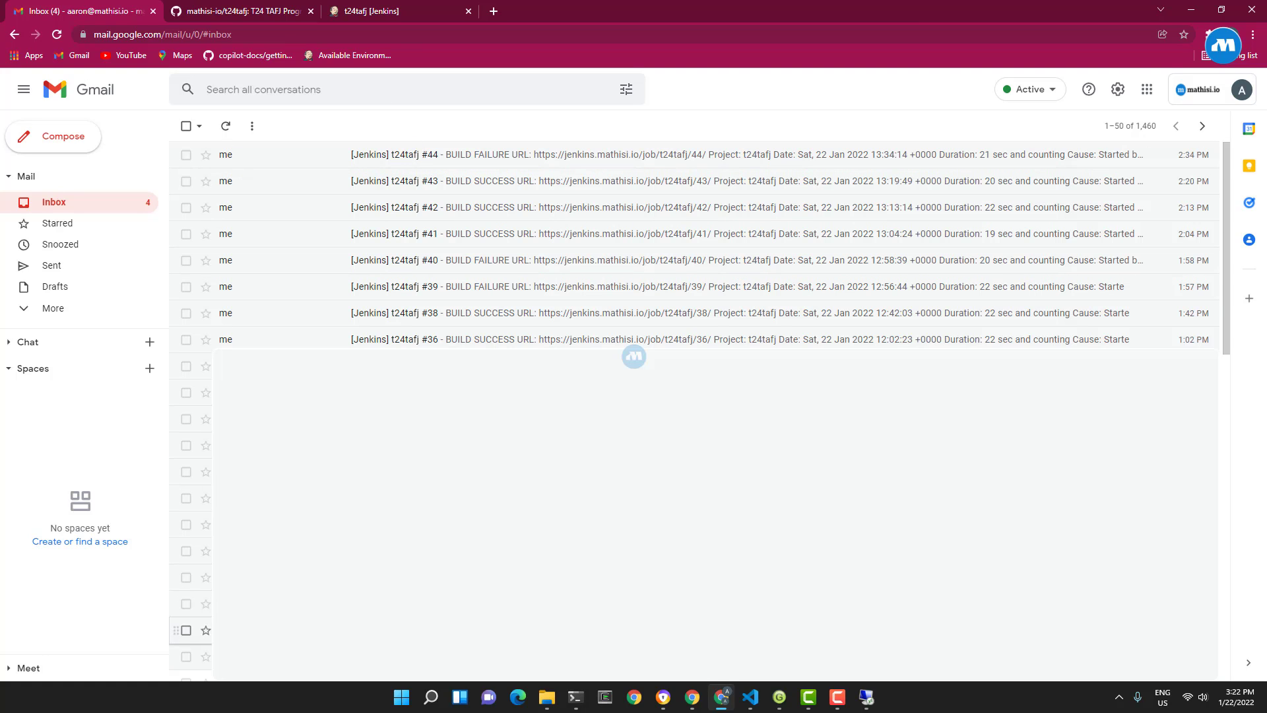
# Step: Return from Gmail to Visual Studio Code with TestProg.b open
pyautogui.click(748, 697)
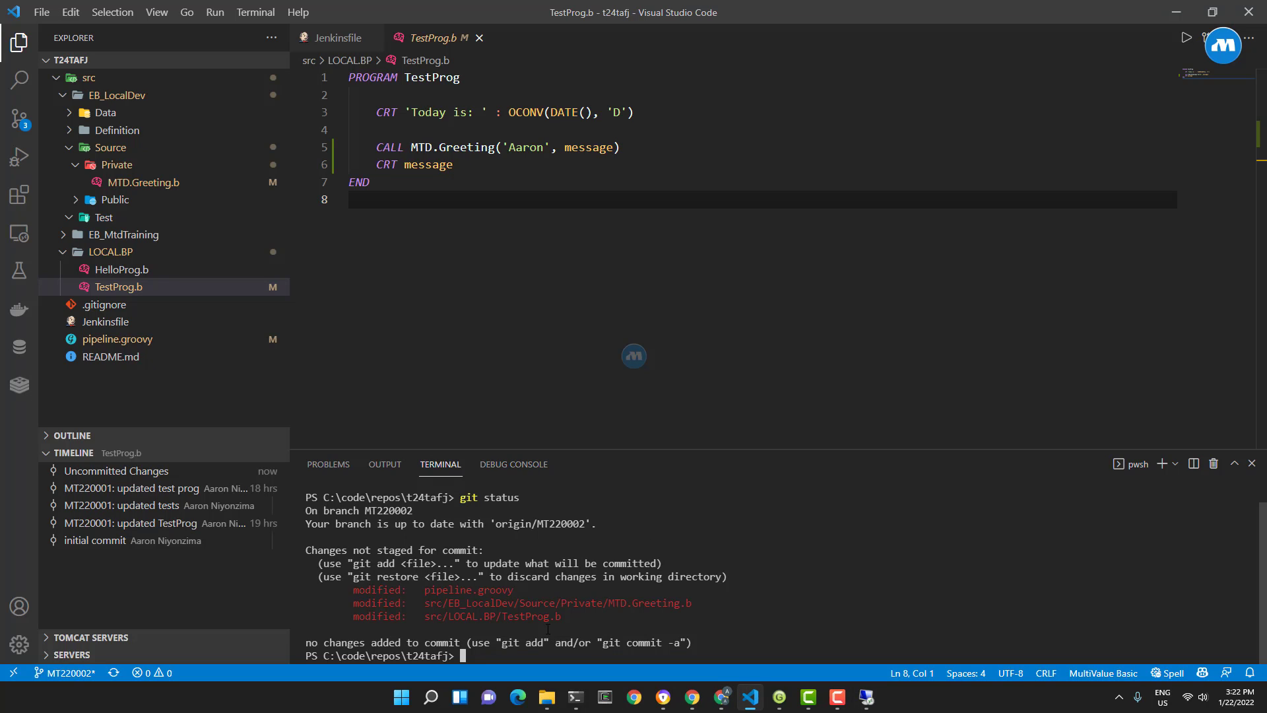
# Step: Stage all three modified files with git add . and start the next git command
pyautogui.write('git add')
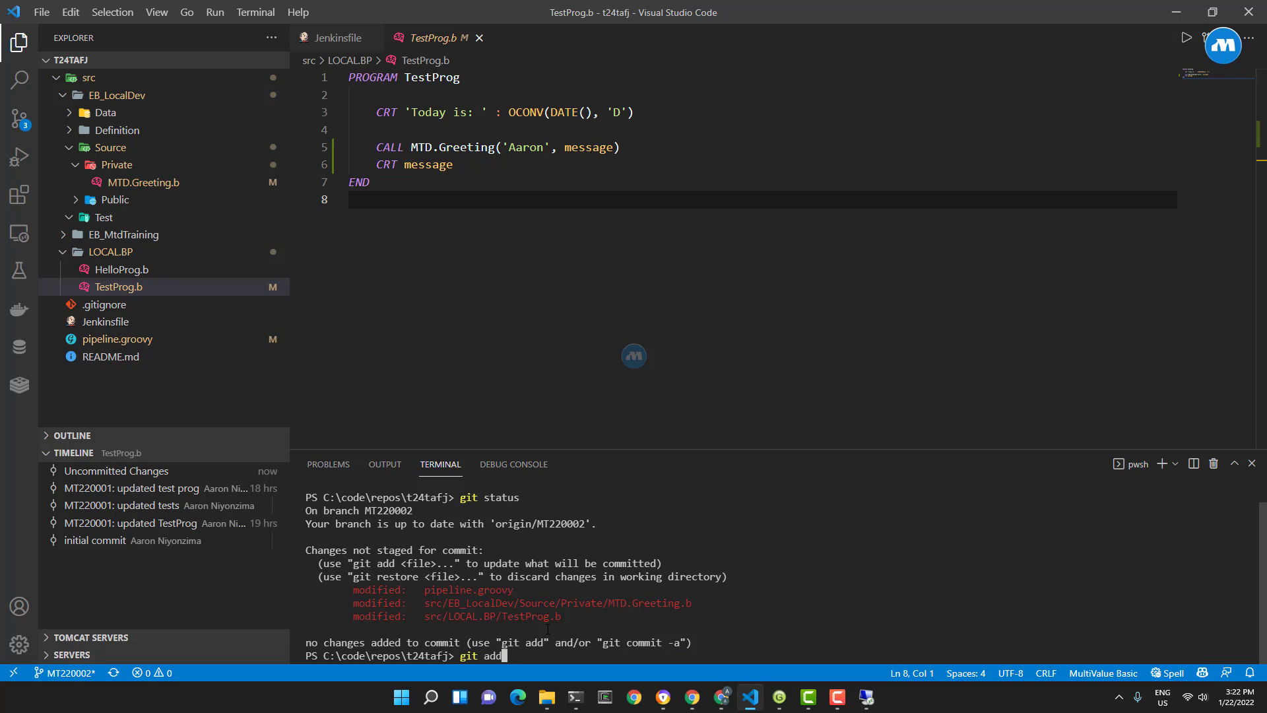
pyautogui.press('Return')
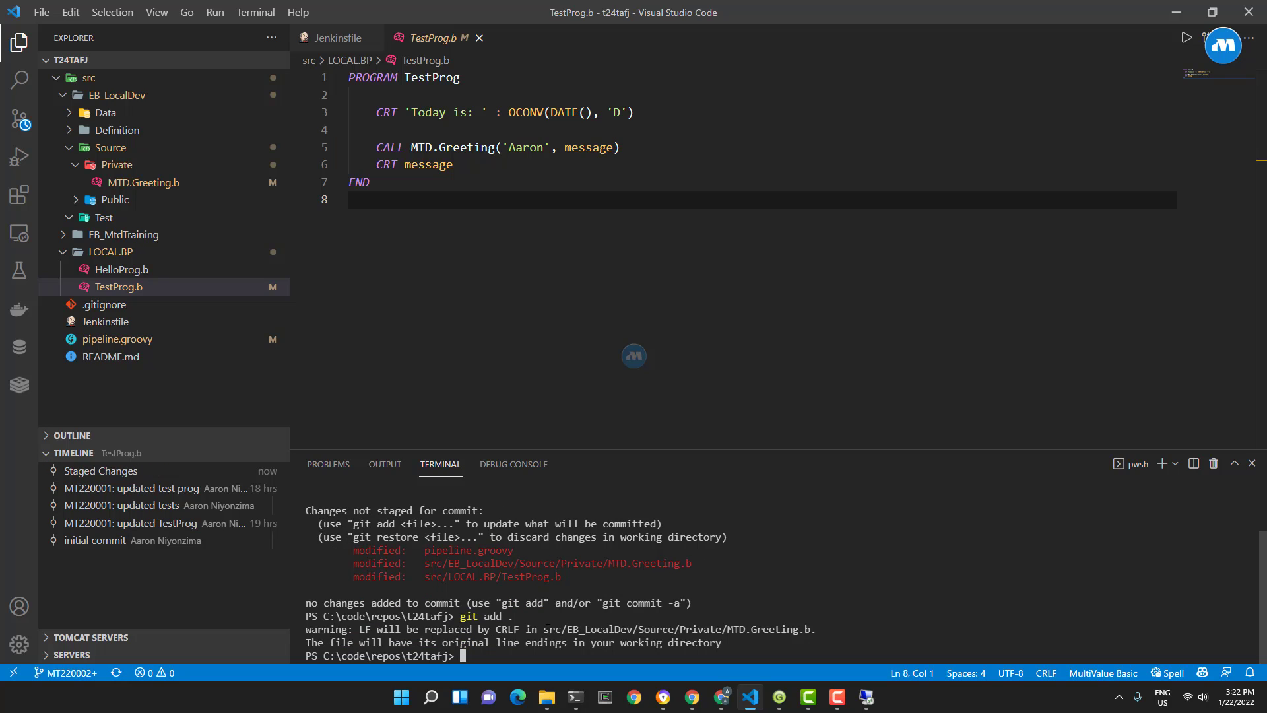
pyautogui.write('git')
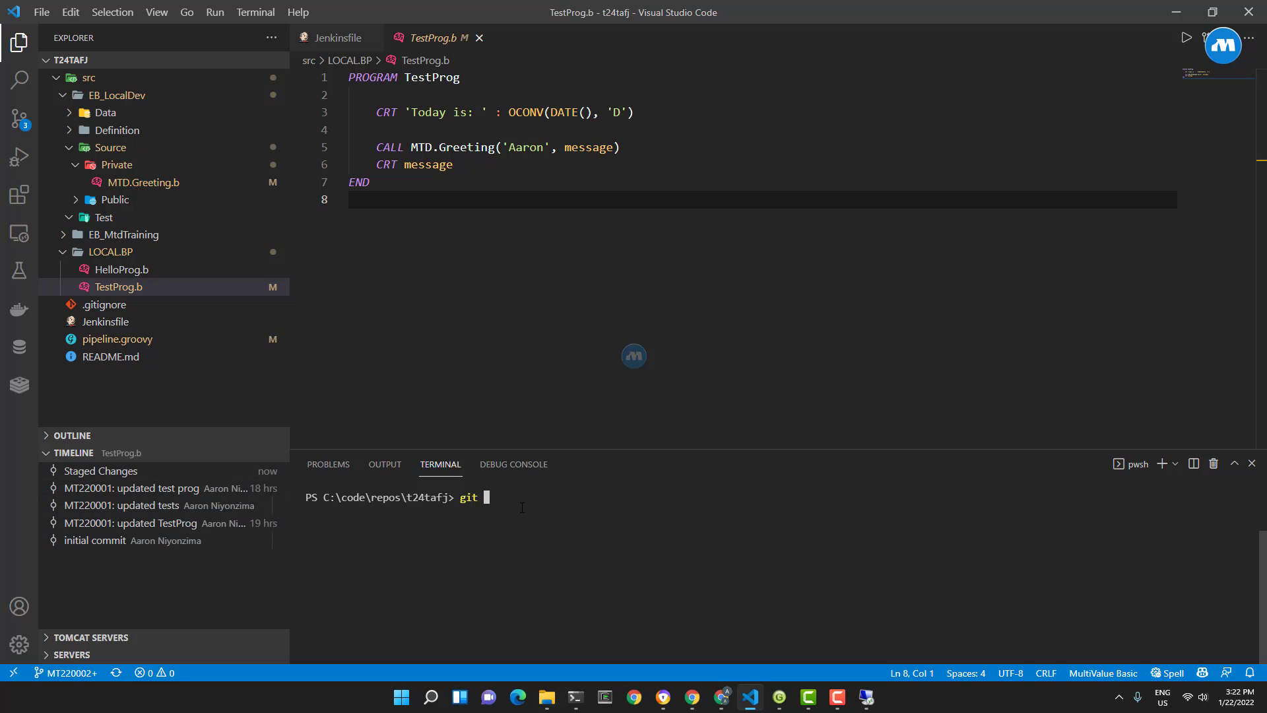
# Step: Commit as 'MT220002: added call to MTD.Greeting in test prog', changing 3 files
pyautogui.write('comm')
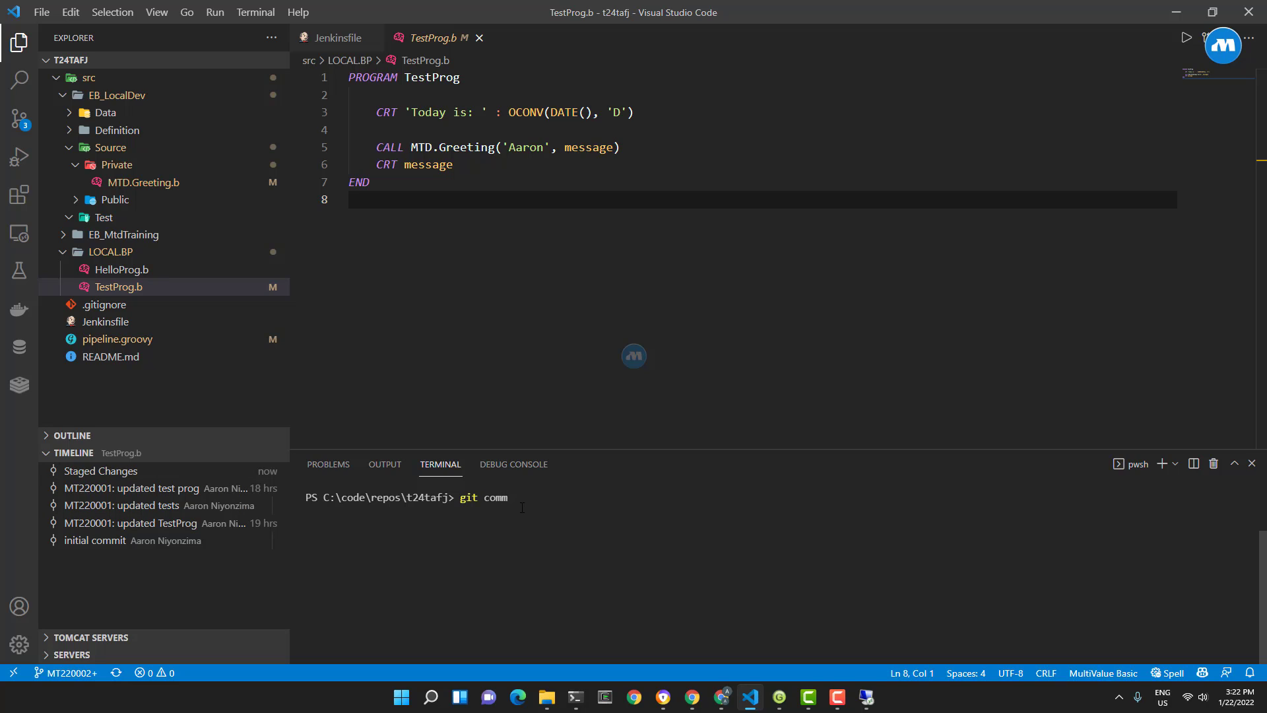
pyautogui.write('it -m')
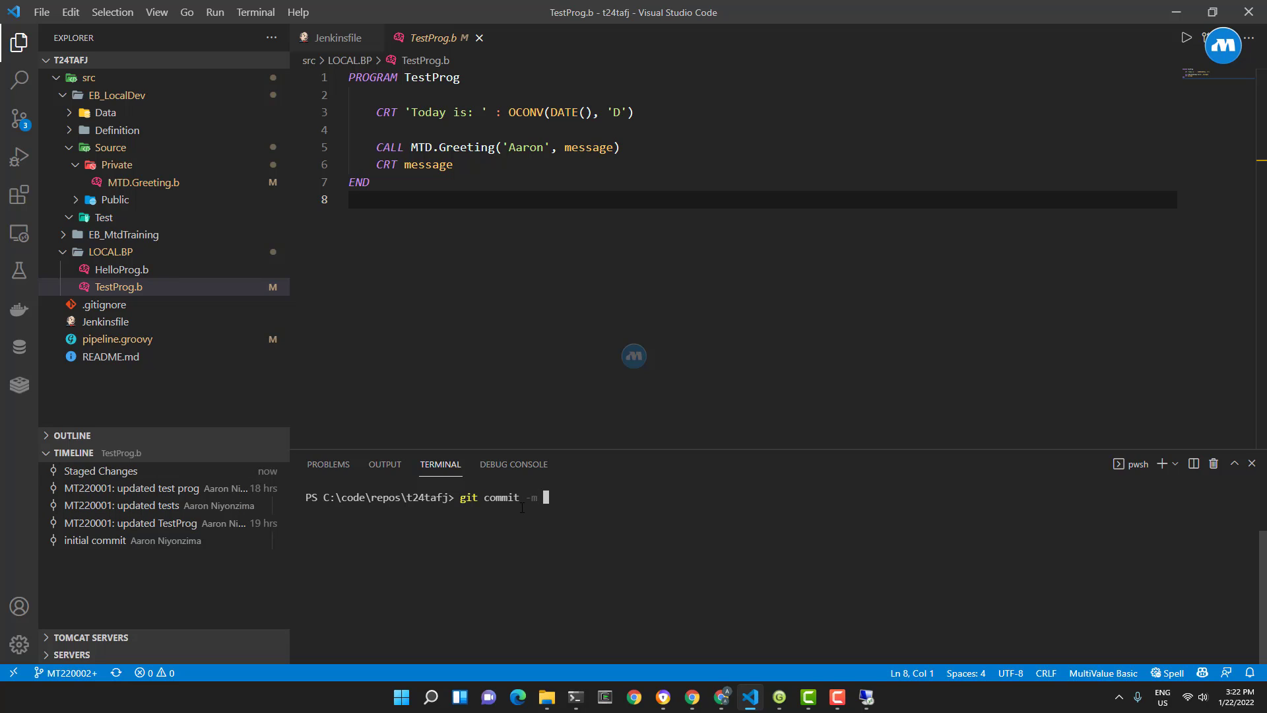
pyautogui.write("'")
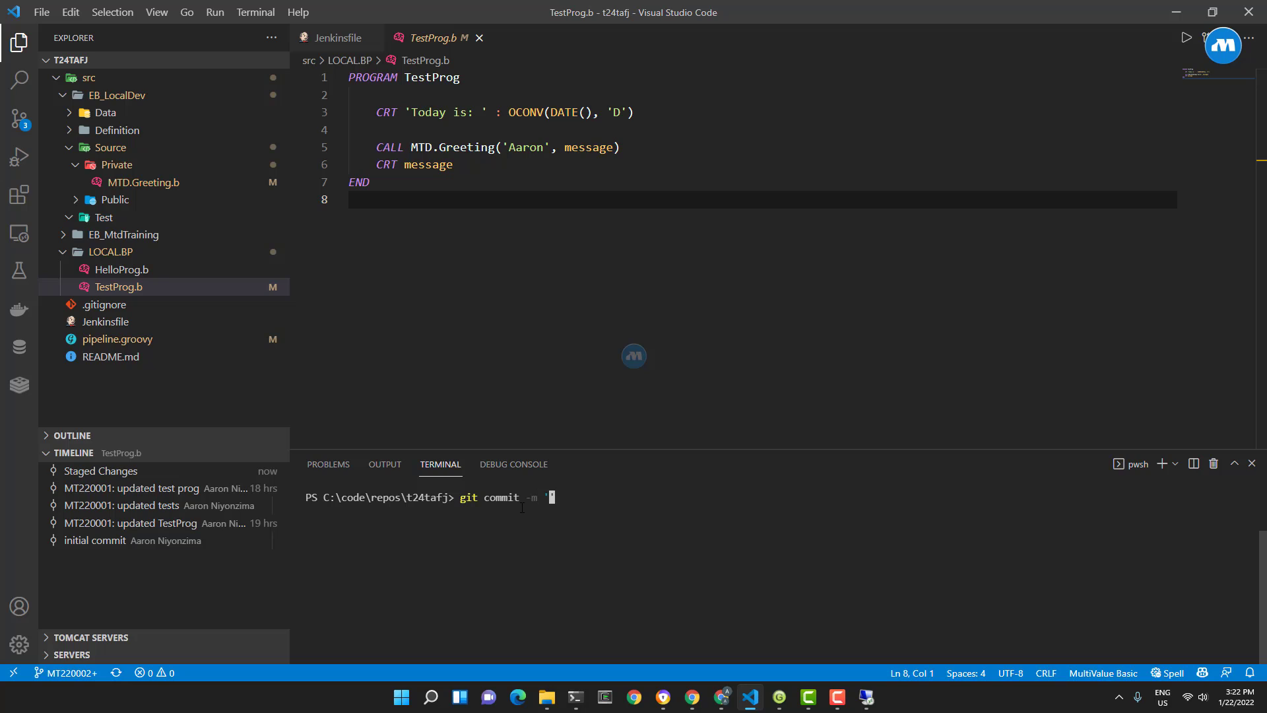
pyautogui.write('MT')
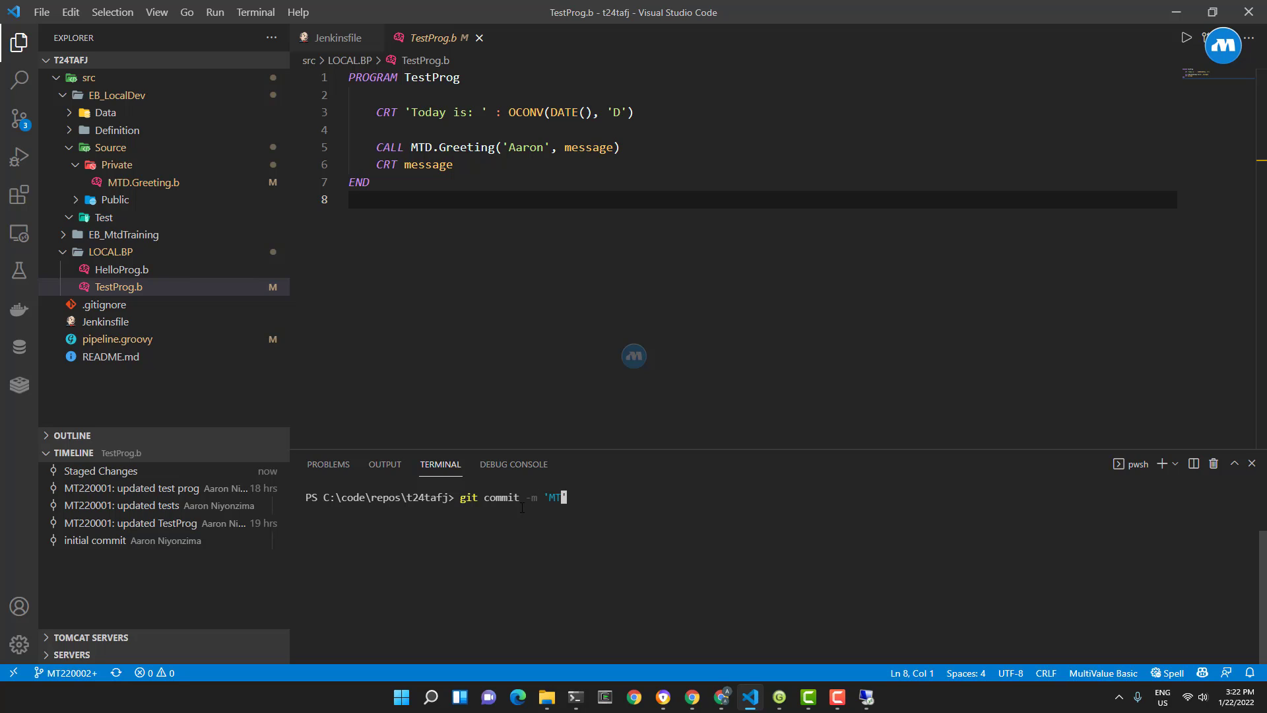
pyautogui.write('22')
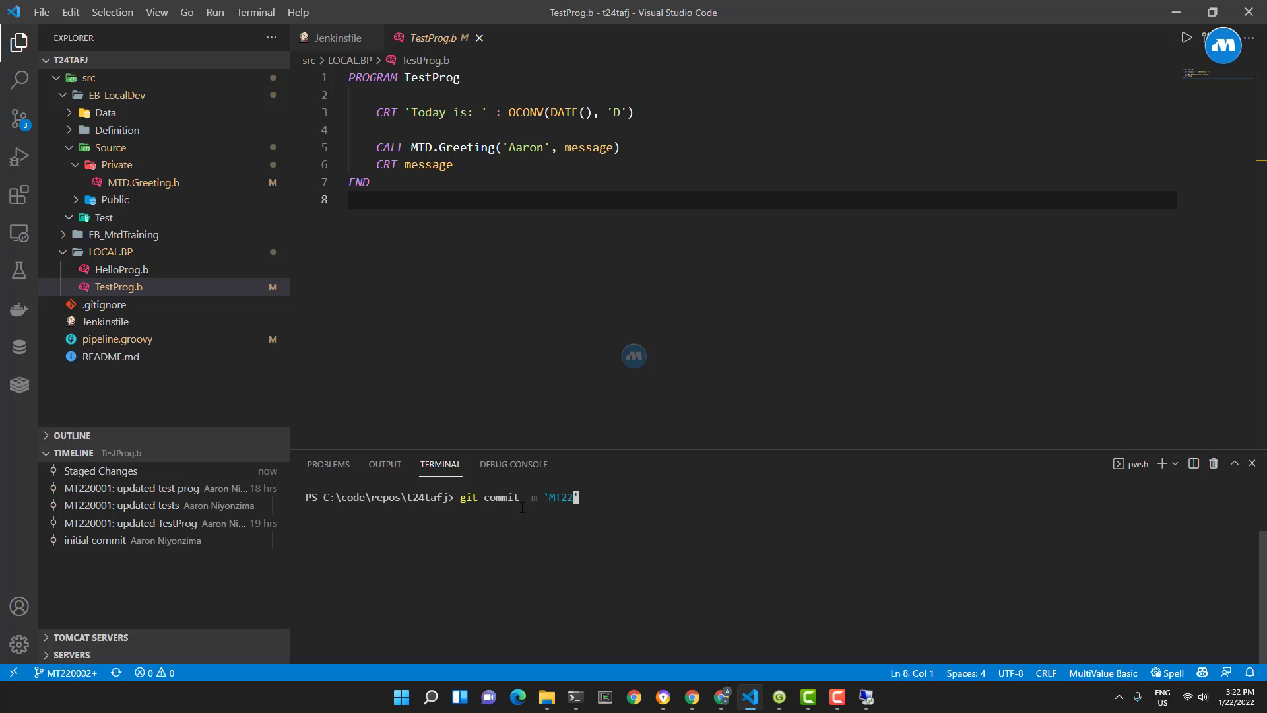
pyautogui.write('0002')
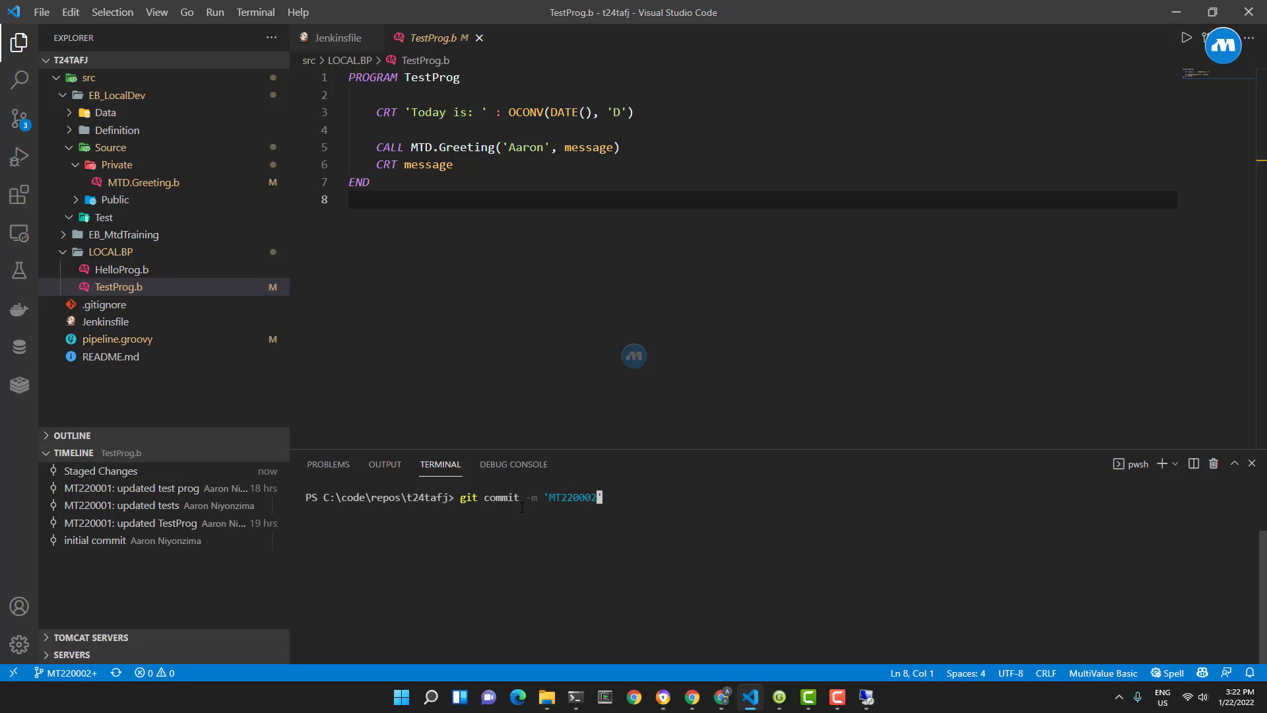
pyautogui.write(':')
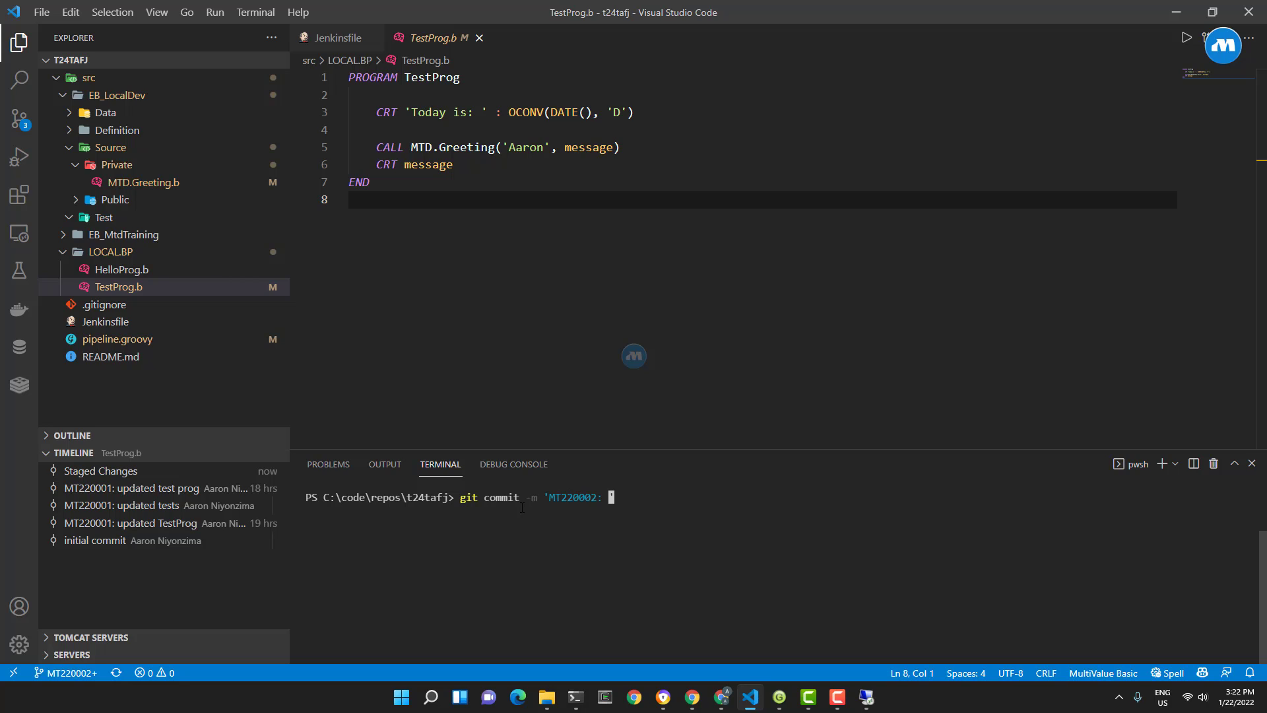
pyautogui.write("add'")
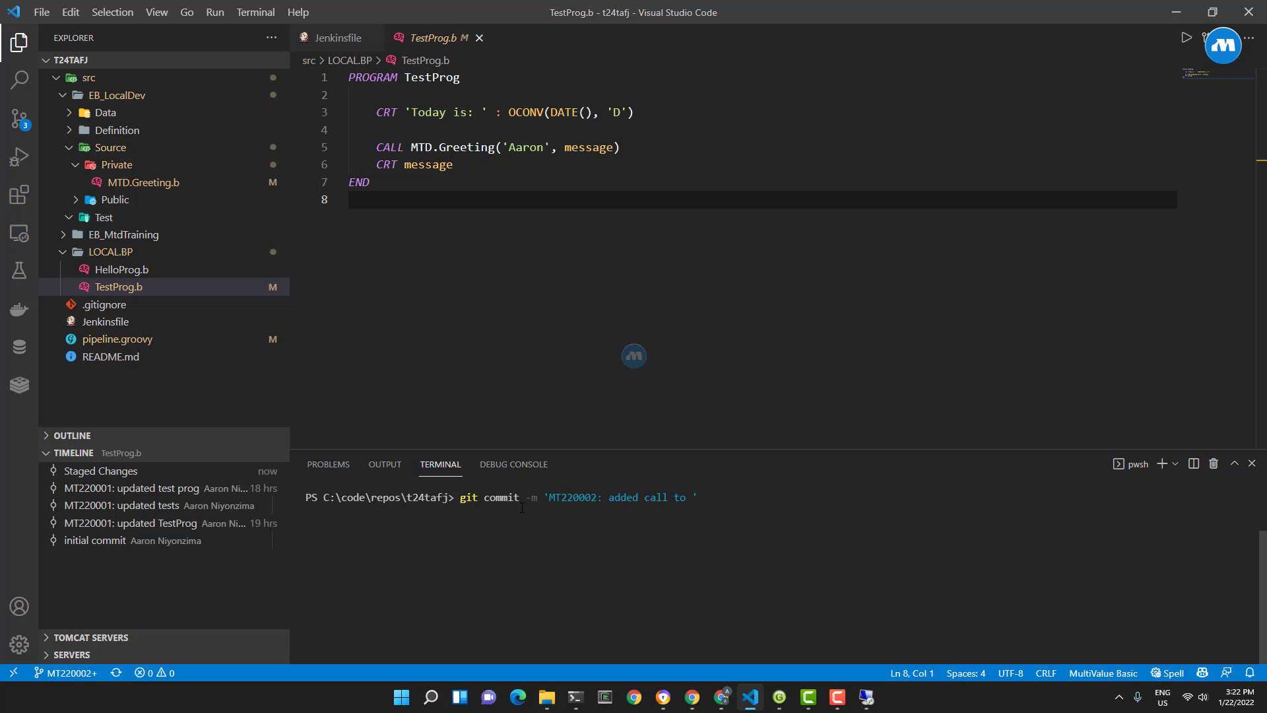
pyautogui.write('MTD')
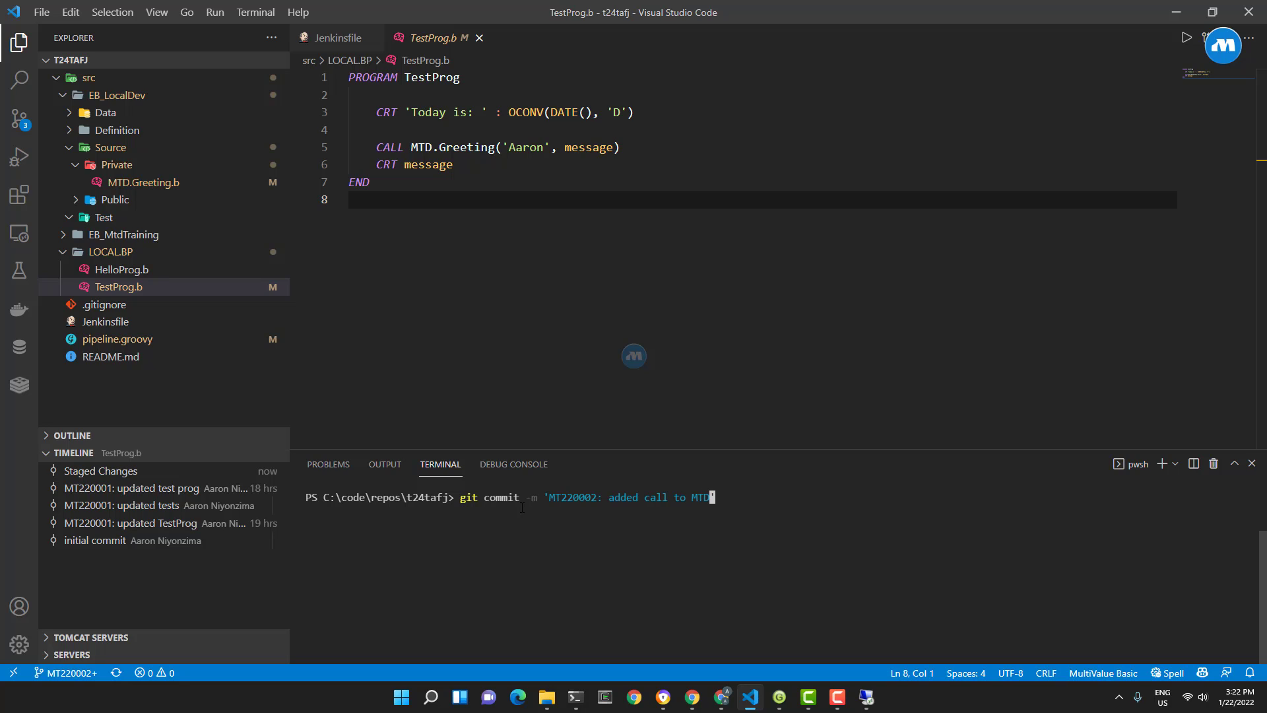
pyautogui.write('Greet')
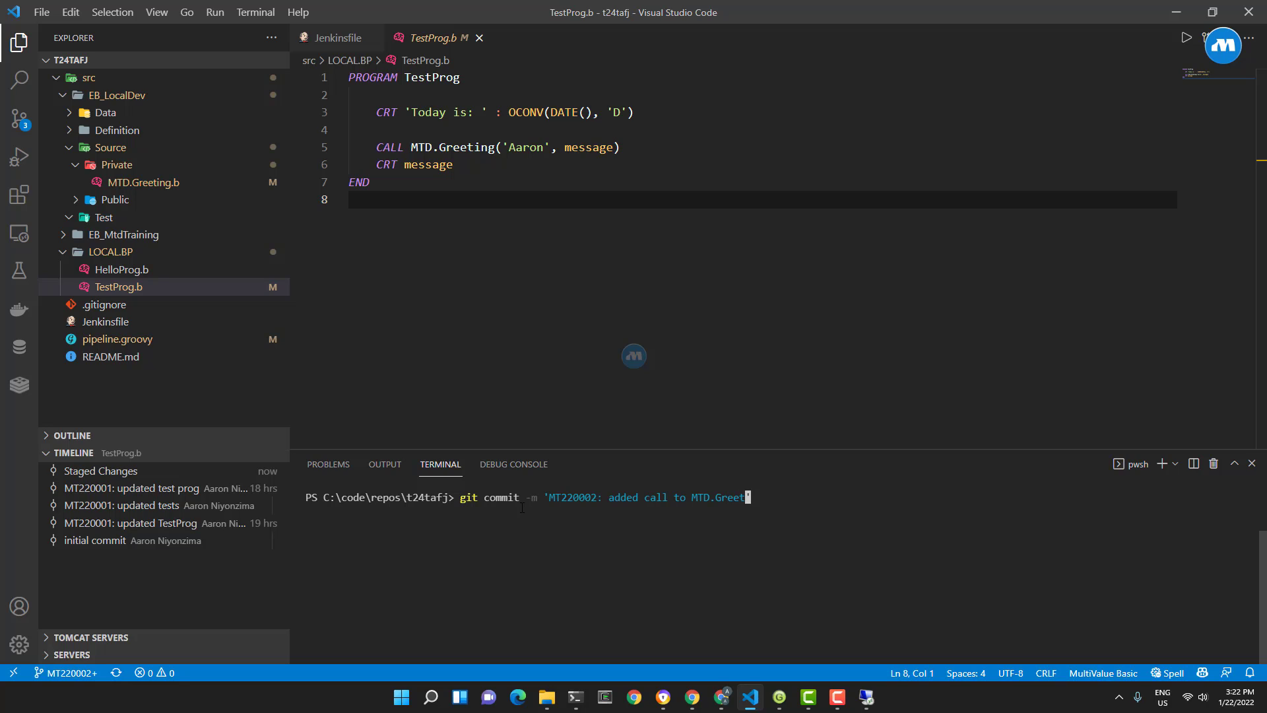
pyautogui.write('ing in')
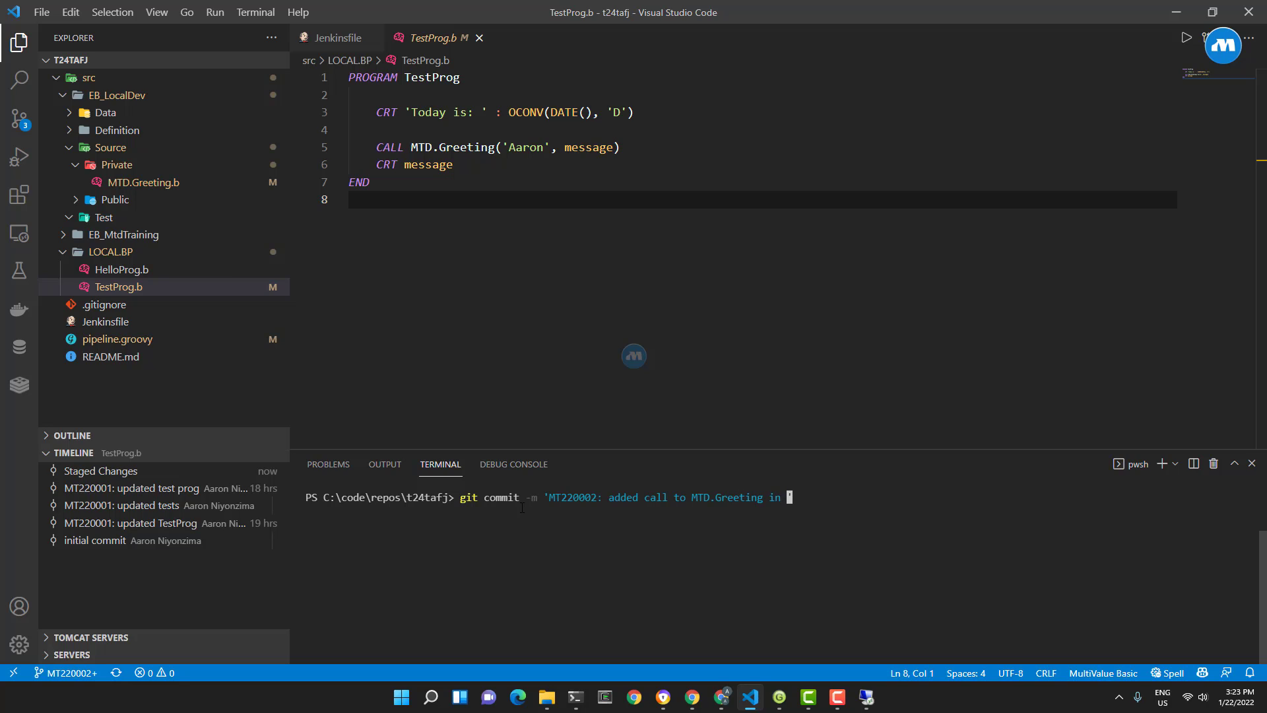
pyautogui.write('test pro')
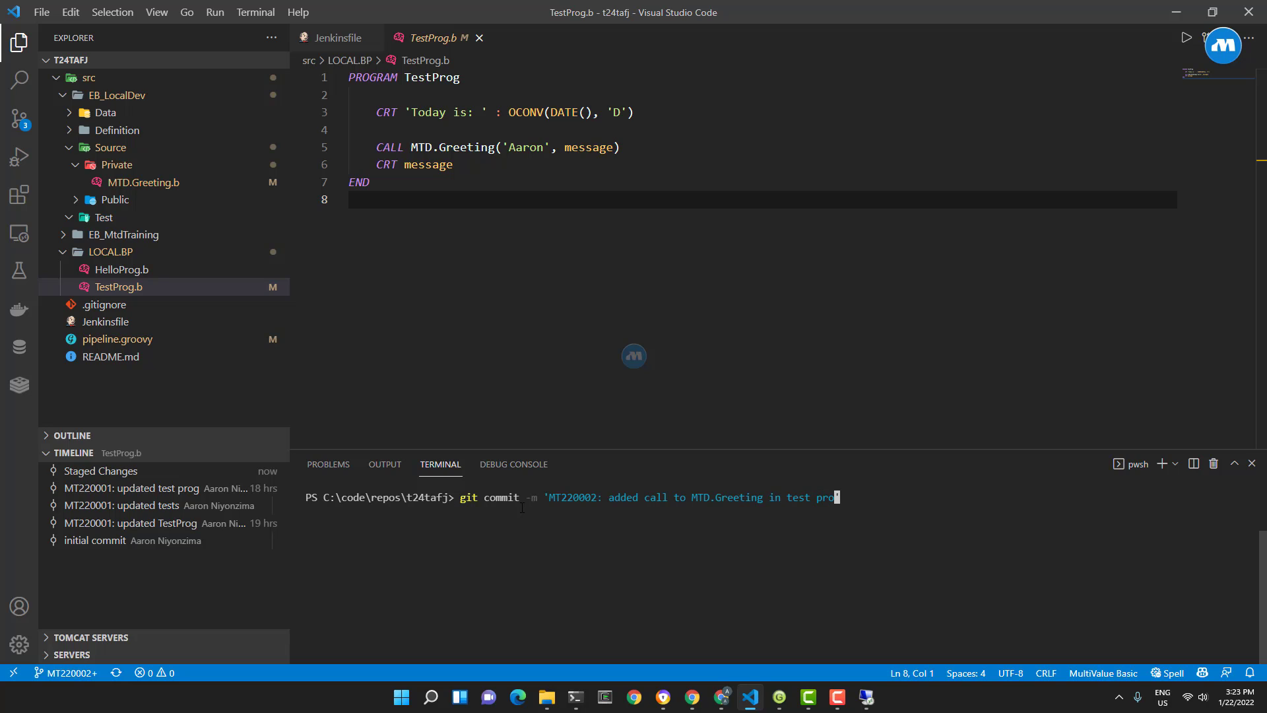
pyautogui.press('Return')
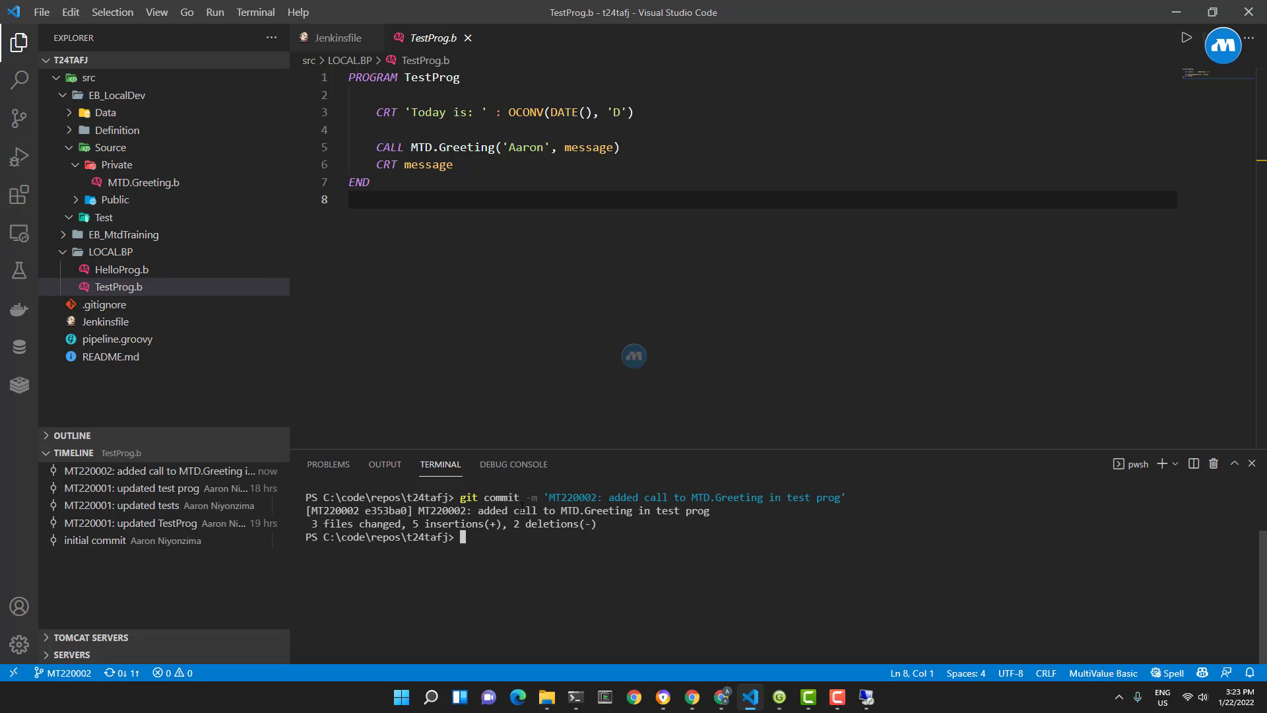
# Step: Recall git push --set-upstream origin from history and push branch MT220002 to GitHub
pyautogui.press('ctrl+r')
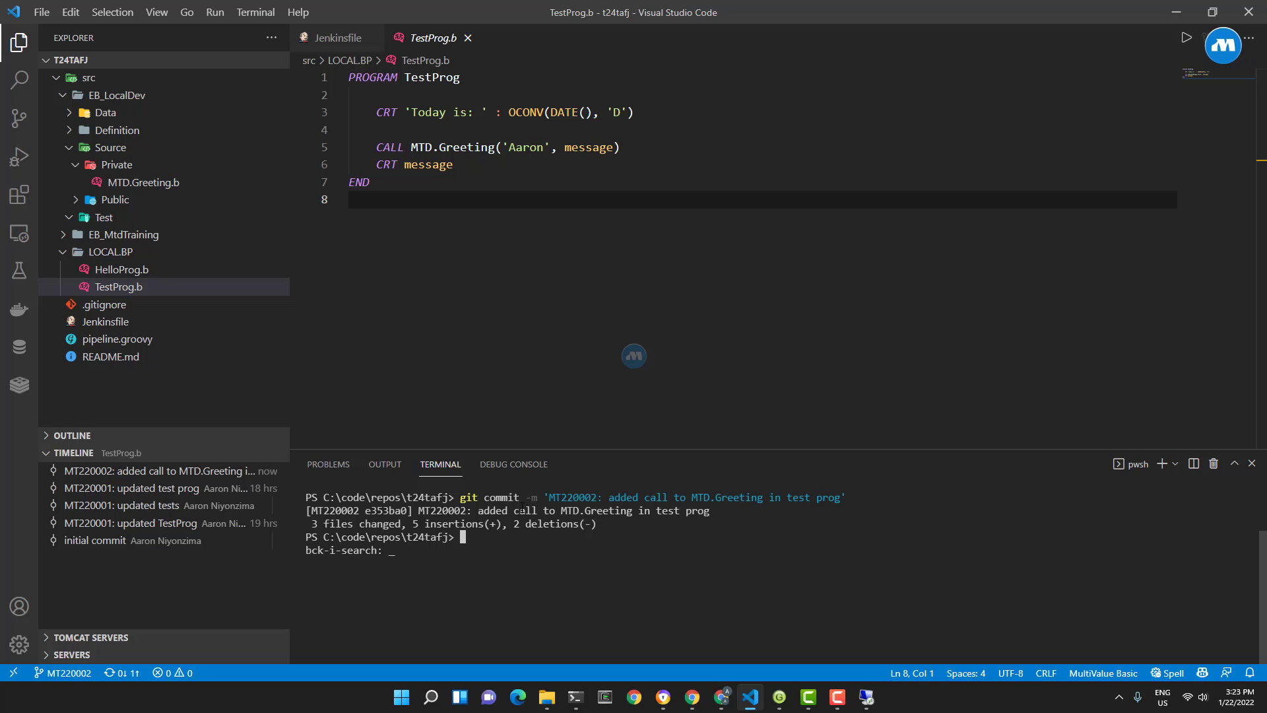
pyautogui.write('push')
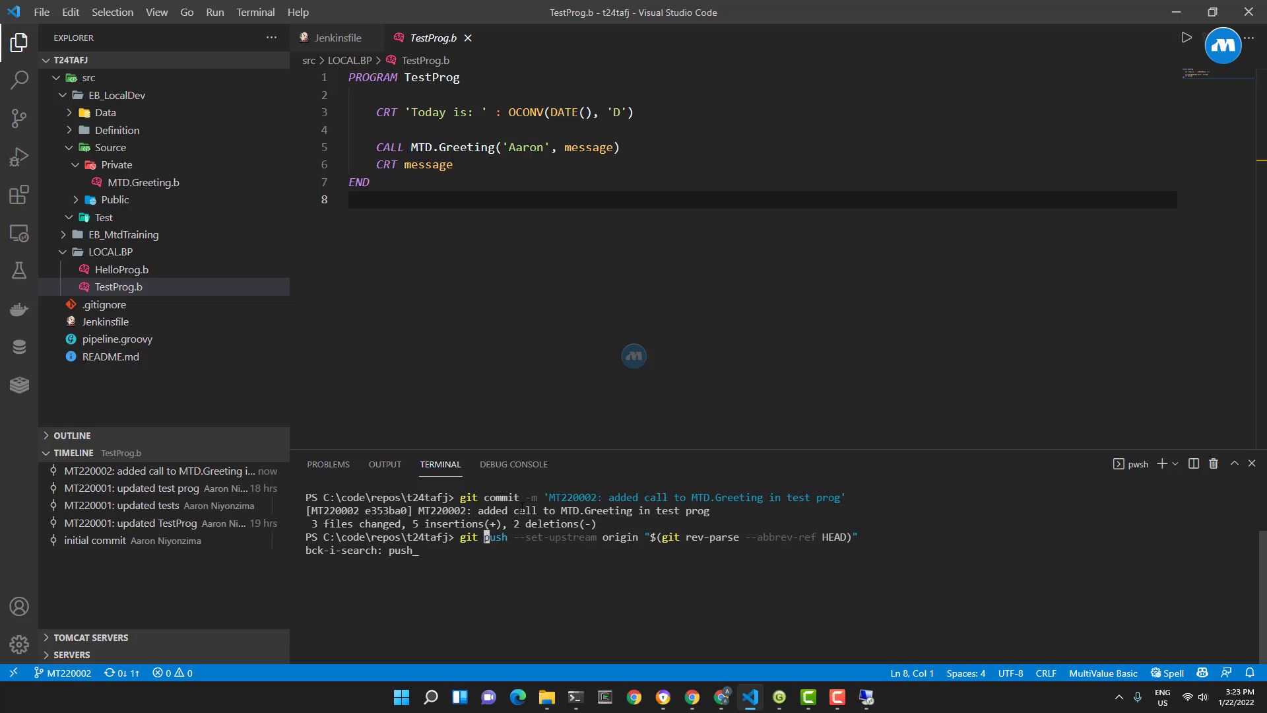
pyautogui.press('Return')
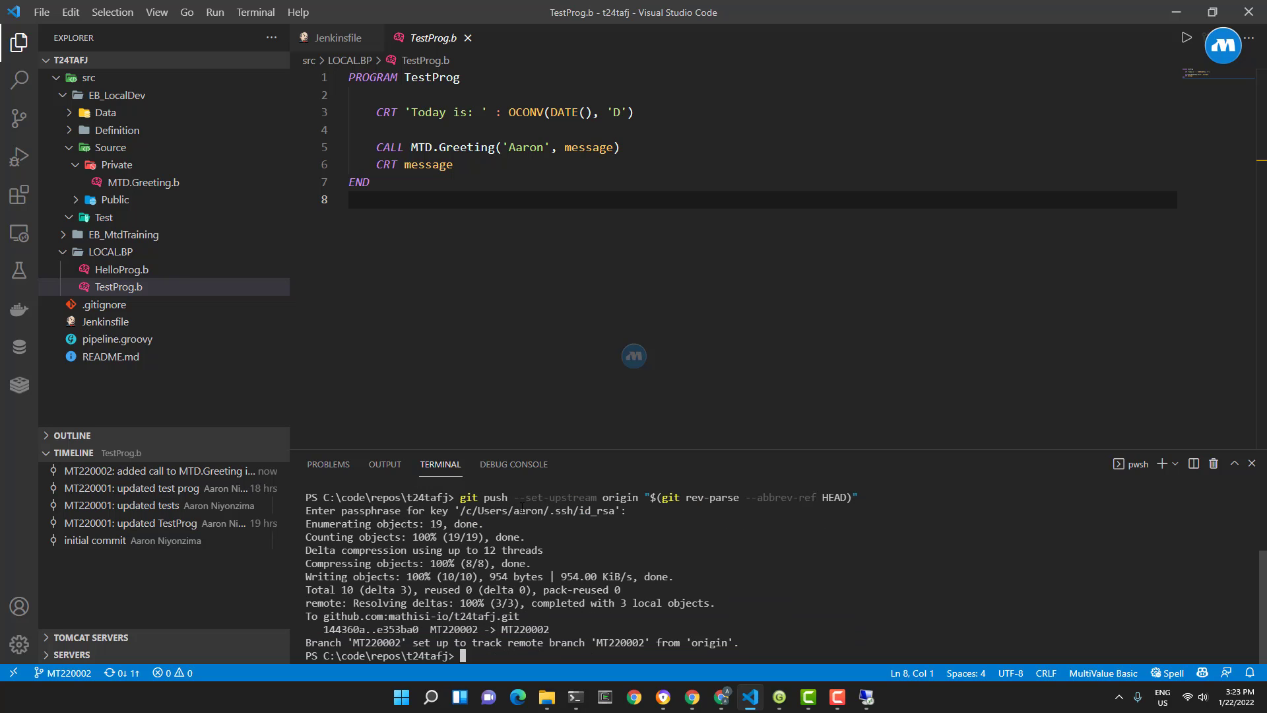
# Step: In Jenkins, navigate the t24tafj pipeline to the newly triggered build #45
pyautogui.click(718, 697)
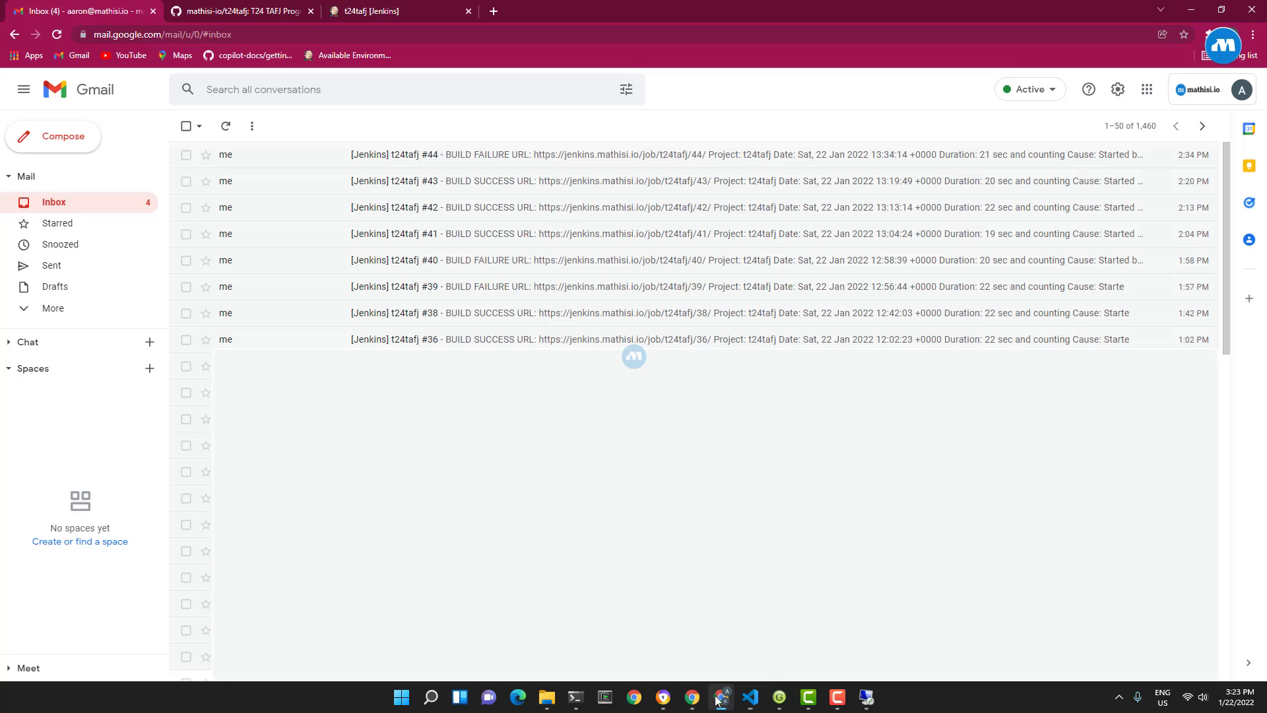
pyautogui.click(396, 11)
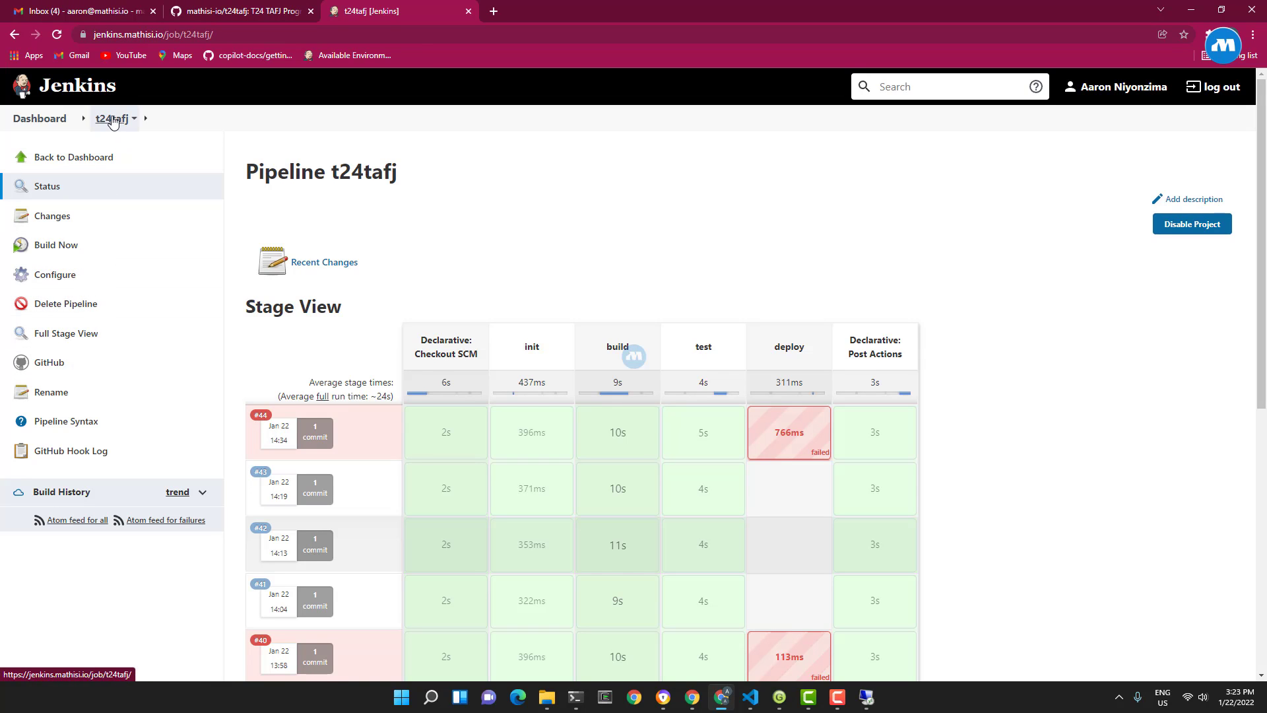
pyautogui.moveTo(110, 303)
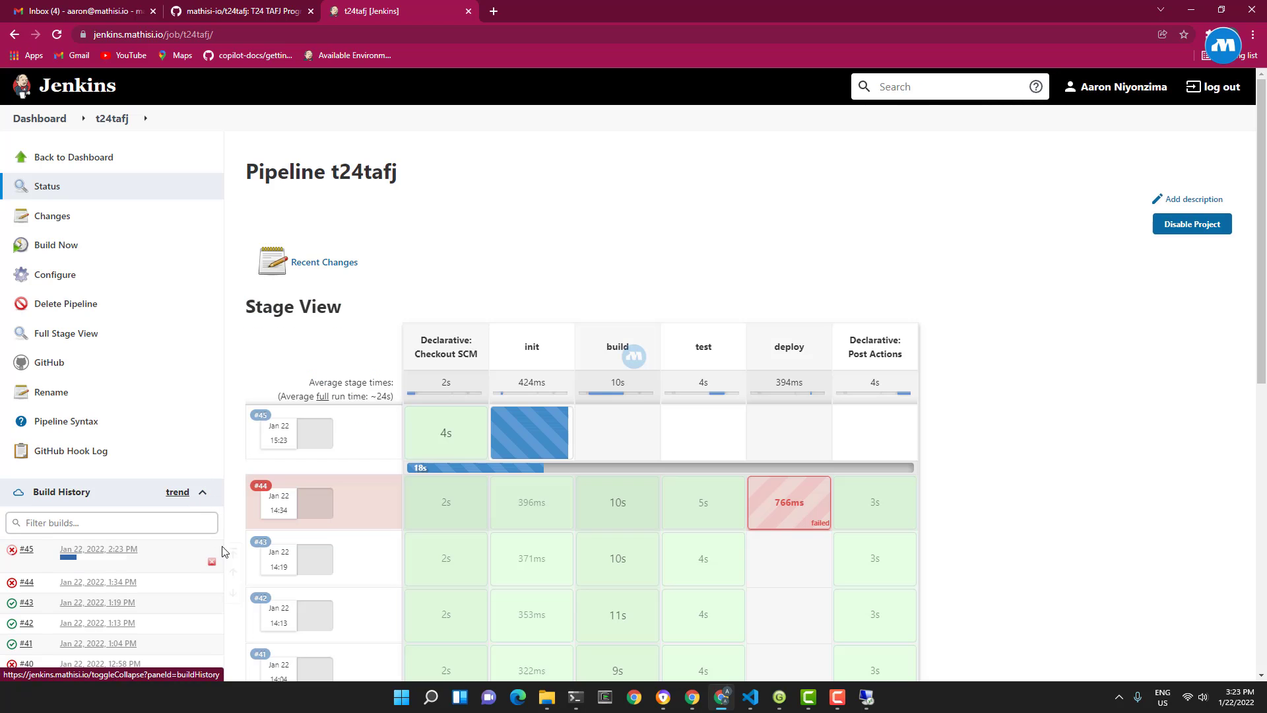
pyautogui.click(27, 549)
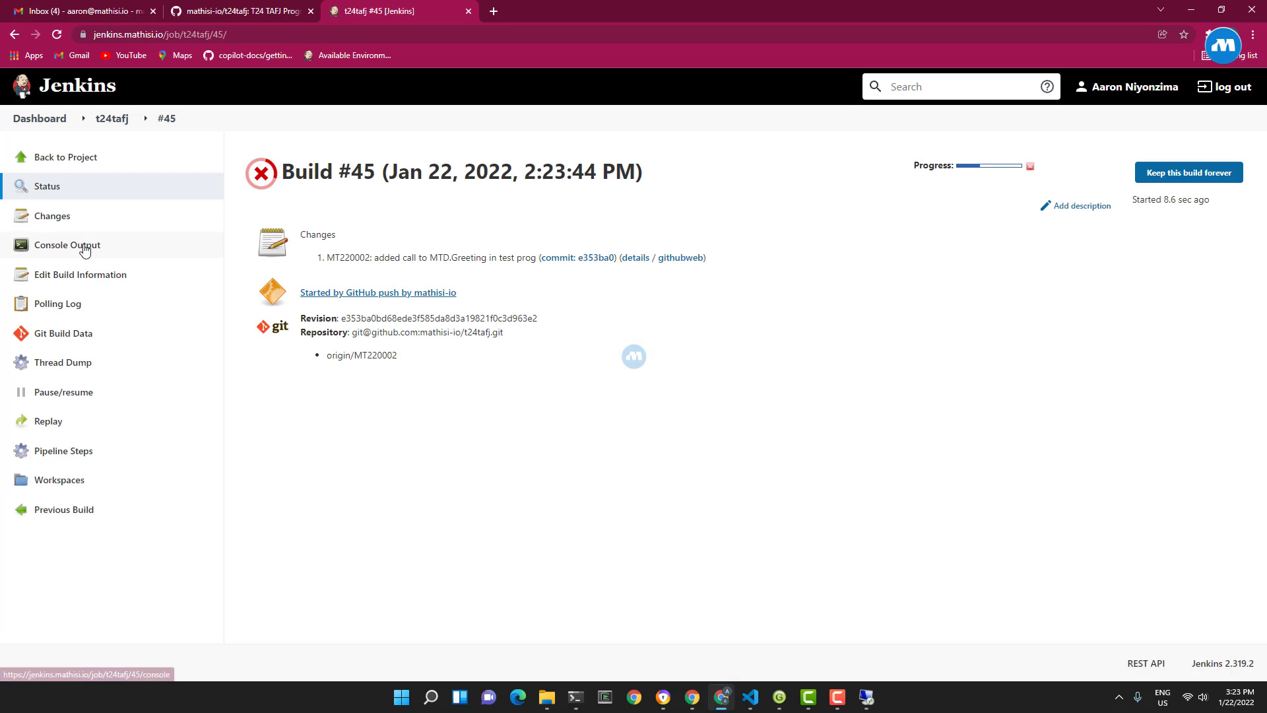
# Step: View build #45's console output down to the MTD.Greeting cannot-find-symbol compile error
pyautogui.click(68, 245)
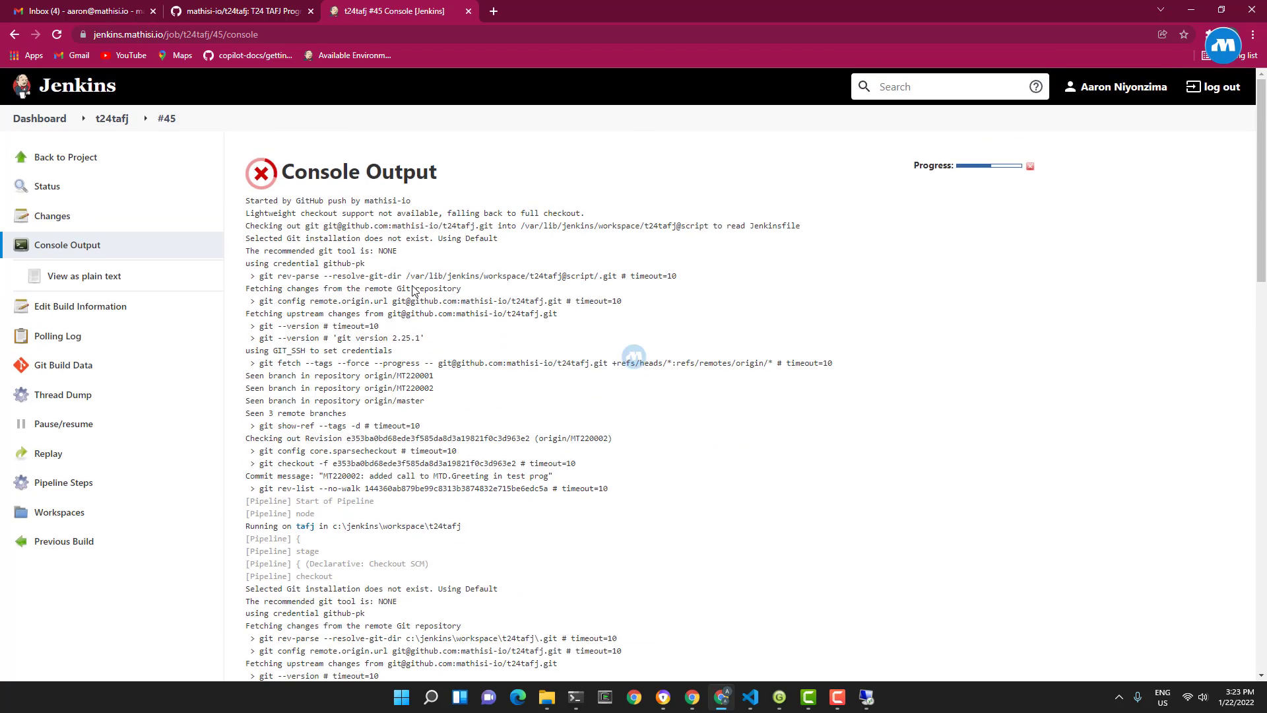
pyautogui.scroll(-3)
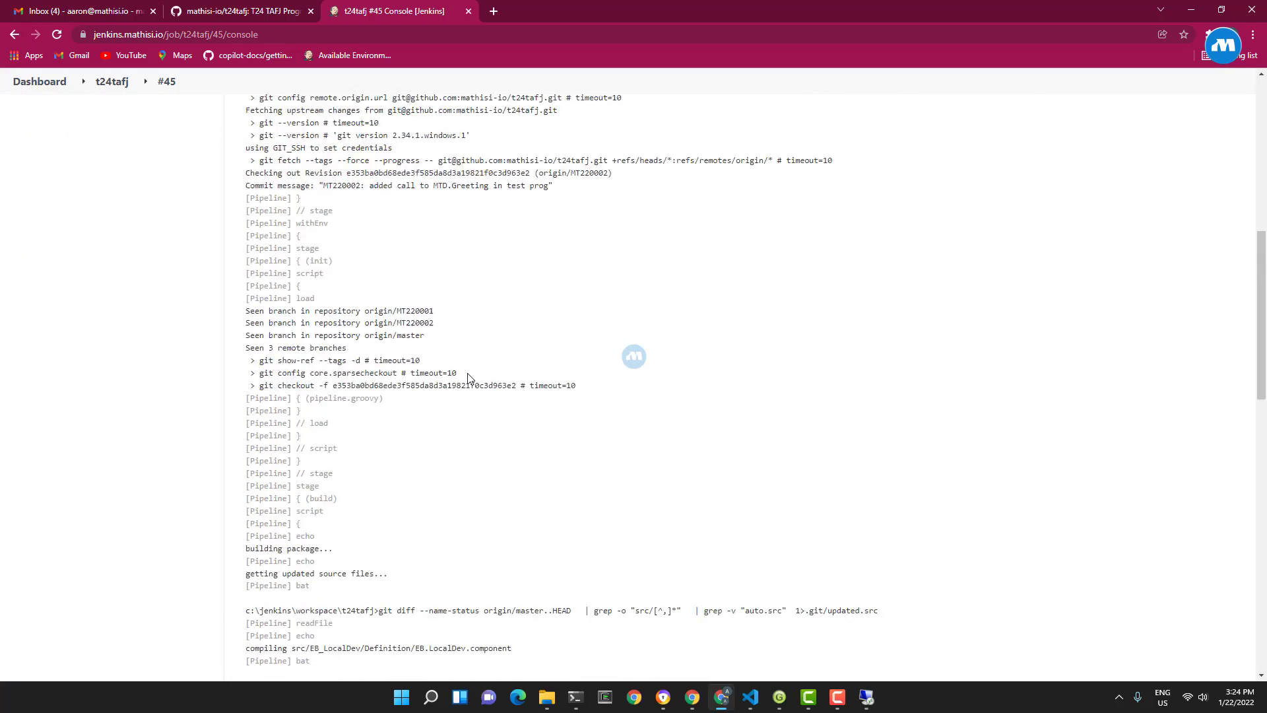
pyautogui.scroll(-3)
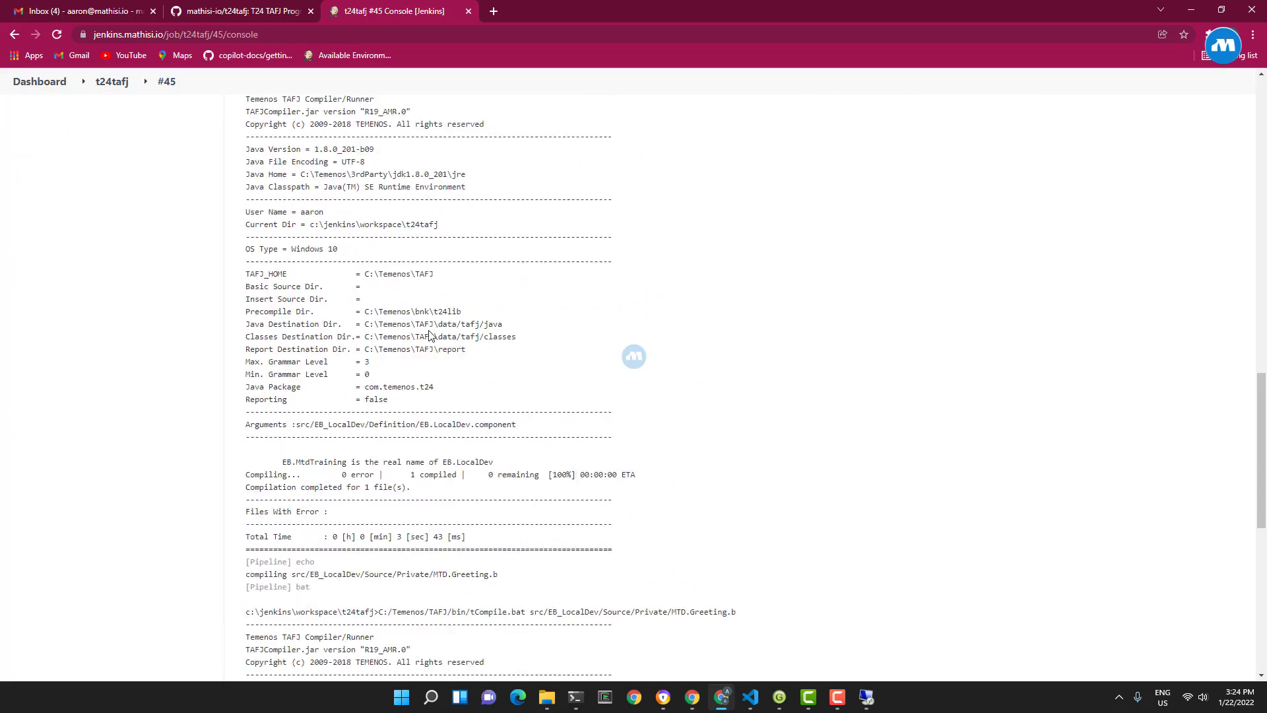
pyautogui.scroll(-3)
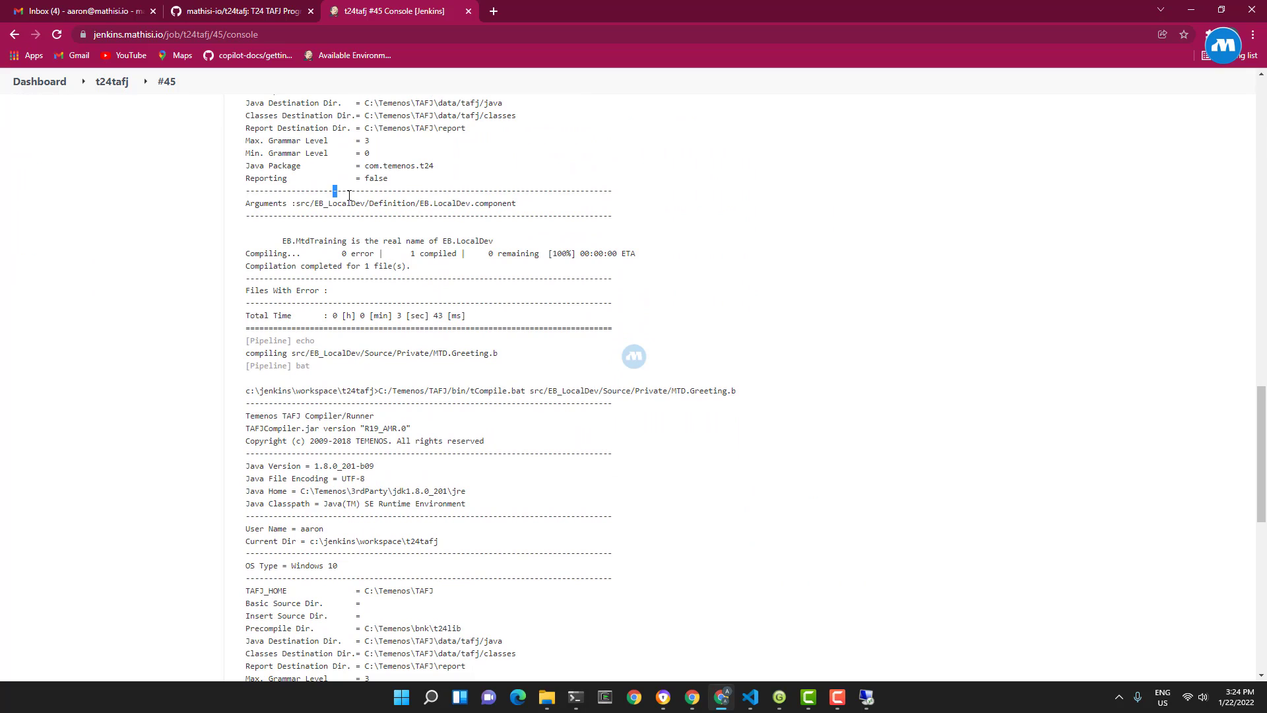
pyautogui.scroll(-3)
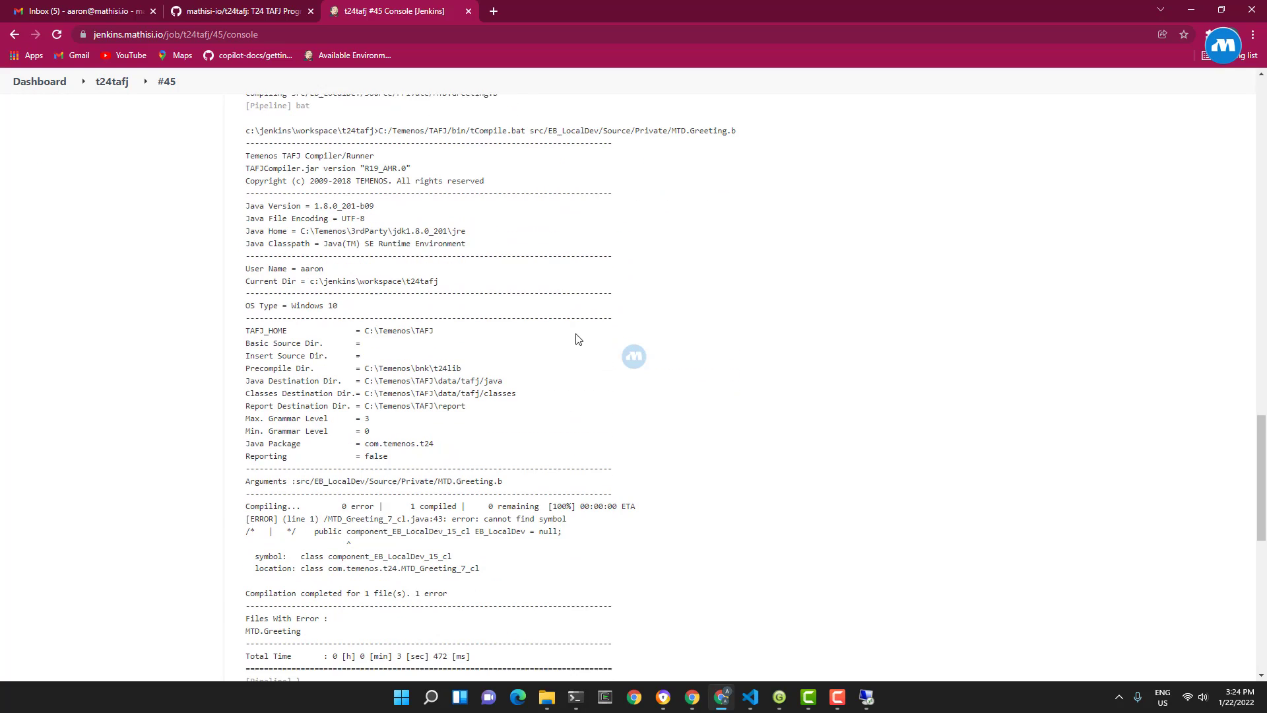
pyautogui.scroll(-3)
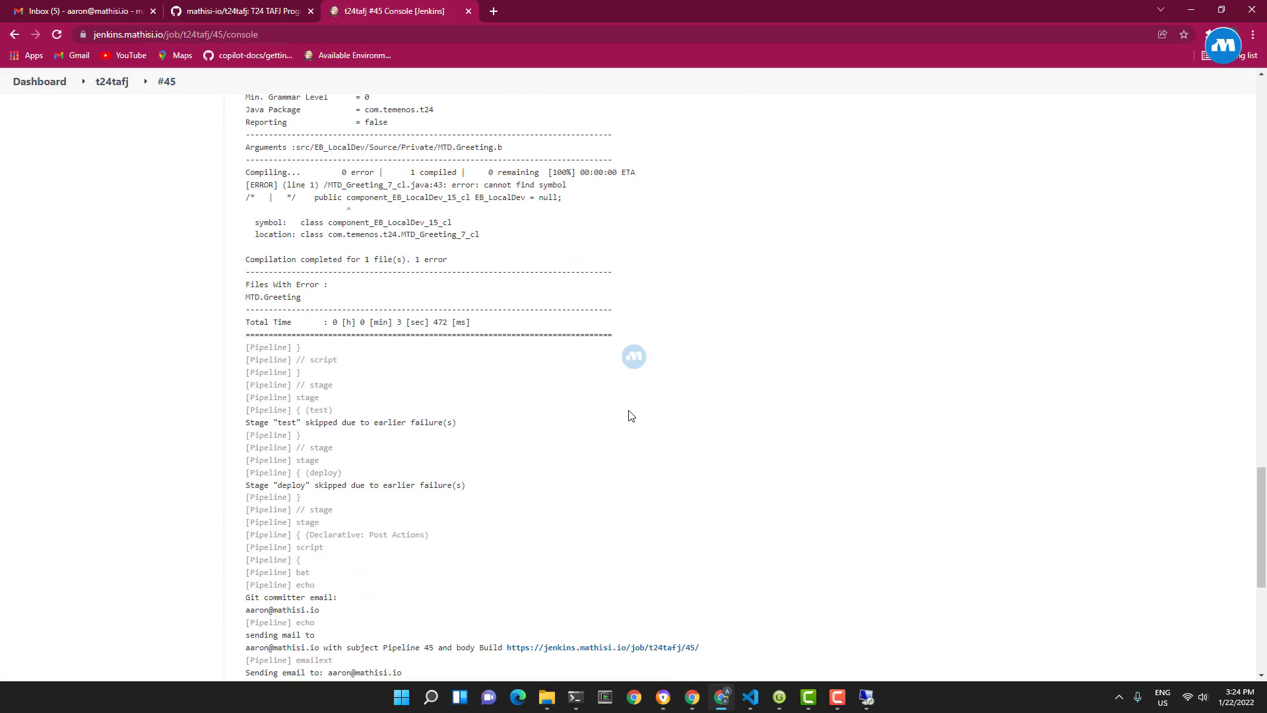
pyautogui.moveTo(245, 185); pyautogui.dragTo(483, 235)
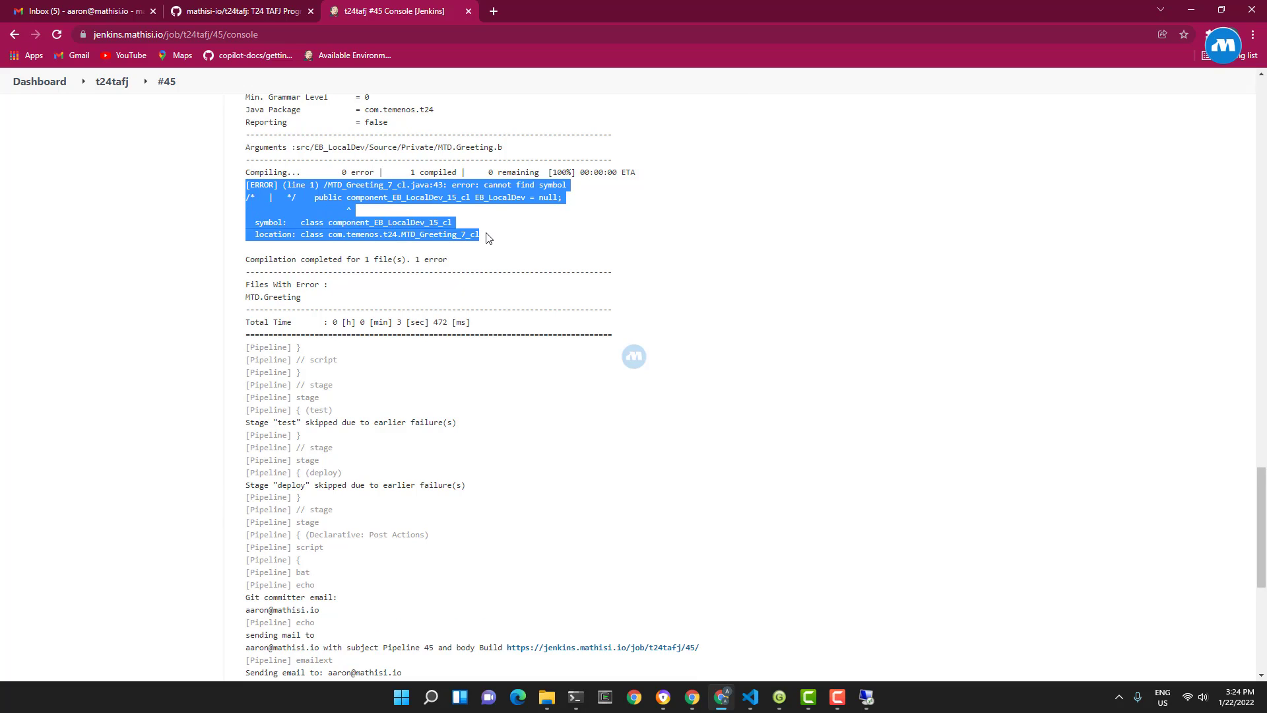
pyautogui.click(502, 232)
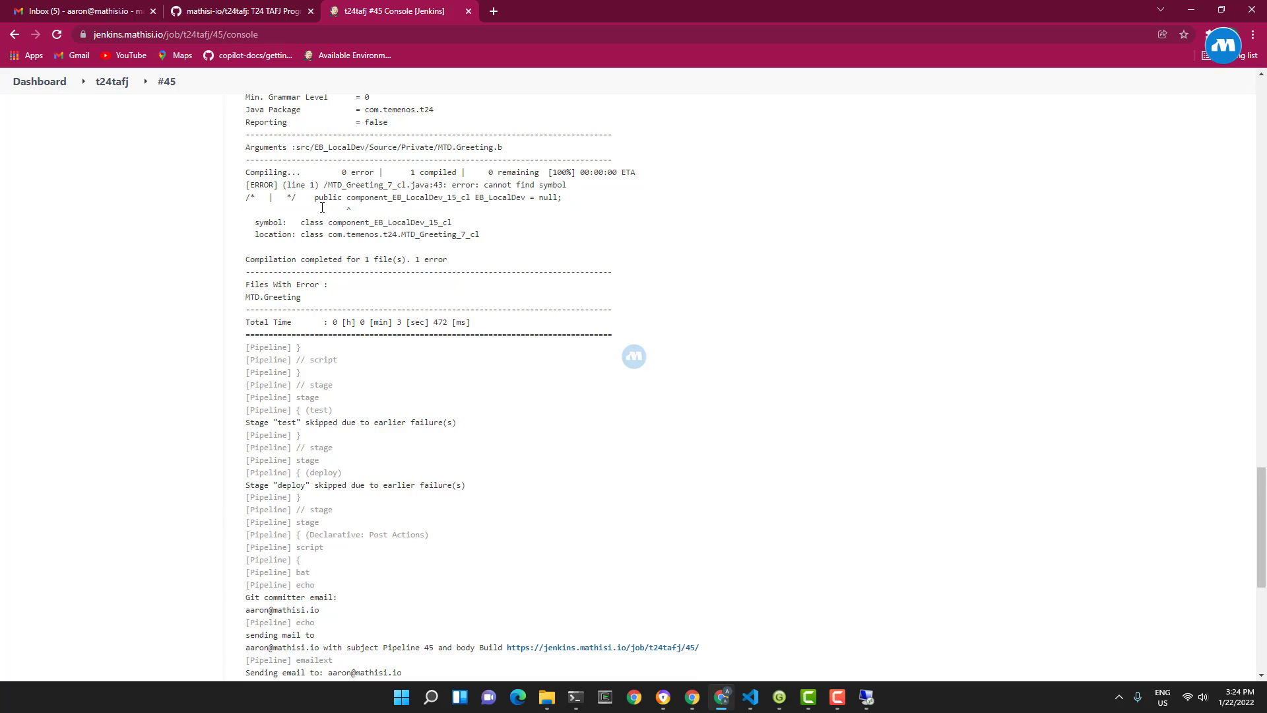
pyautogui.moveTo(491, 238)
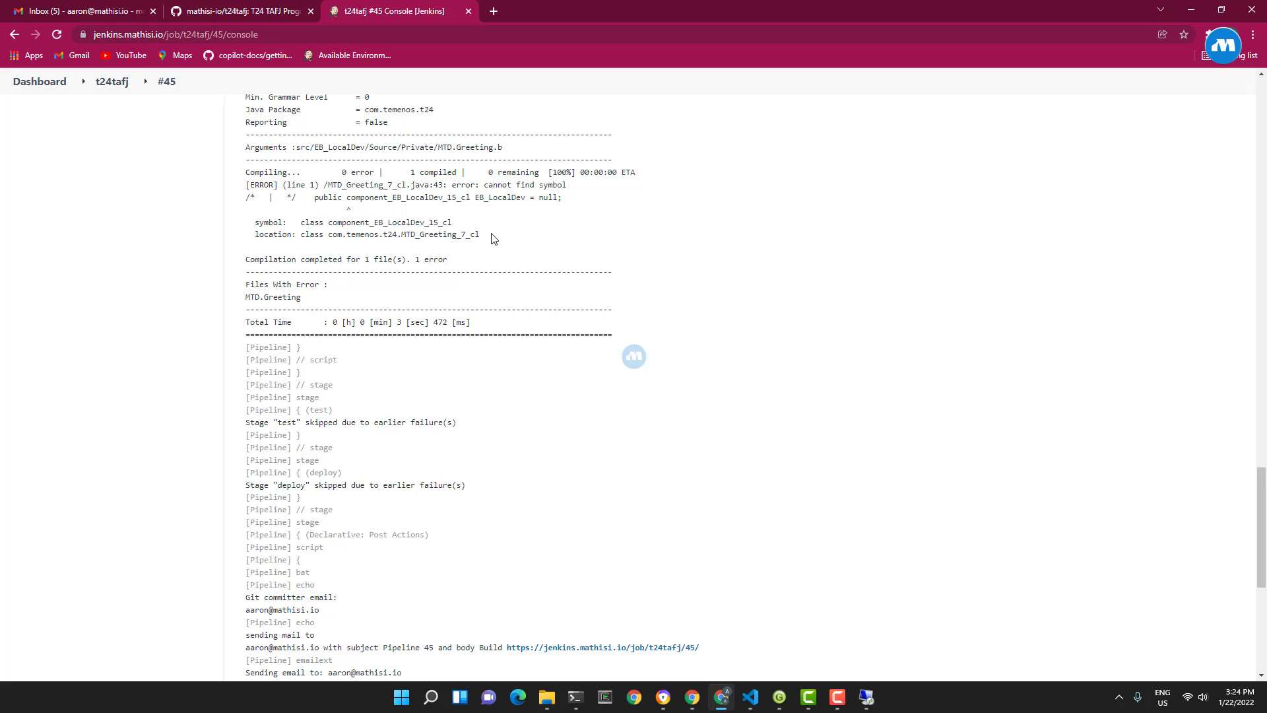
# Step: Back in VS Code, locate EB.LocalDev.component under Definition via MTD.Greeting.b
pyautogui.scroll(3)
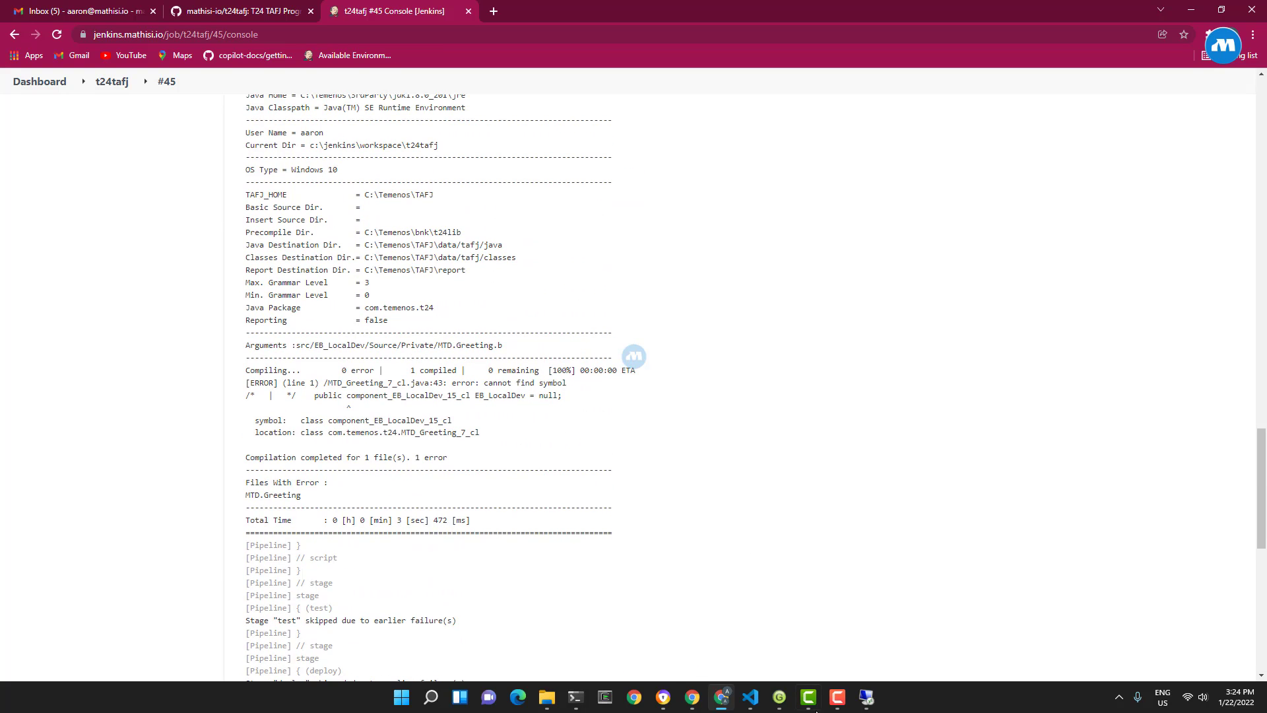
pyautogui.click(749, 697)
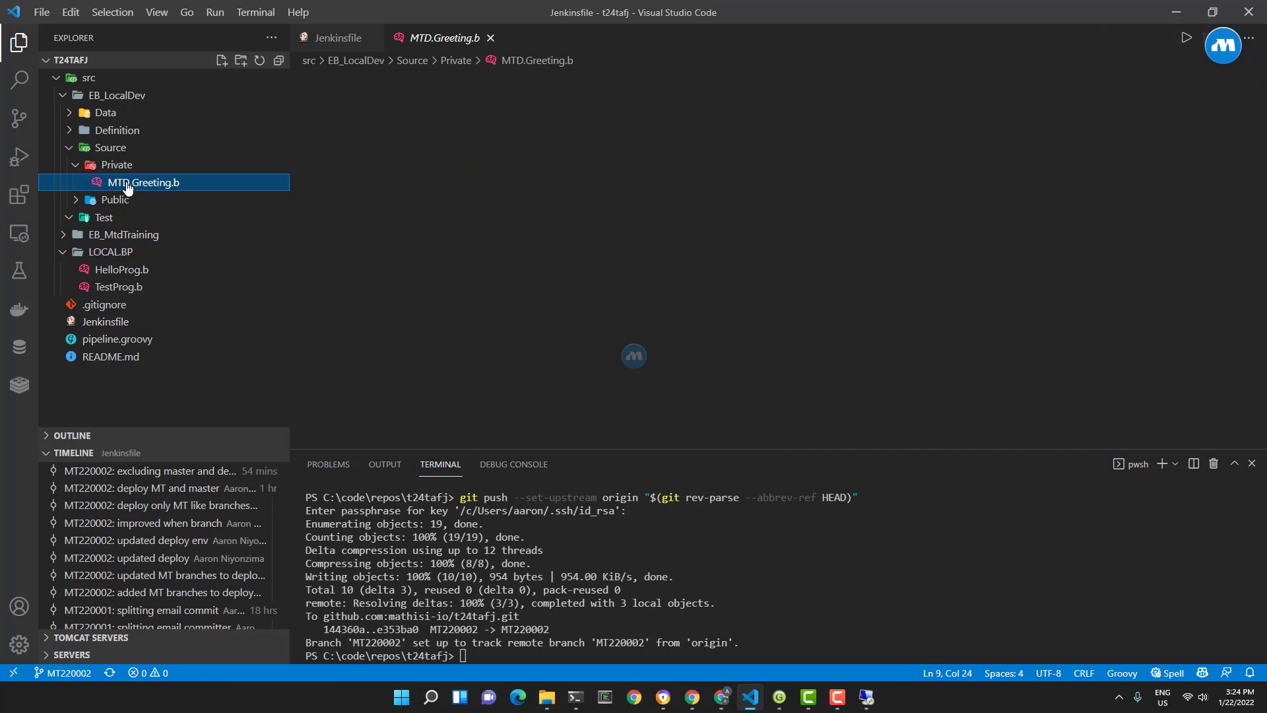
pyautogui.click(145, 182)
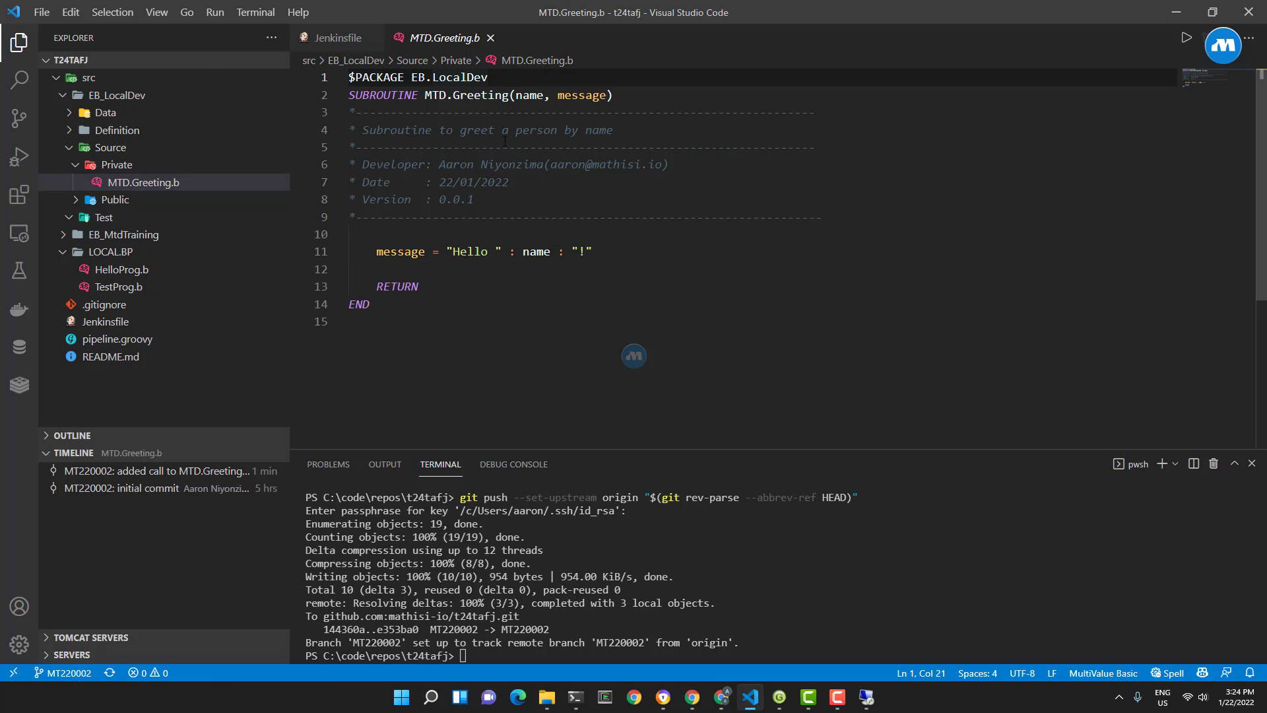
pyautogui.click(117, 130)
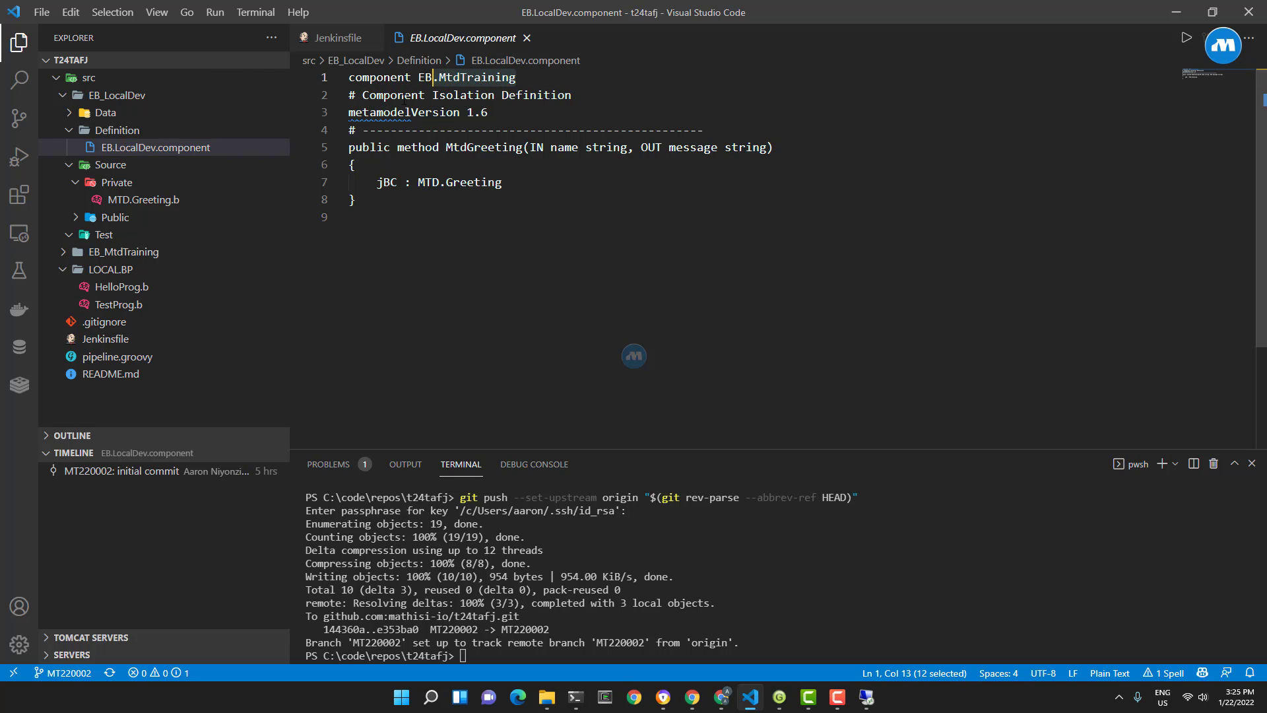
# Step: Change the component declaration from EB.MtdTraining to EB.LocalDev on line 1
pyautogui.rightClick(166, 146)
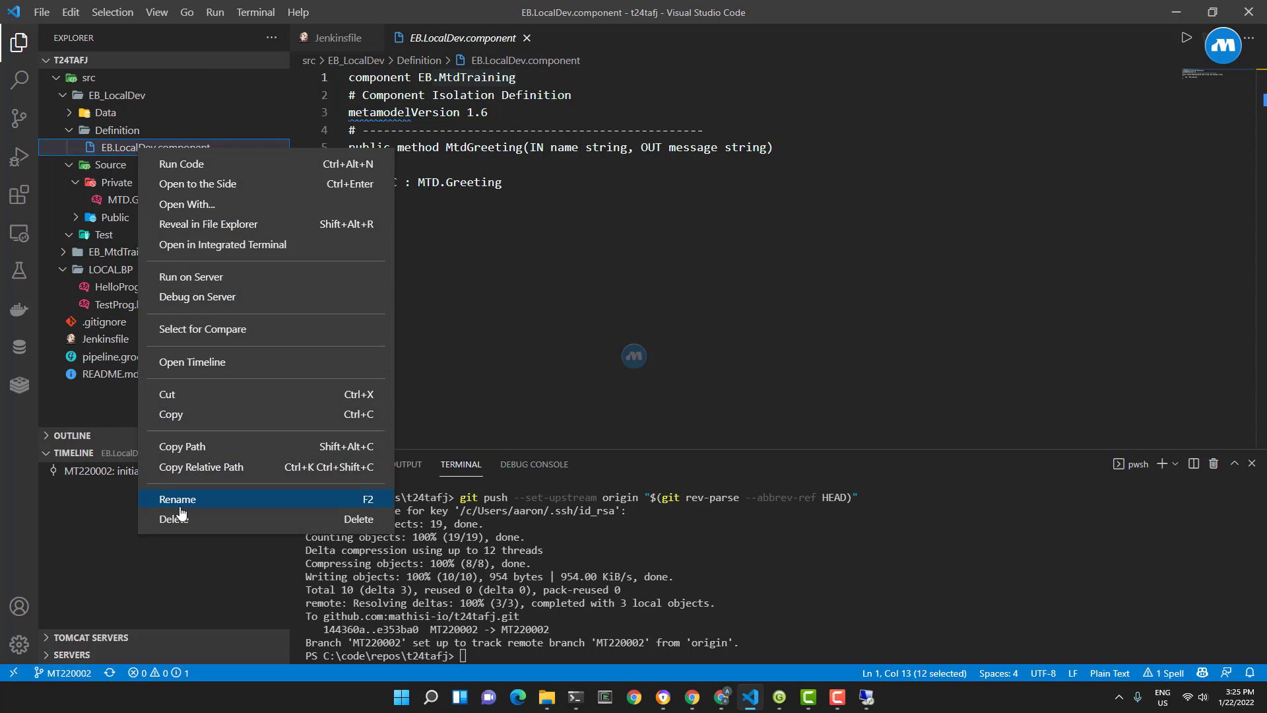
pyautogui.click(177, 499)
pyautogui.write('LocalDev')
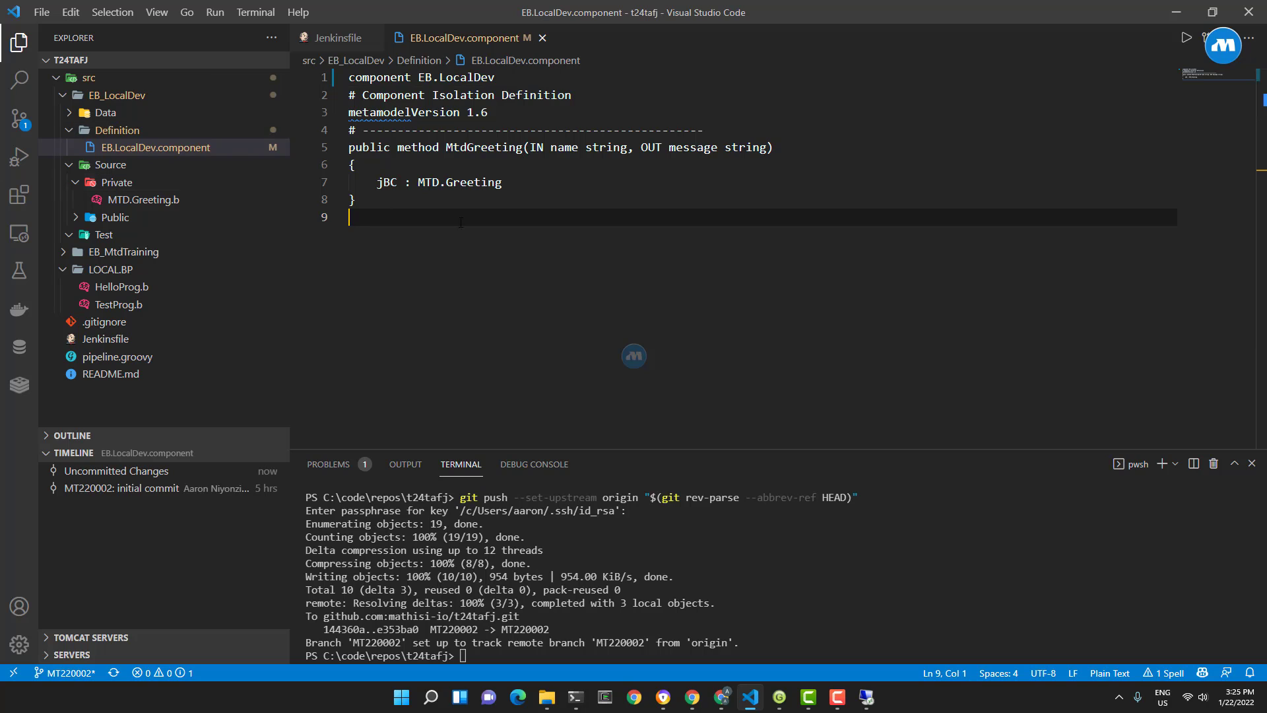
pyautogui.click(495, 76)
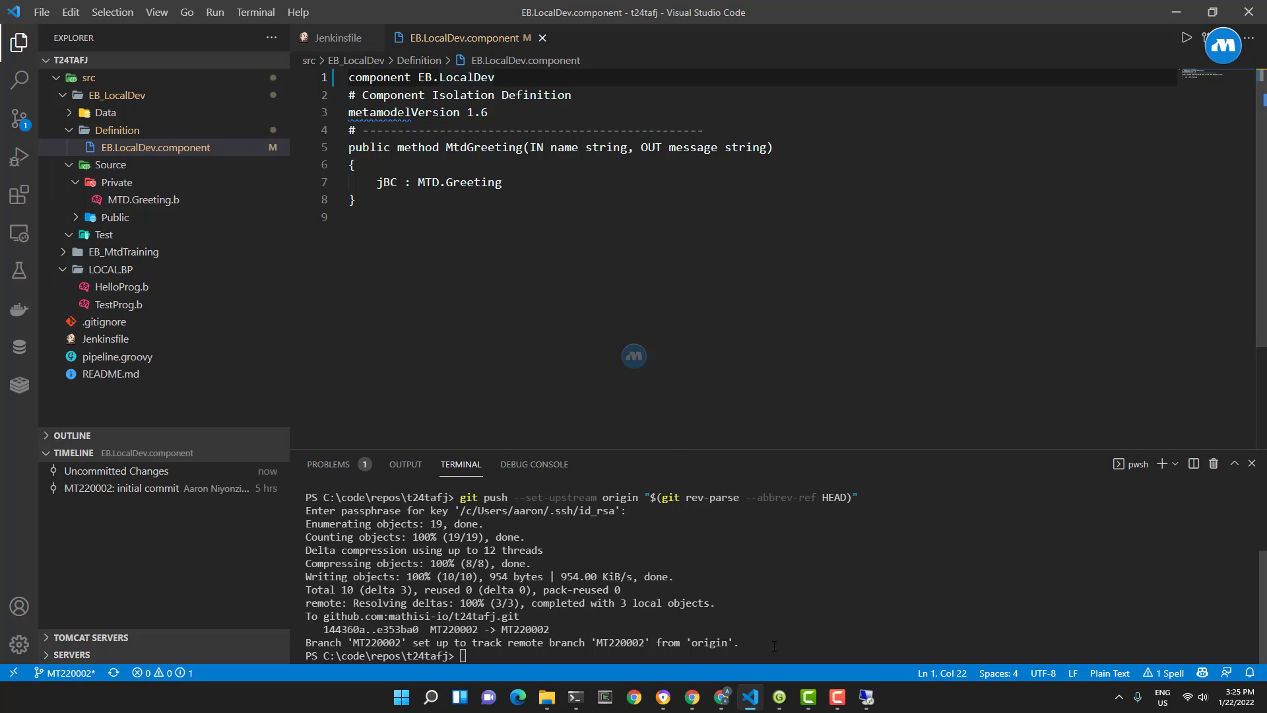
pyautogui.moveTo(718, 697)
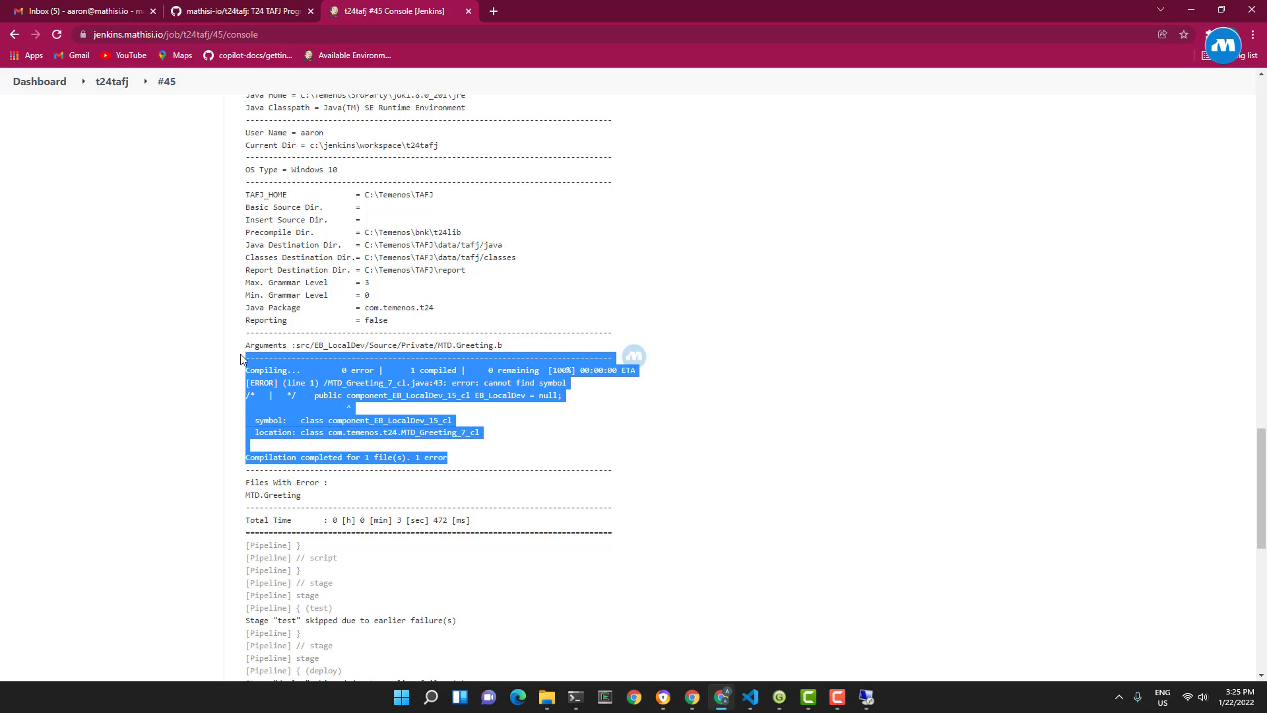
pyautogui.moveTo(427, 326)
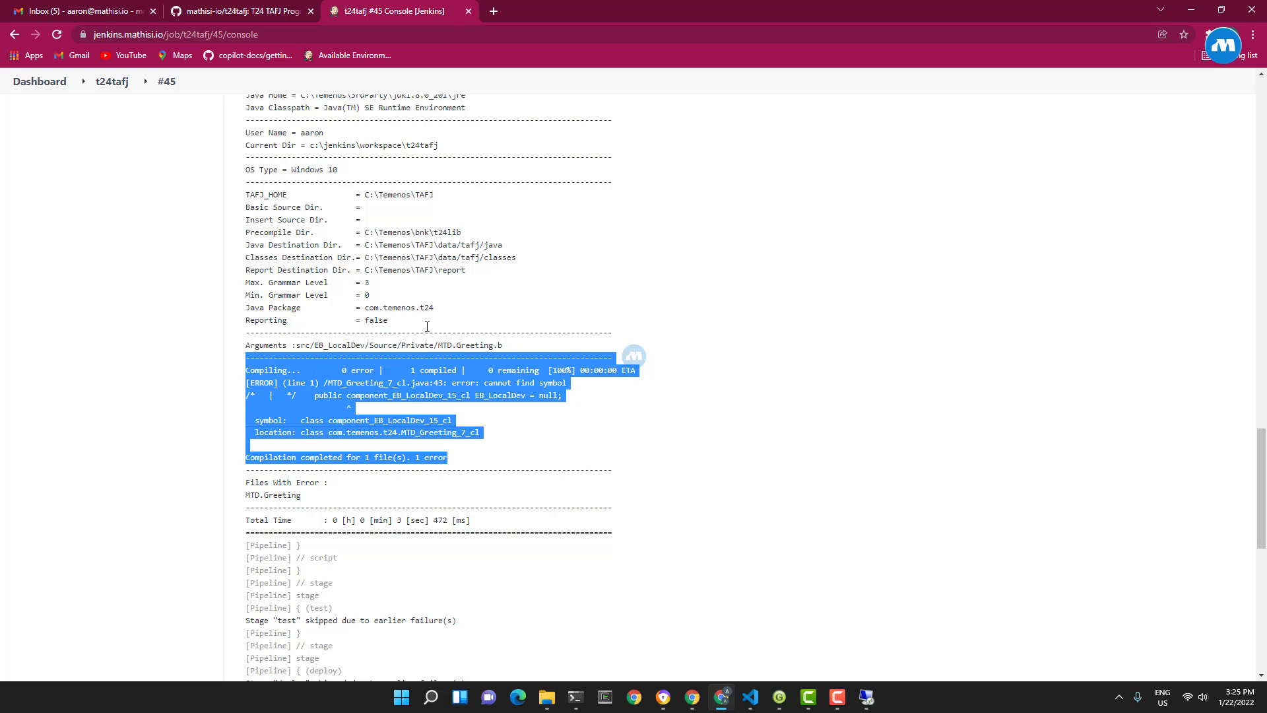
# Step: Review the BUILD FAILURE email for build #45 in Gmail, then return to the code editor
pyautogui.scroll(3)
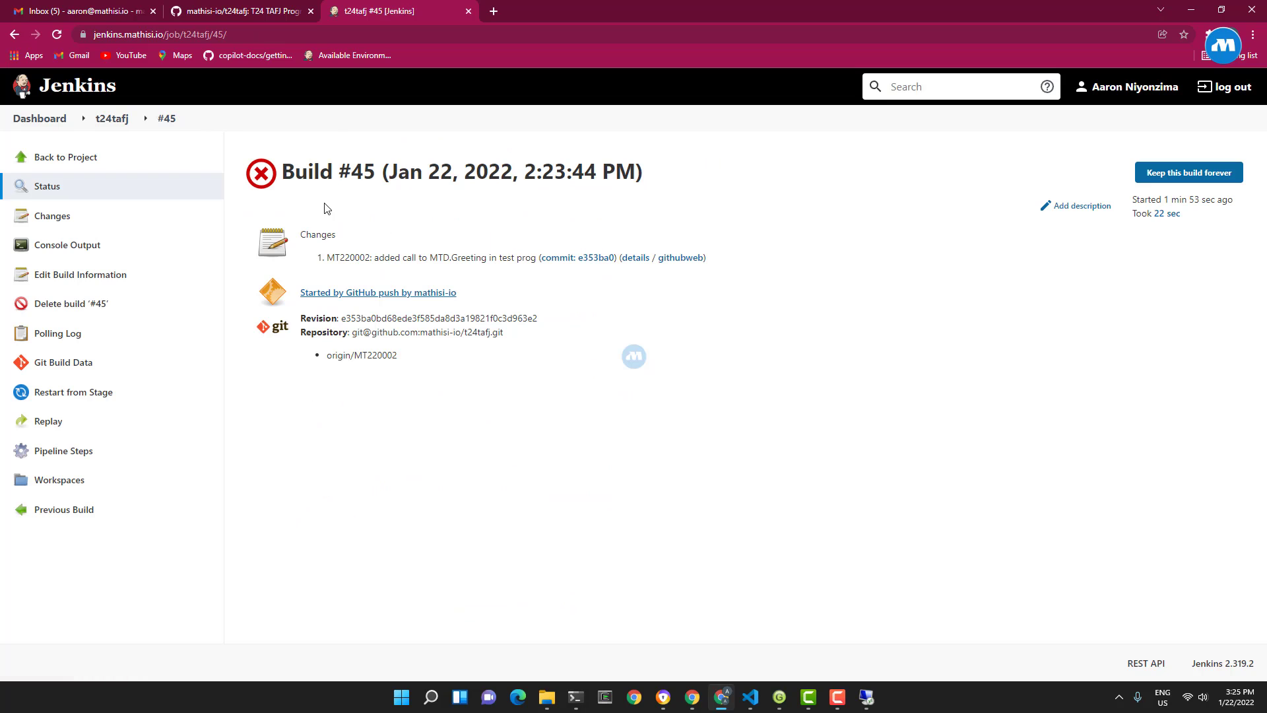
pyautogui.moveTo(65, 246)
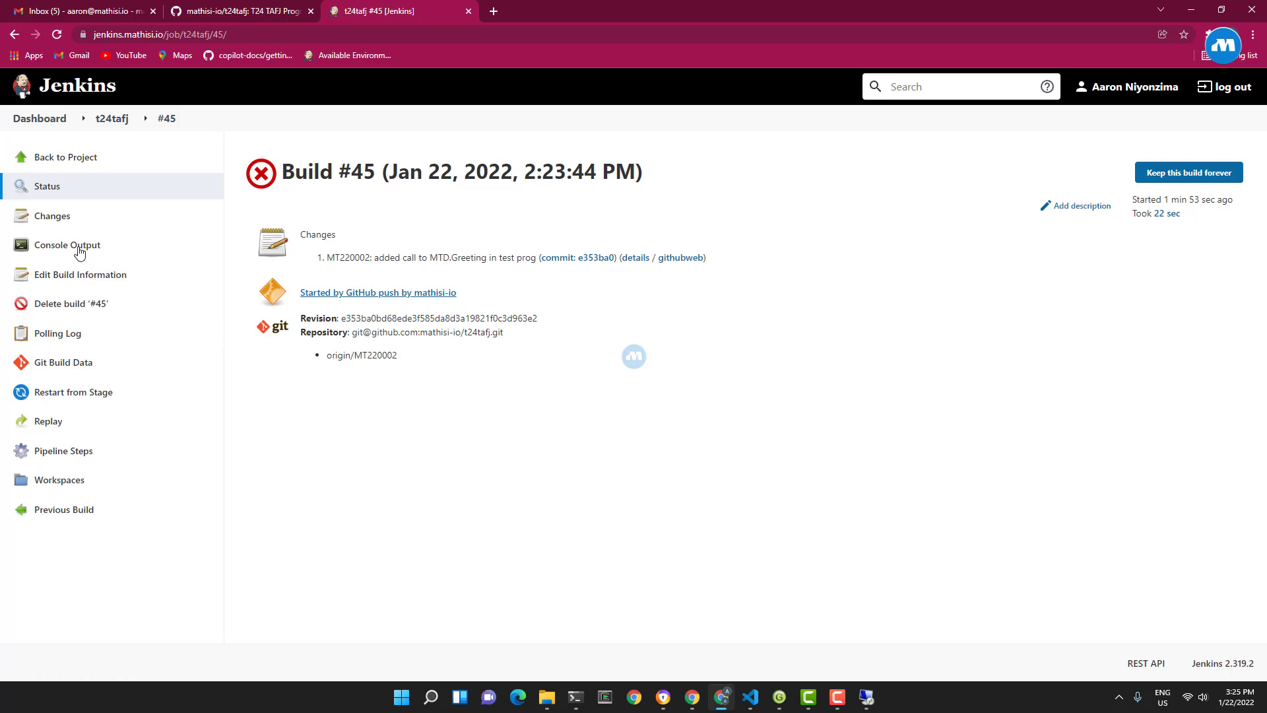
pyautogui.click(77, 11)
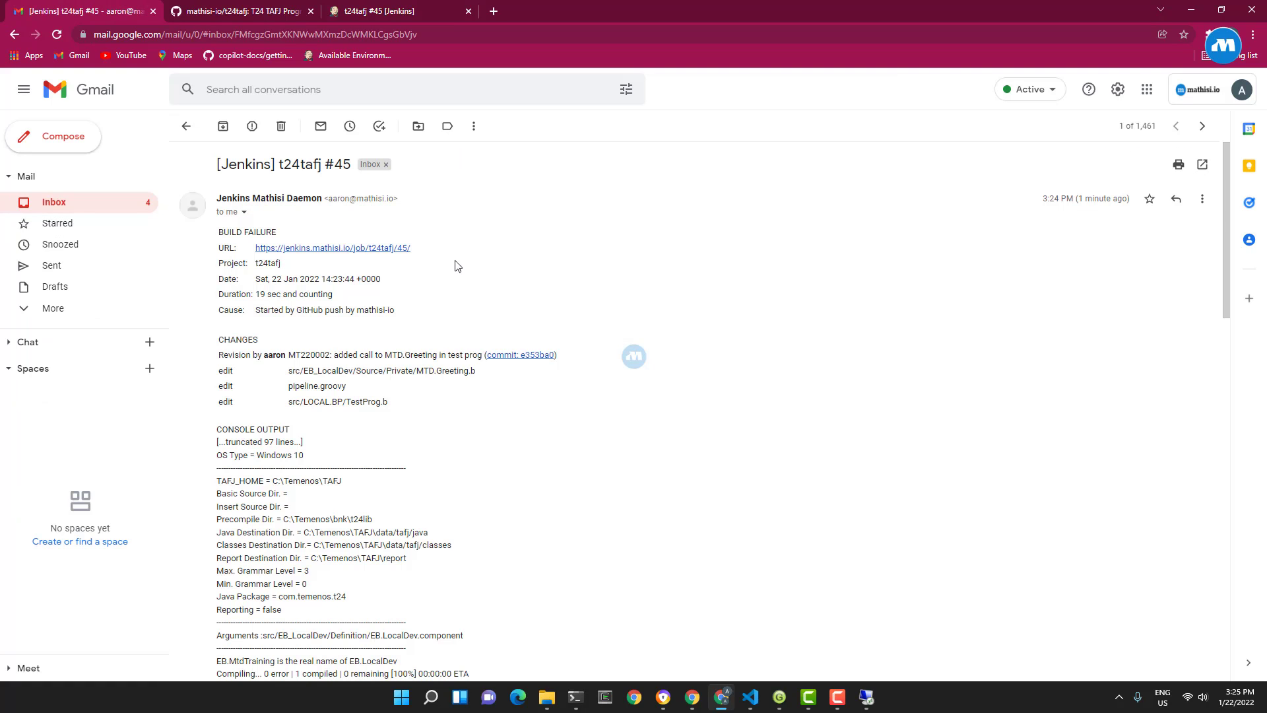
pyautogui.moveTo(235, 370)
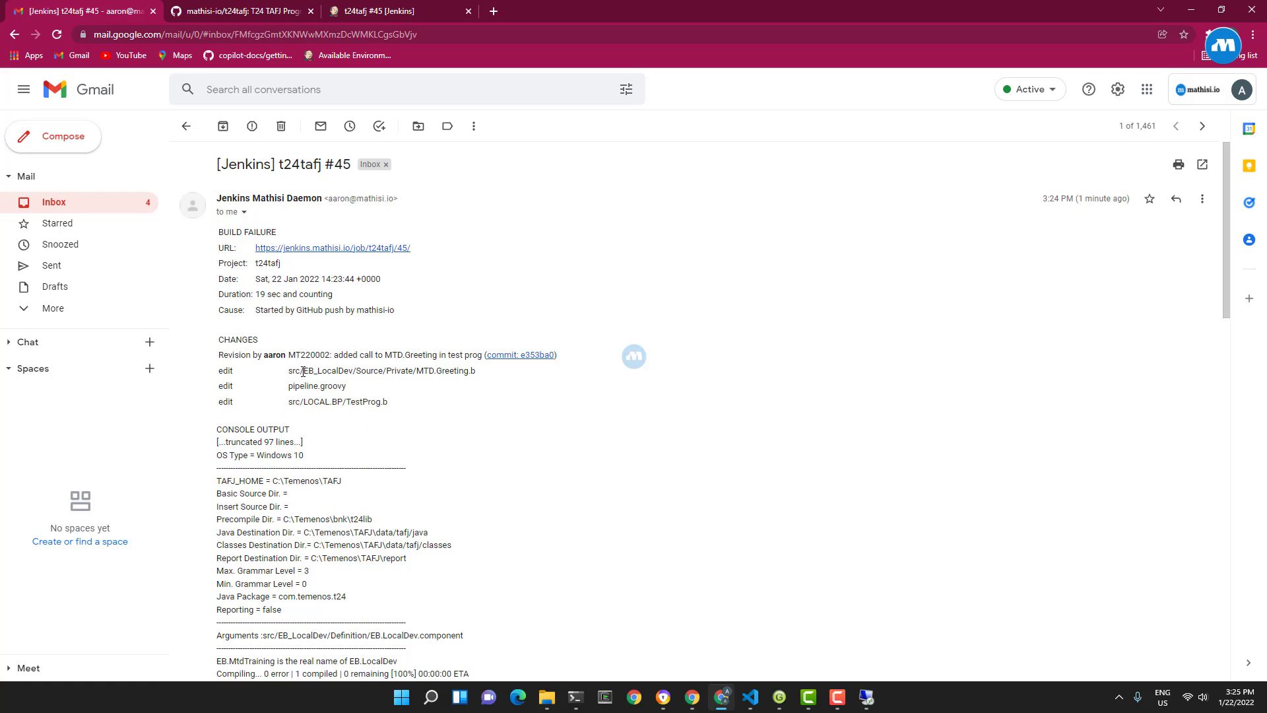
pyautogui.moveTo(428, 413)
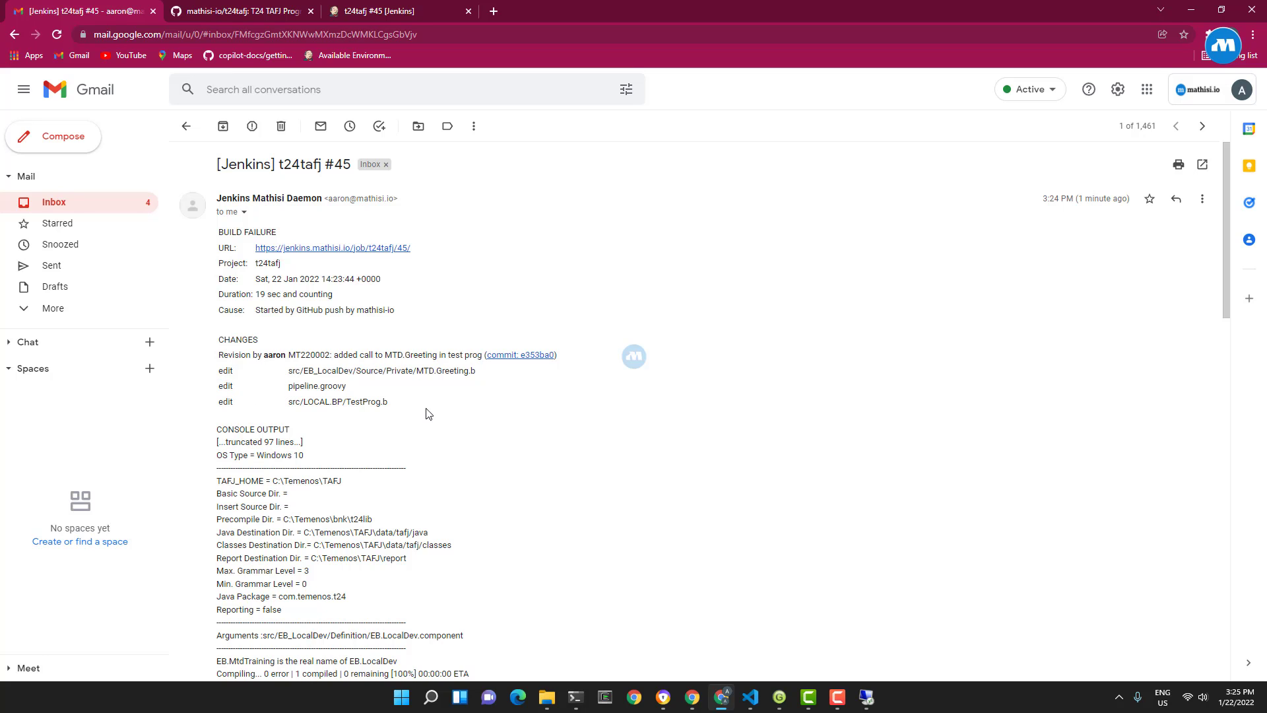
pyautogui.scroll(-3)
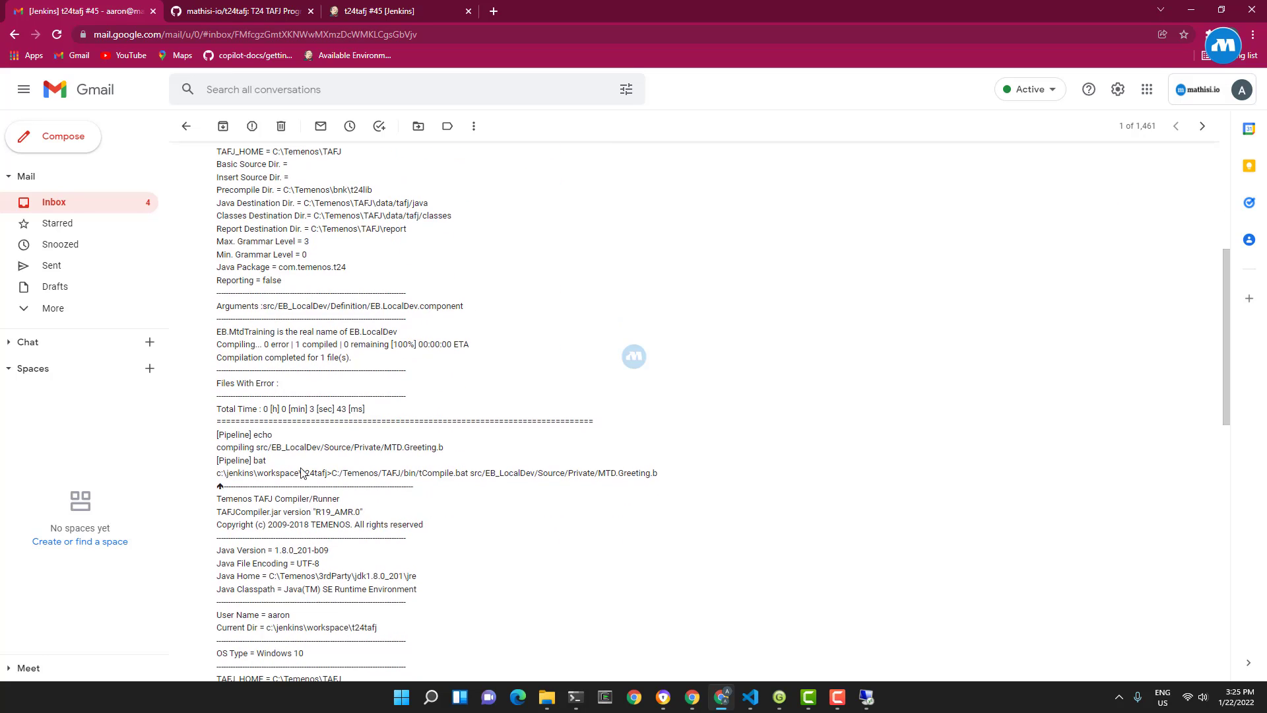
pyautogui.scroll(-3)
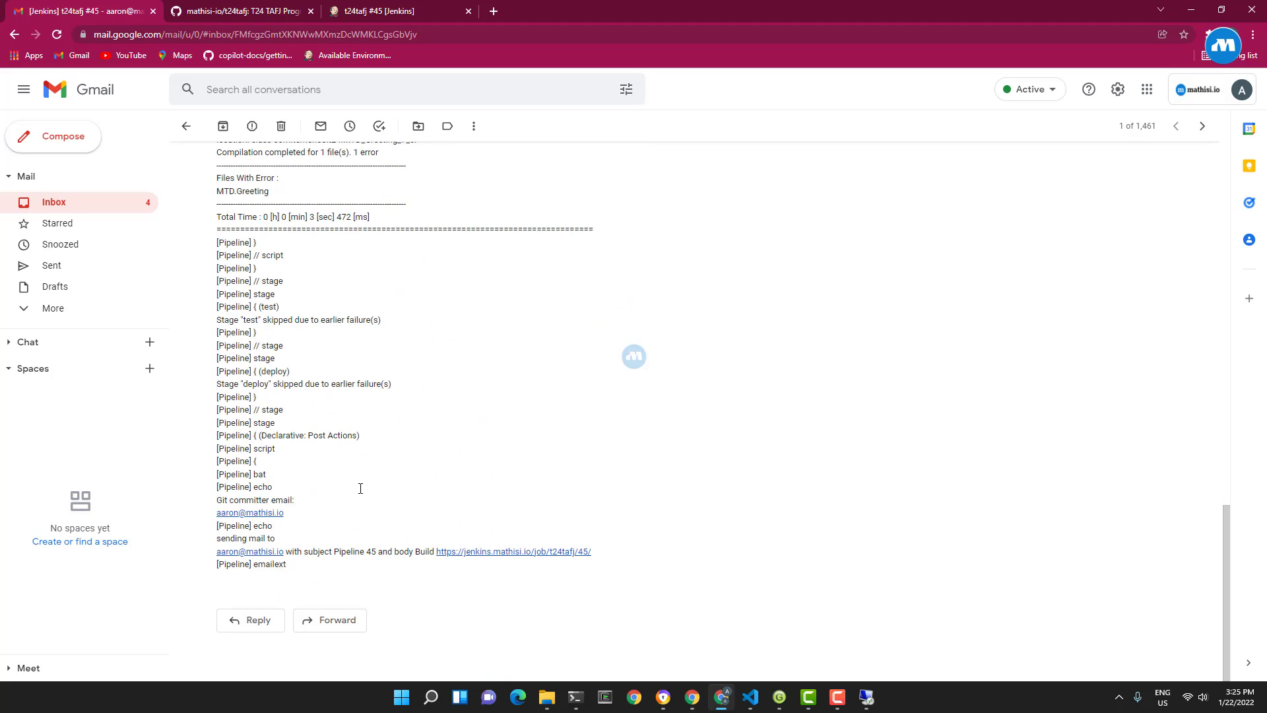
pyautogui.scroll(3)
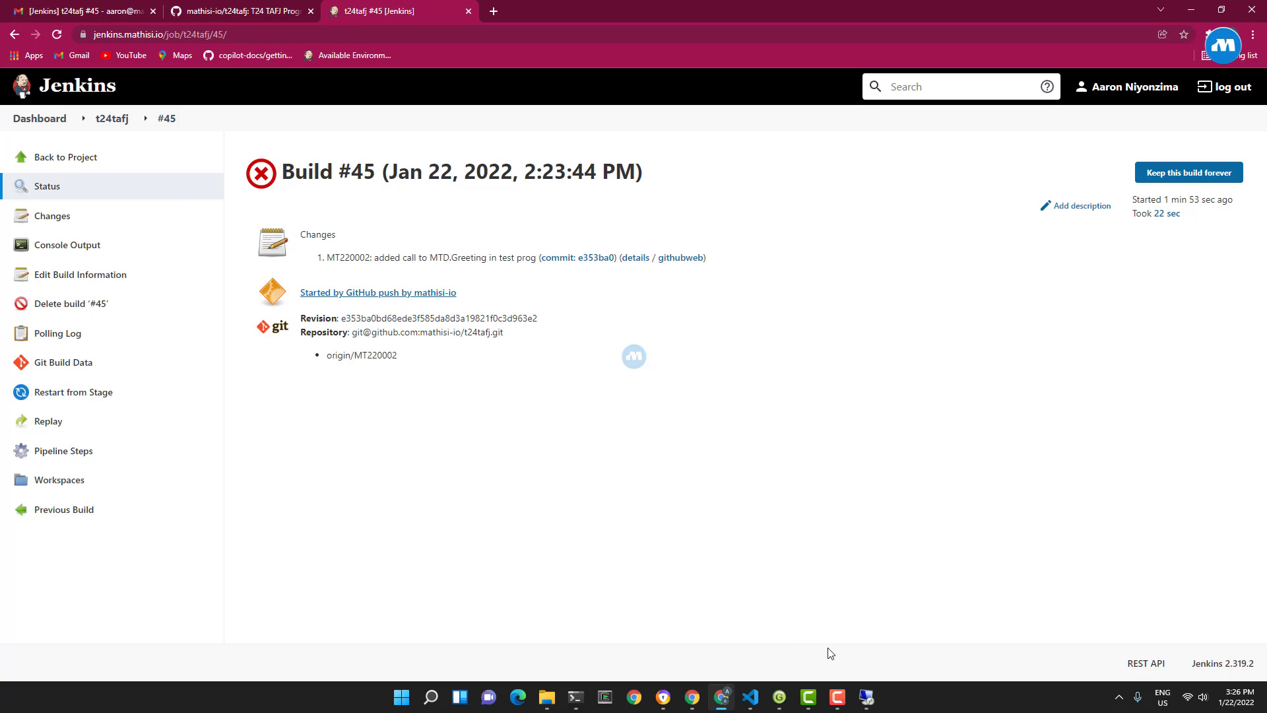
pyautogui.moveTo(747, 697)
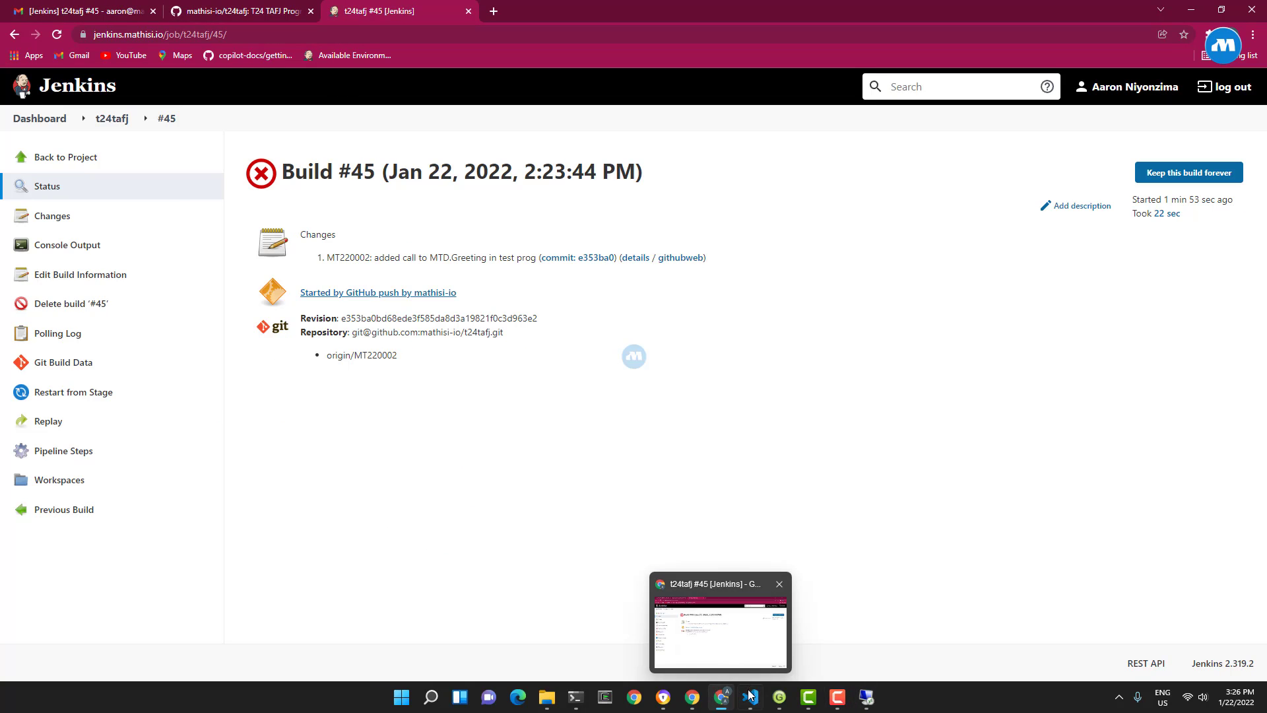
pyautogui.click(747, 697)
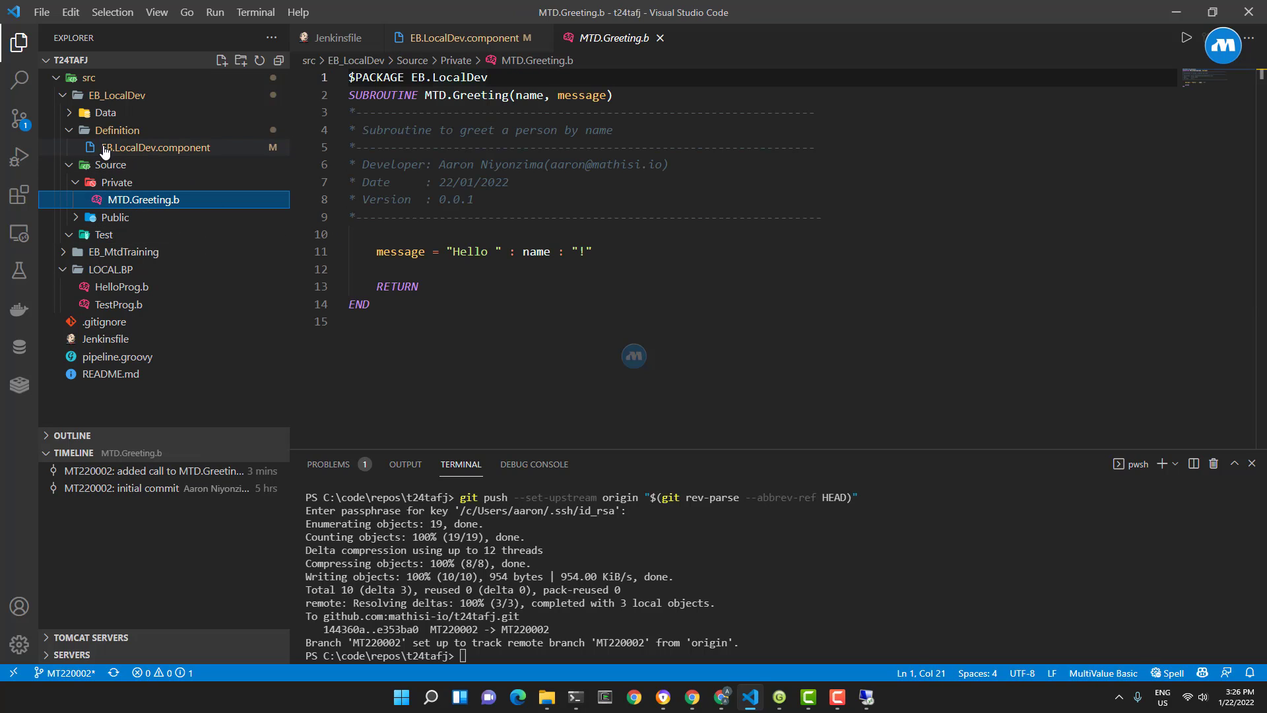
# Step: With EB.LocalDev.component shown, stage all changed files with git add
pyautogui.click(157, 146)
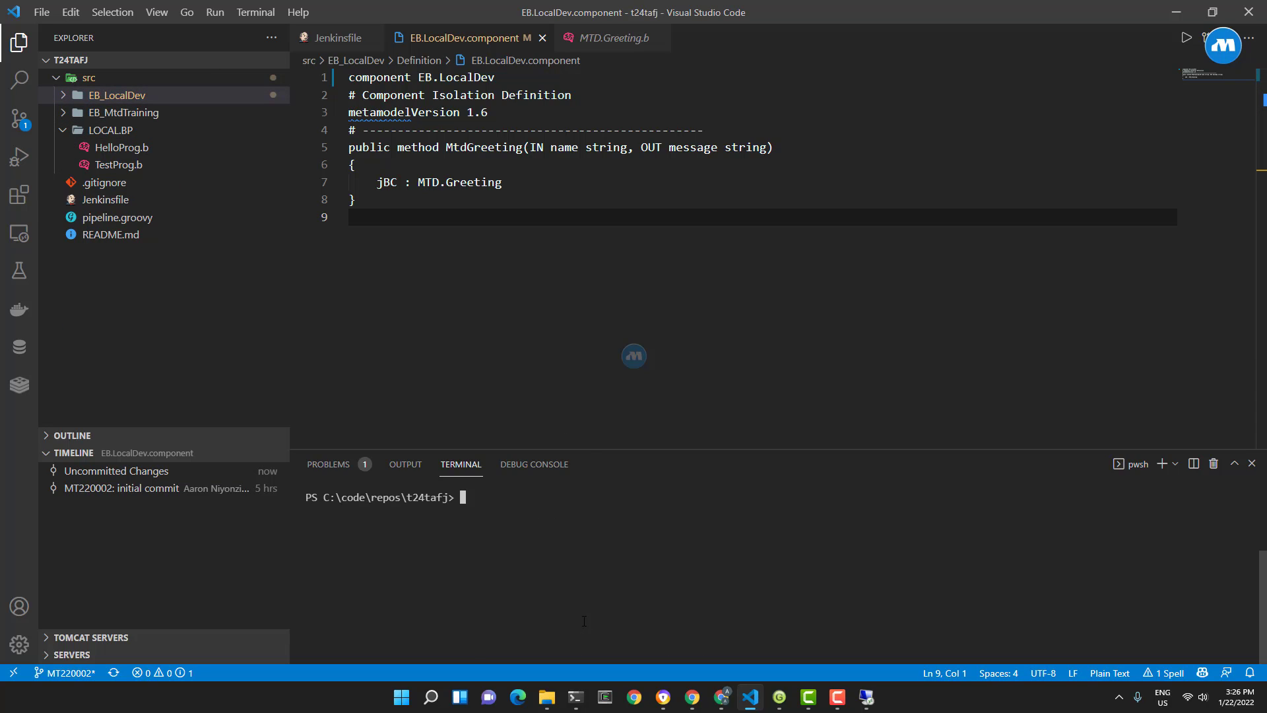
pyautogui.moveTo(496, 567)
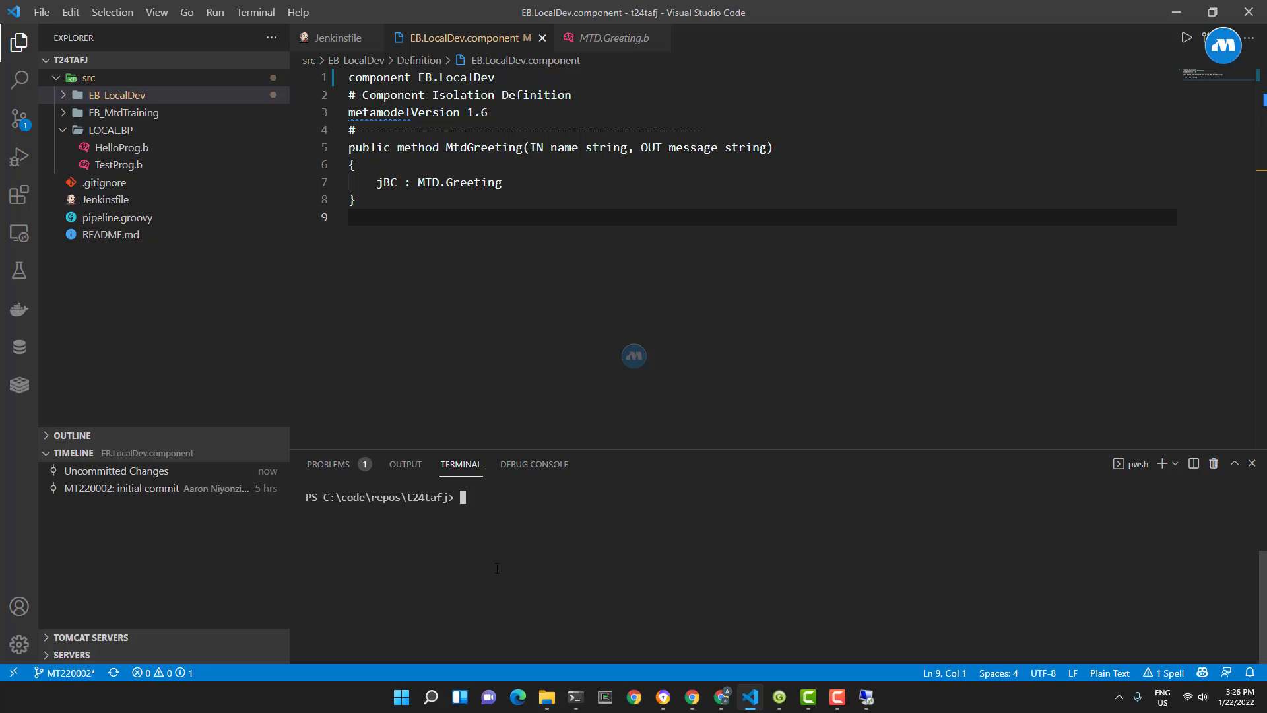
pyautogui.write('git a')
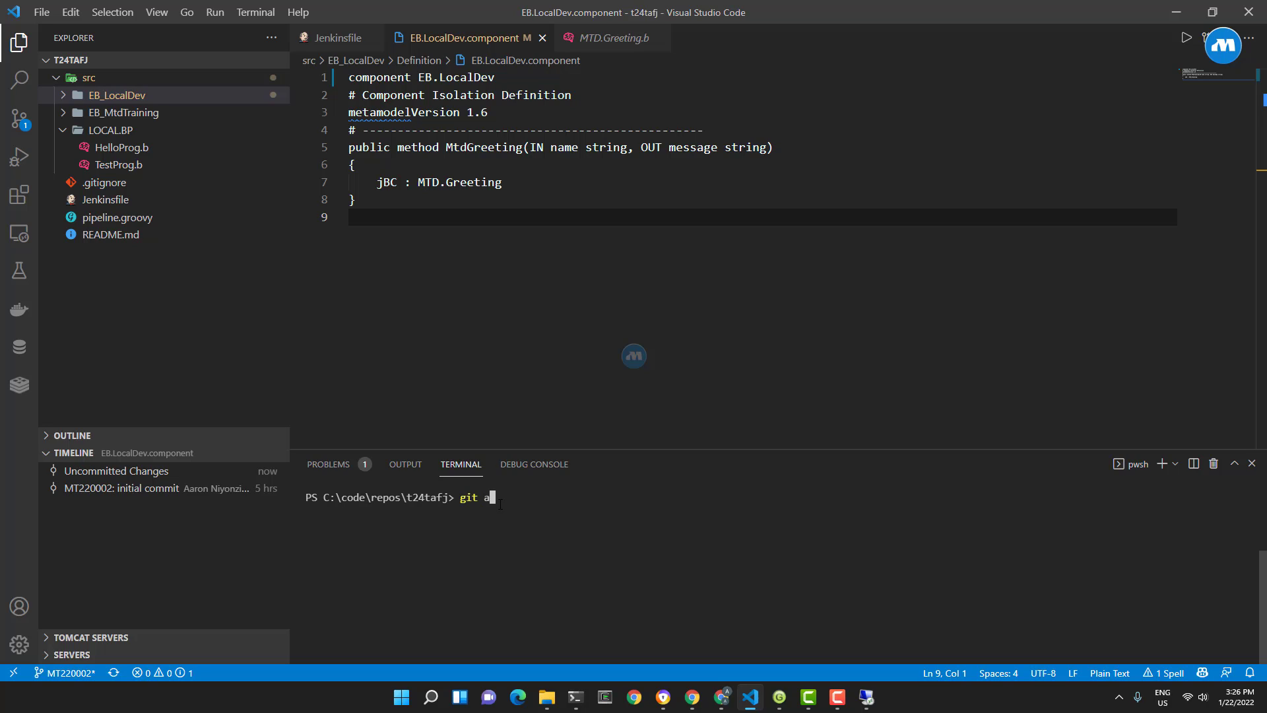
pyautogui.write('dd .')
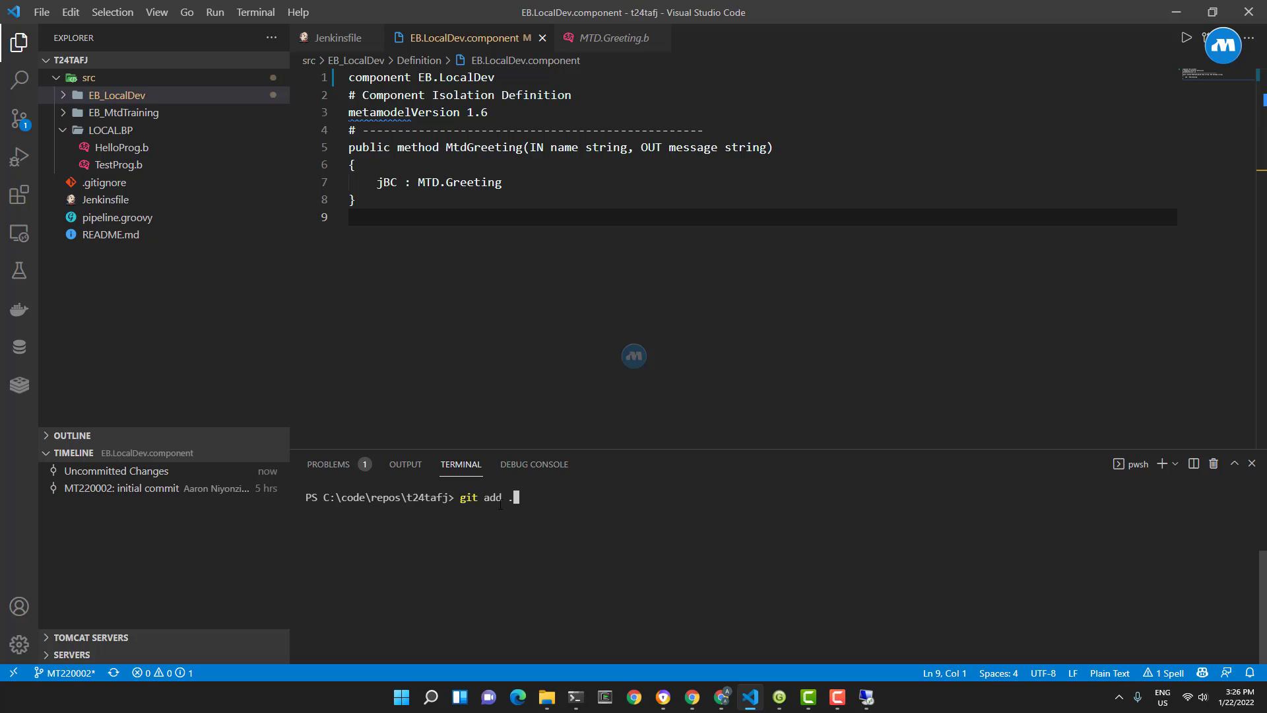
pyautogui.press('Return')
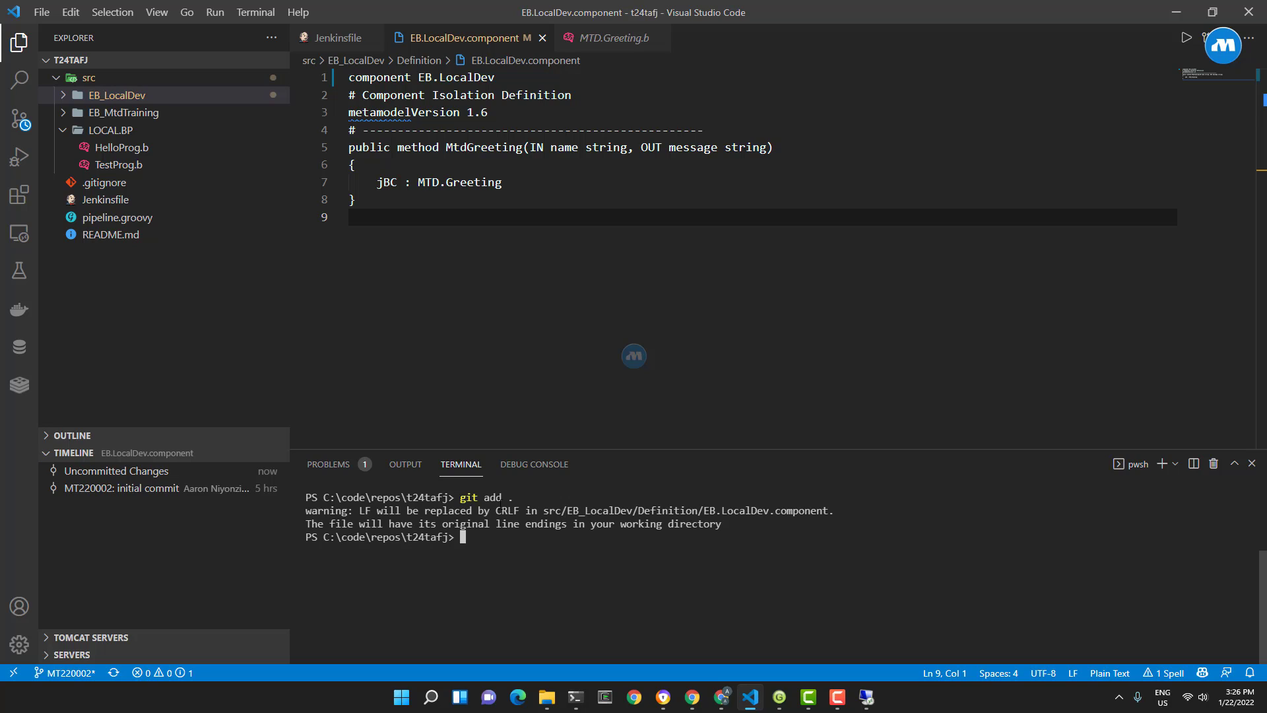
# Step: Commit as 'MT220002: fixed bug in LocalDev component' and push to branch MT220002
pyautogui.write('git')
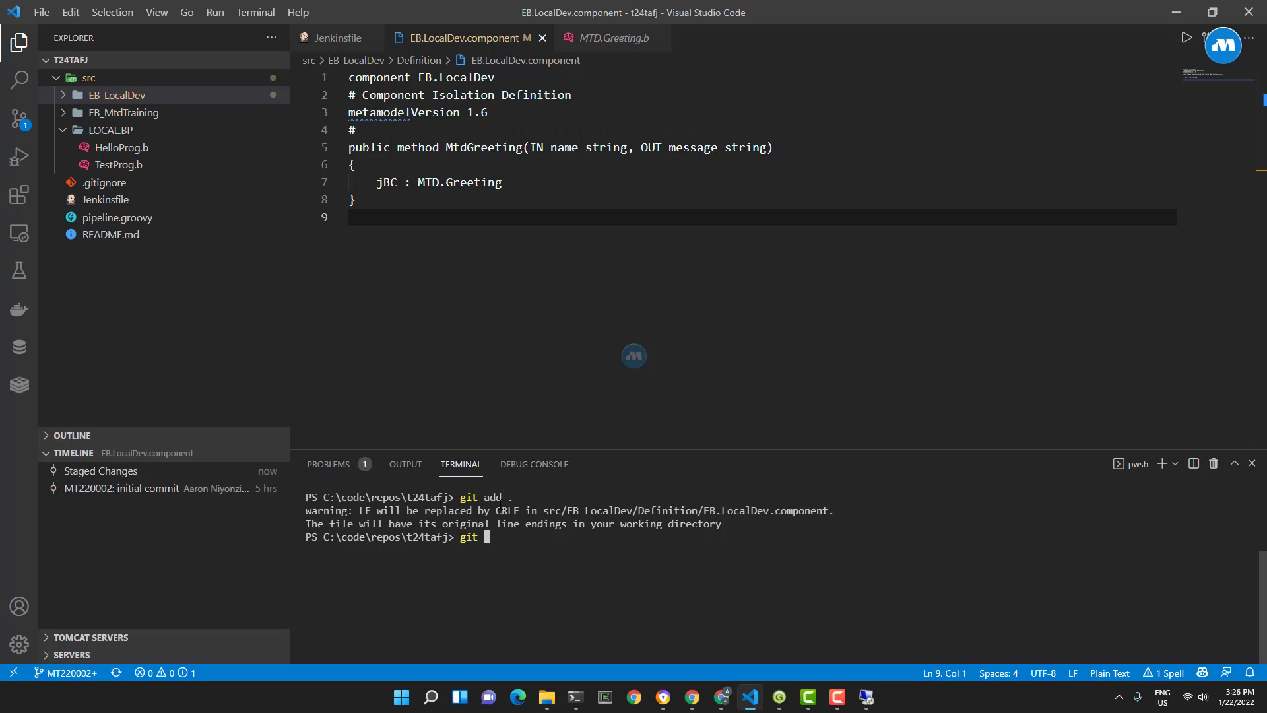
pyautogui.write('commit')
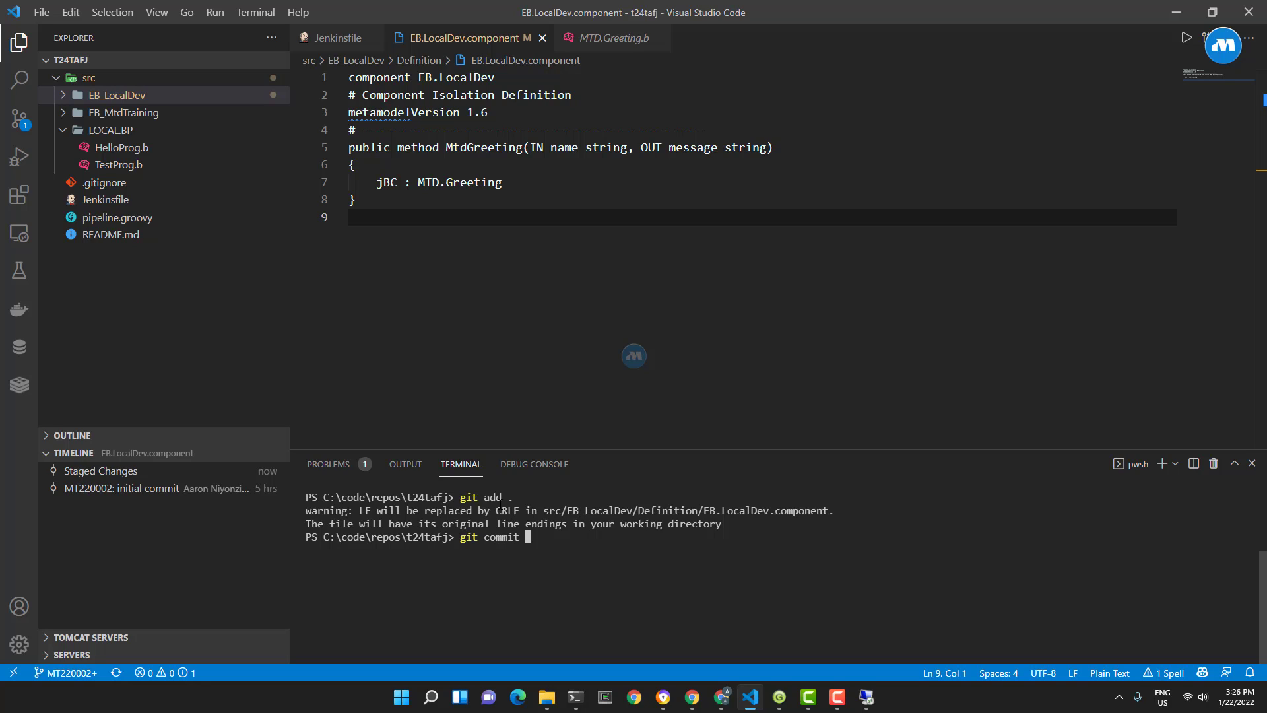
pyautogui.write('-')
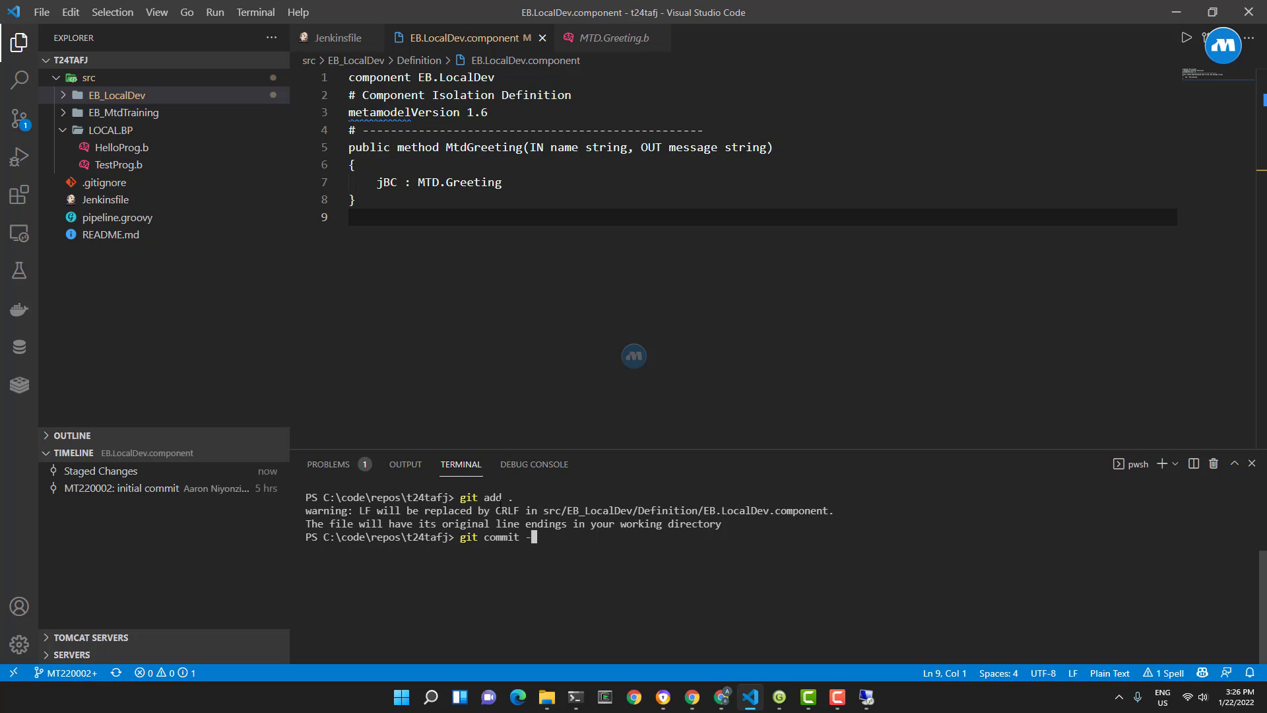
pyautogui.write("m '")
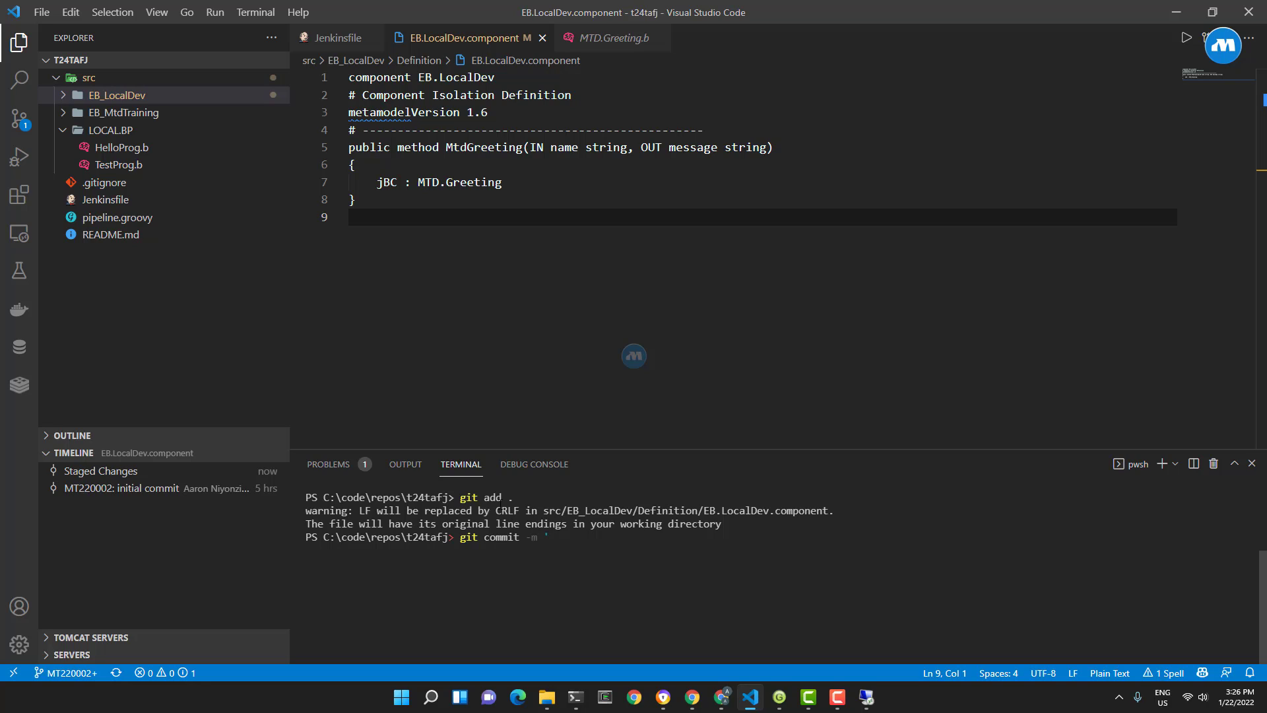
pyautogui.write('MT')
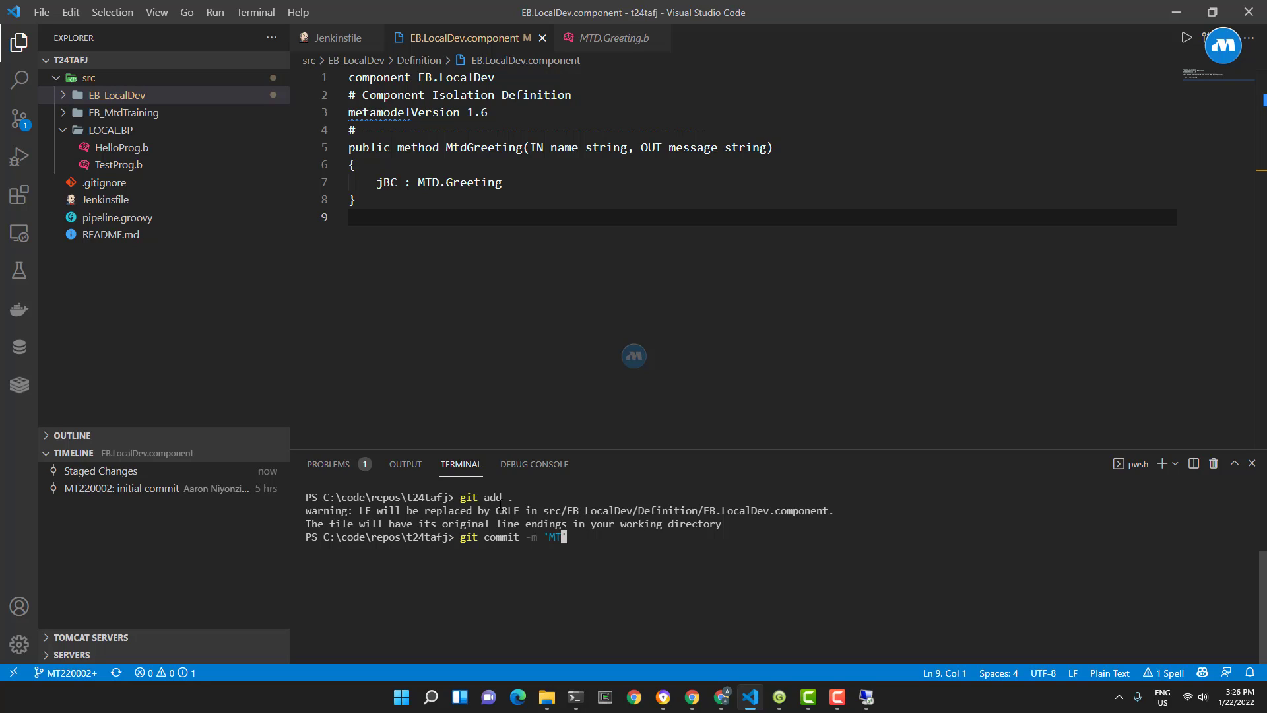
pyautogui.write("22'")
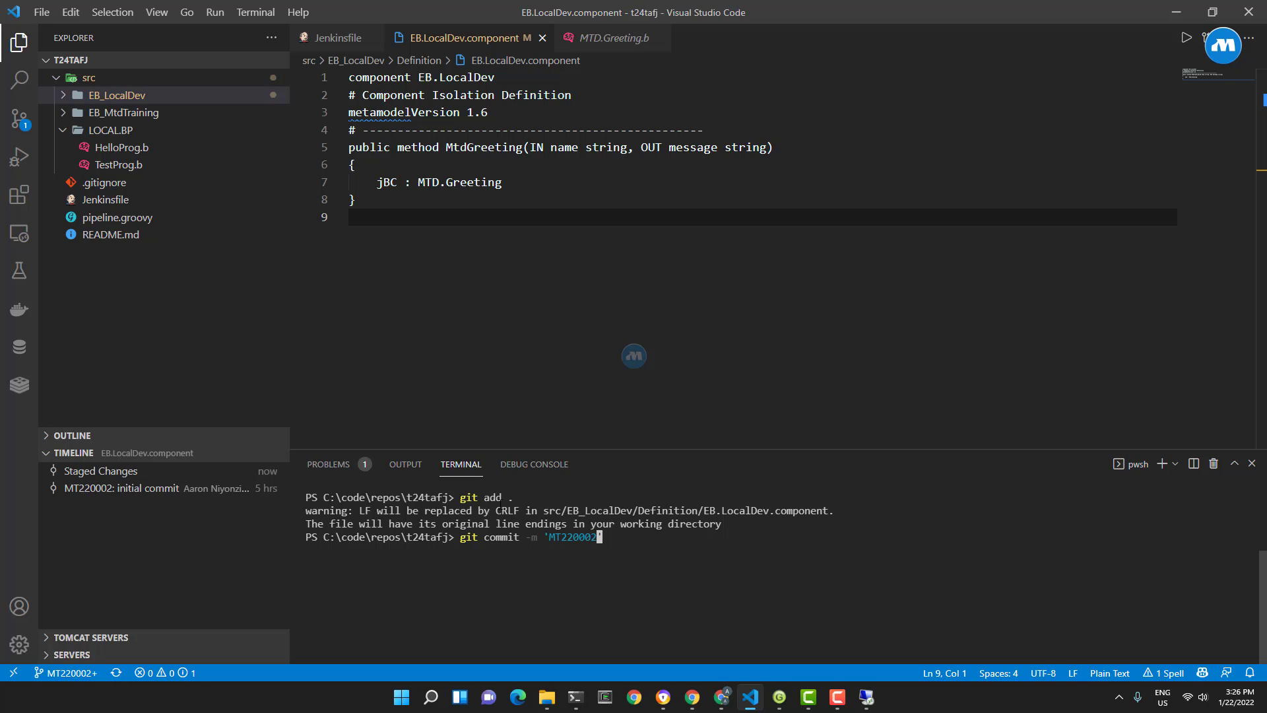
pyautogui.write(": f'")
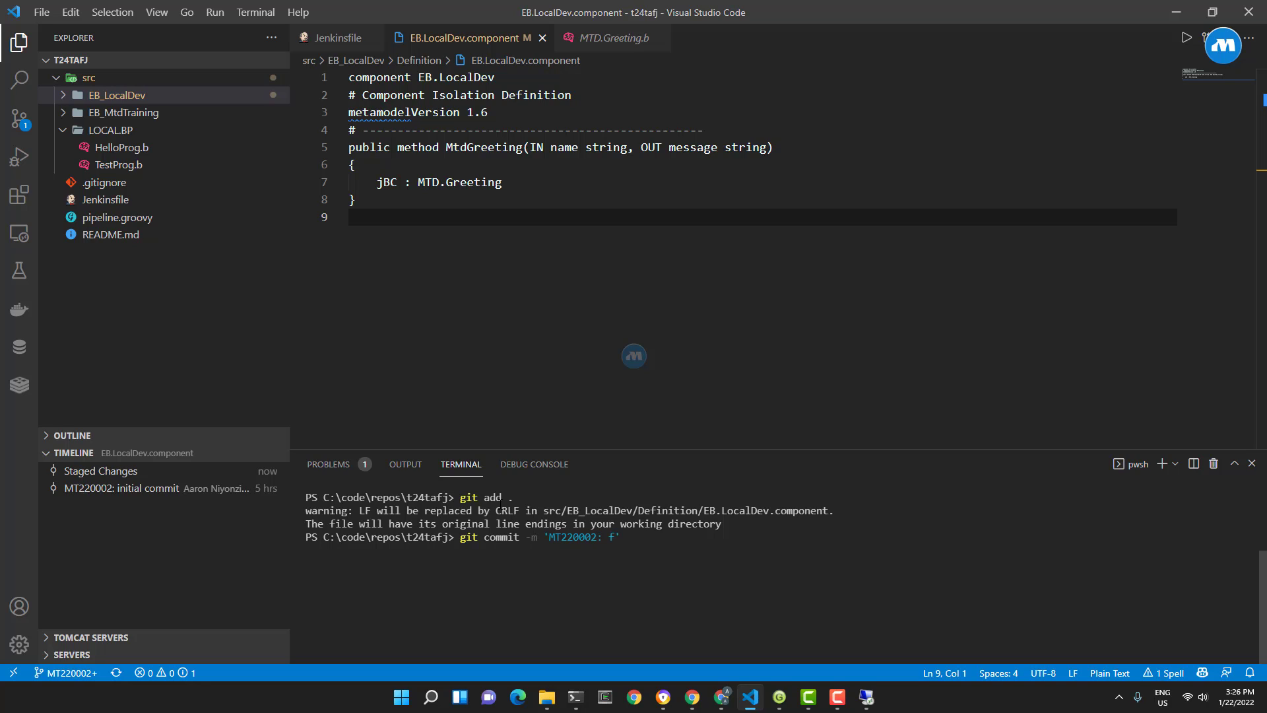
pyautogui.write('ixed')
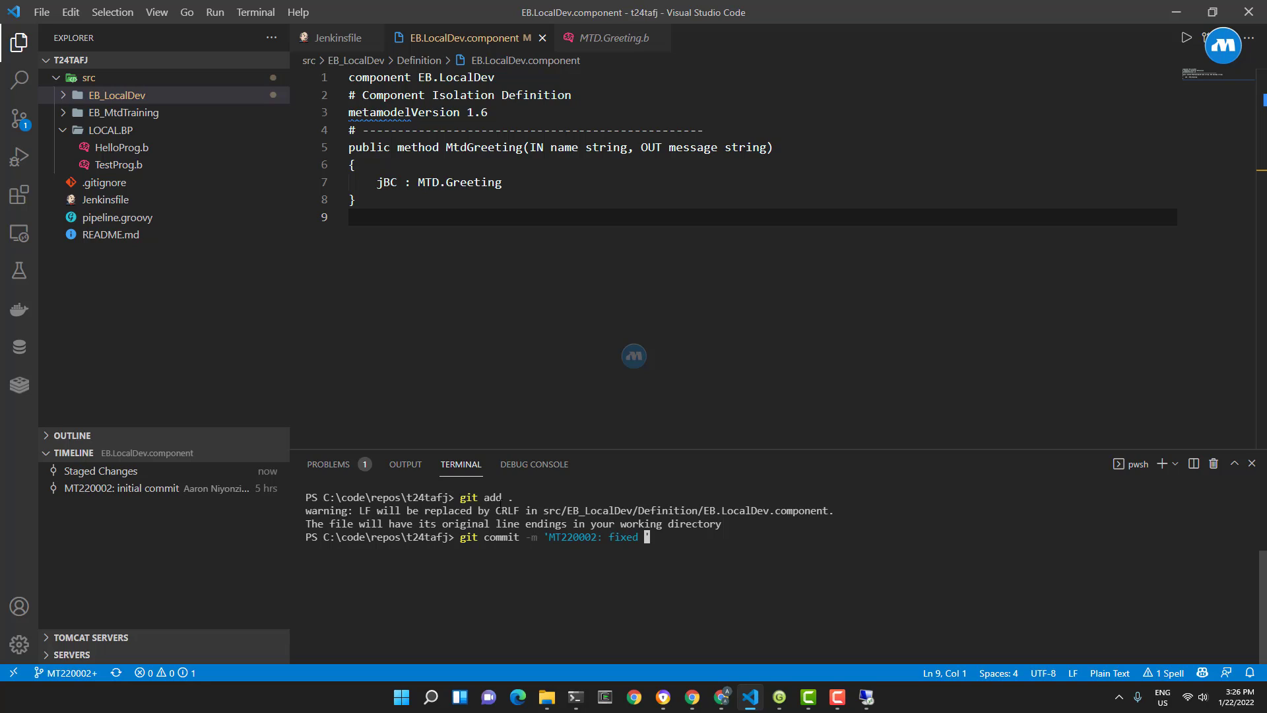
pyautogui.write("bug i'")
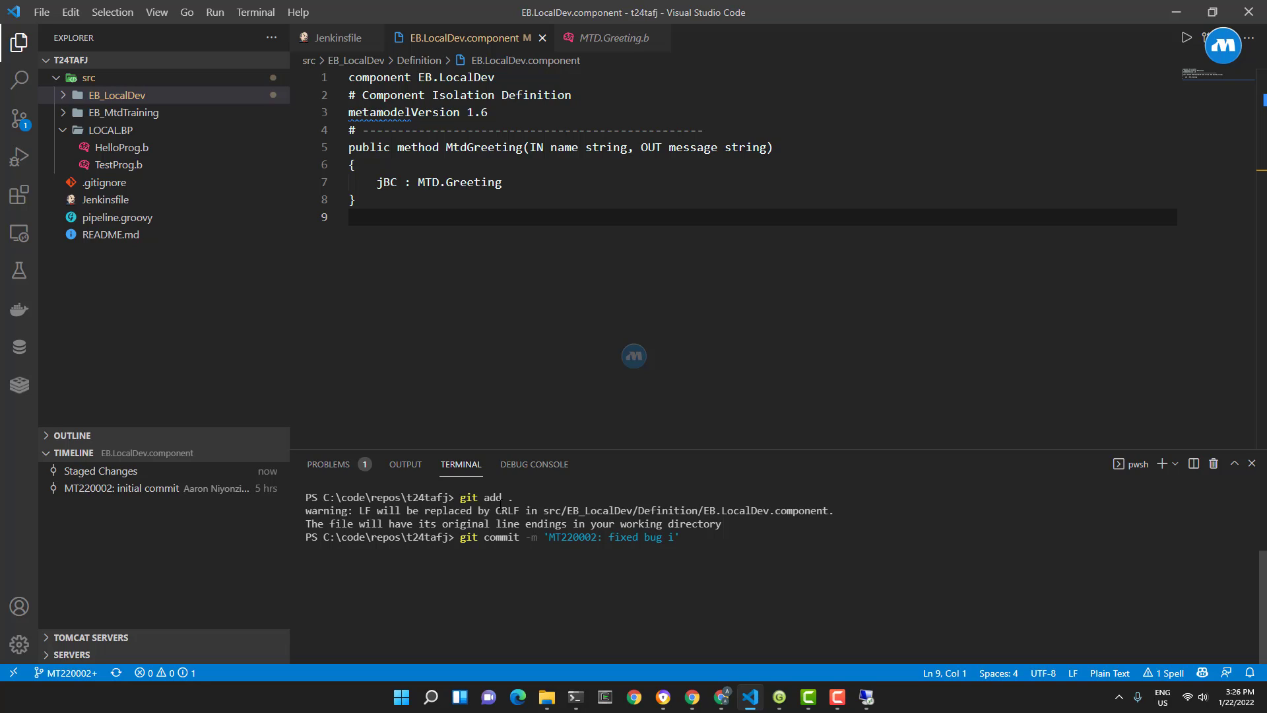
pyautogui.write('in Local')
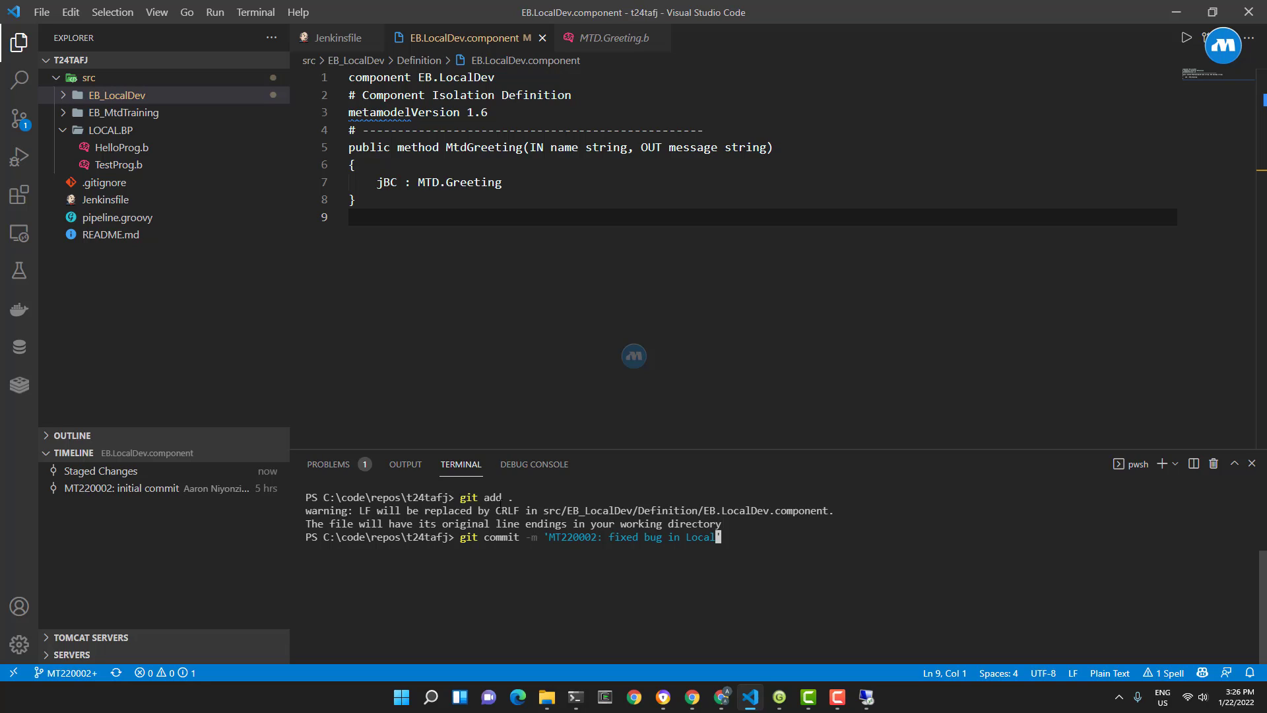
pyautogui.write('component')
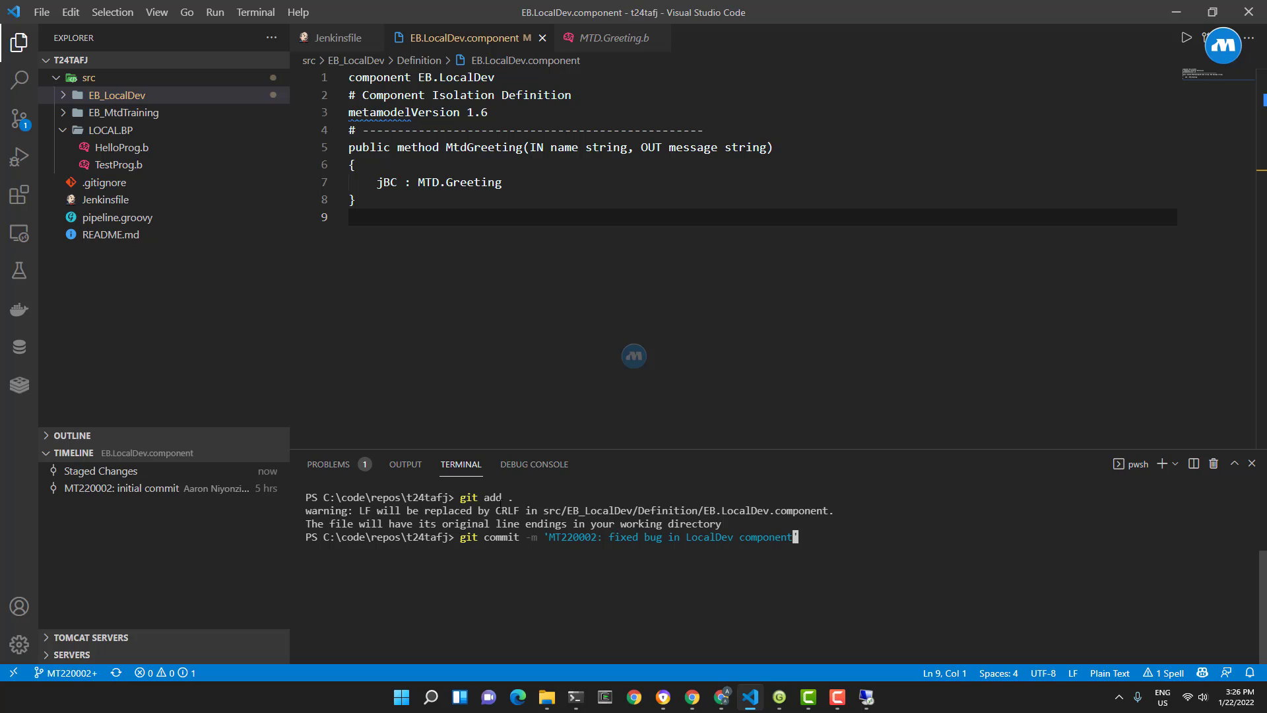
pyautogui.press('Return')
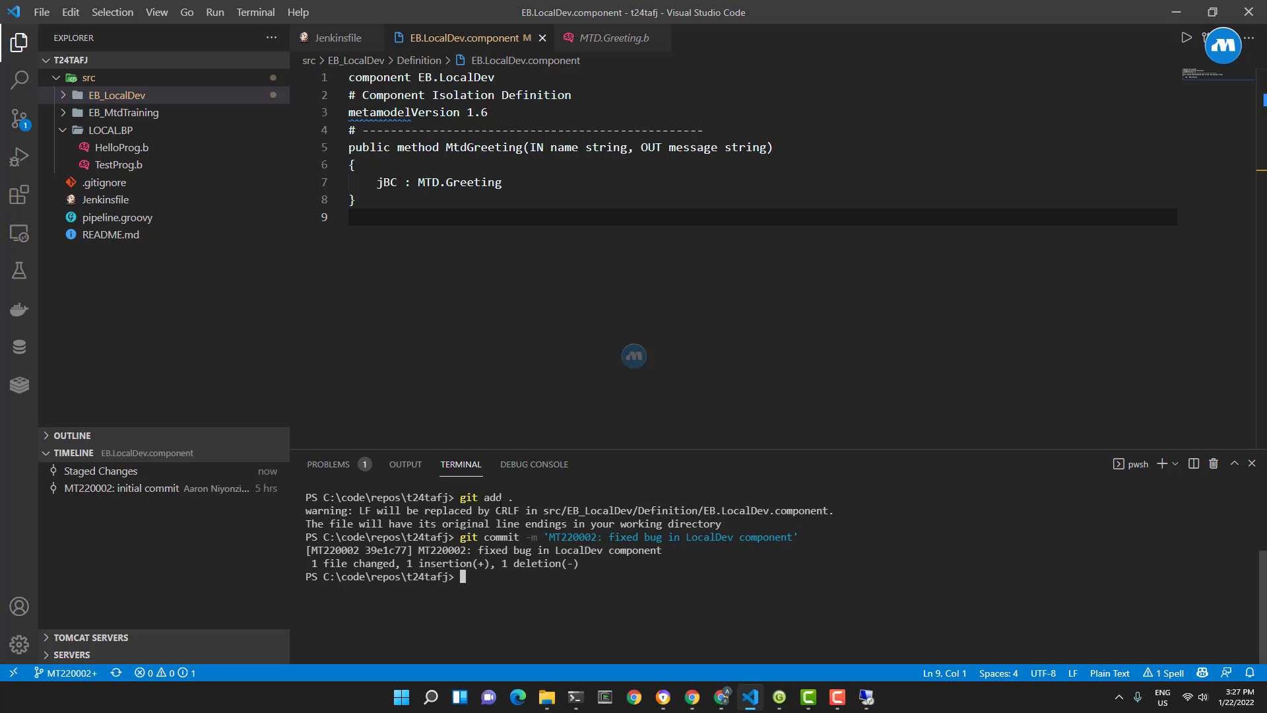
pyautogui.press('ctrl+r')
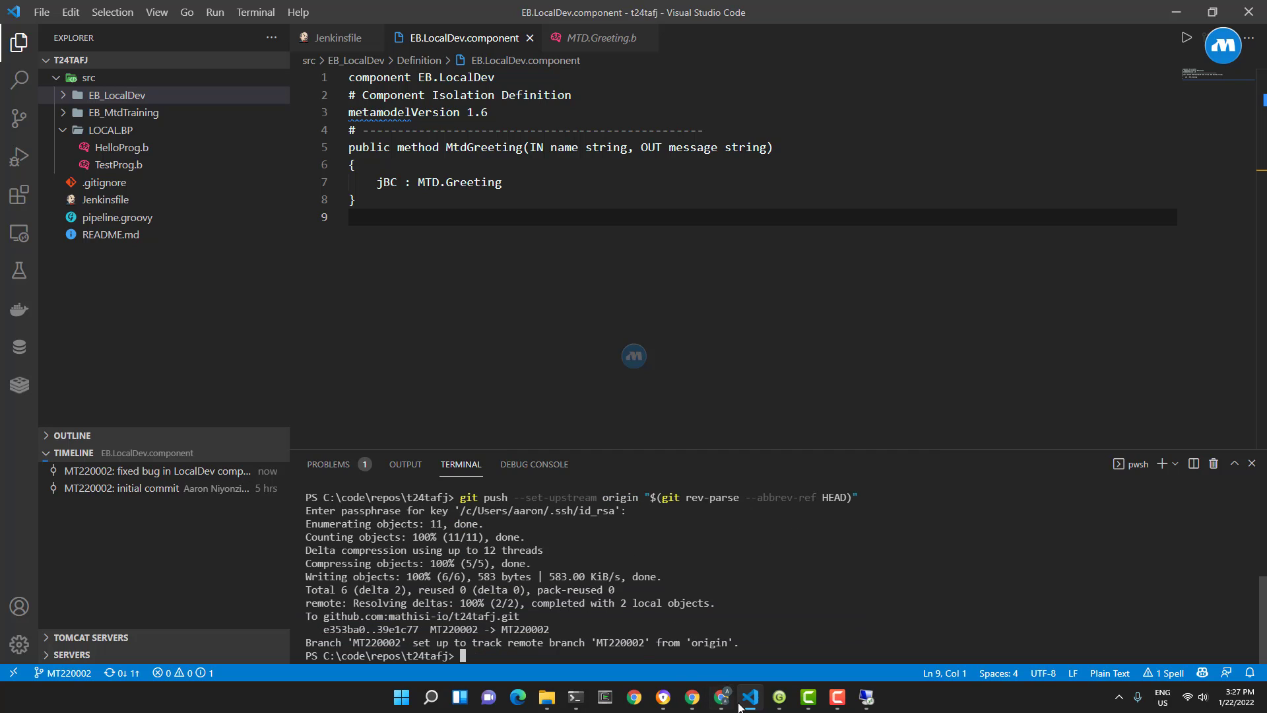
# Step: From the t24tafj pipeline overview, reach the Console Output of new build #46
pyautogui.click(720, 697)
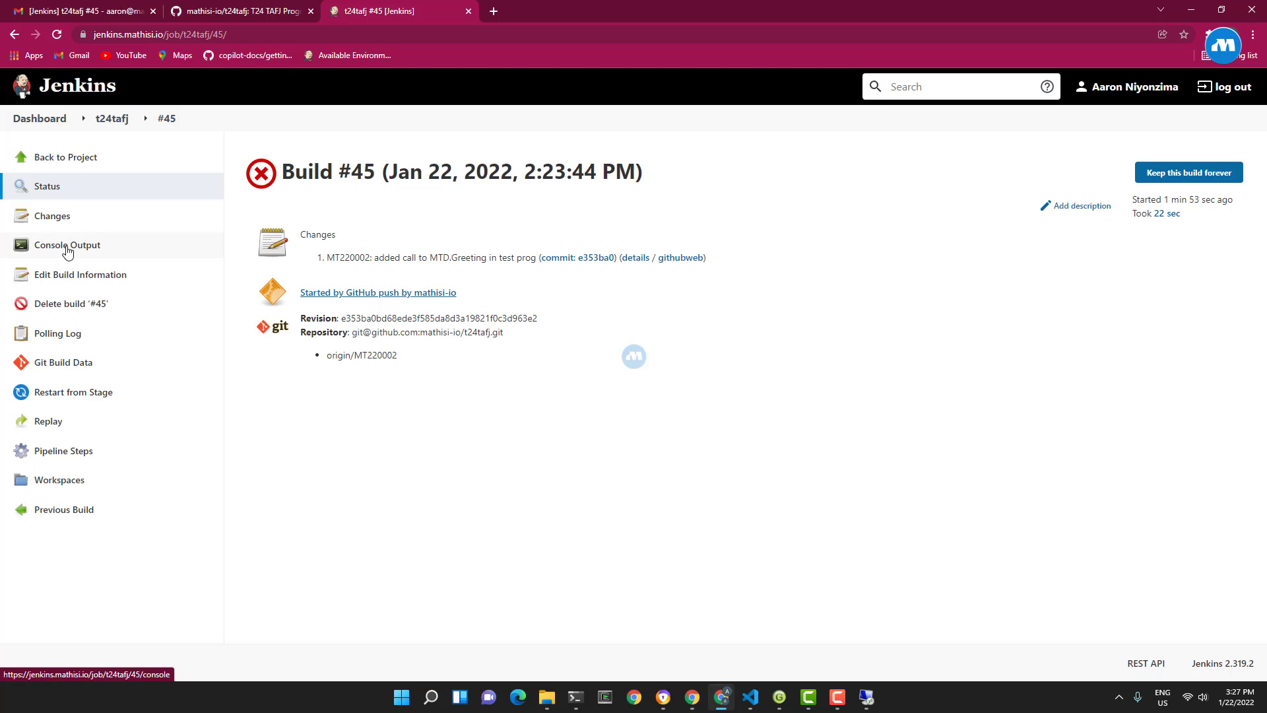
pyautogui.click(111, 117)
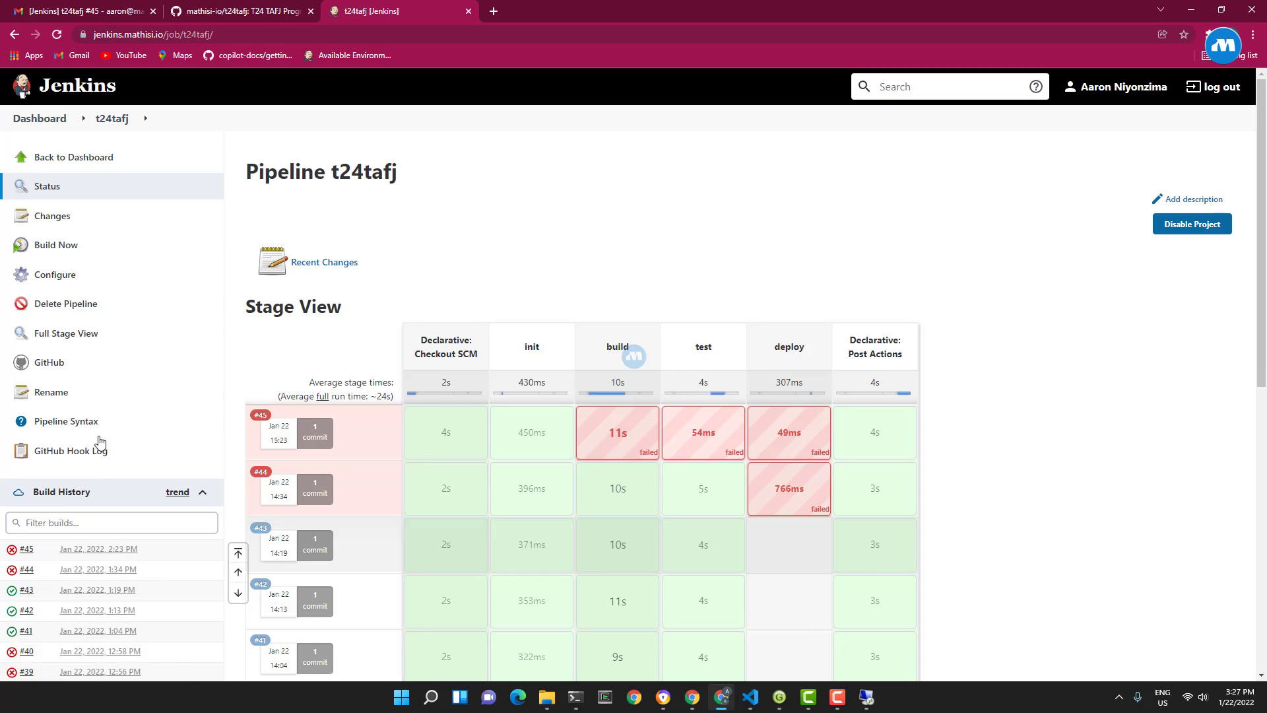
pyautogui.click(55, 245)
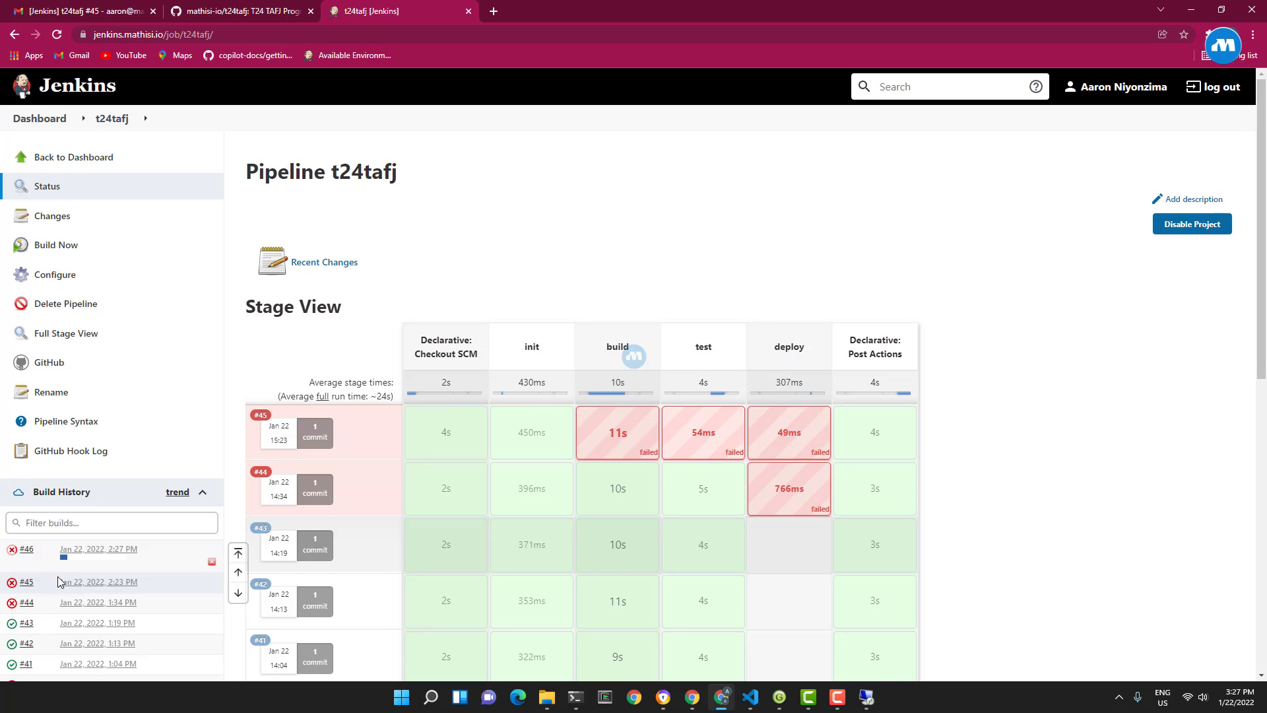
pyautogui.click(28, 549)
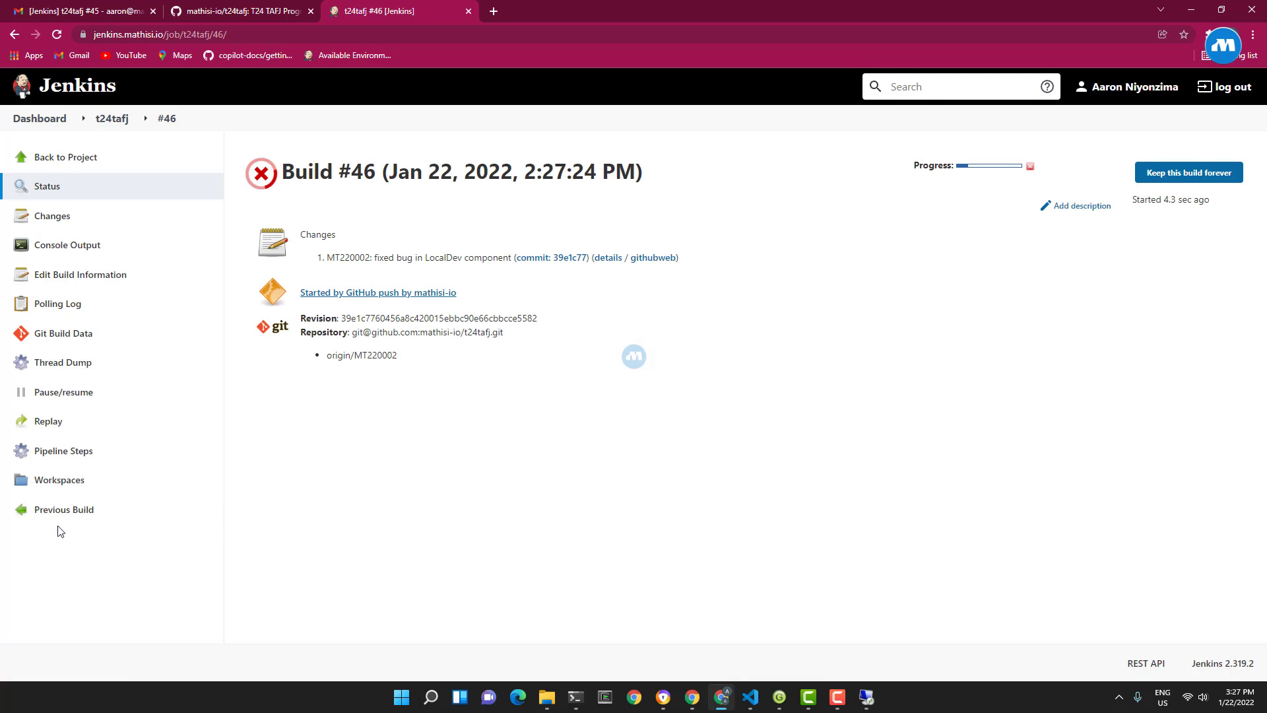
pyautogui.click(66, 246)
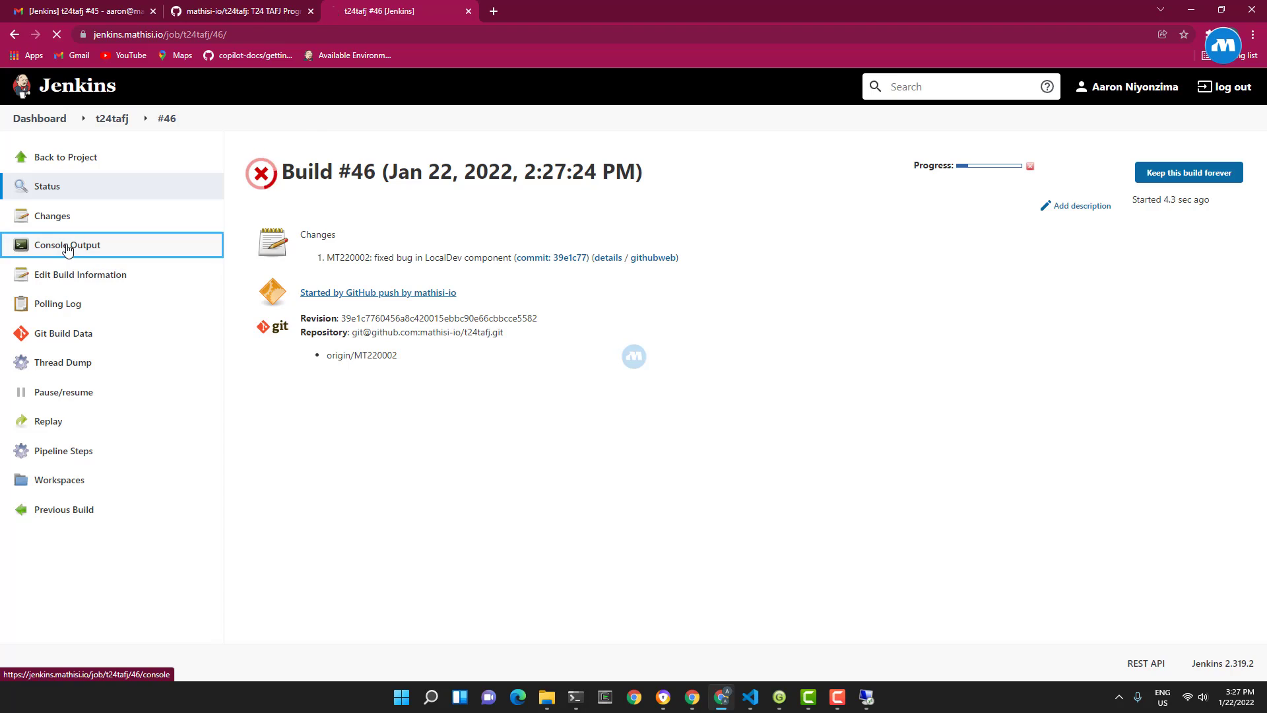
pyautogui.click(66, 245)
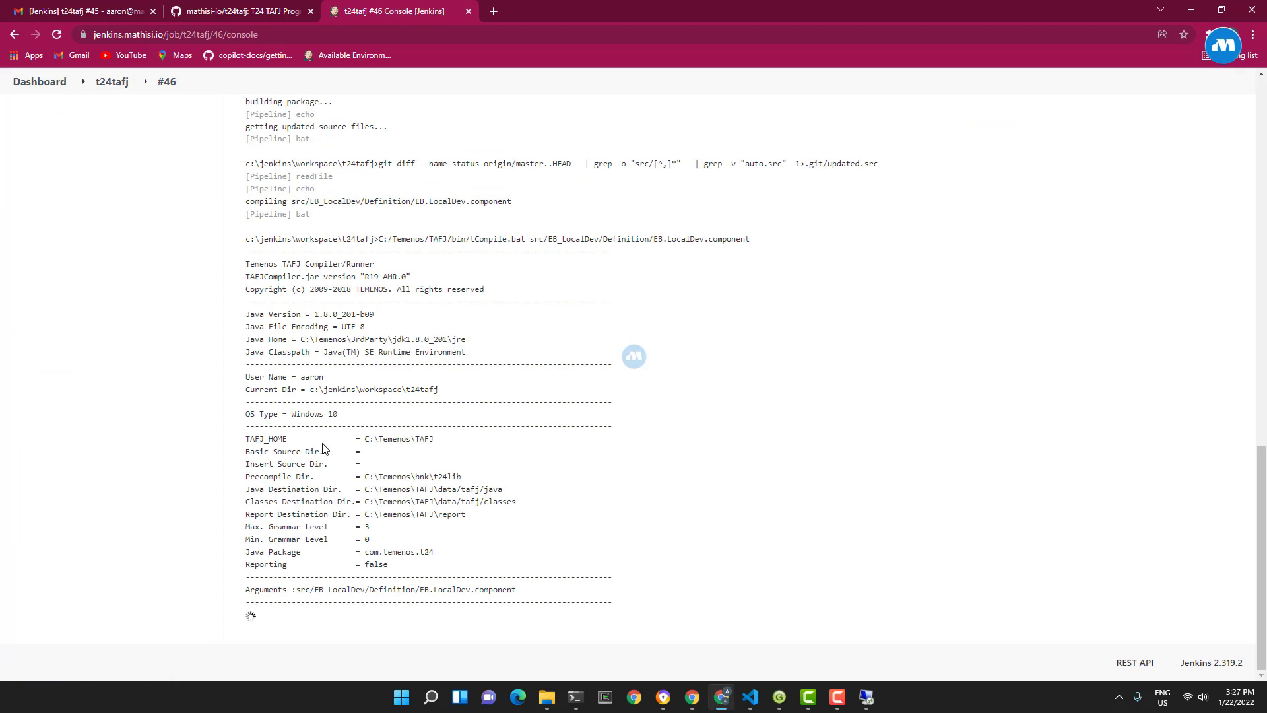
# Step: Follow the console log through TestProg output and jar copy down to 'Finished: SUCCESS'
pyautogui.scroll(-3)
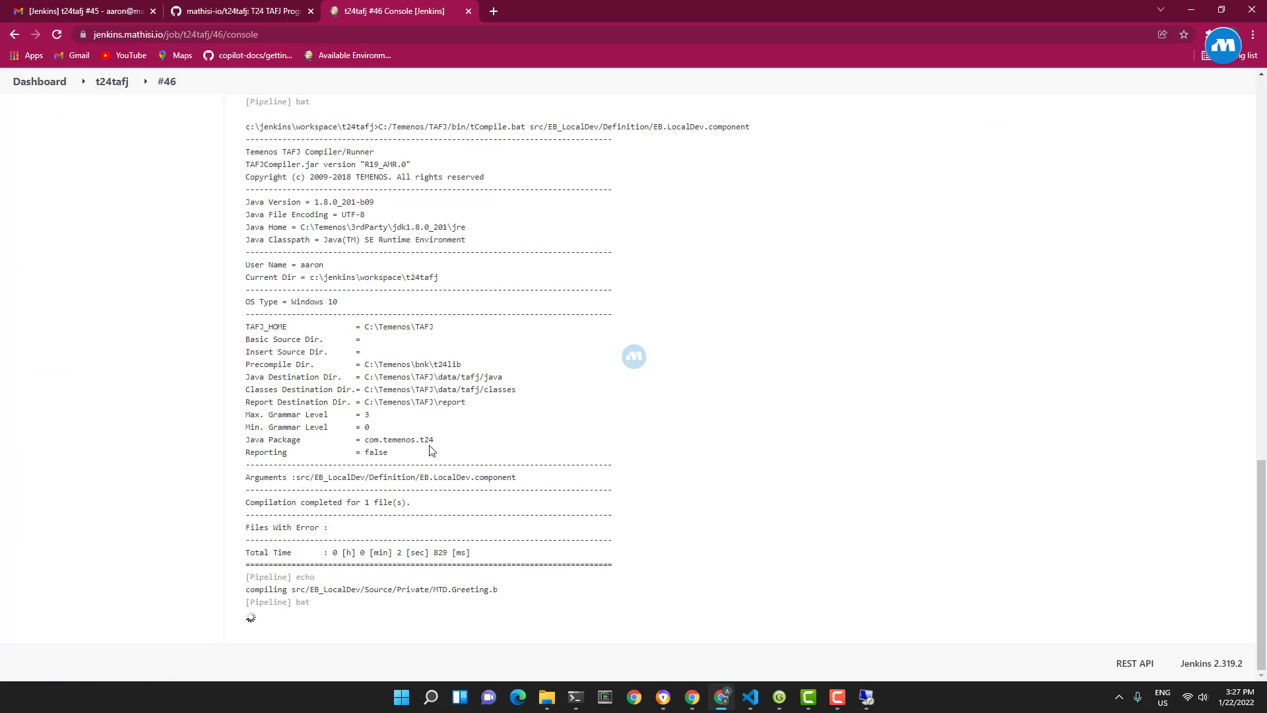
pyautogui.scroll(-3)
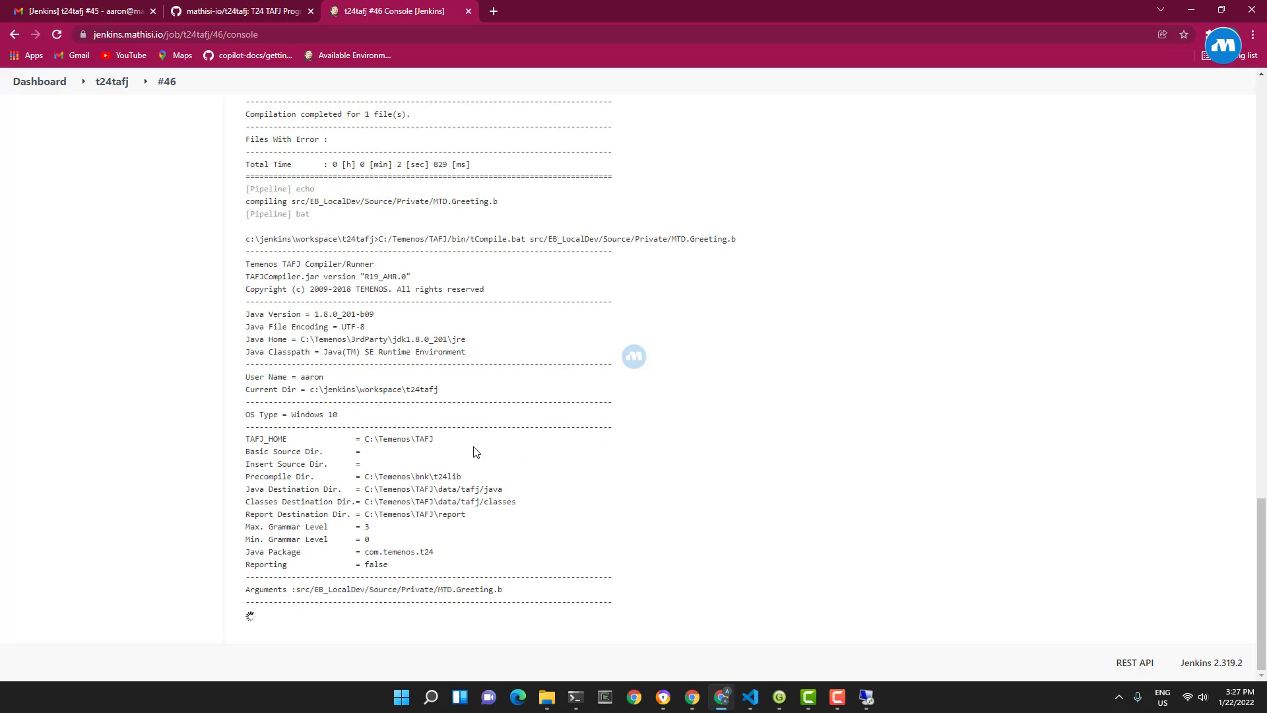
pyautogui.moveTo(537, 525)
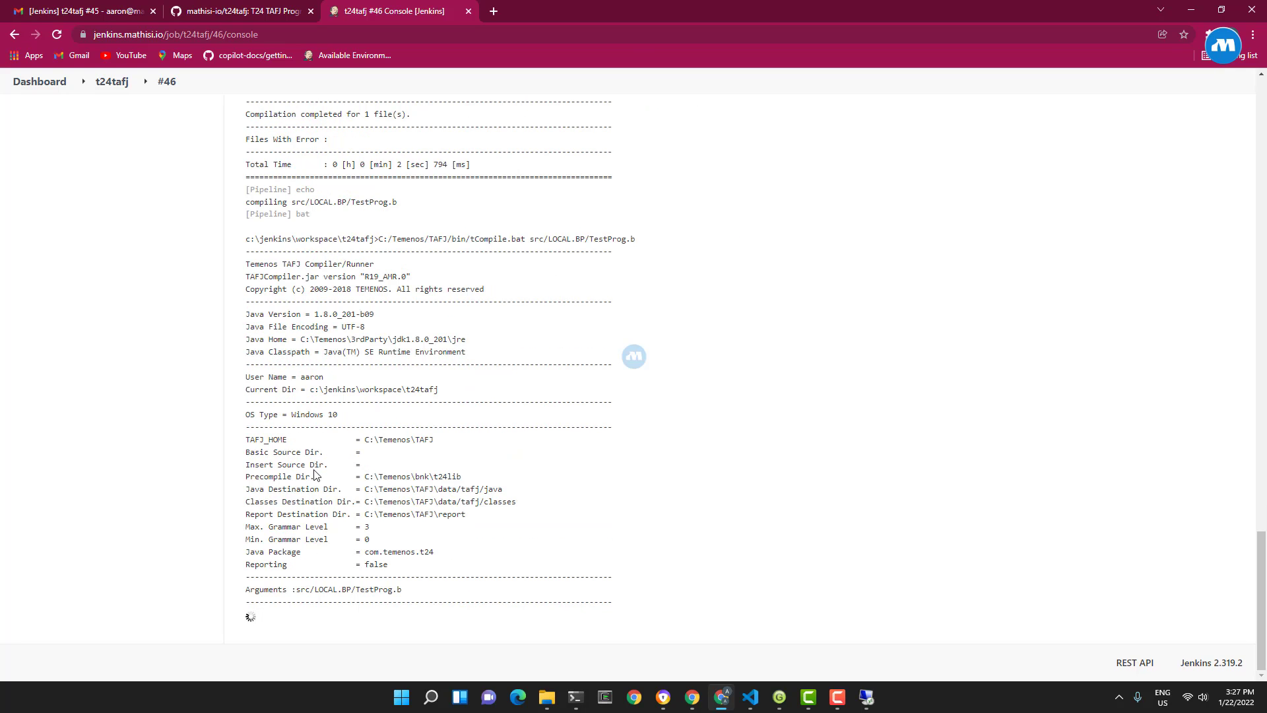
pyautogui.moveTo(387, 599)
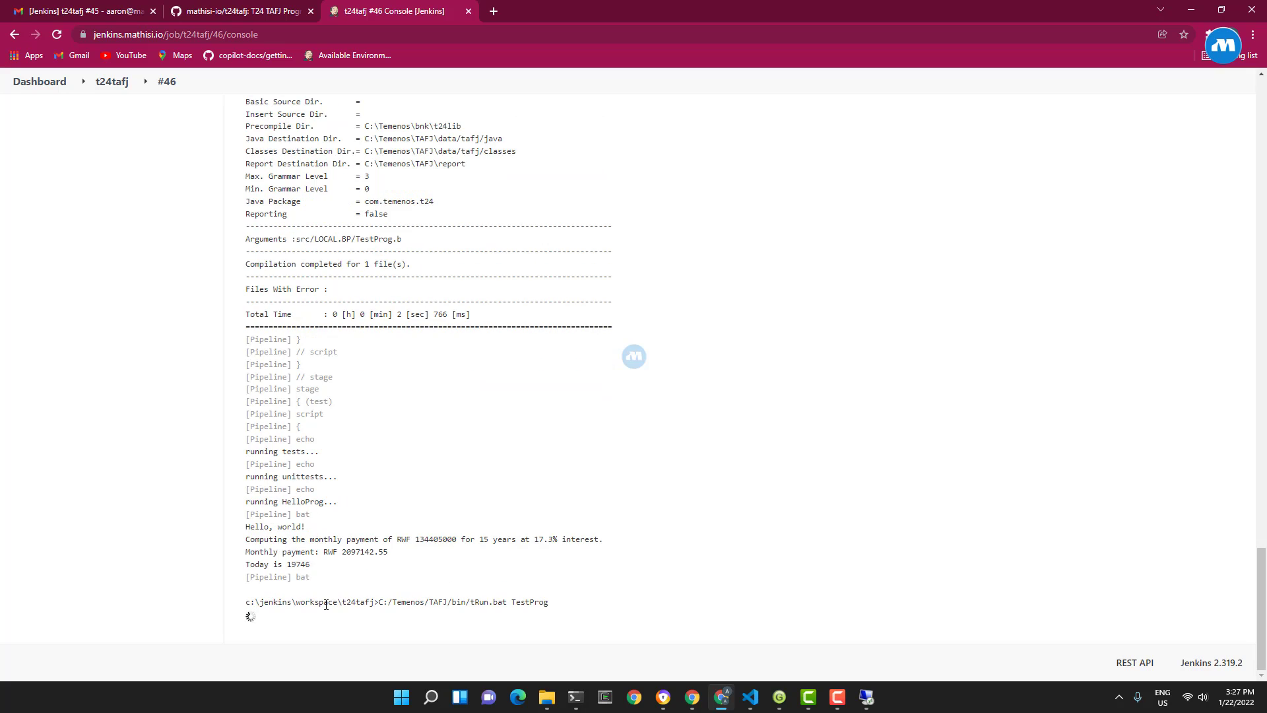
pyautogui.scroll(-3)
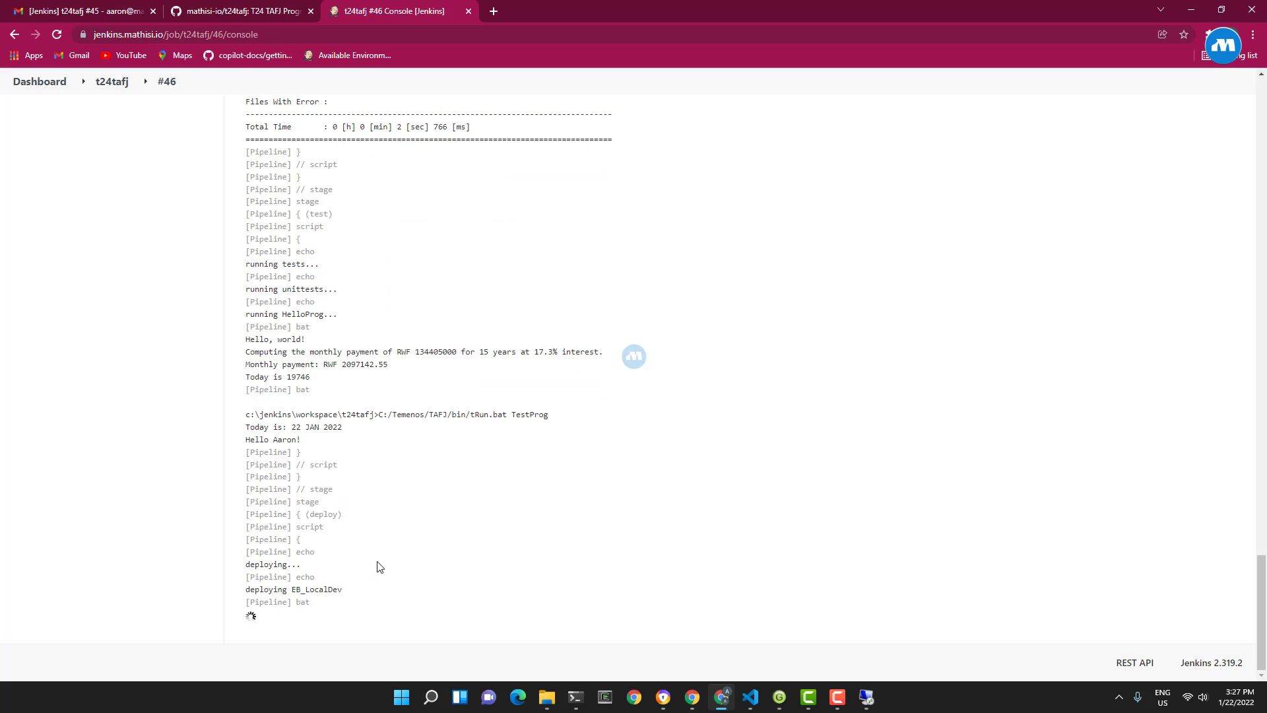
pyautogui.scroll(-3)
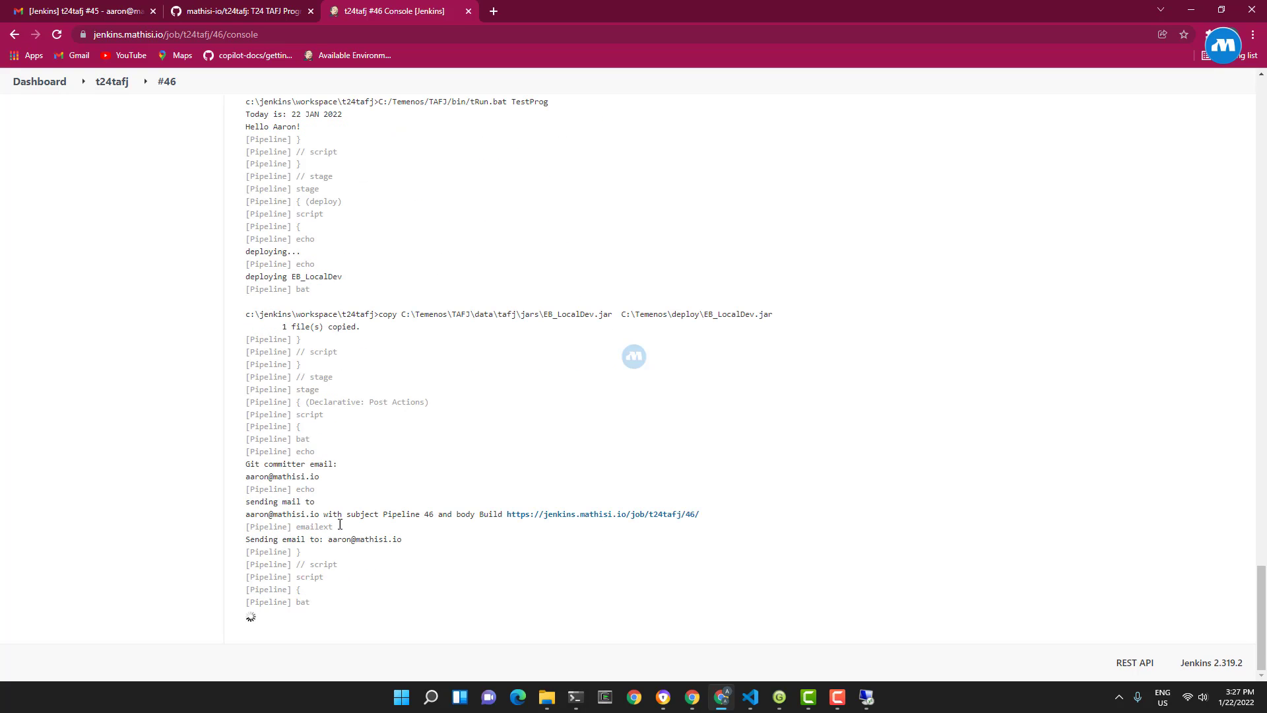
pyautogui.scroll(-3)
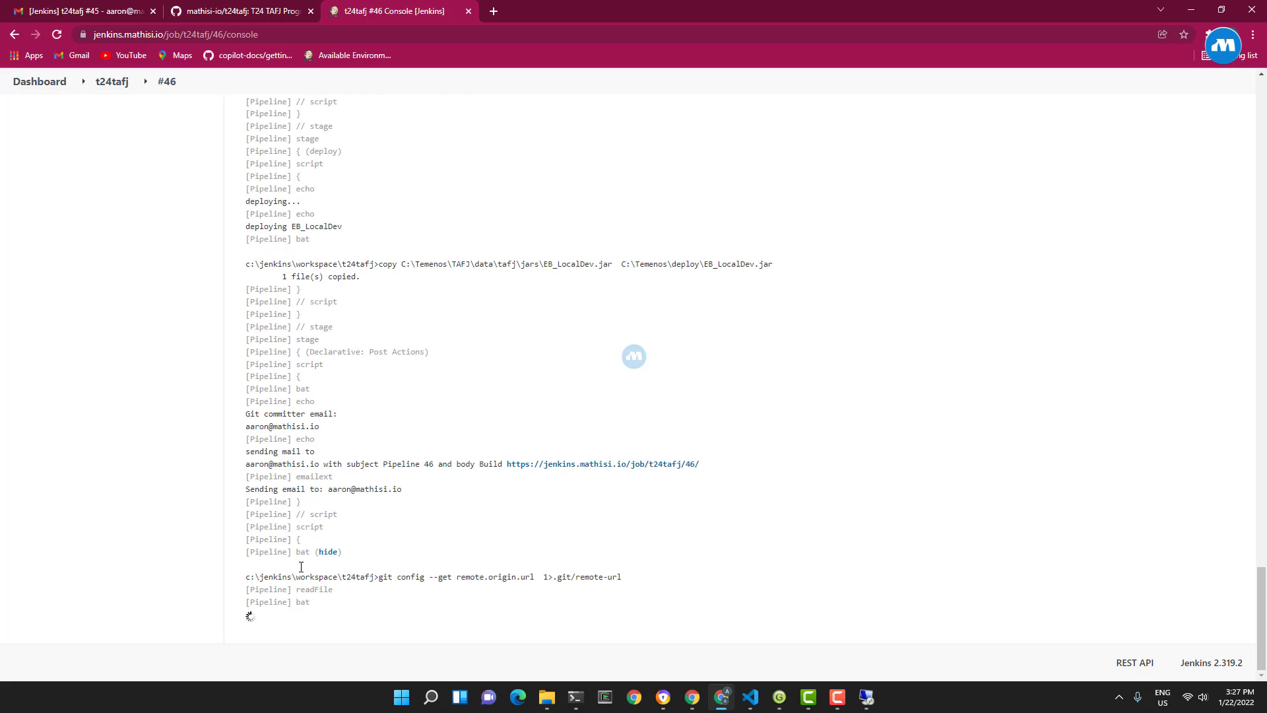
pyautogui.scroll(-3)
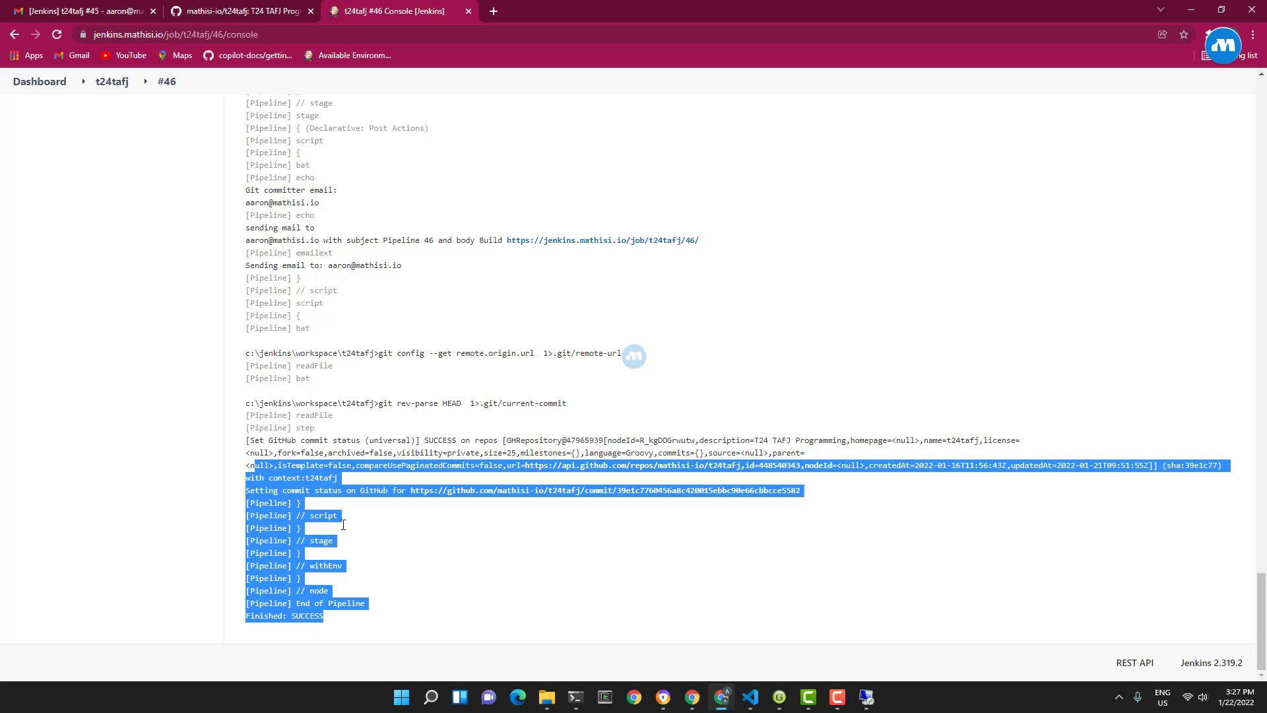
pyautogui.moveTo(235, 12)
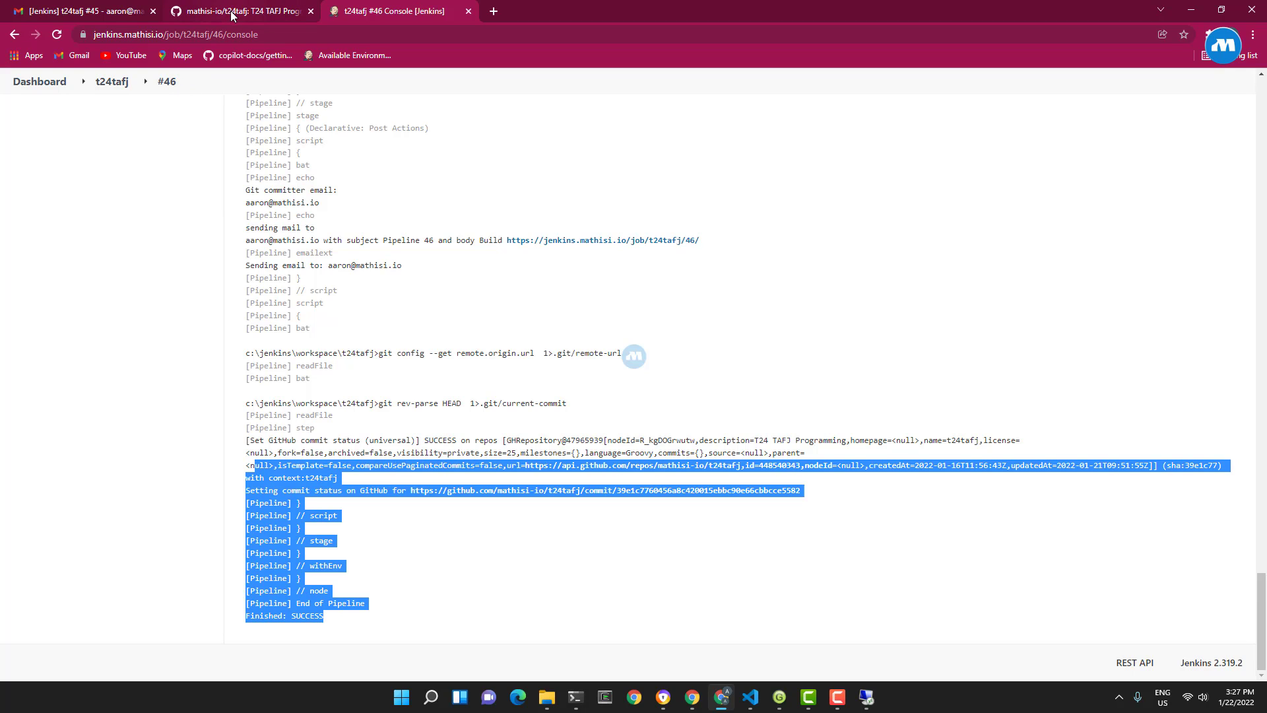
# Step: On GitHub switch t24tafj to branch MT220002 and view details of commit 39e1c77's passed check
pyautogui.click(240, 11)
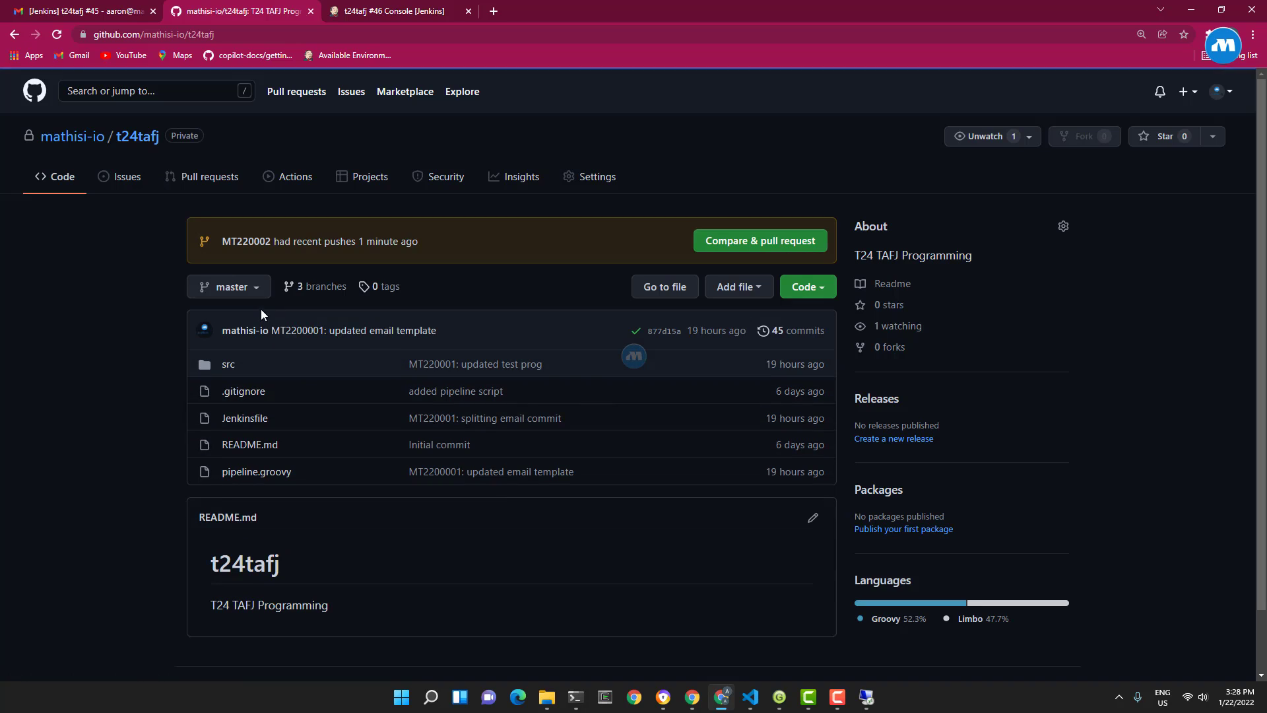
pyautogui.click(228, 286)
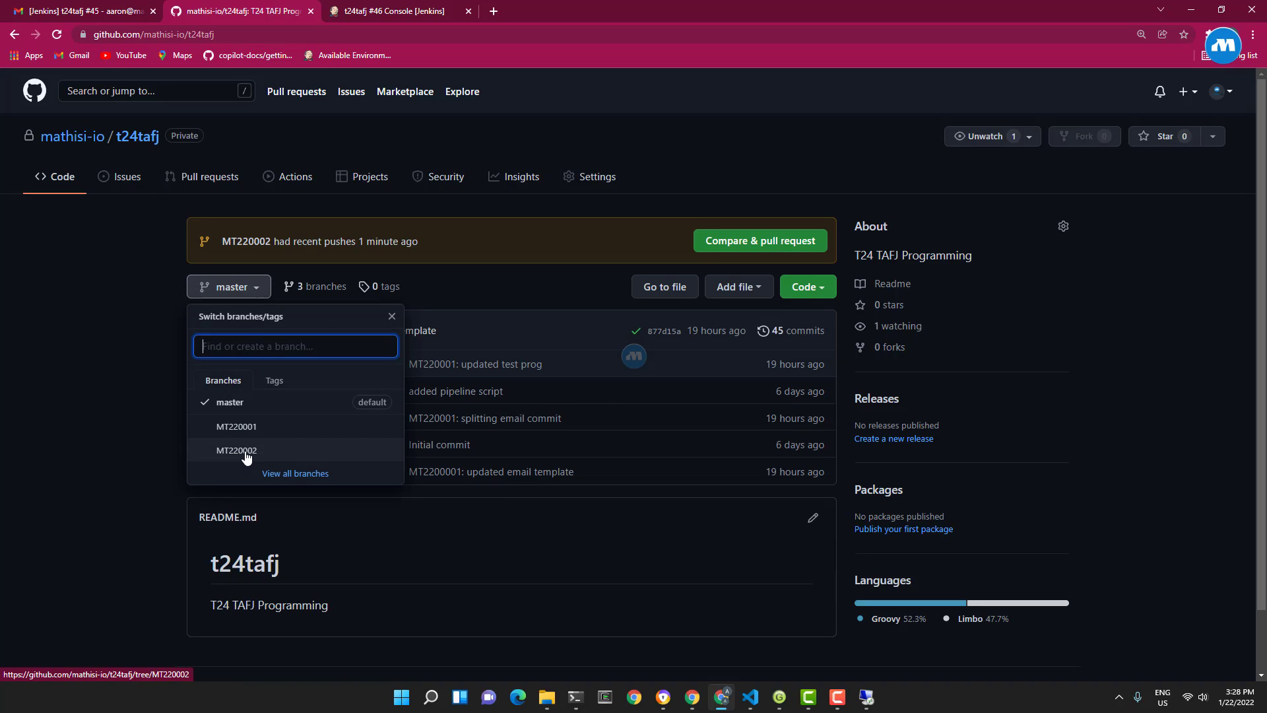
pyautogui.click(237, 450)
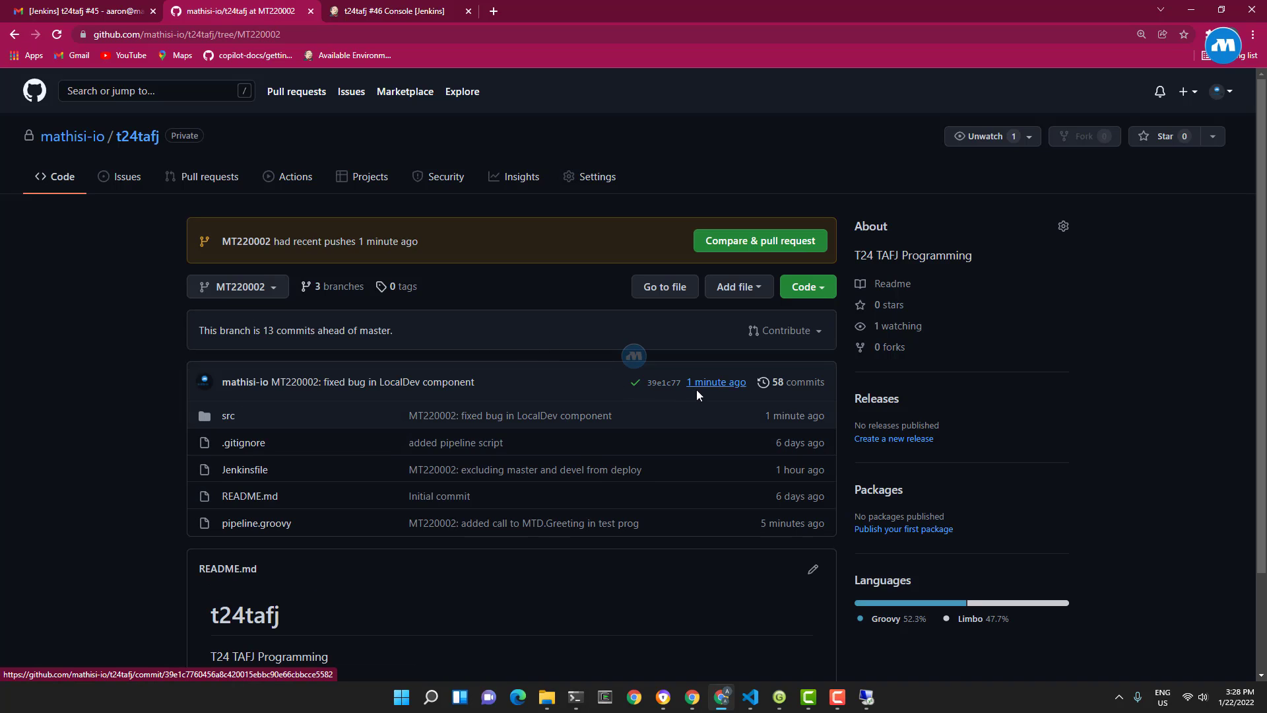
pyautogui.moveTo(636, 388)
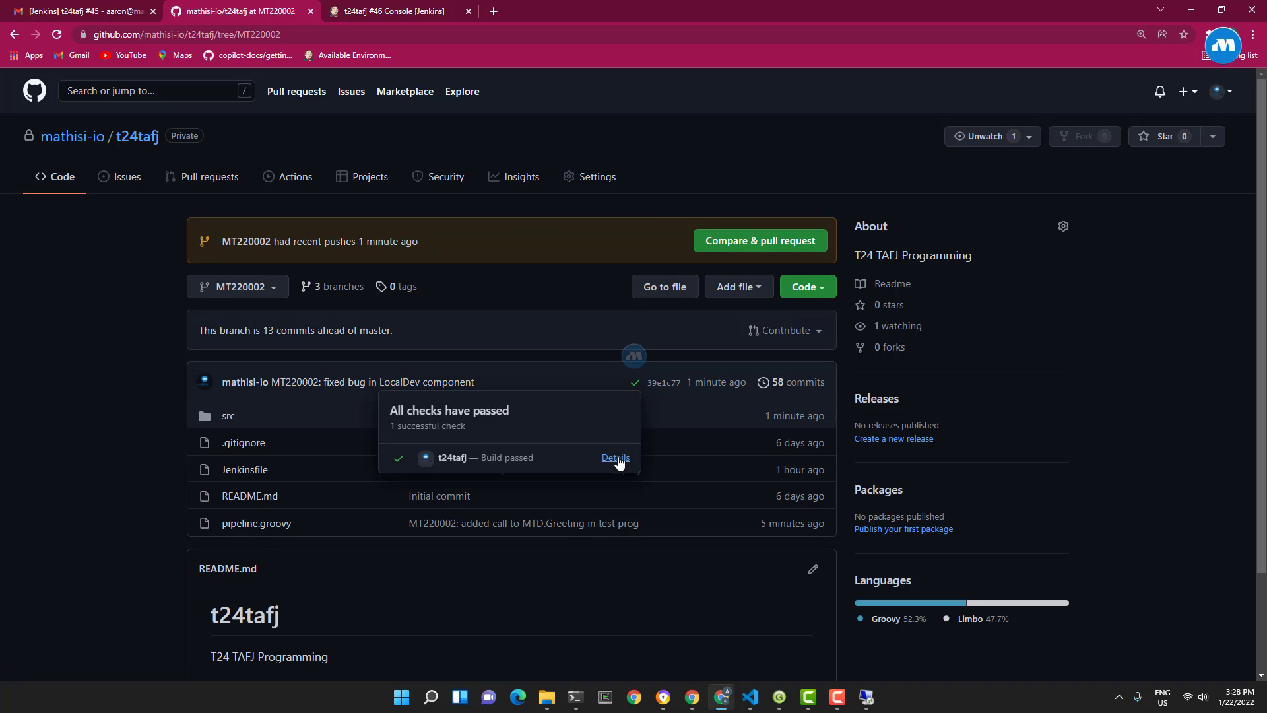
pyautogui.click(614, 461)
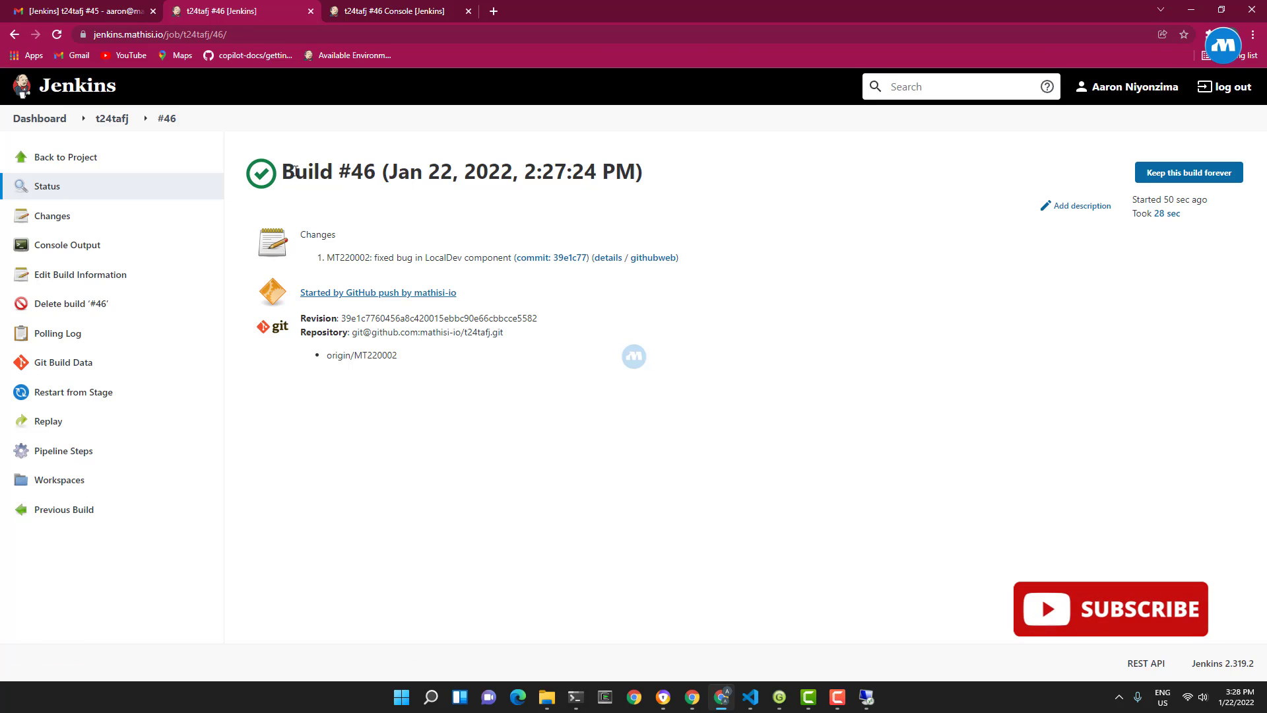
# Step: Highlight build #46's date and time on its status page, then clear the selection
pyautogui.tripleClick(461, 171)
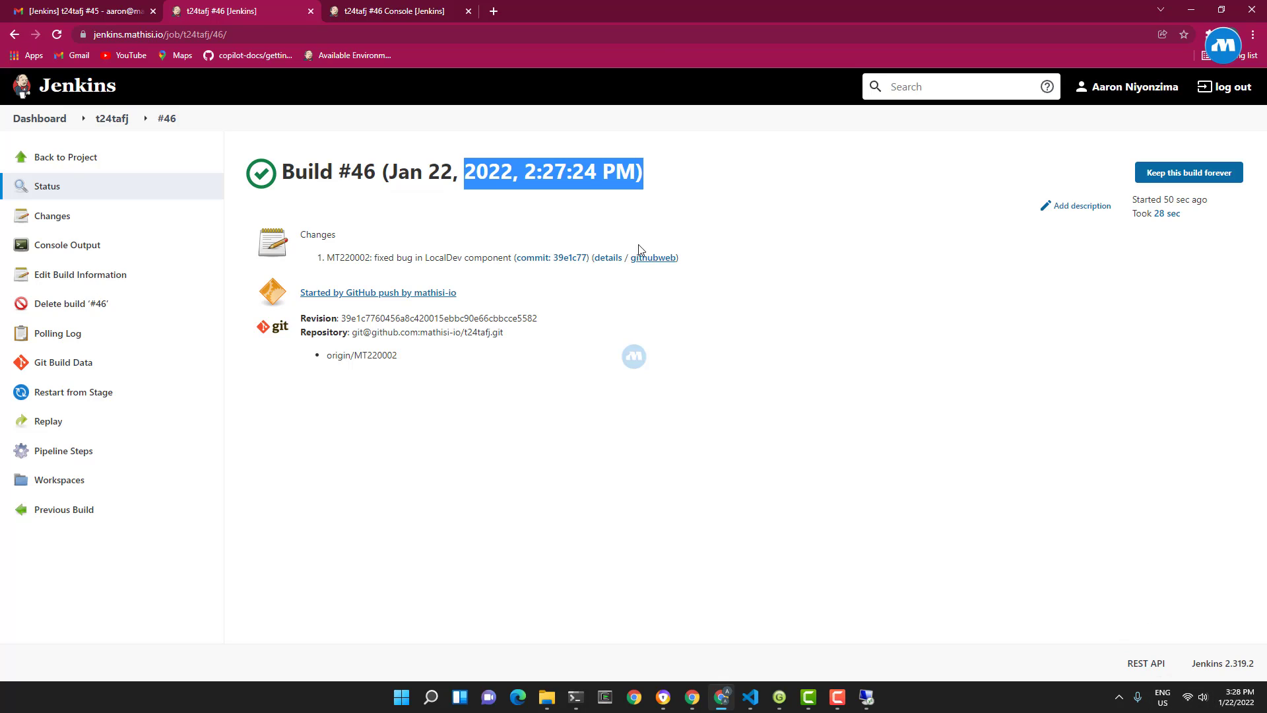
pyautogui.click(546, 197)
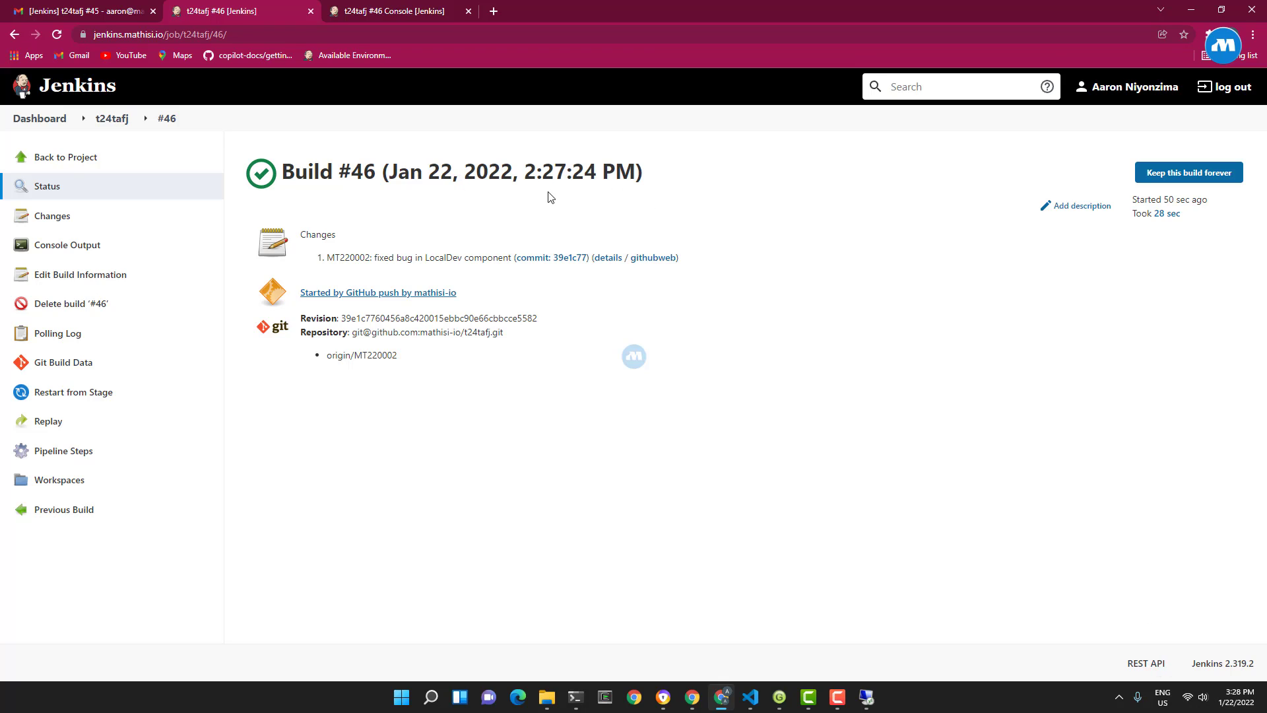
pyautogui.moveTo(324, 193)
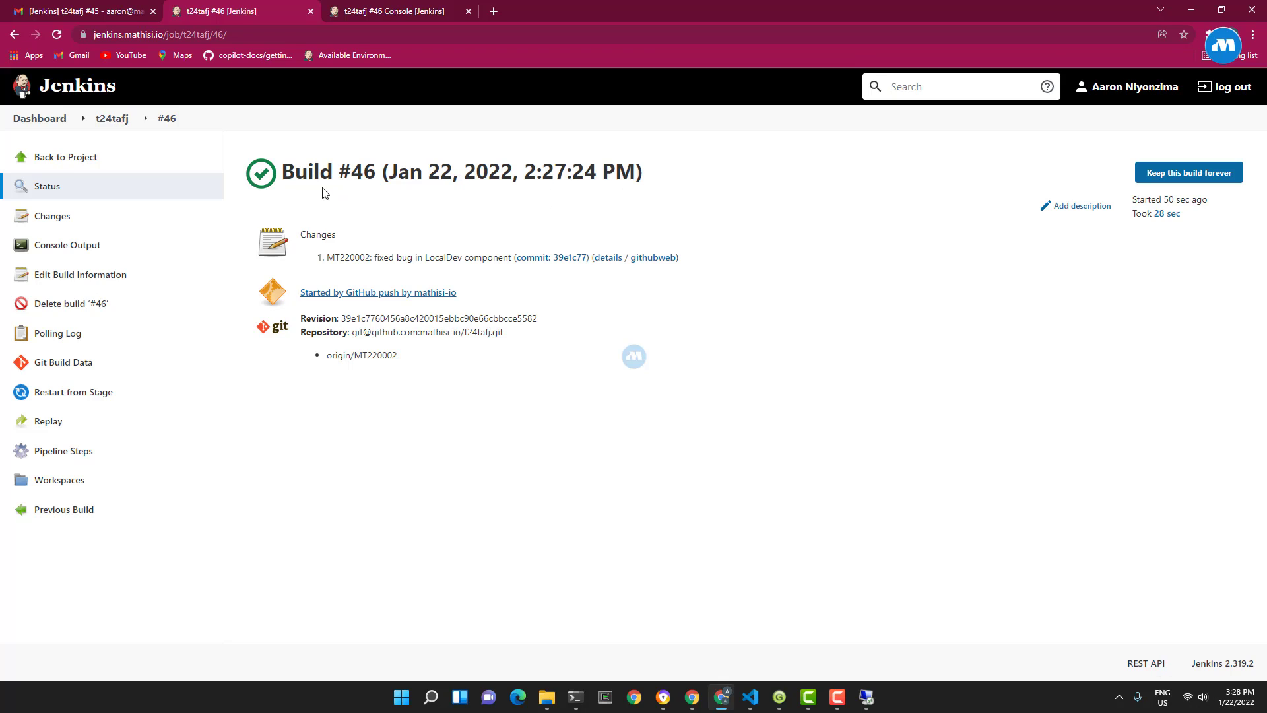
pyautogui.moveTo(475, 238)
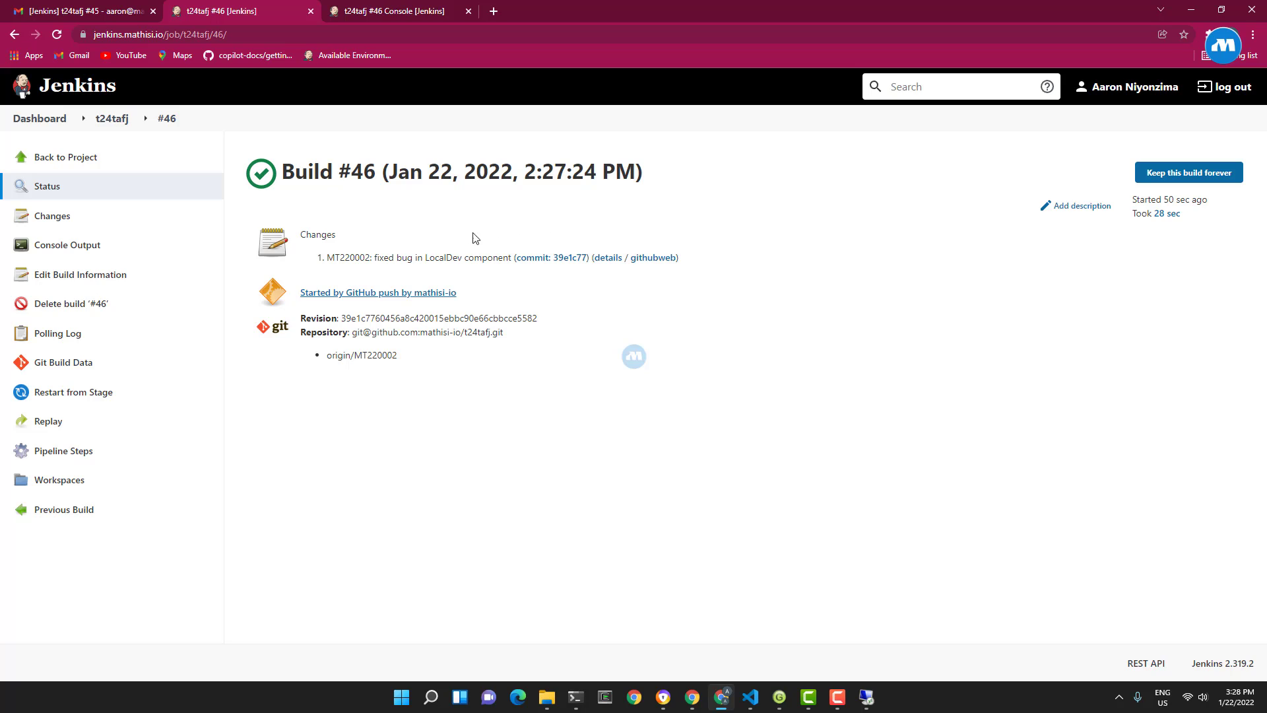
pyautogui.moveTo(345, 164)
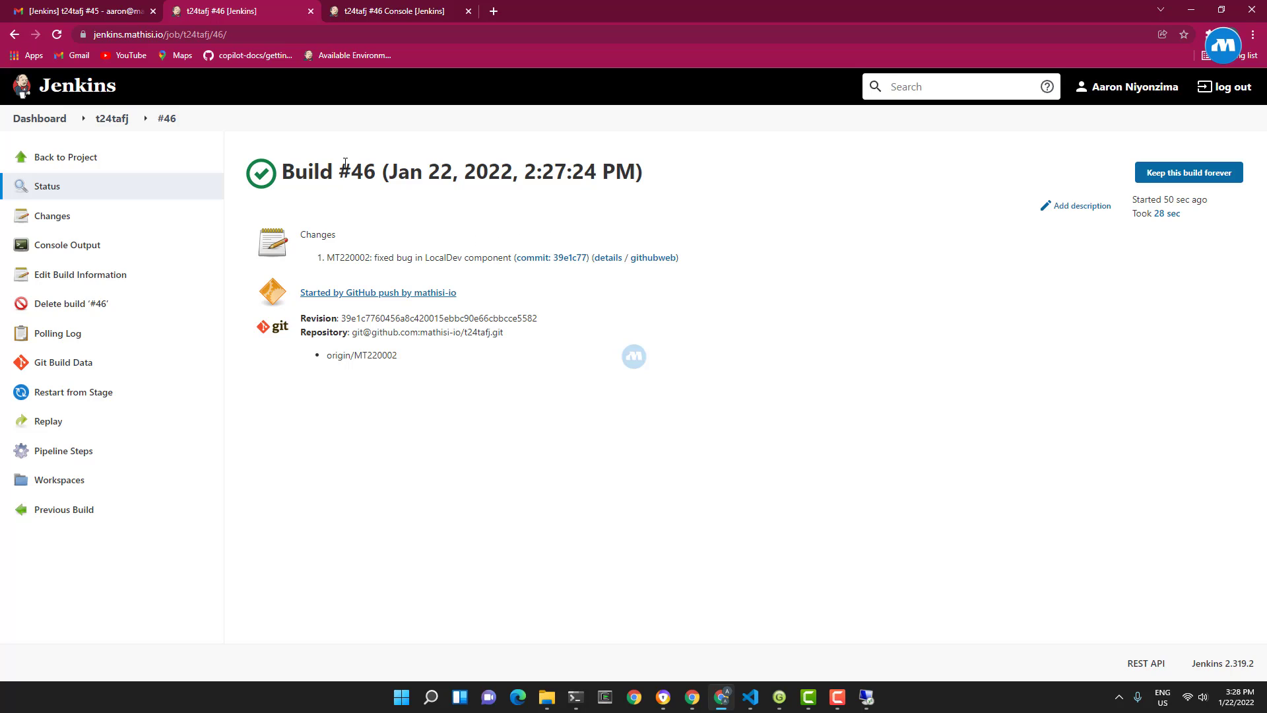
pyautogui.moveTo(767, 687)
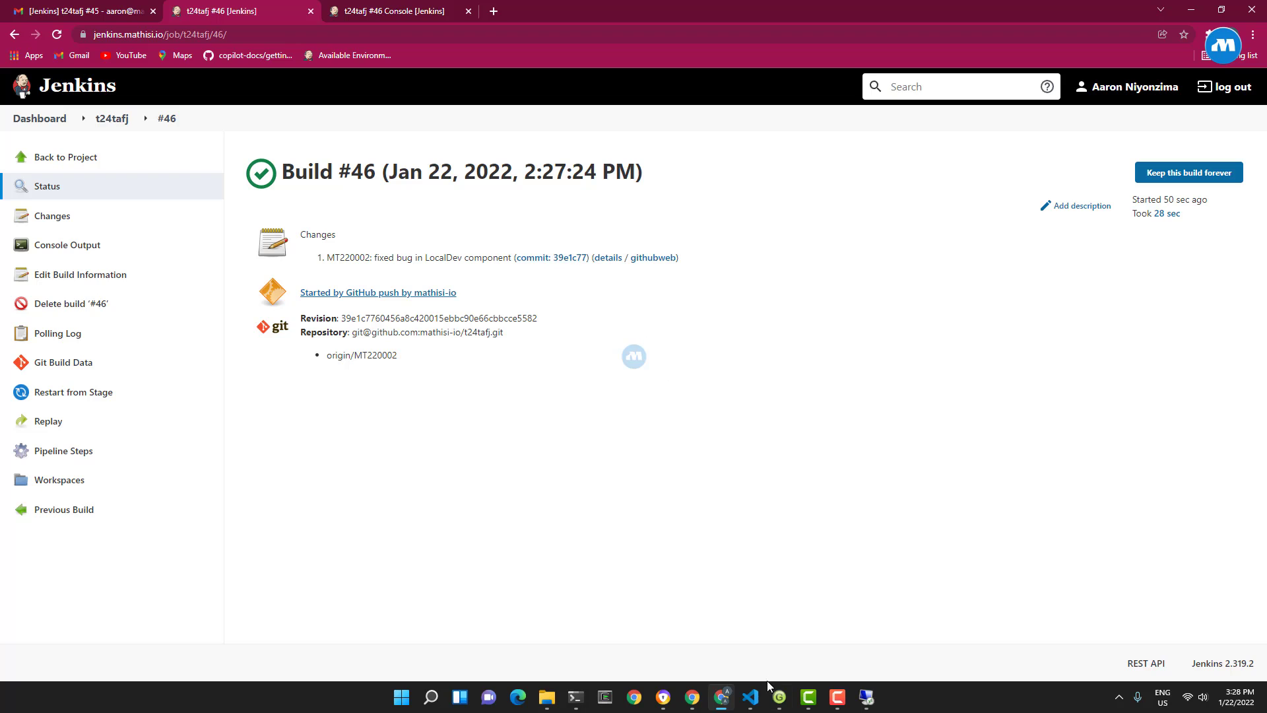
pyautogui.click(747, 696)
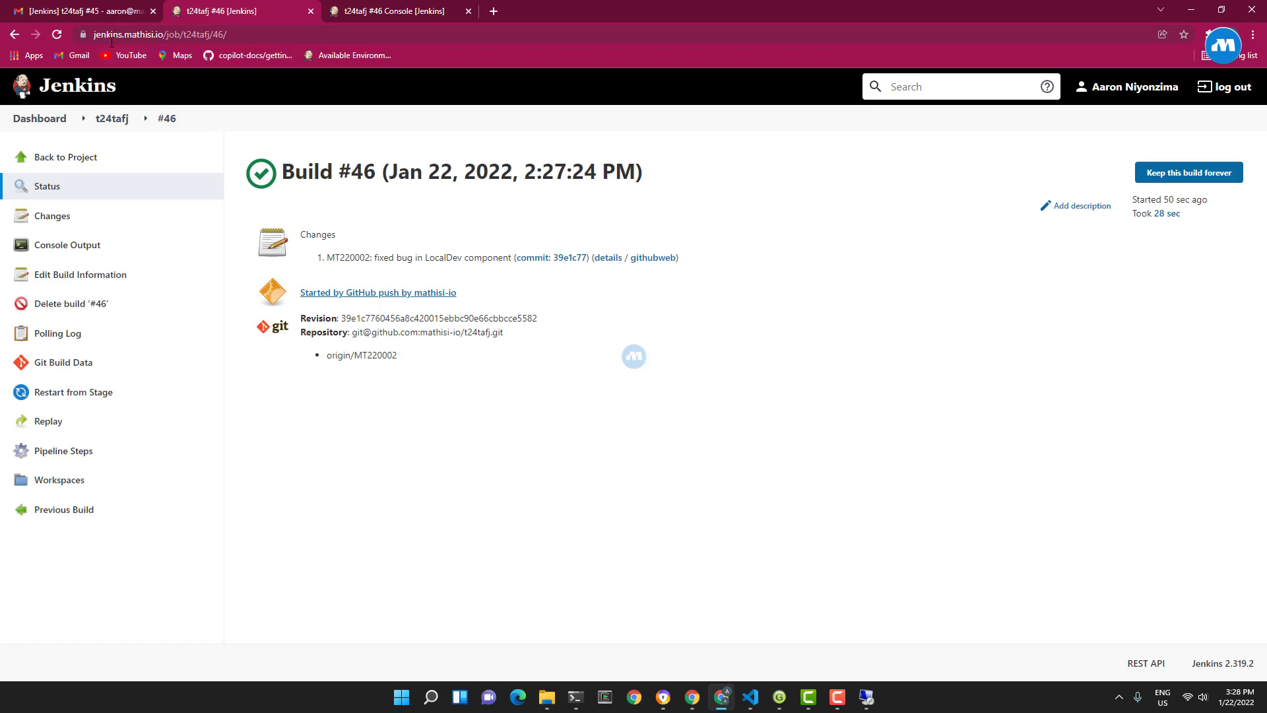
# Step: Go back to the MT220002 branch page of t24tafj on GitHub
pyautogui.click(55, 34)
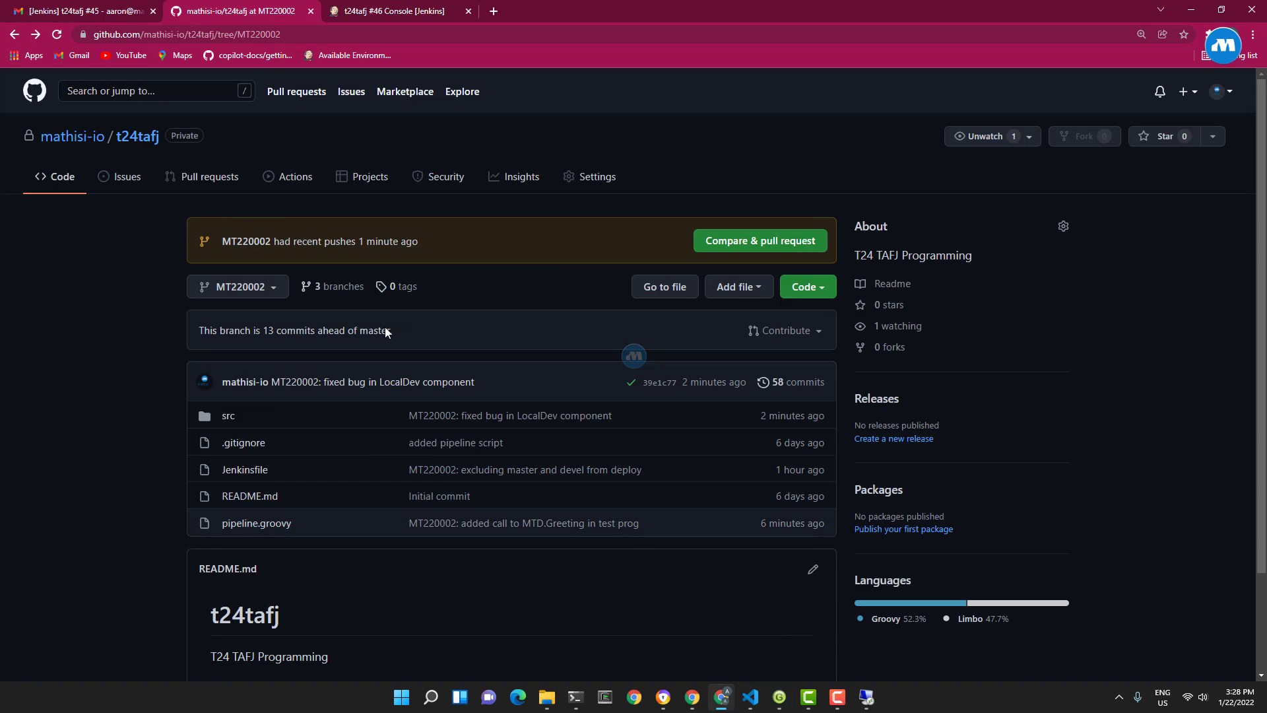
pyautogui.moveTo(334, 542)
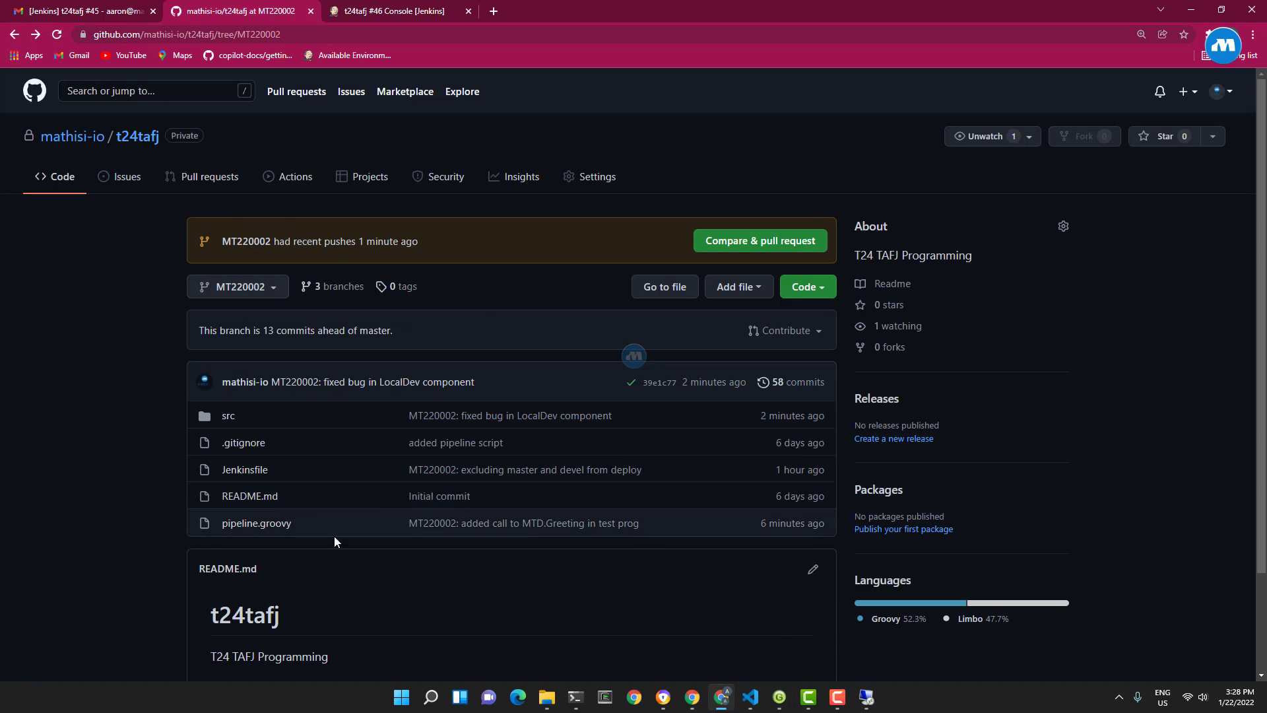
pyautogui.moveTo(427, 502)
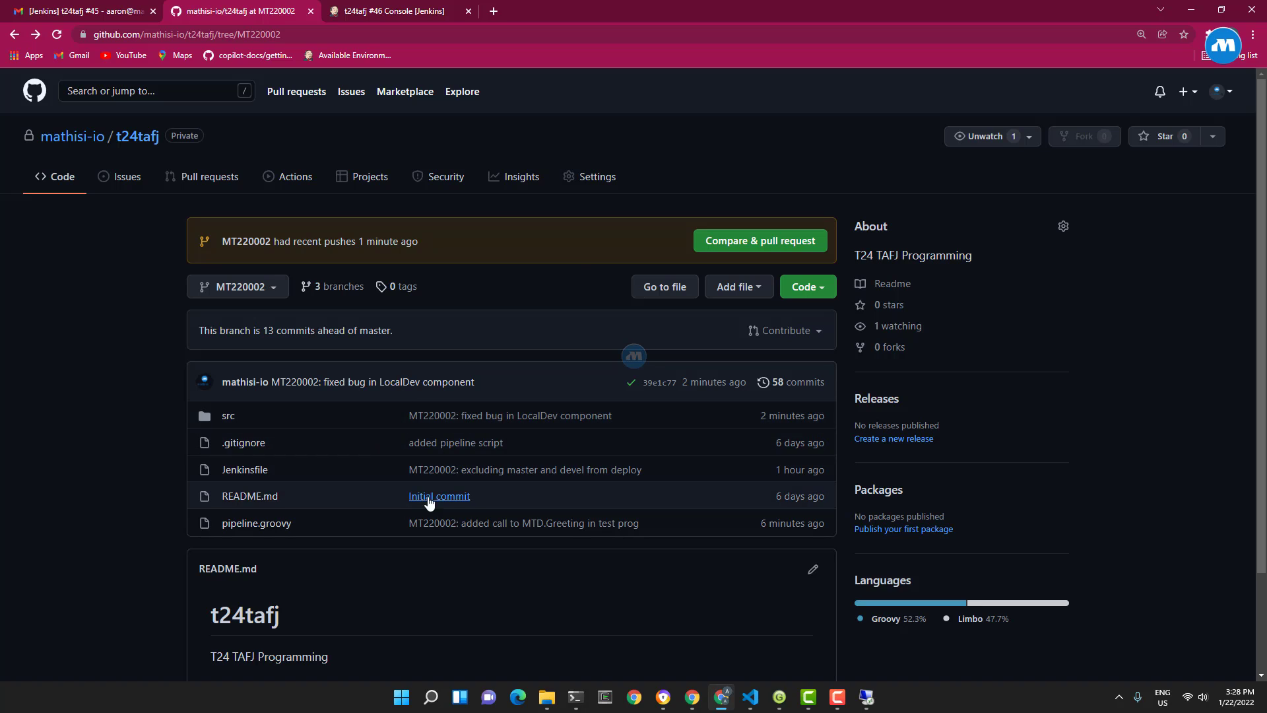
# Step: Re-read build #46's console log through compile, test and deploy to 'Finished: SUCCESS'
pyautogui.click(396, 10)
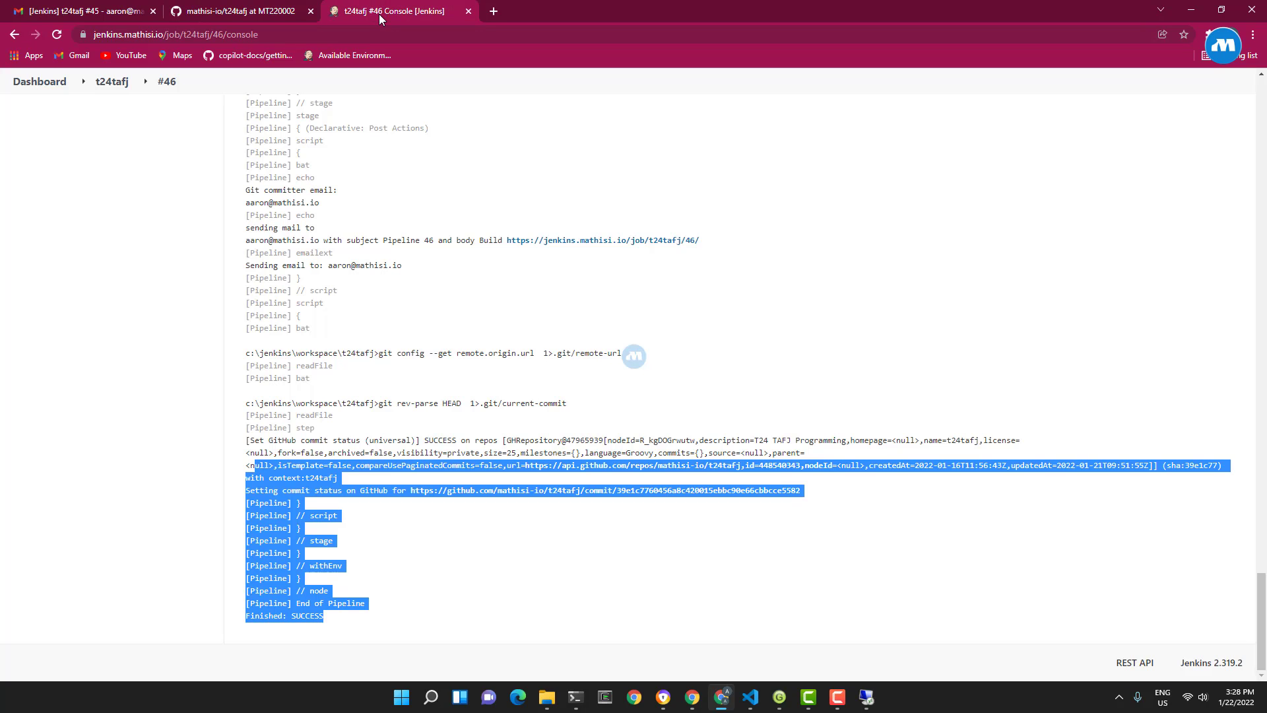
pyautogui.scroll(3)
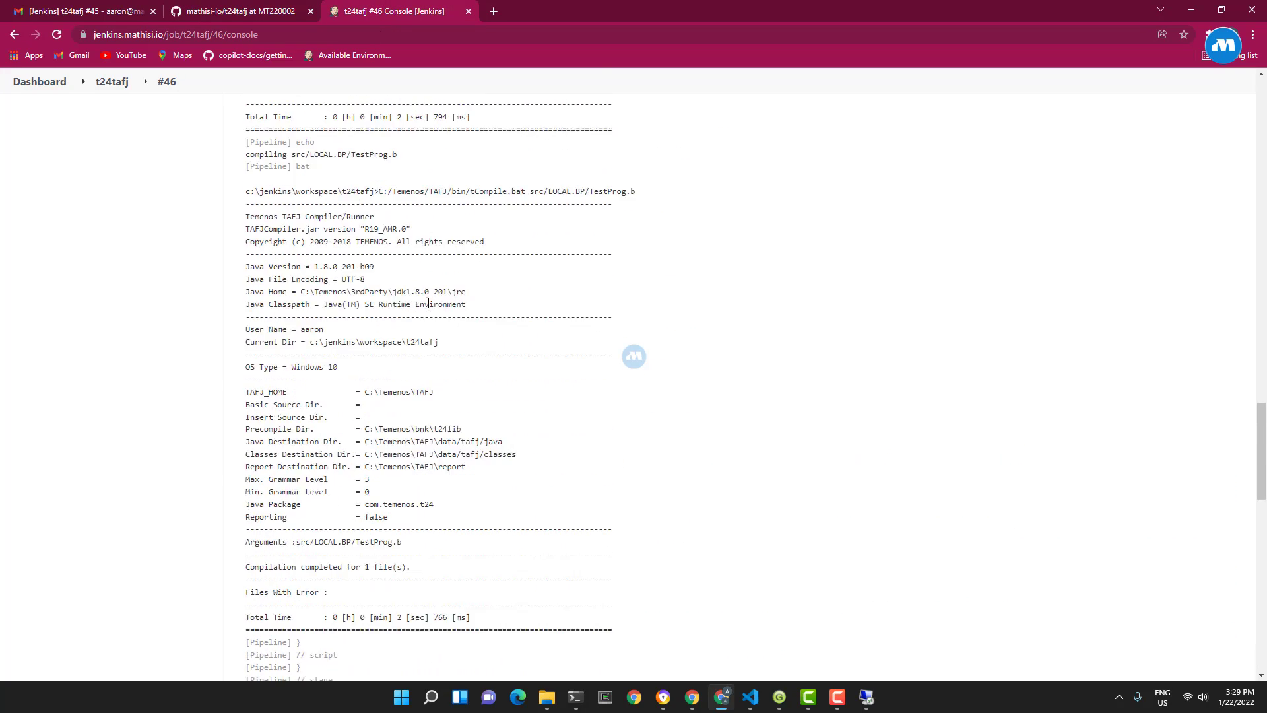
pyautogui.scroll(3)
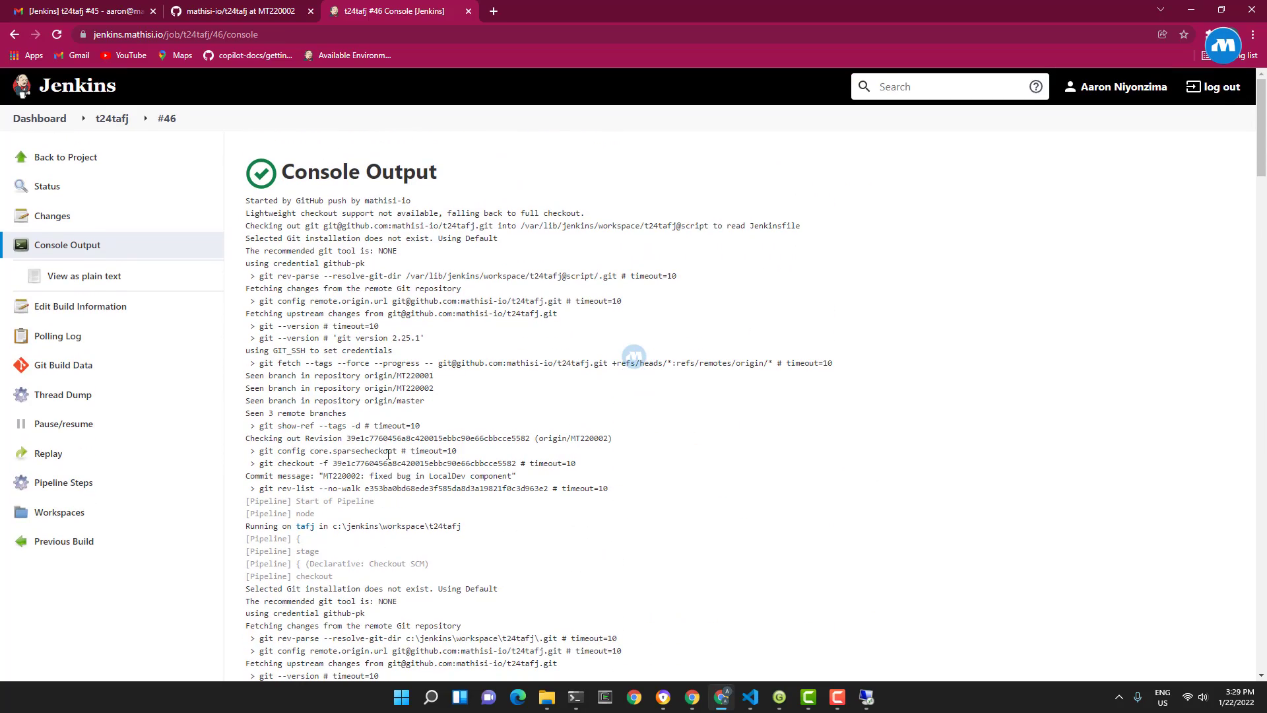
pyautogui.scroll(-3)
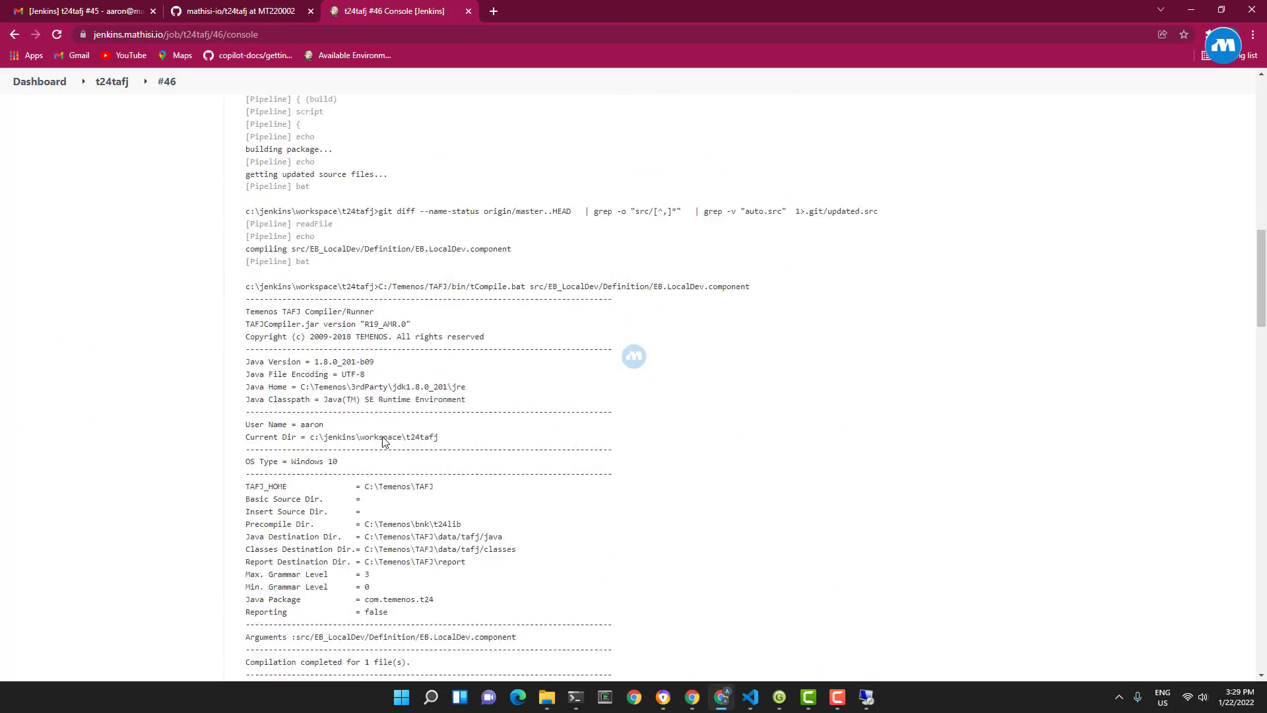
pyautogui.scroll(3)
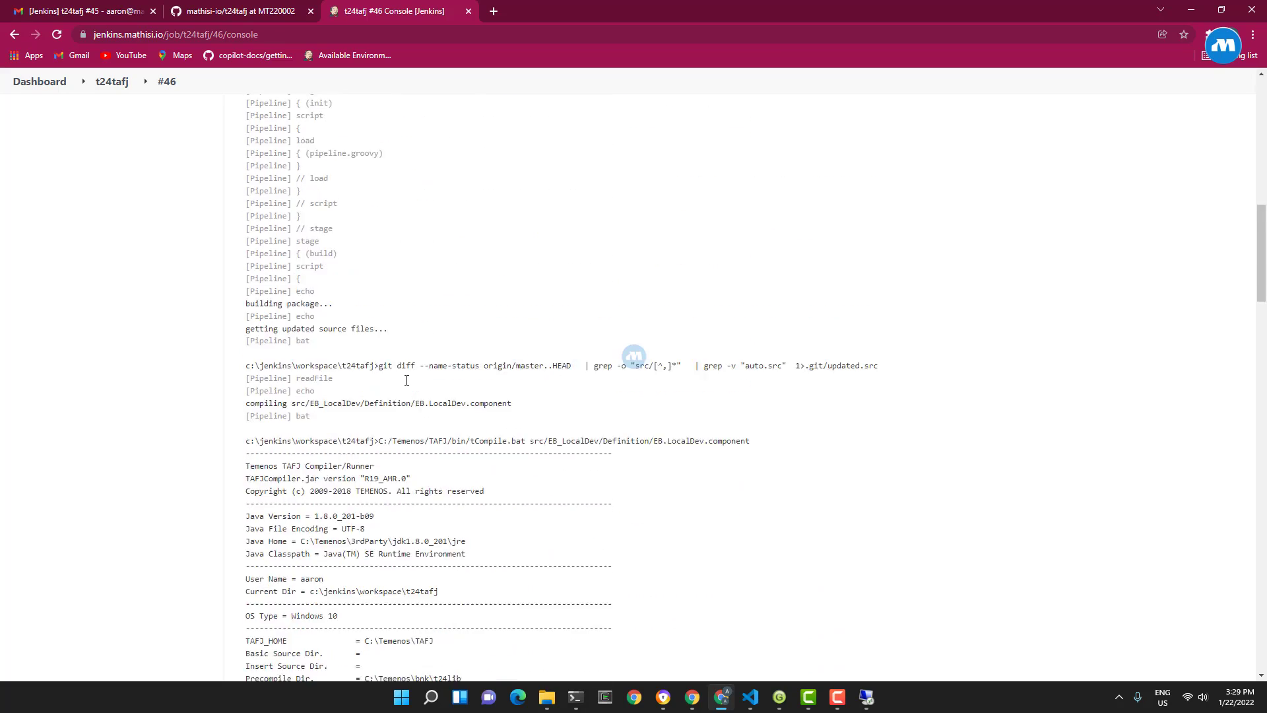
pyautogui.scroll(-3)
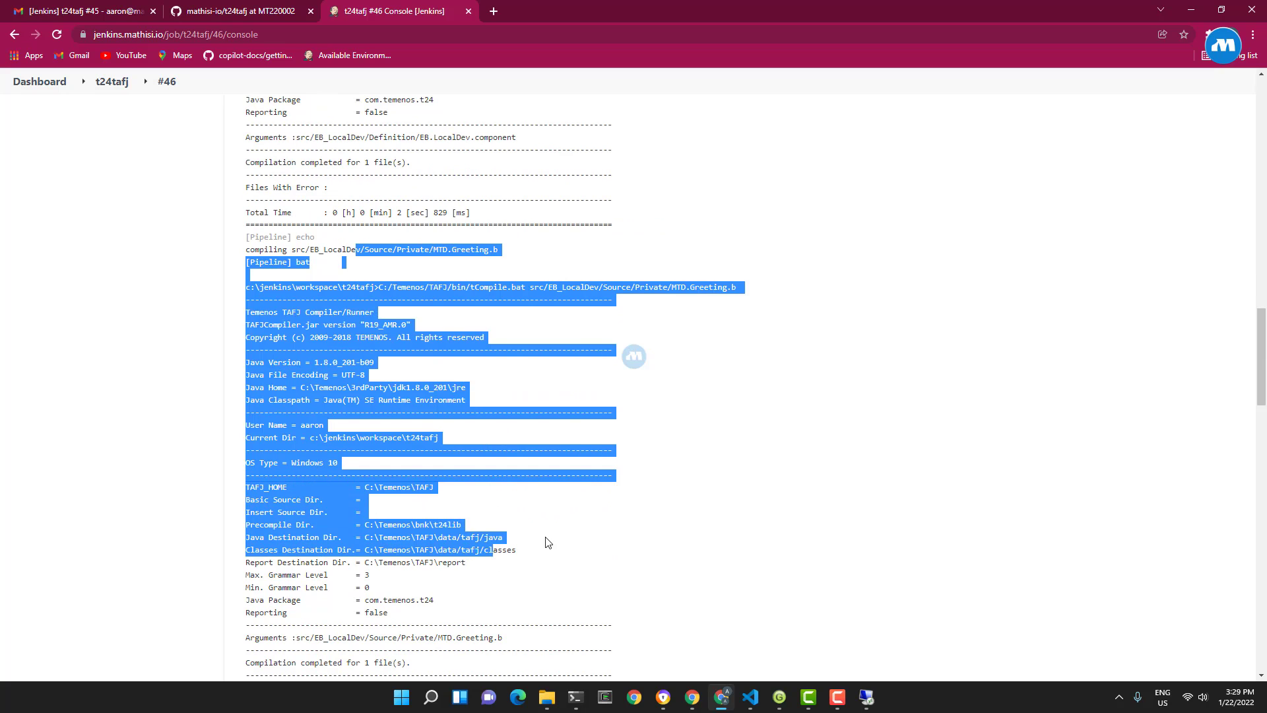
pyautogui.scroll(-3)
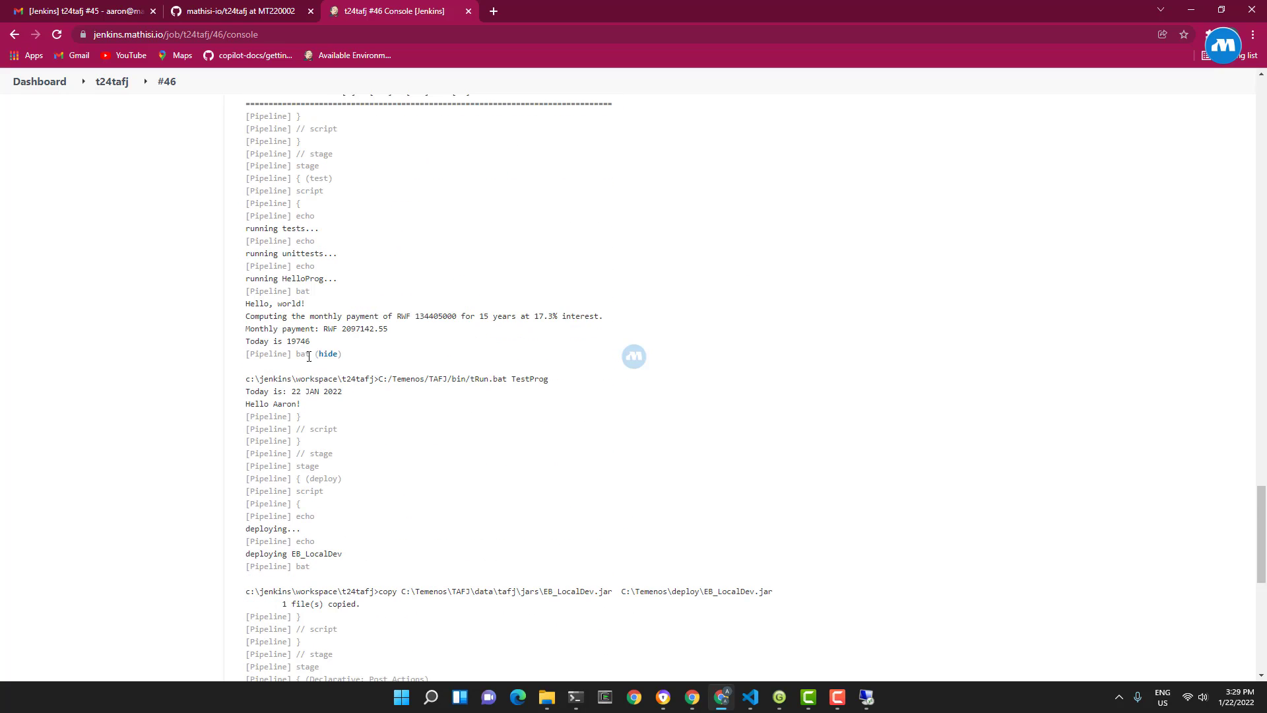
pyautogui.scroll(-3)
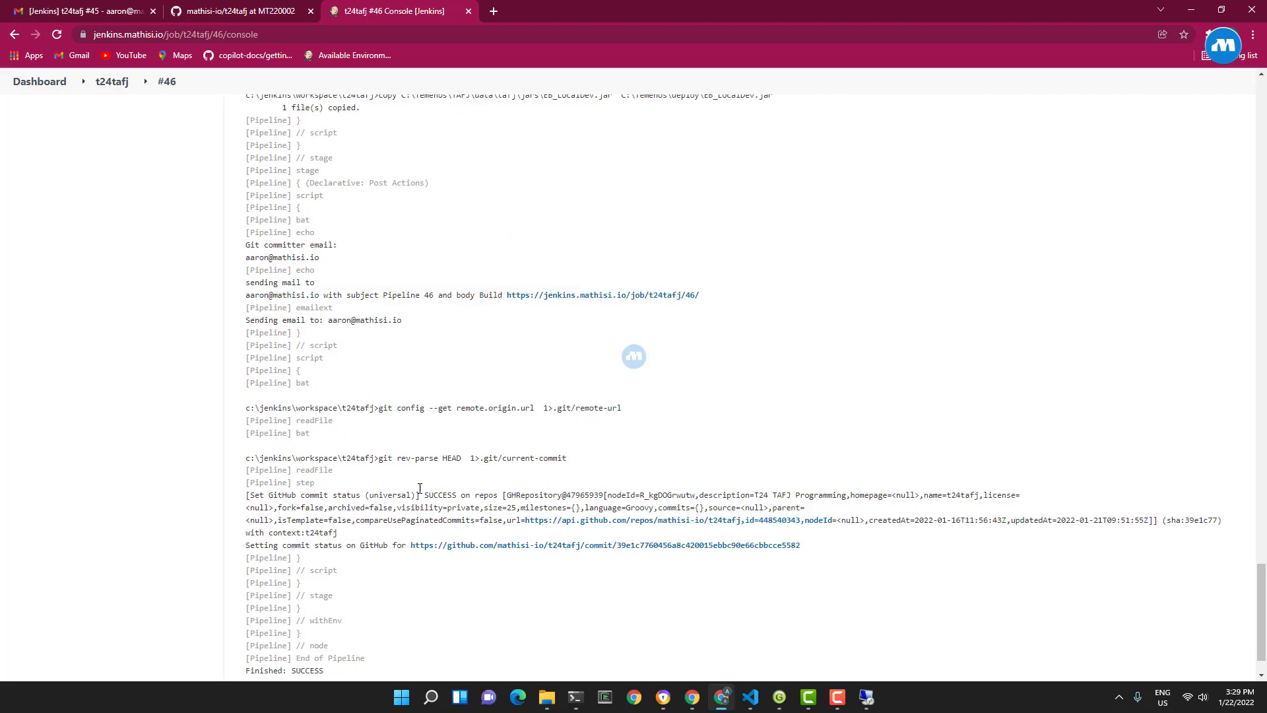
pyautogui.scroll(-3)
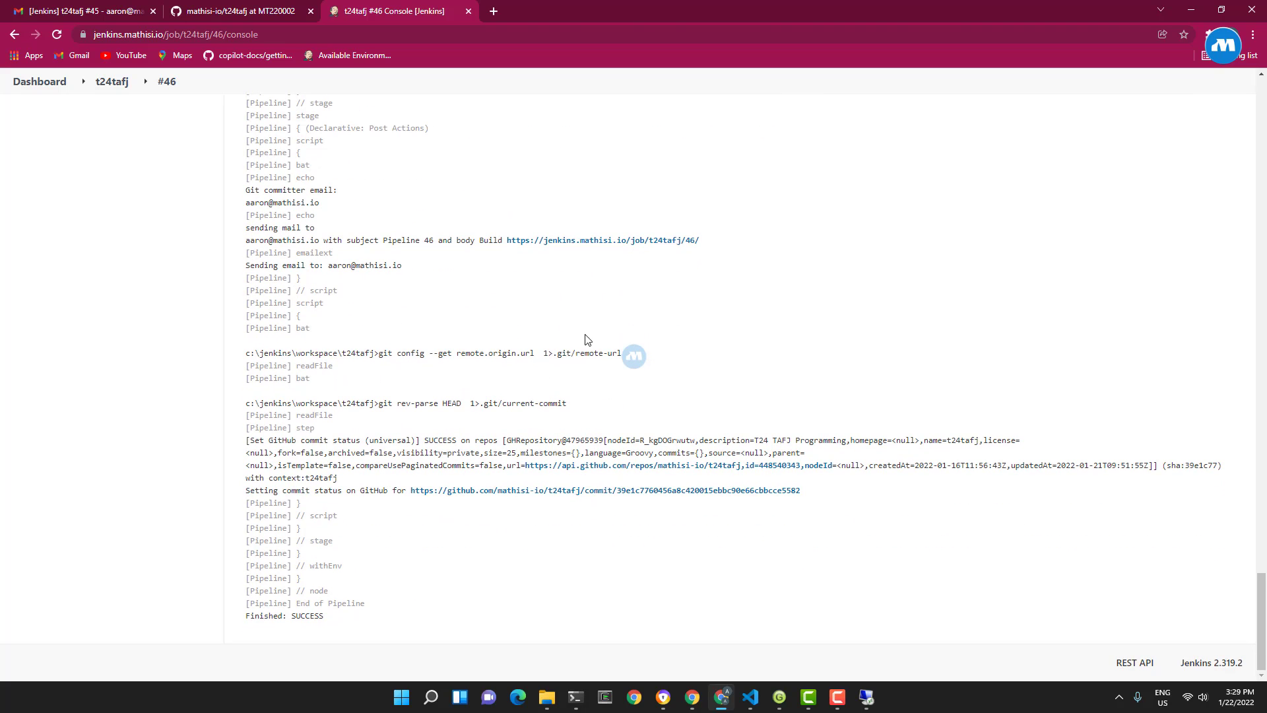
pyautogui.scroll(3)
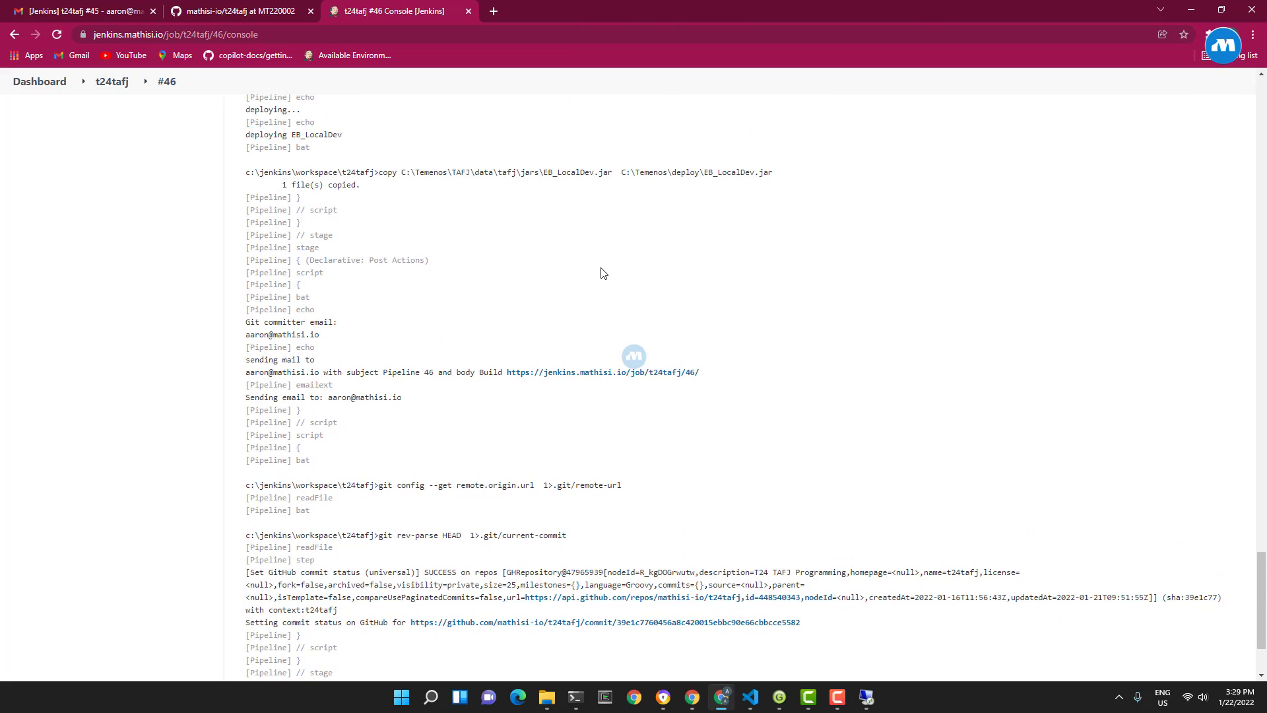
pyautogui.scroll(-3)
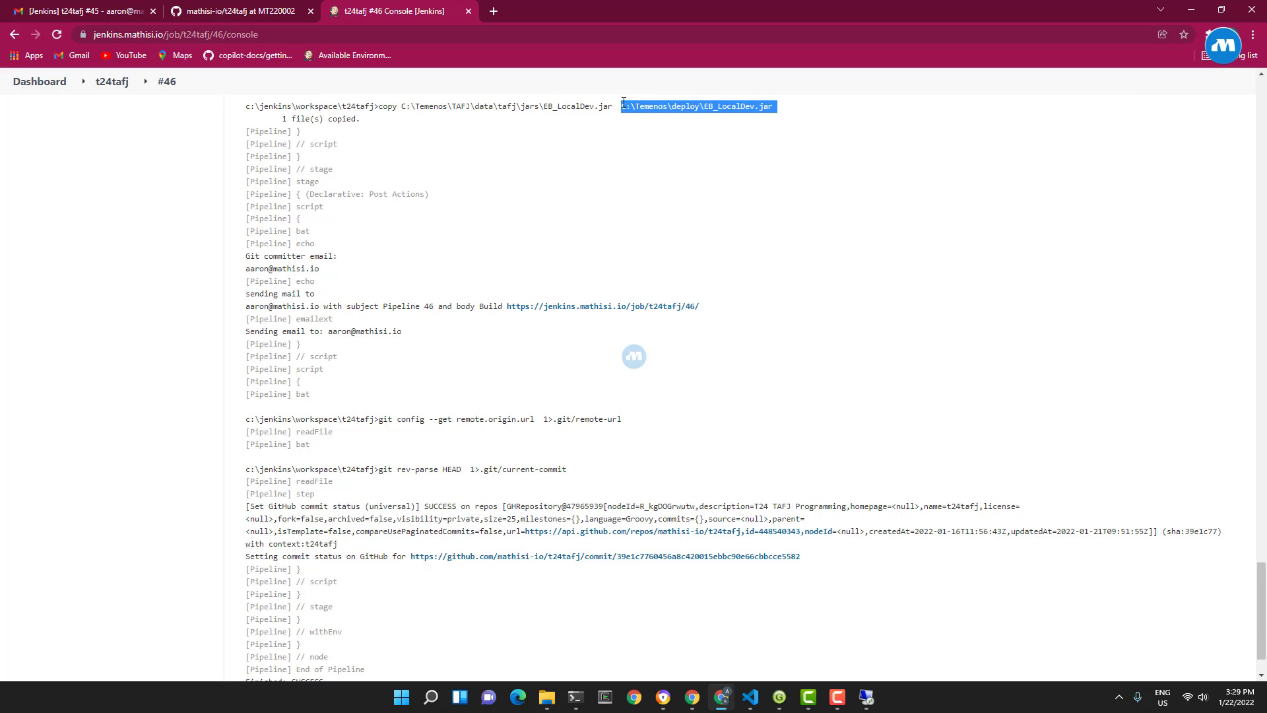
pyautogui.moveTo(745, 95)
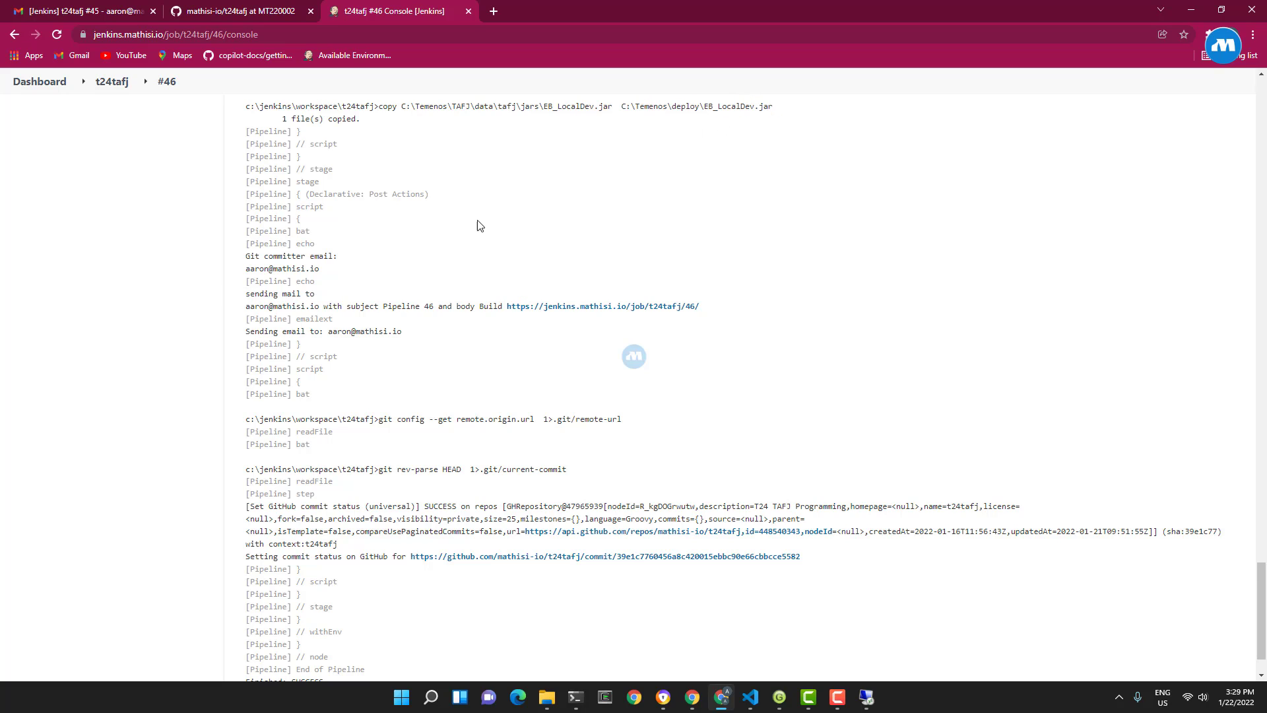
pyautogui.scroll(-3)
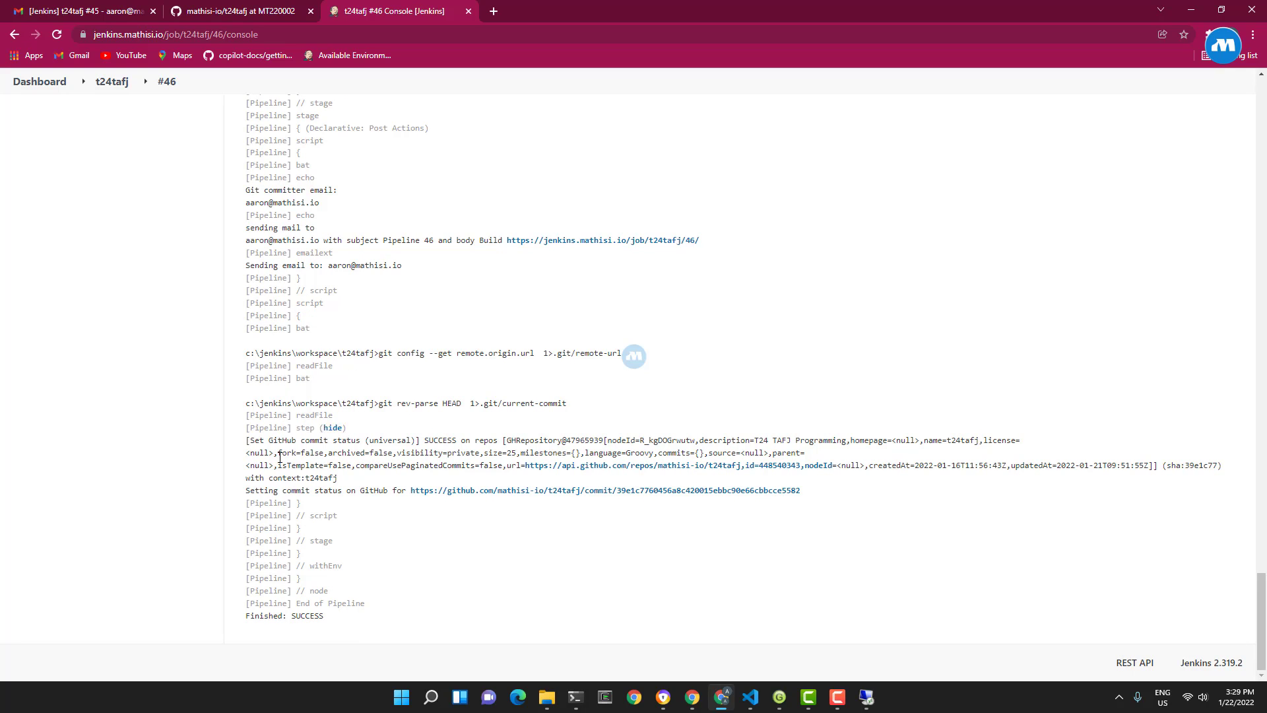
# Step: Read the [Jenkins] t24tafj #46 BUILD SUCCESS email and its LocalDev fix change, then return to the editor
pyautogui.click(81, 11)
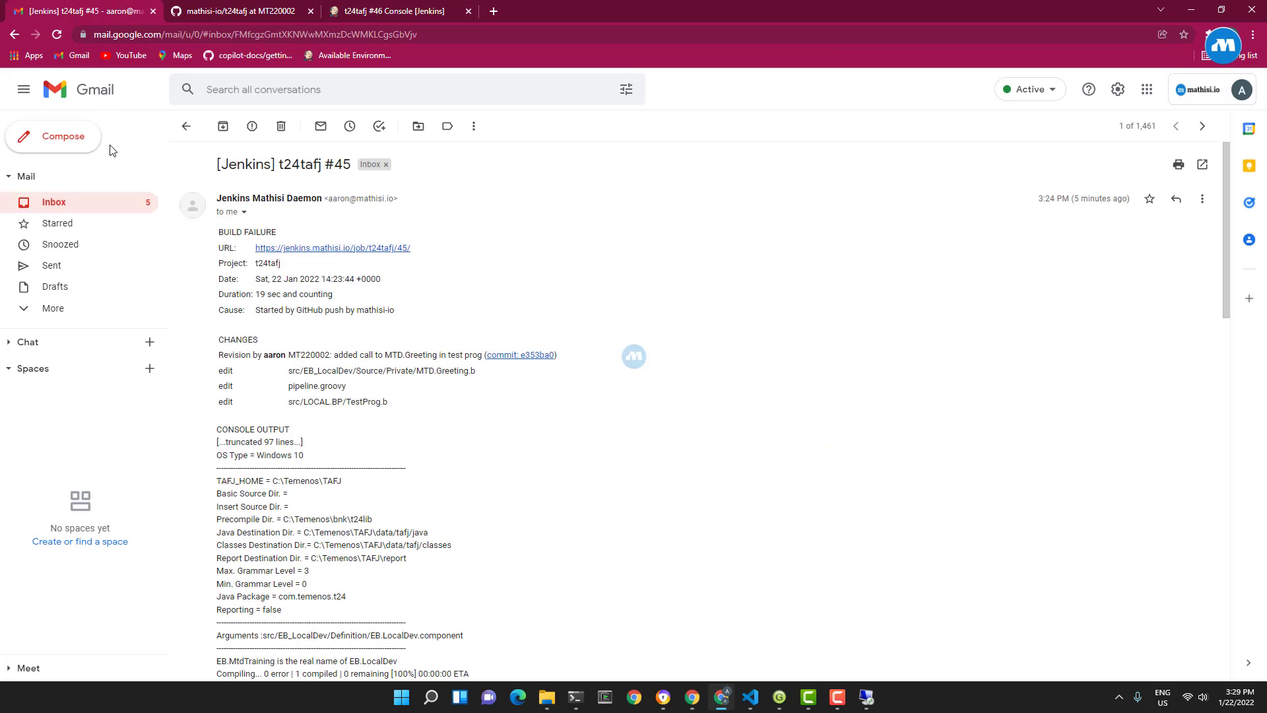
pyautogui.click(186, 126)
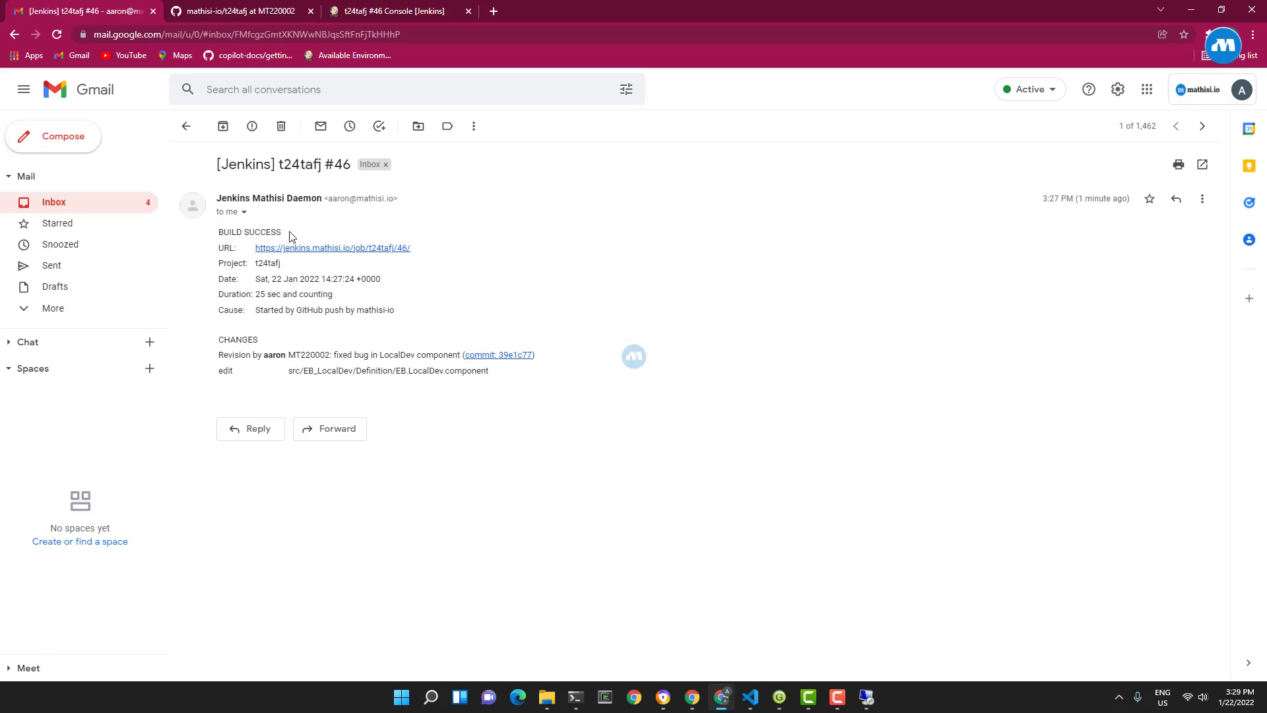
pyautogui.doubleClick(388, 369)
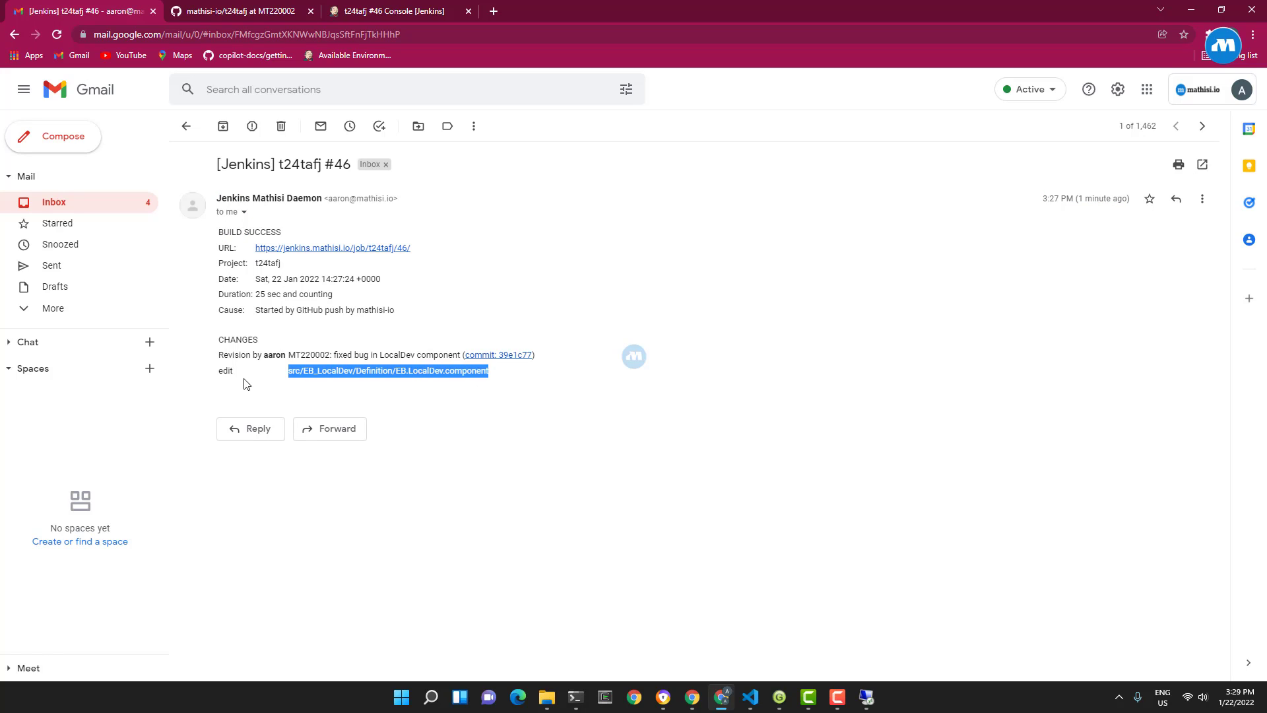
pyautogui.moveTo(449, 389)
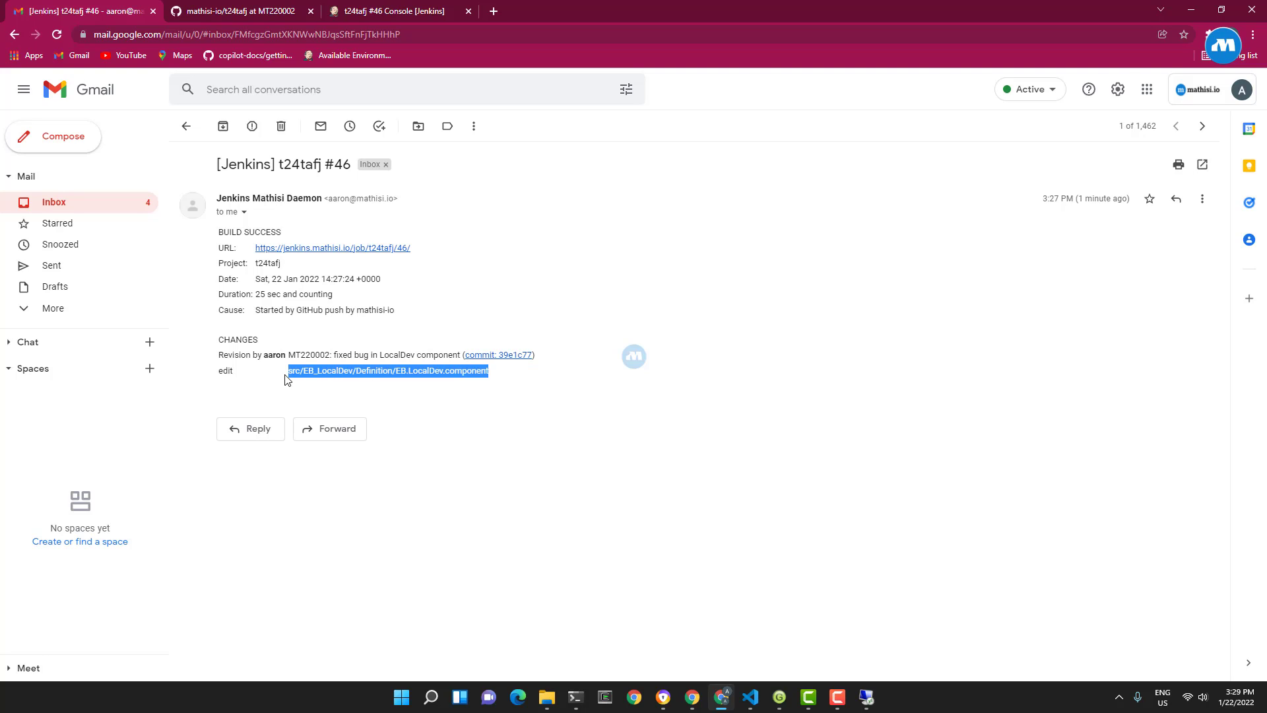
pyautogui.click(384, 353)
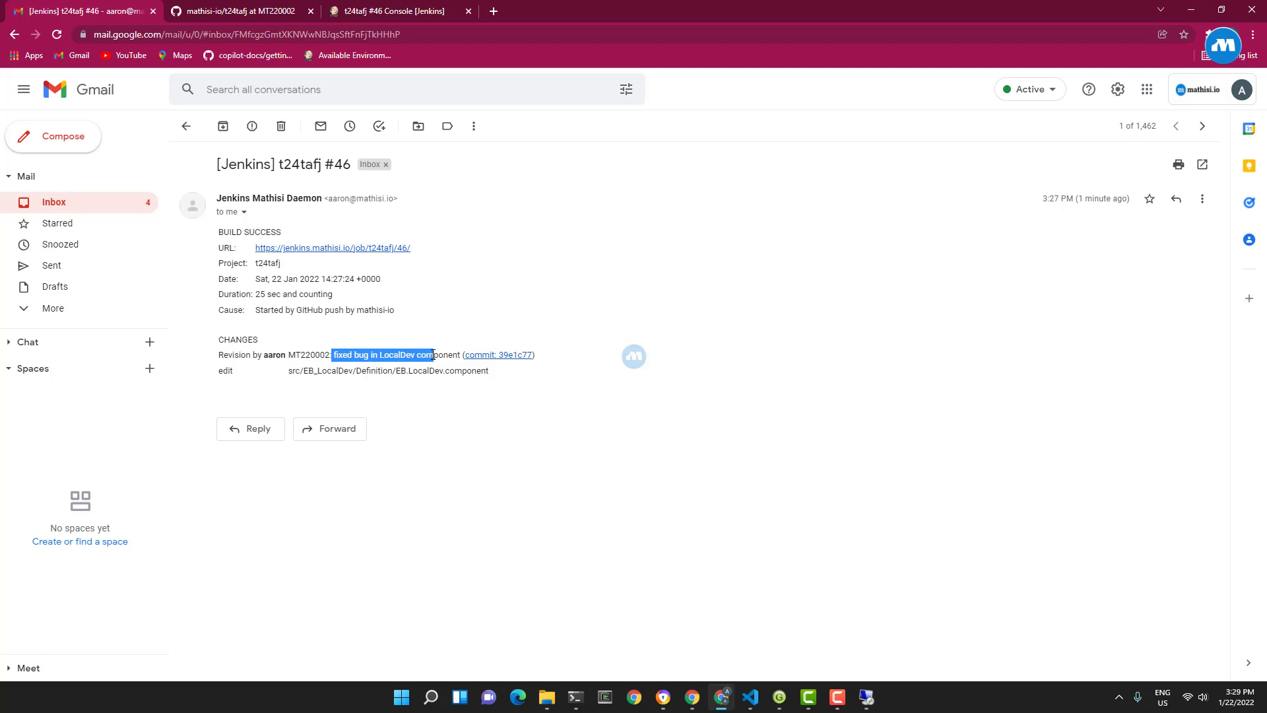
pyautogui.click(420, 365)
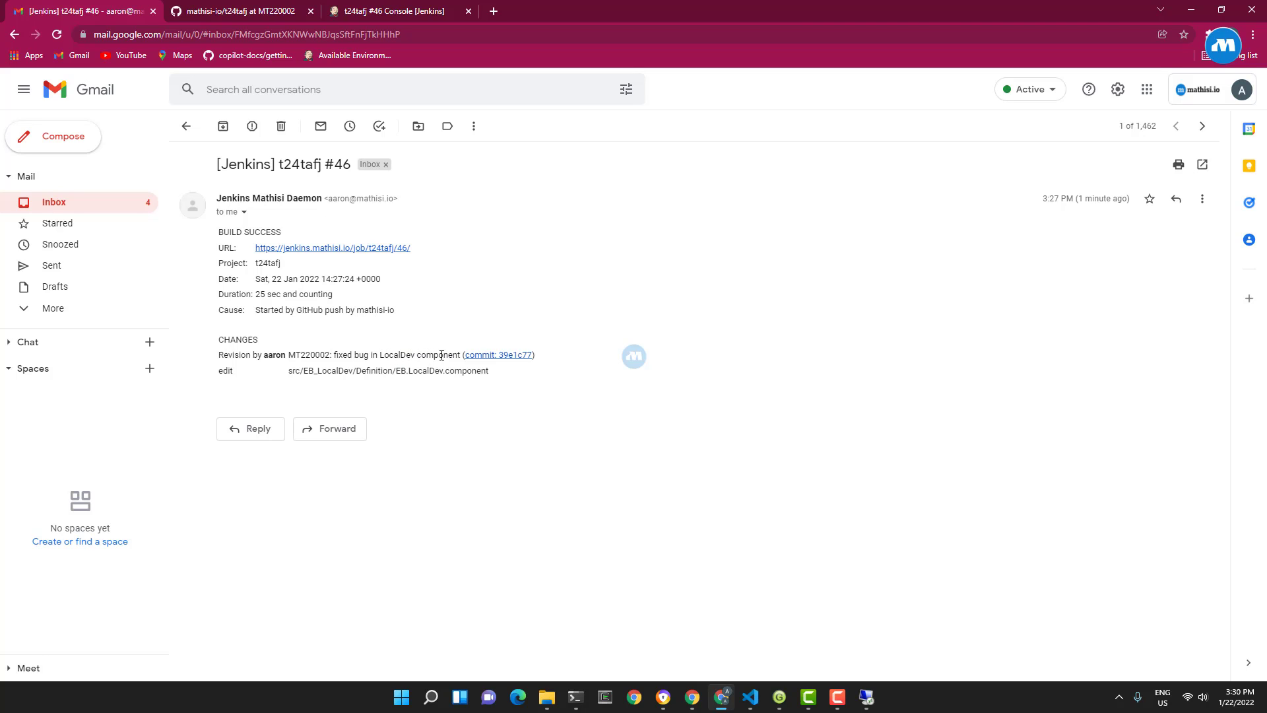
pyautogui.click(748, 697)
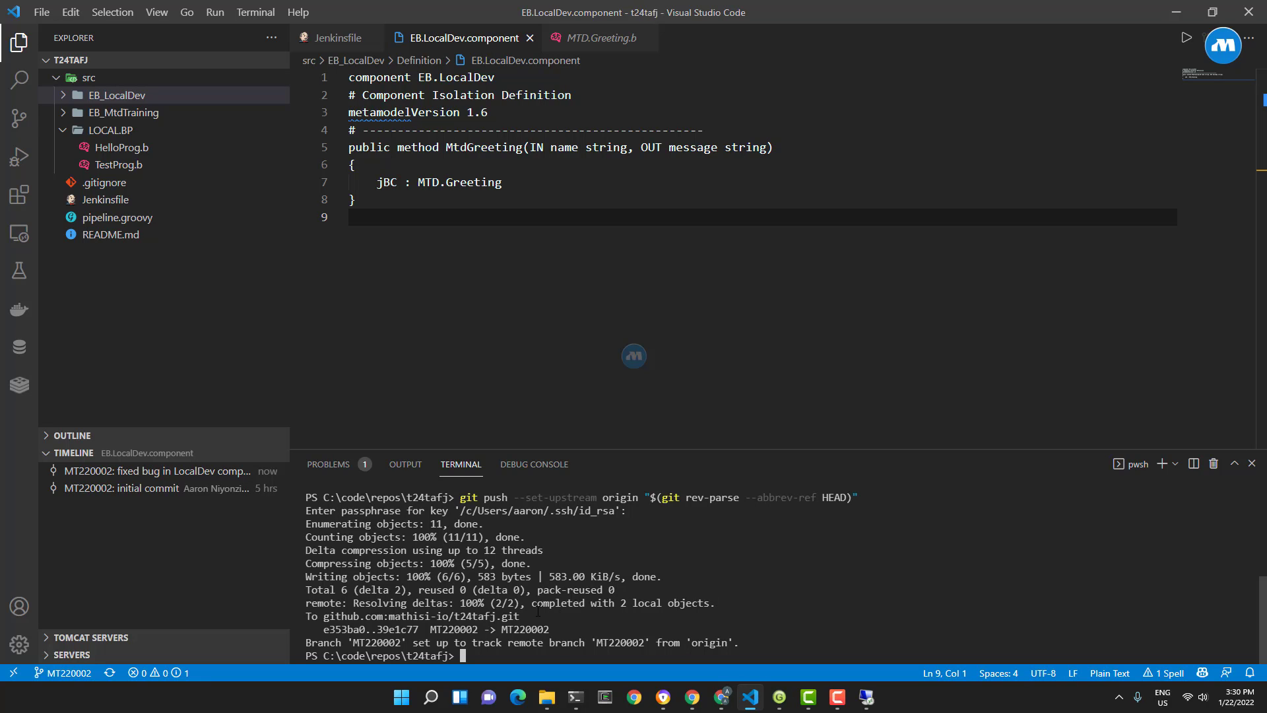
# Step: Show the t24tafj stage view, briefly visit the srv019 remote desktop, and return to Jenkins
pyautogui.scroll(3)
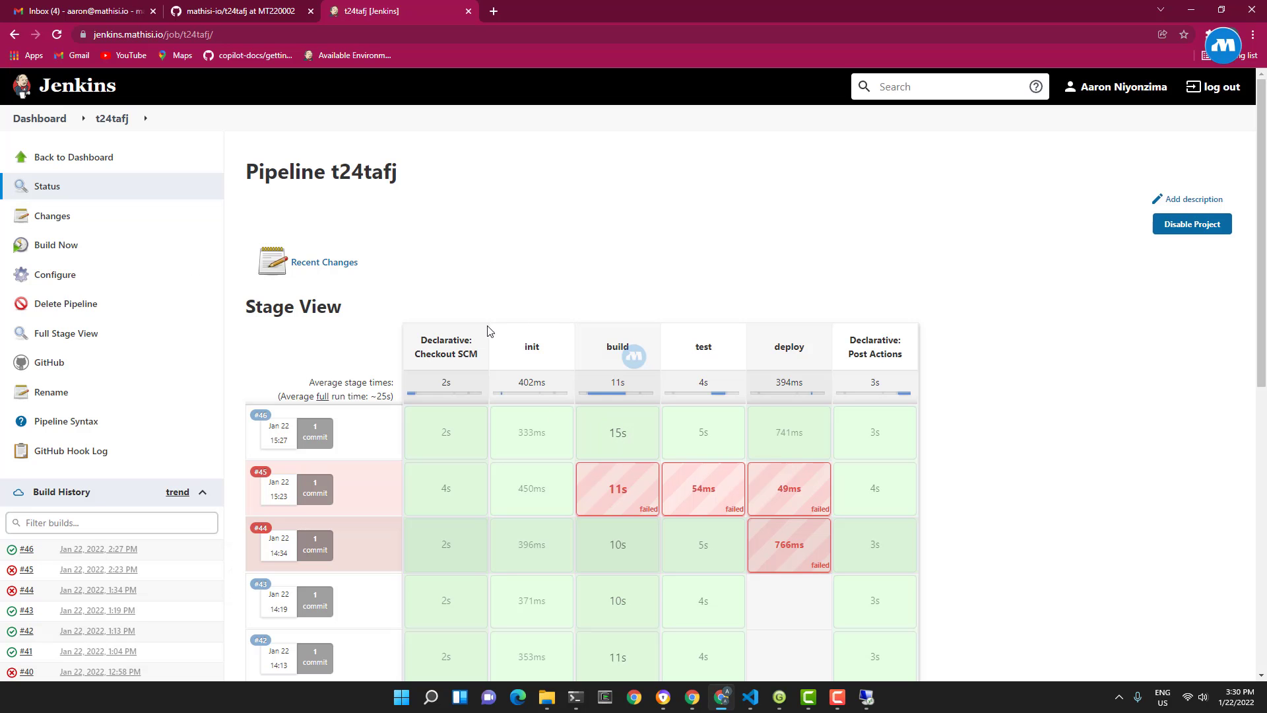
pyautogui.moveTo(639, 278)
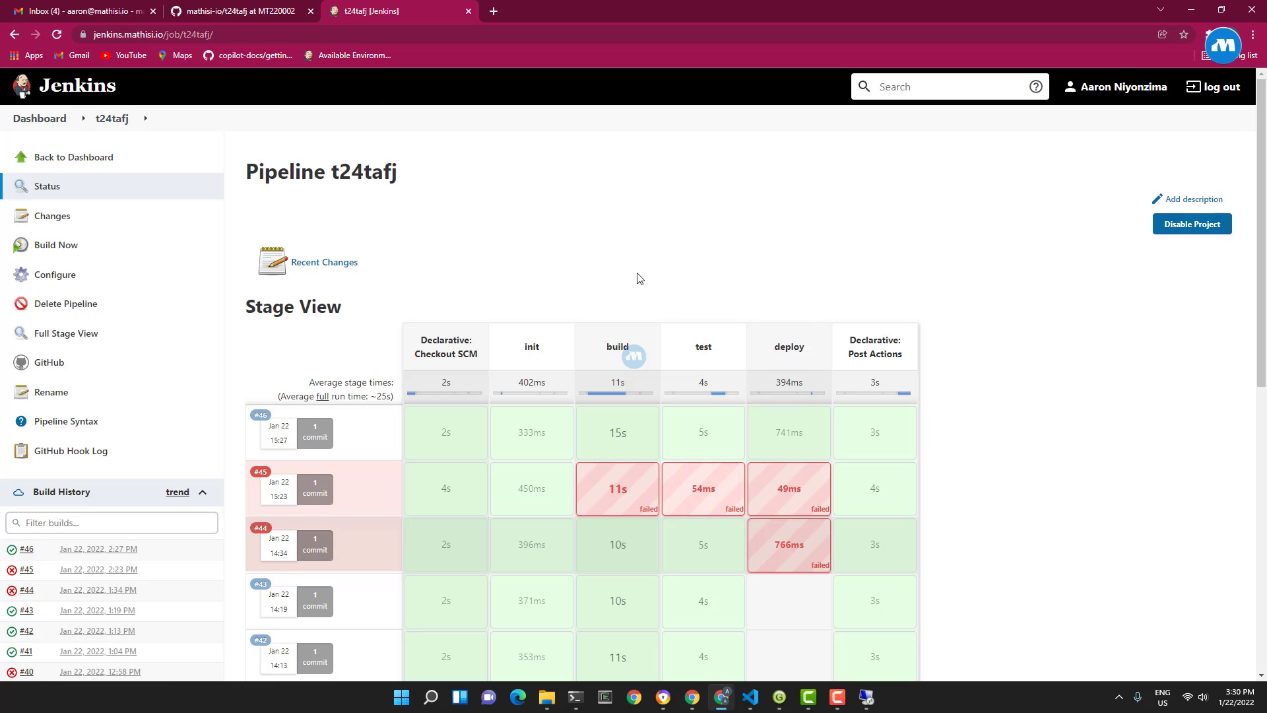
pyautogui.moveTo(531, 344)
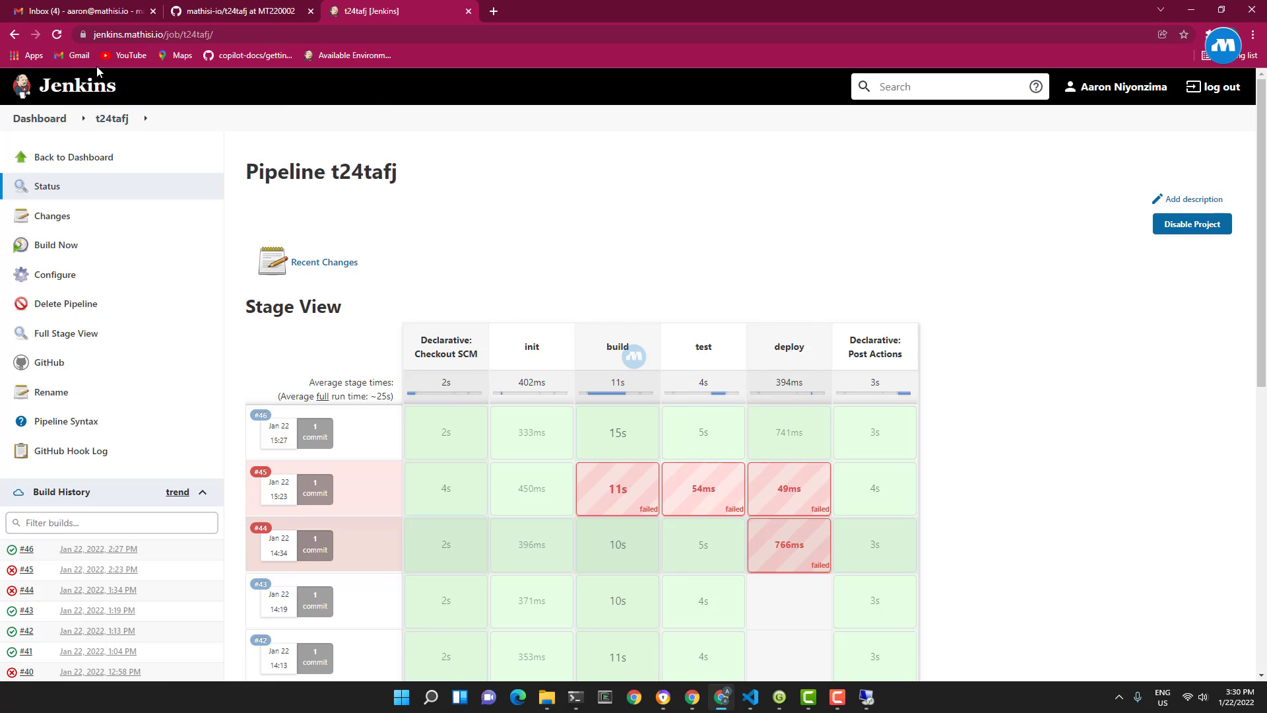
pyautogui.moveTo(387, 71)
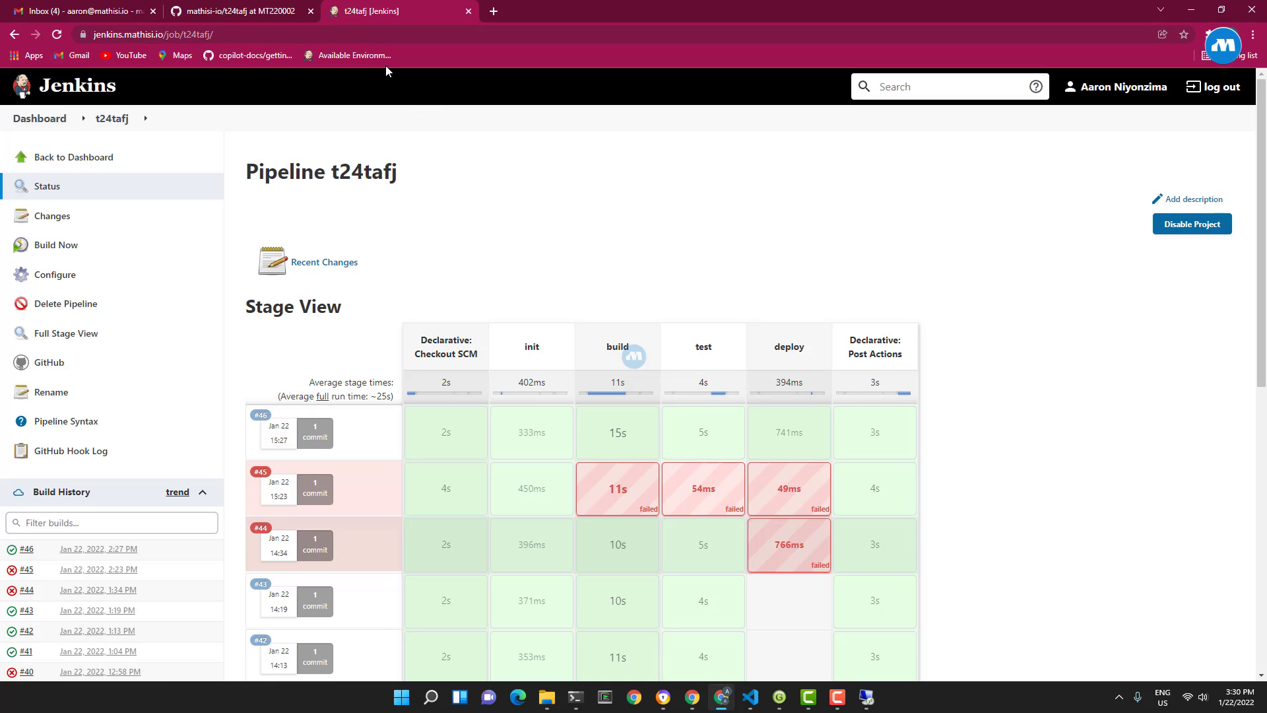
pyautogui.moveTo(217, 10)
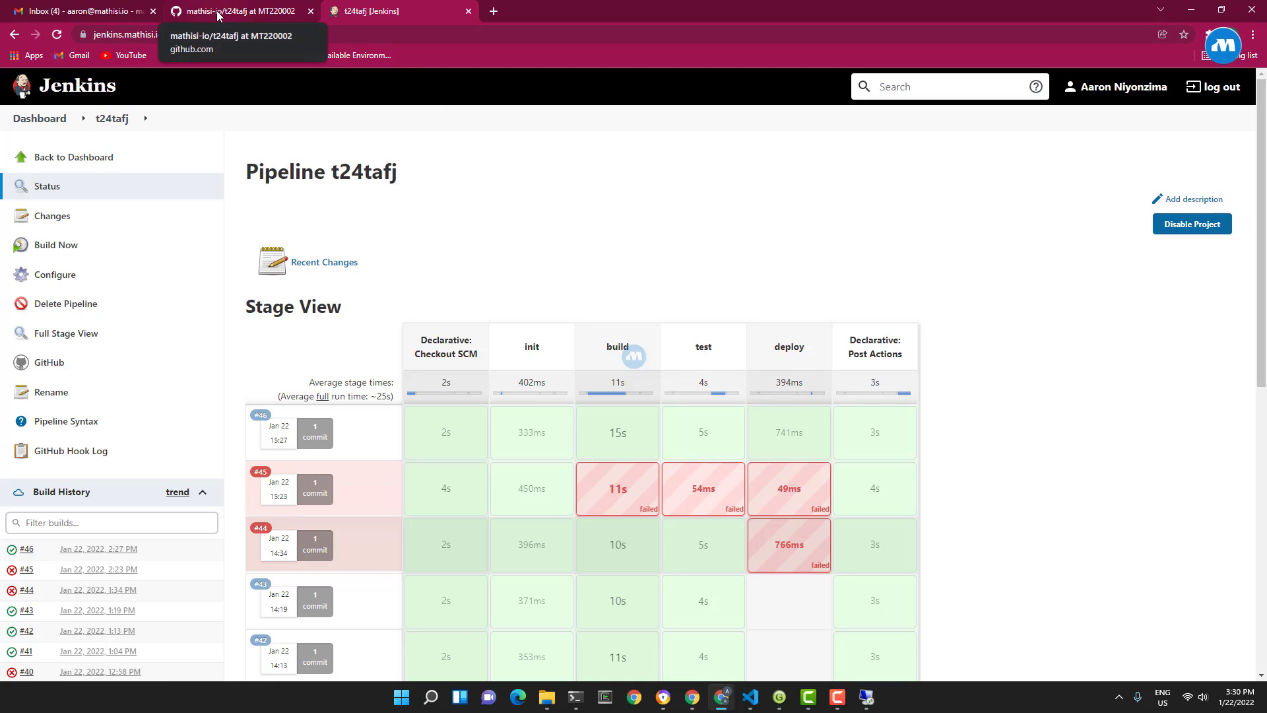
pyautogui.moveTo(608, 239)
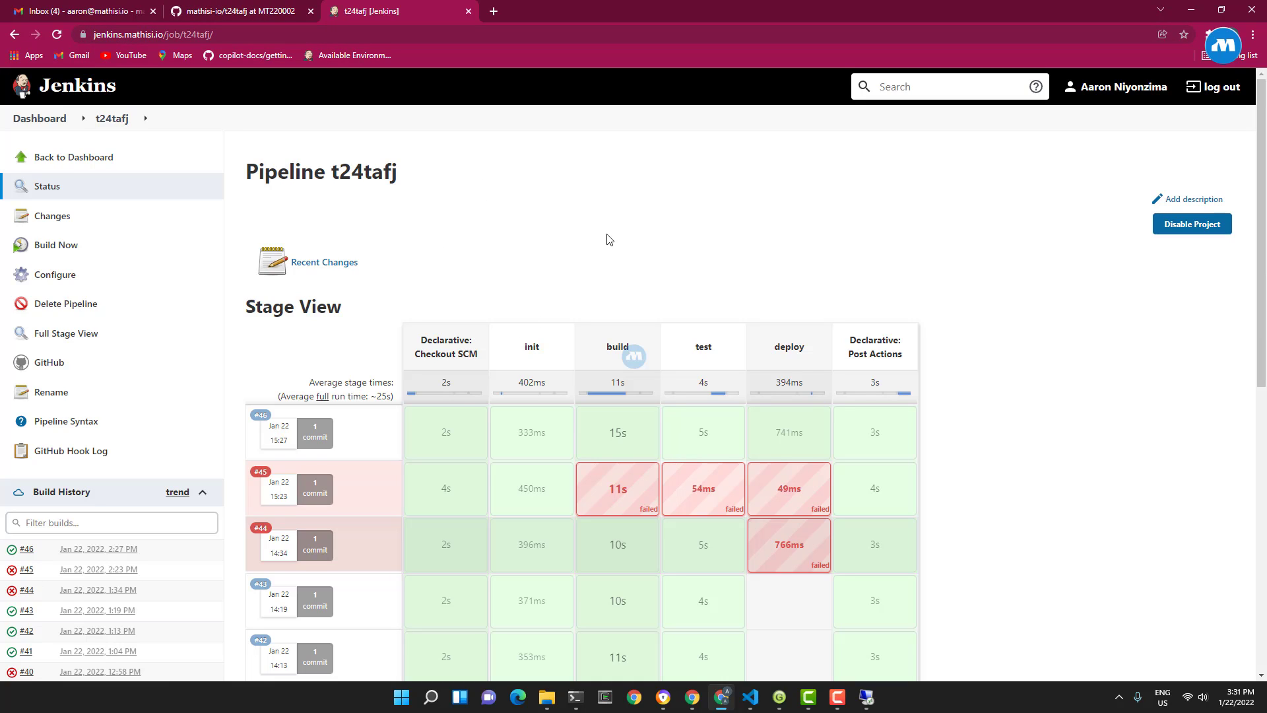
pyautogui.click(866, 697)
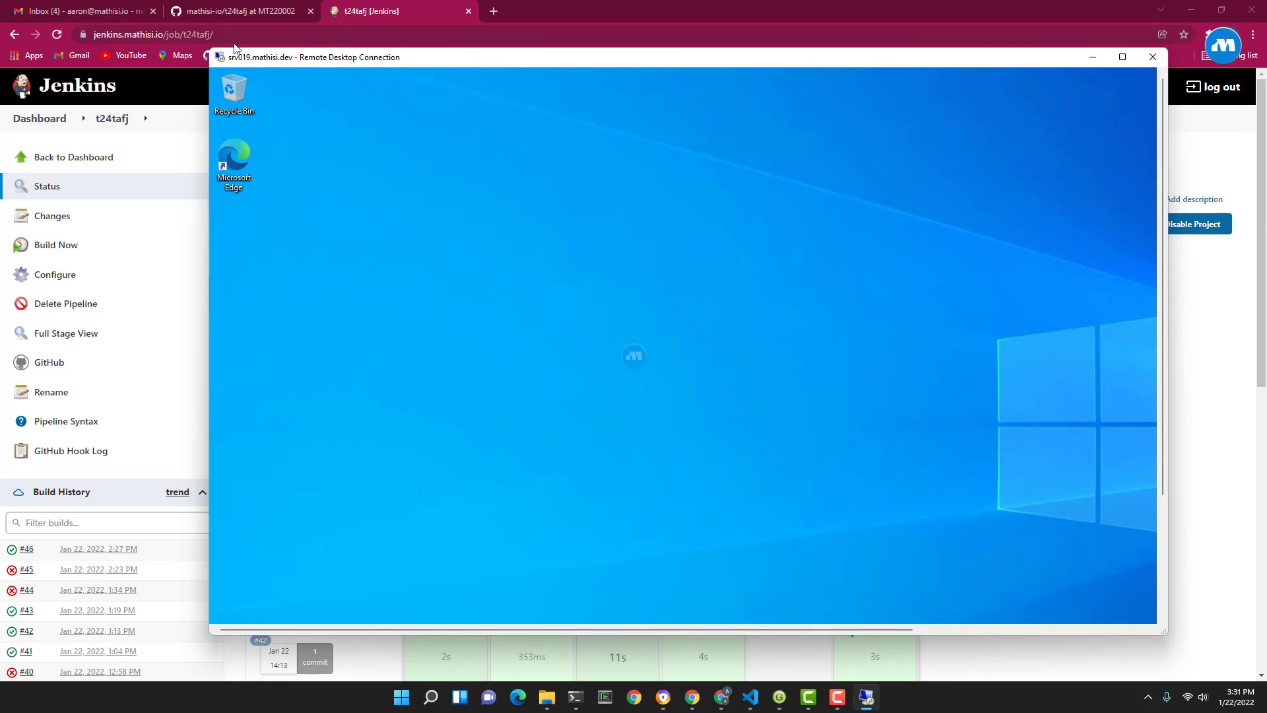
pyautogui.click(1122, 56)
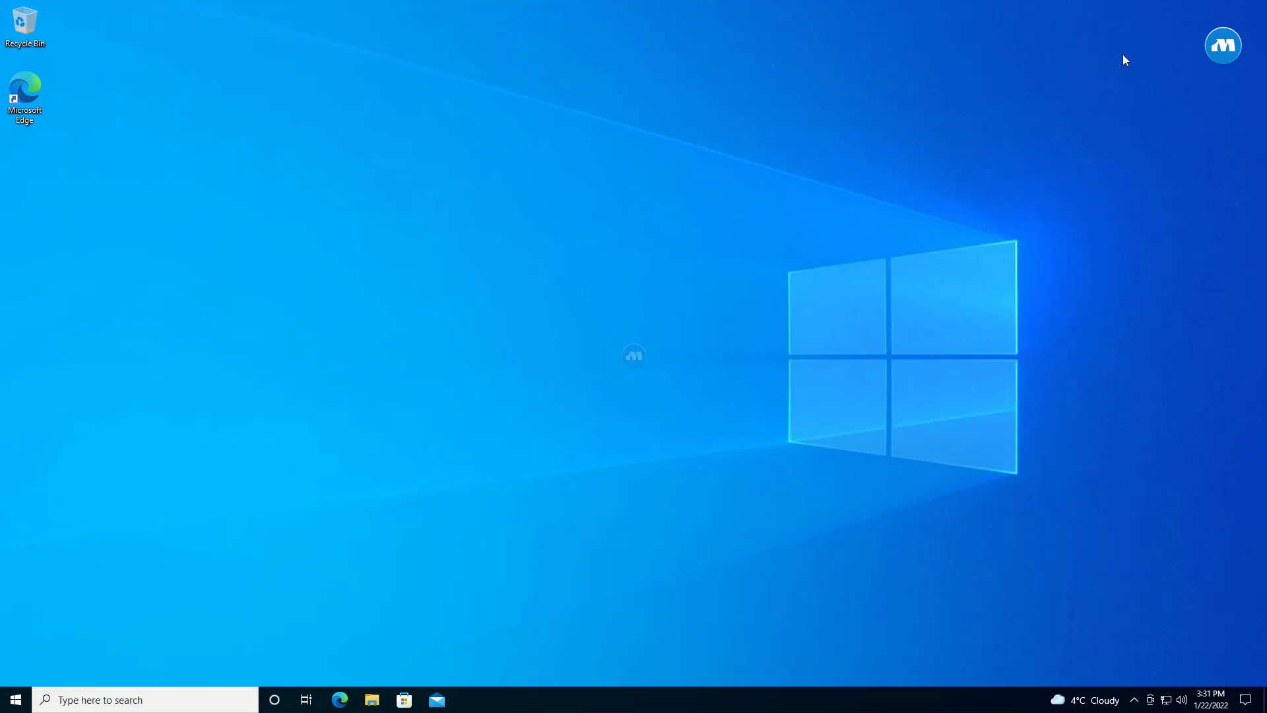
pyautogui.click(122, 700)
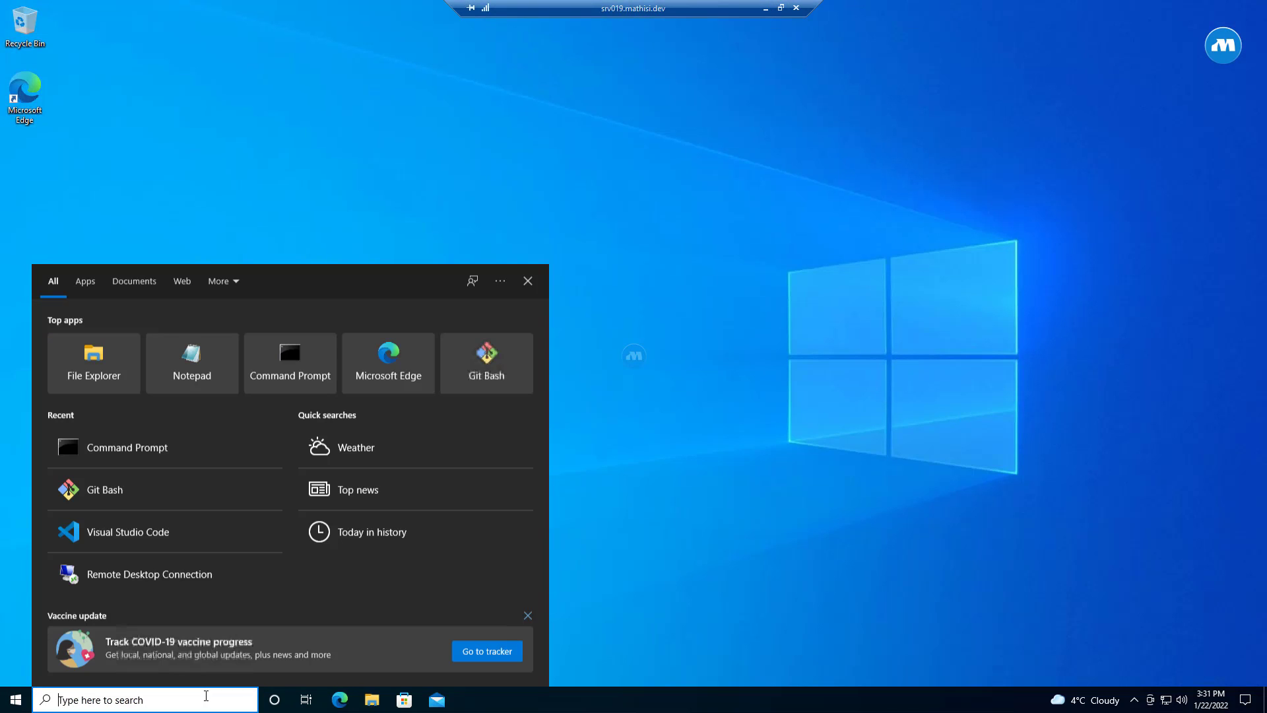
pyautogui.click(289, 361)
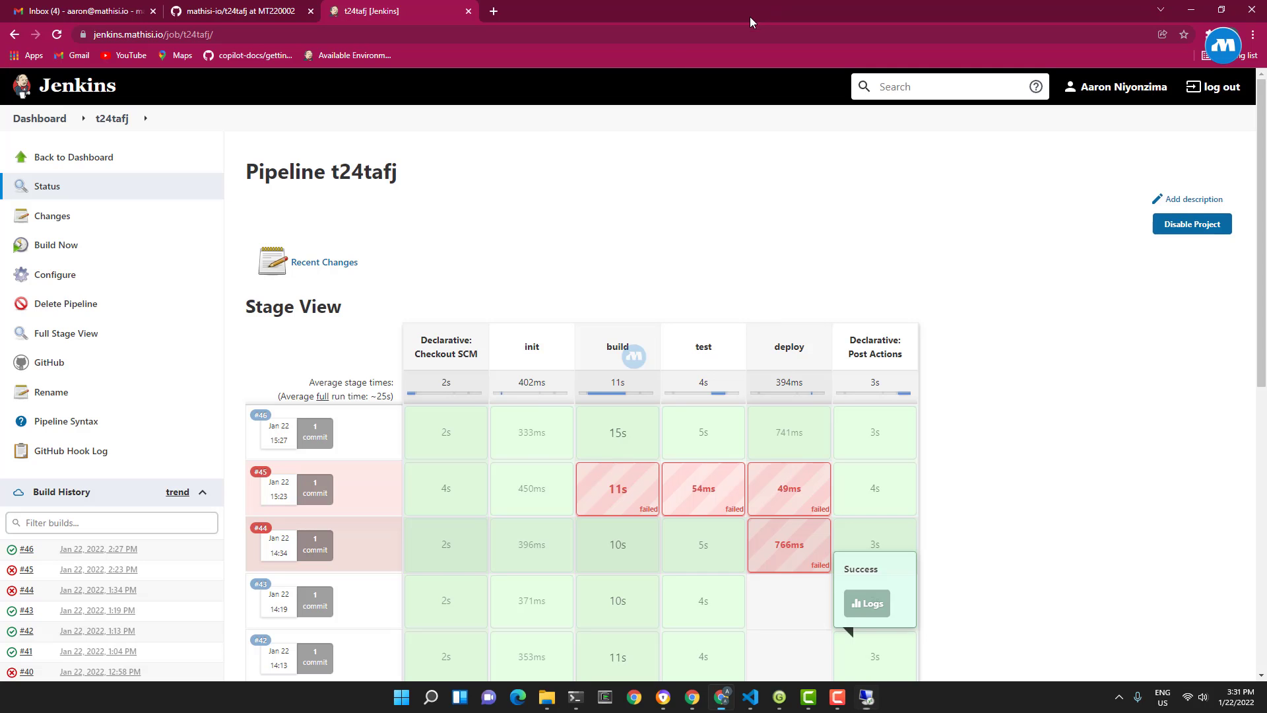
pyautogui.moveTo(341, 30)
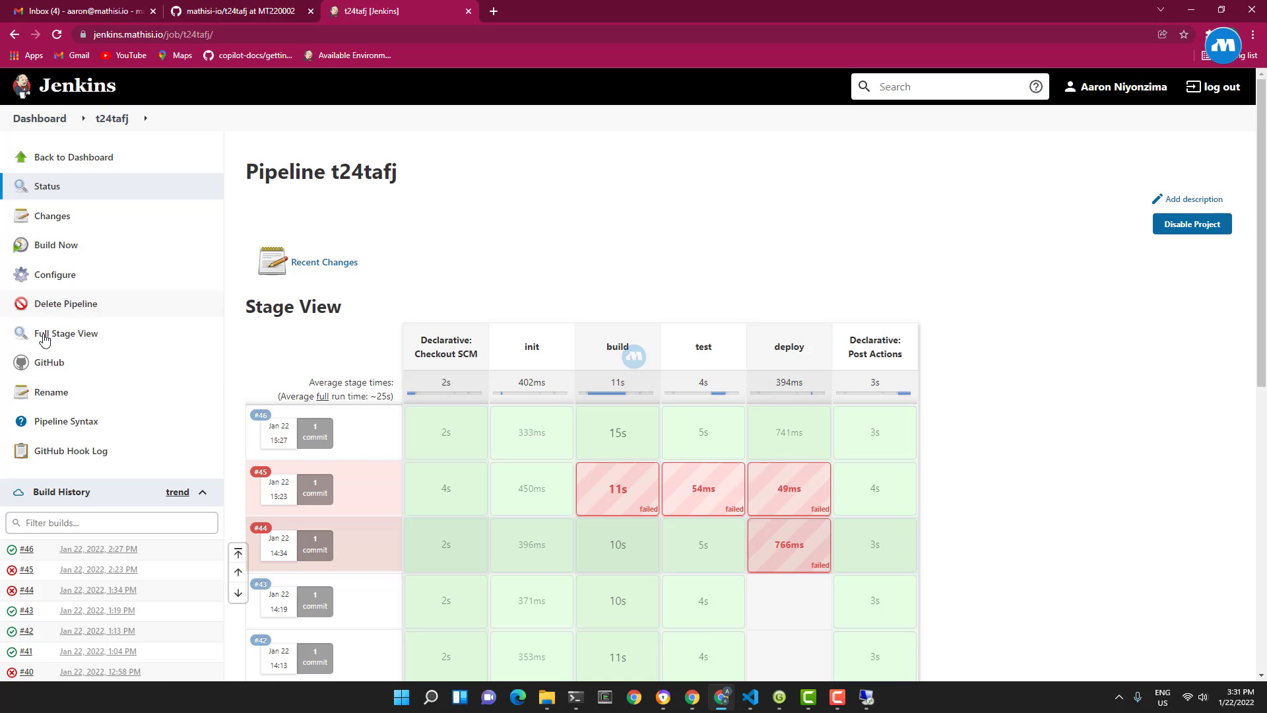
pyautogui.moveTo(64, 196)
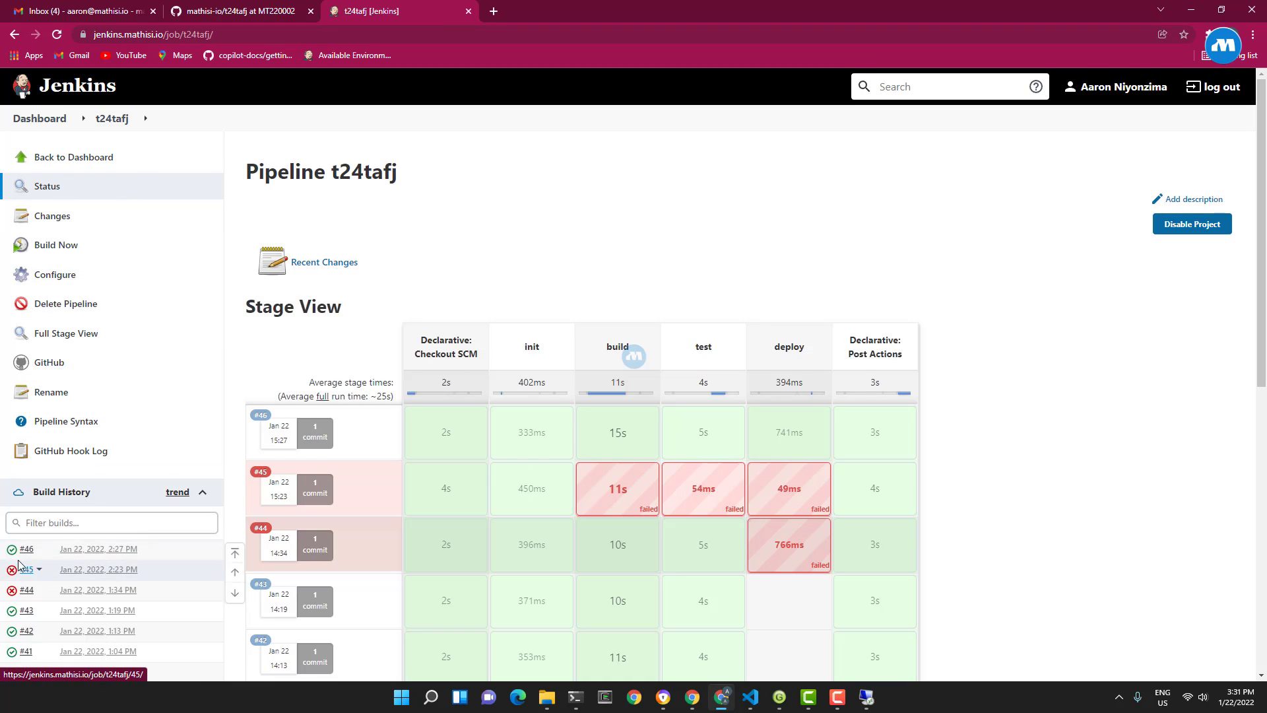
pyautogui.click(26, 551)
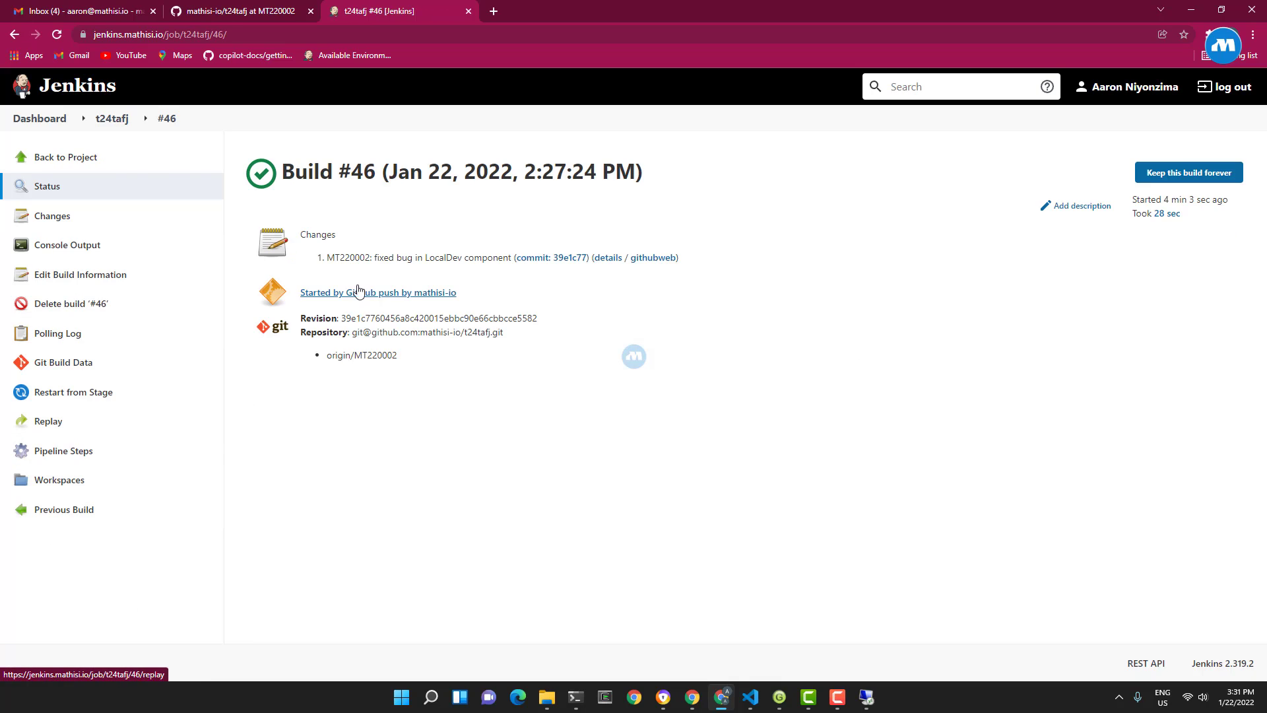
pyautogui.click(66, 246)
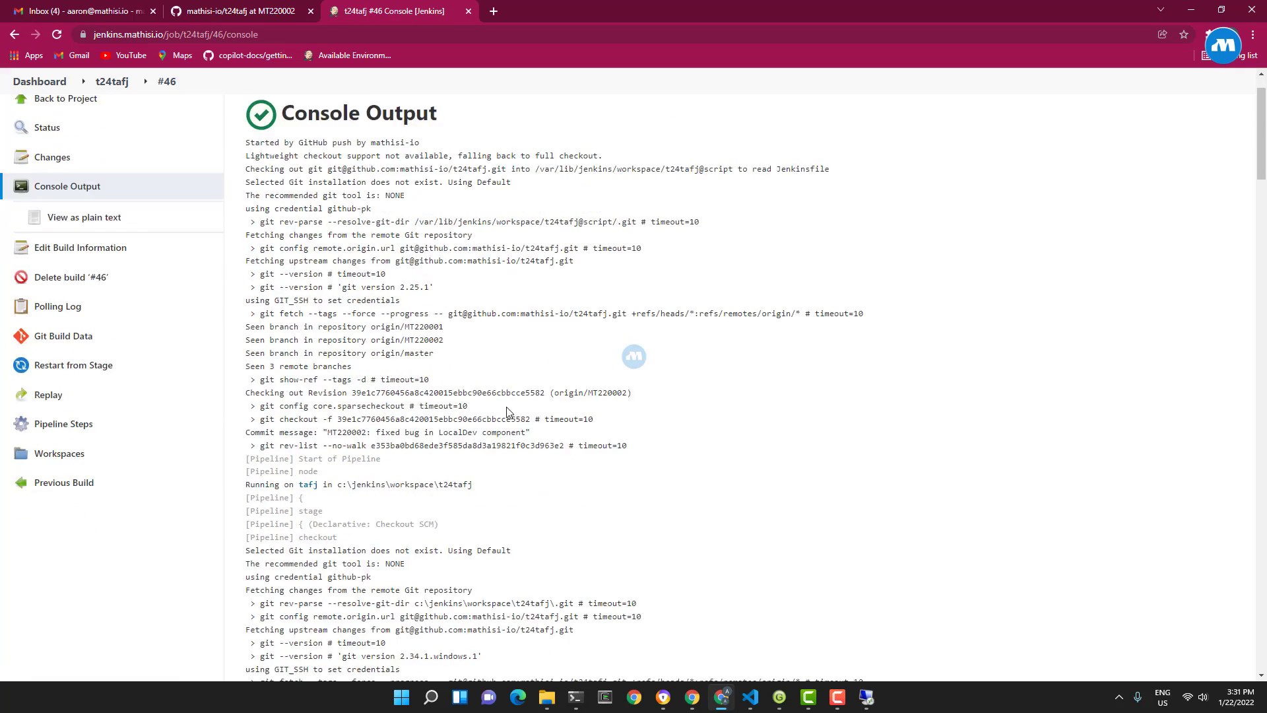
pyautogui.scroll(-3)
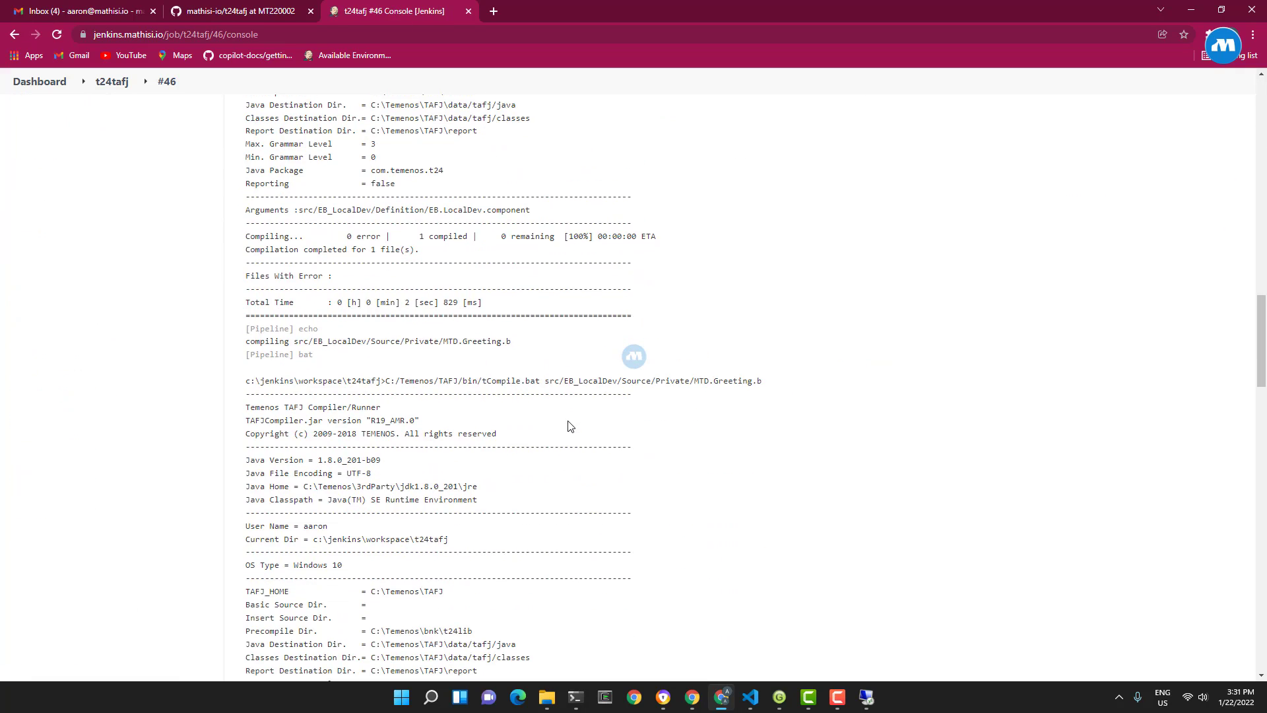
pyautogui.scroll(-3)
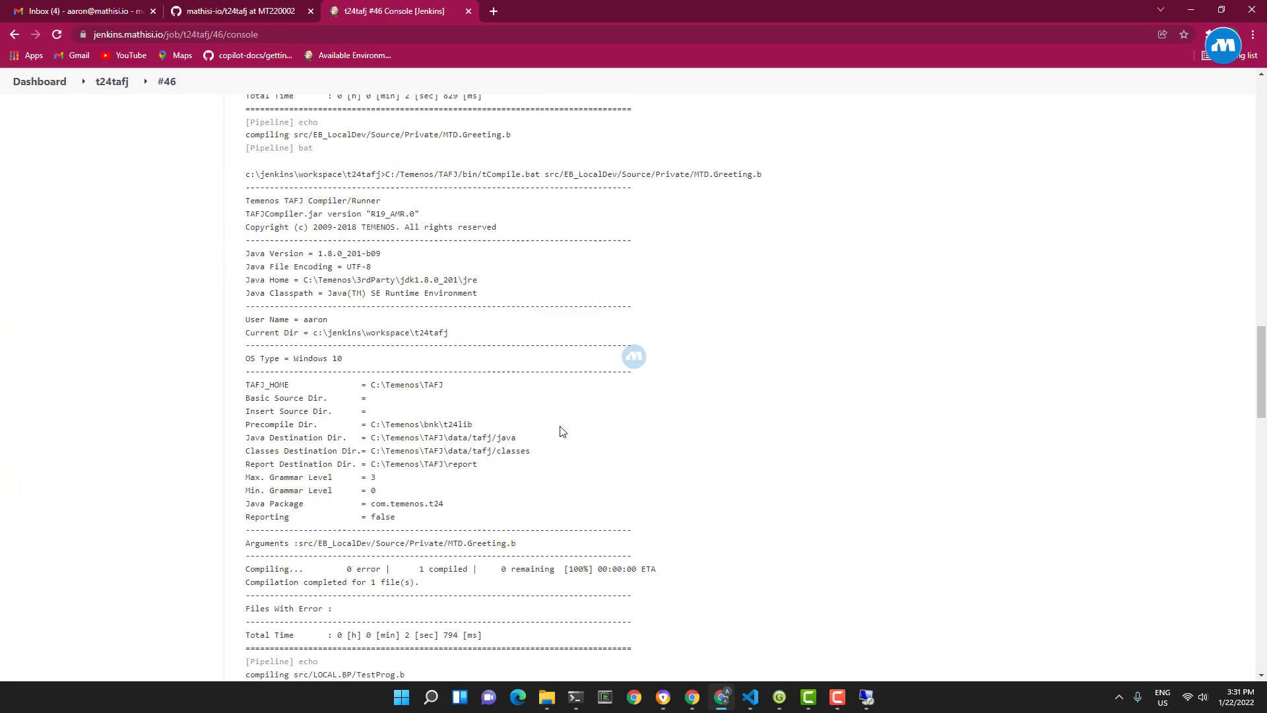
pyautogui.scroll(-3)
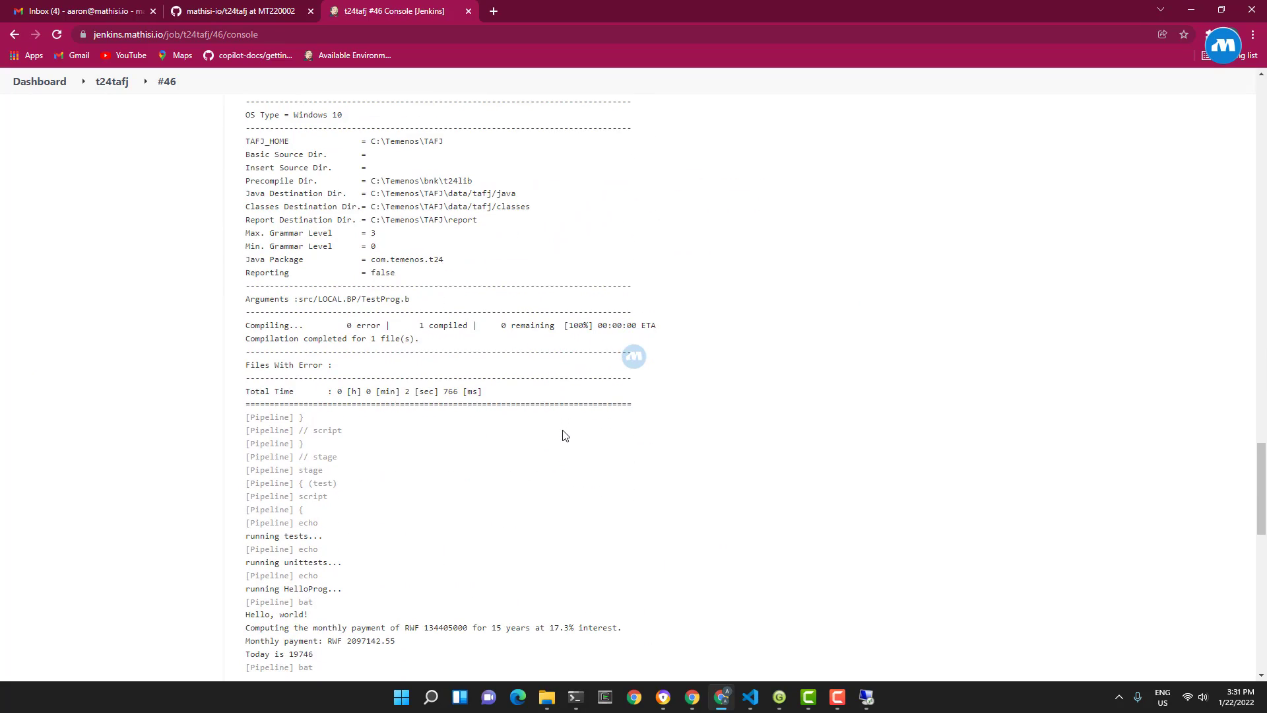
pyautogui.scroll(-3)
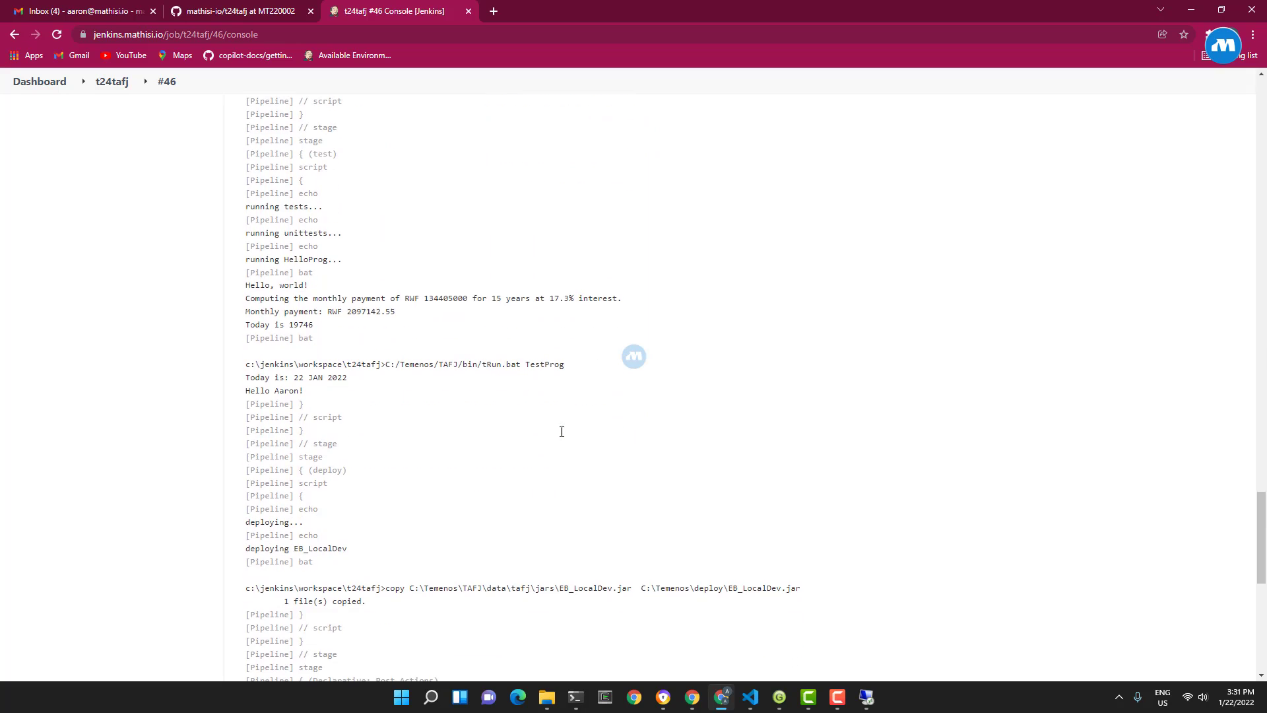
pyautogui.scroll(-3)
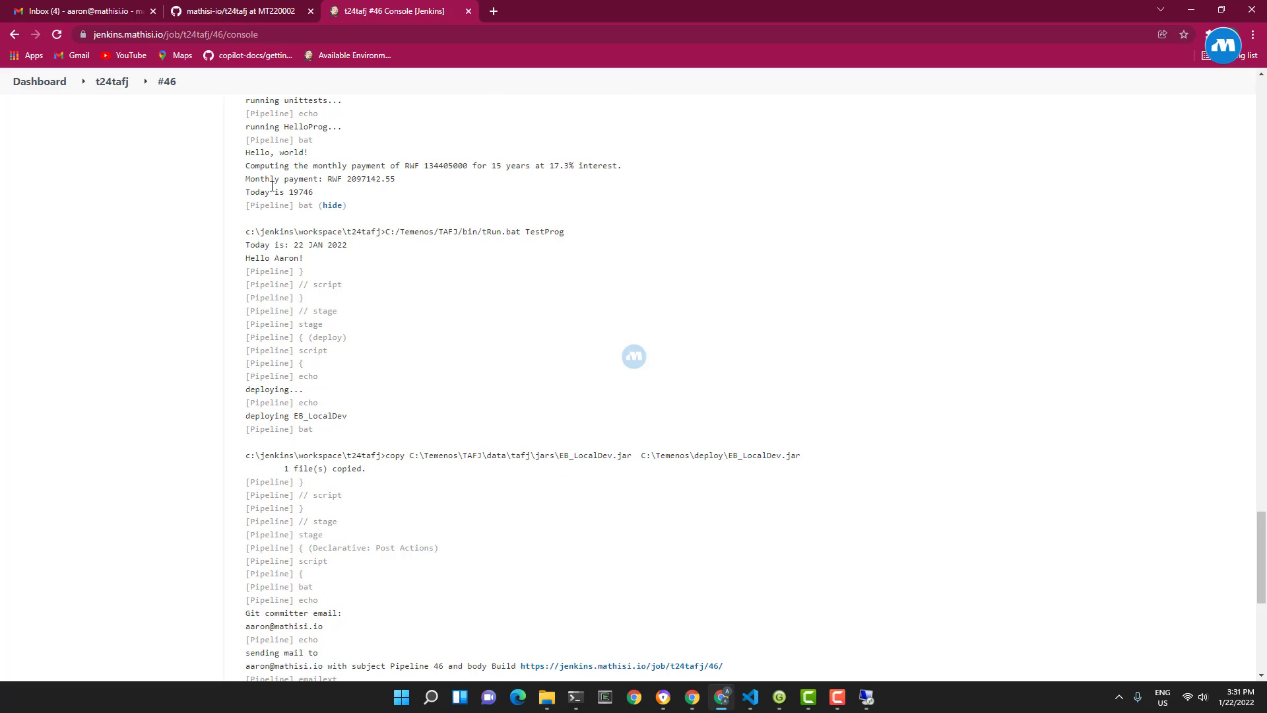
pyautogui.click(331, 204)
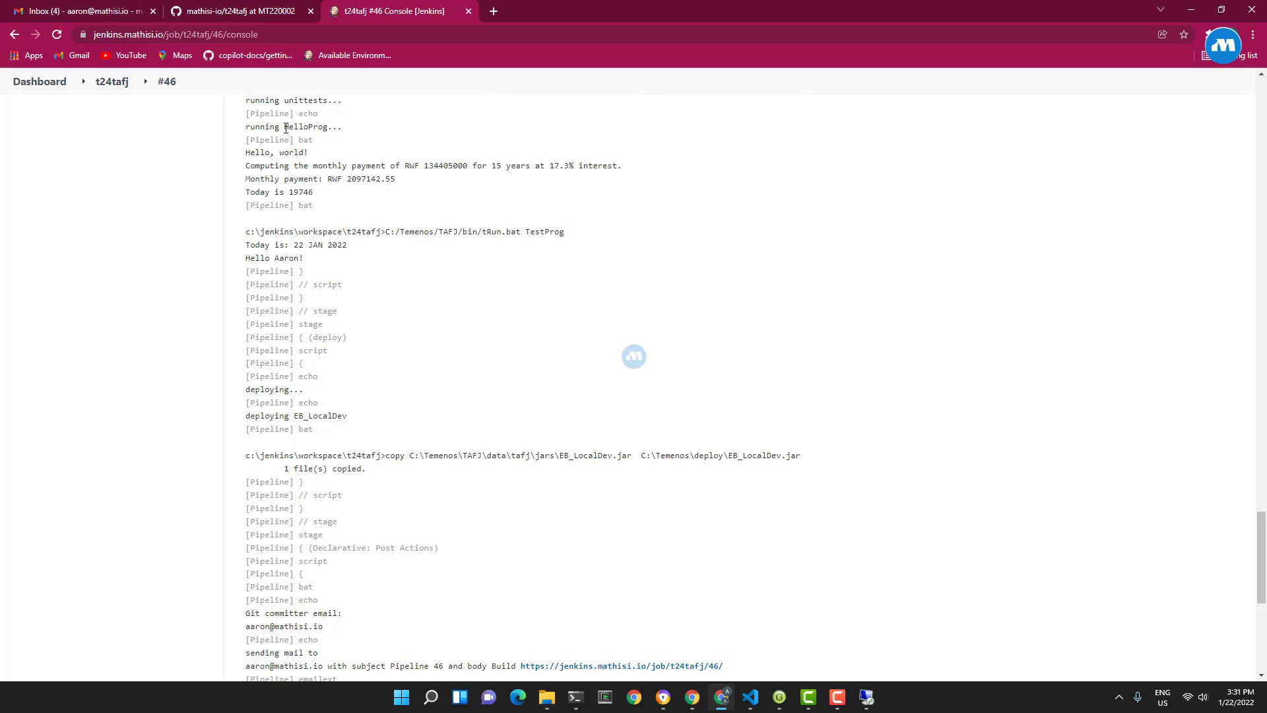
pyautogui.doubleClick(304, 127)
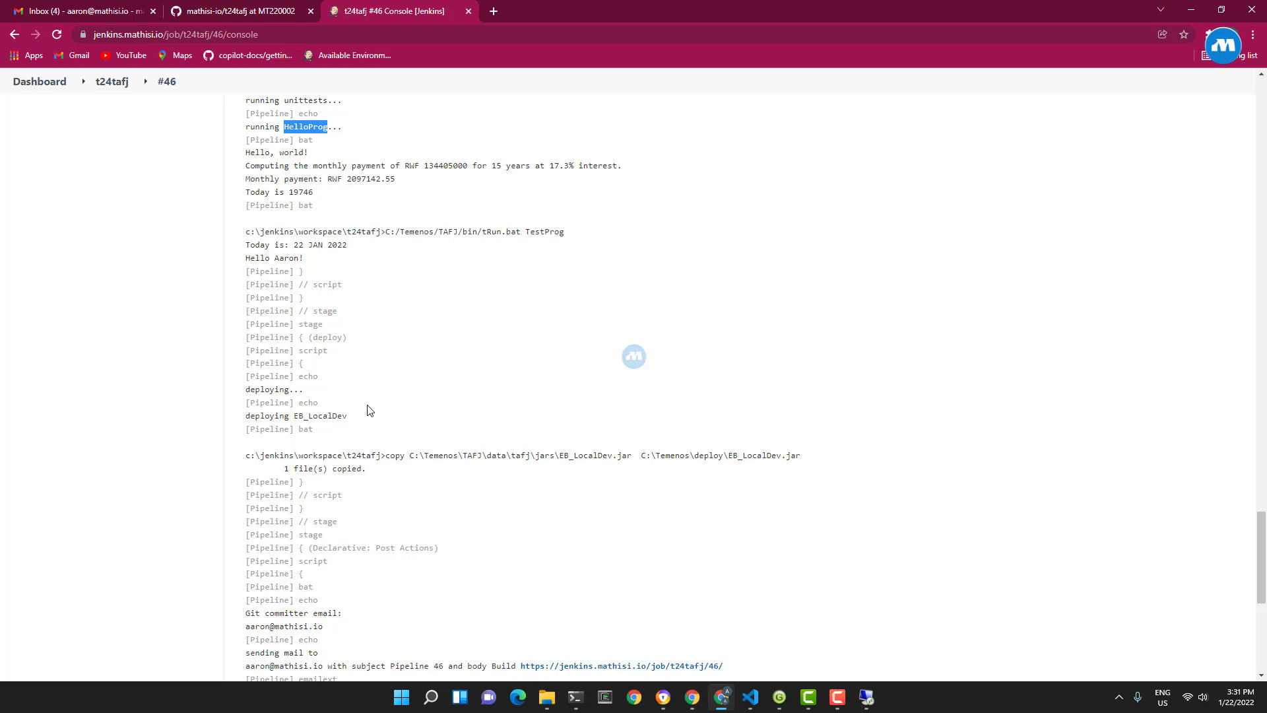
pyautogui.moveTo(282, 391)
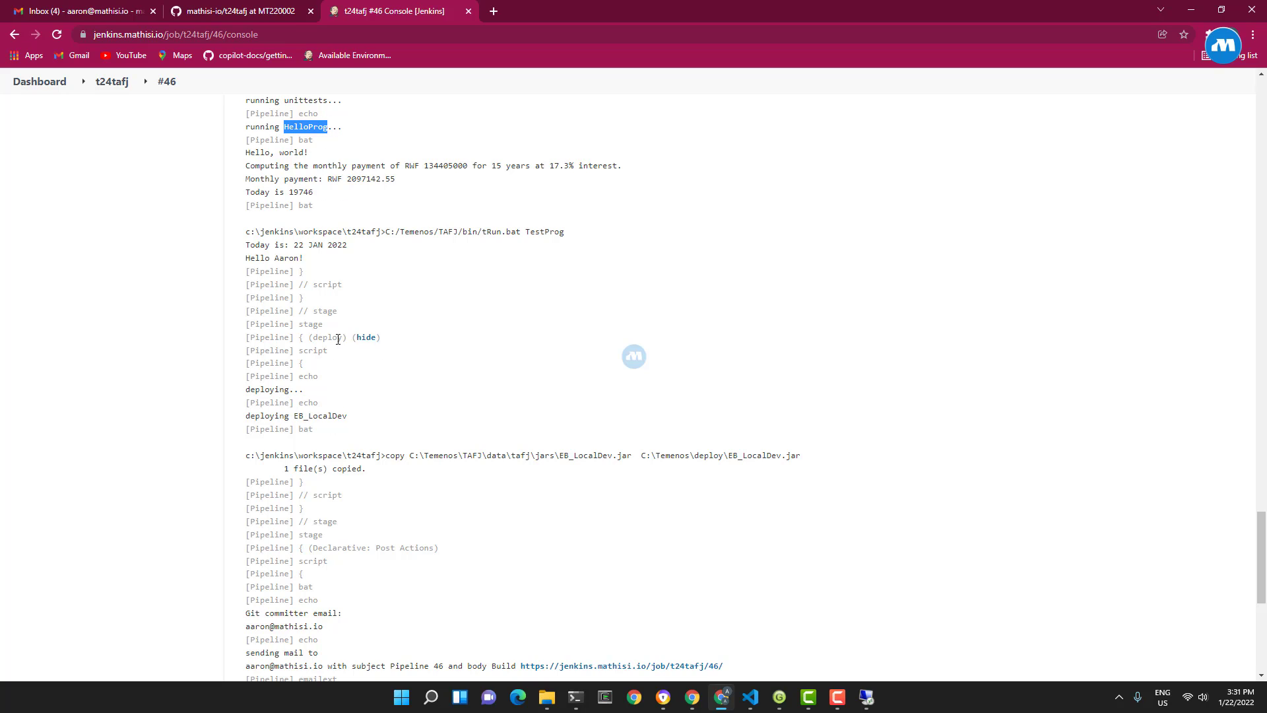
pyautogui.doubleClick(546, 231)
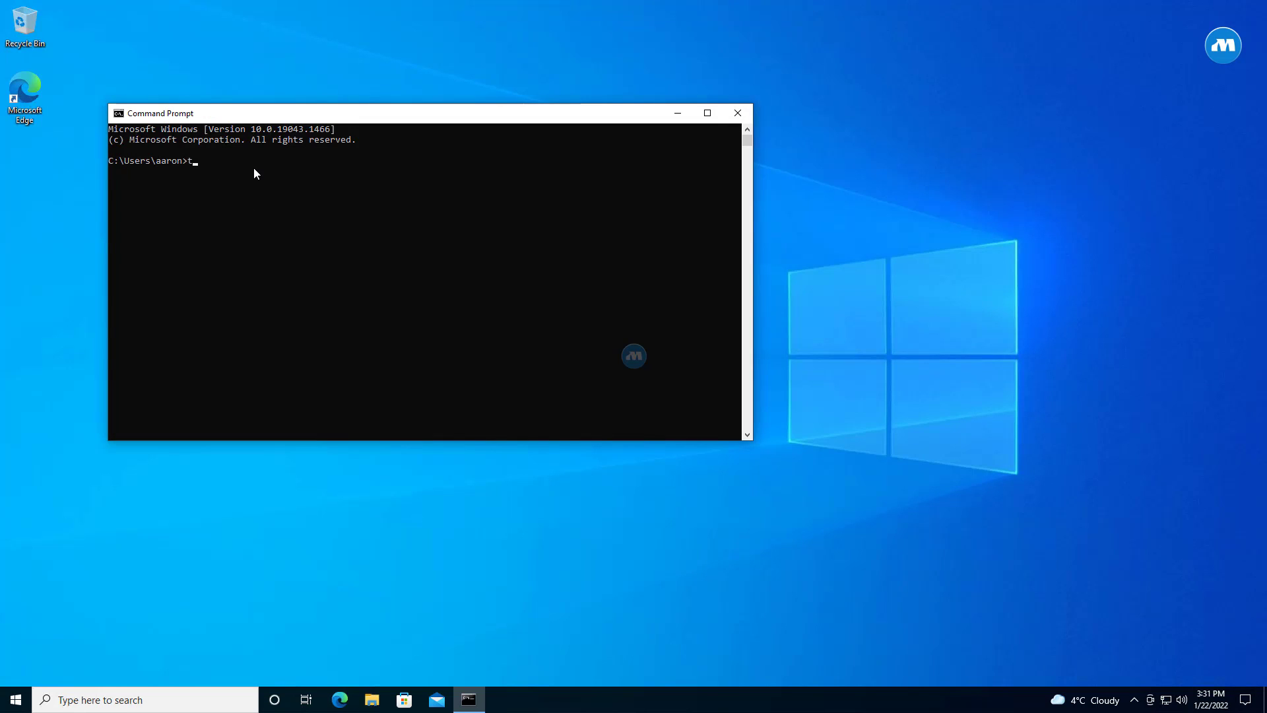
# Step: Run tRUN TestProg on the server, printing 22 JAN 2022 and 'Hello Aaron!'
pyautogui.write('RUN')
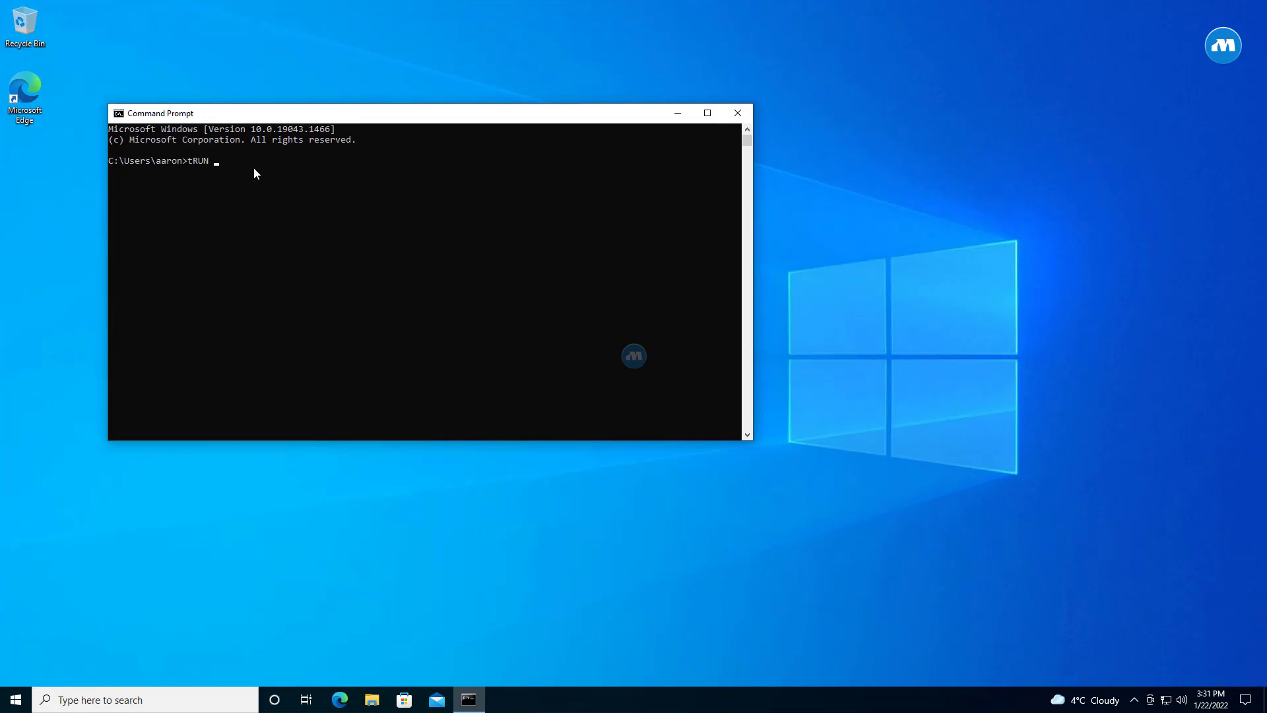
pyautogui.write('Test')
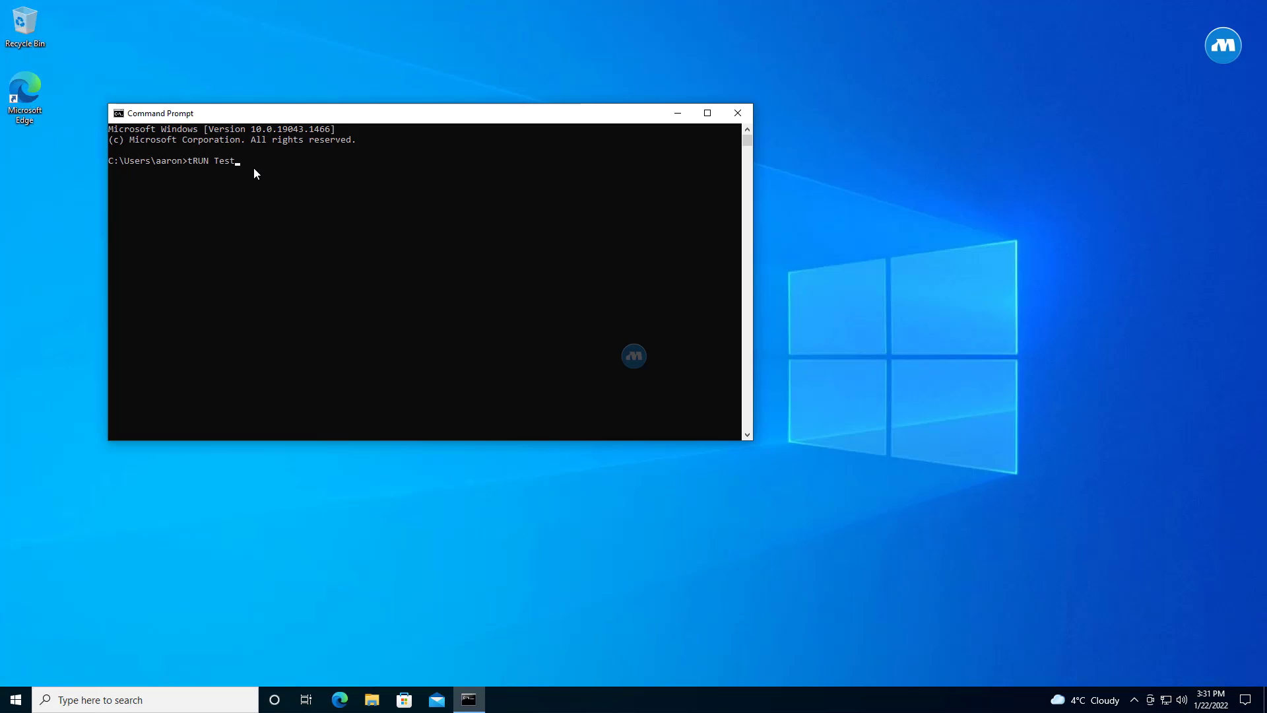
pyautogui.write('Pro')
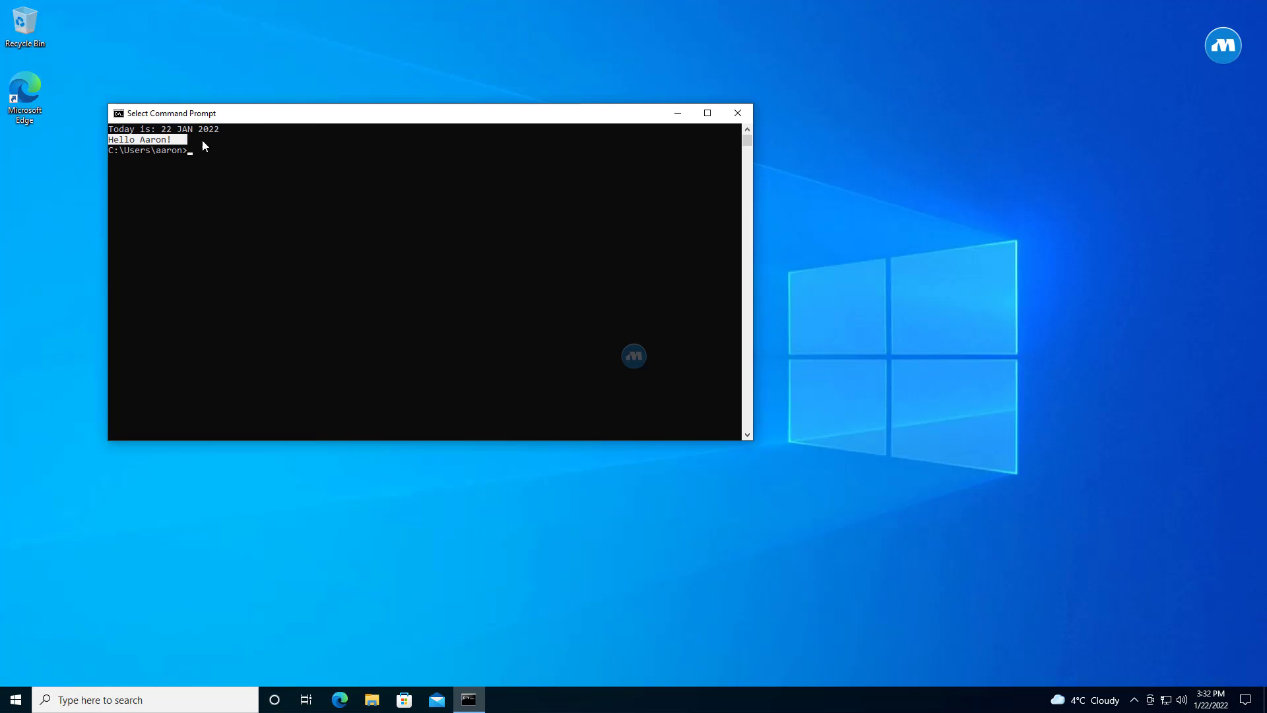
pyautogui.click(449, 245)
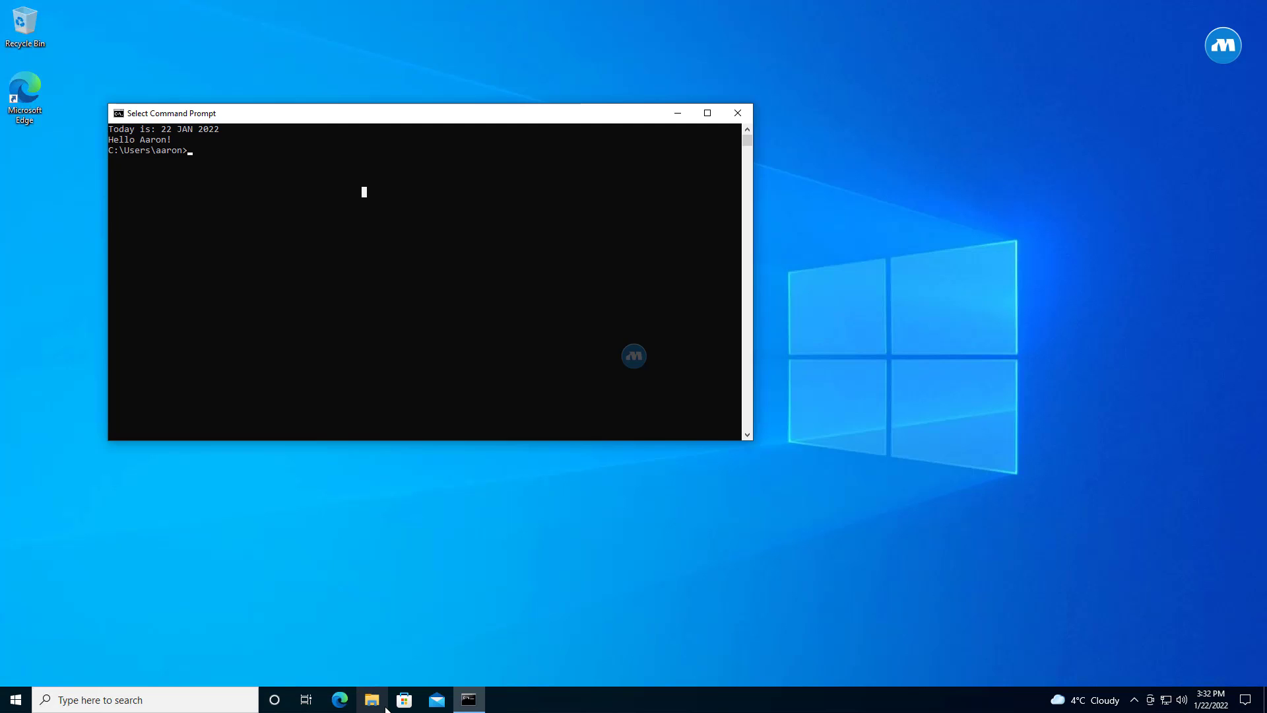
# Step: Browse to C:\Temenos\deploy and bring up the context menu for EB_LocalDev.jar
pyautogui.click(371, 699)
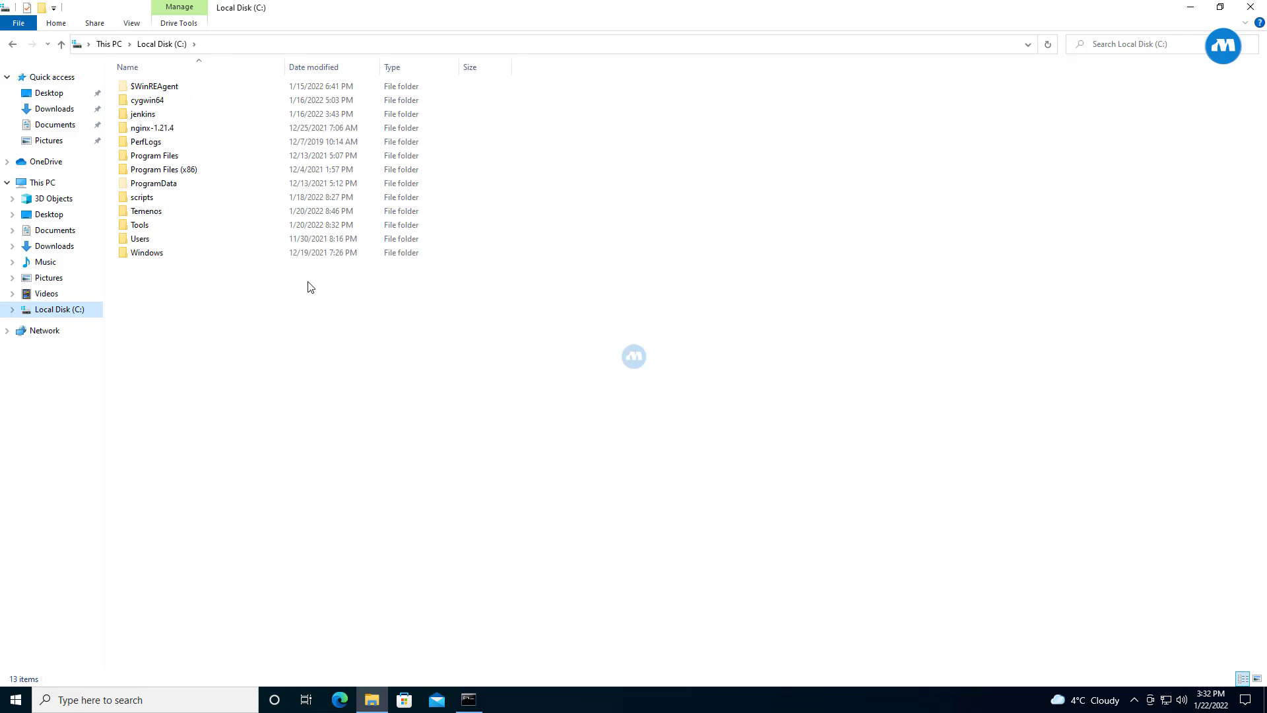
pyautogui.doubleClick(147, 211)
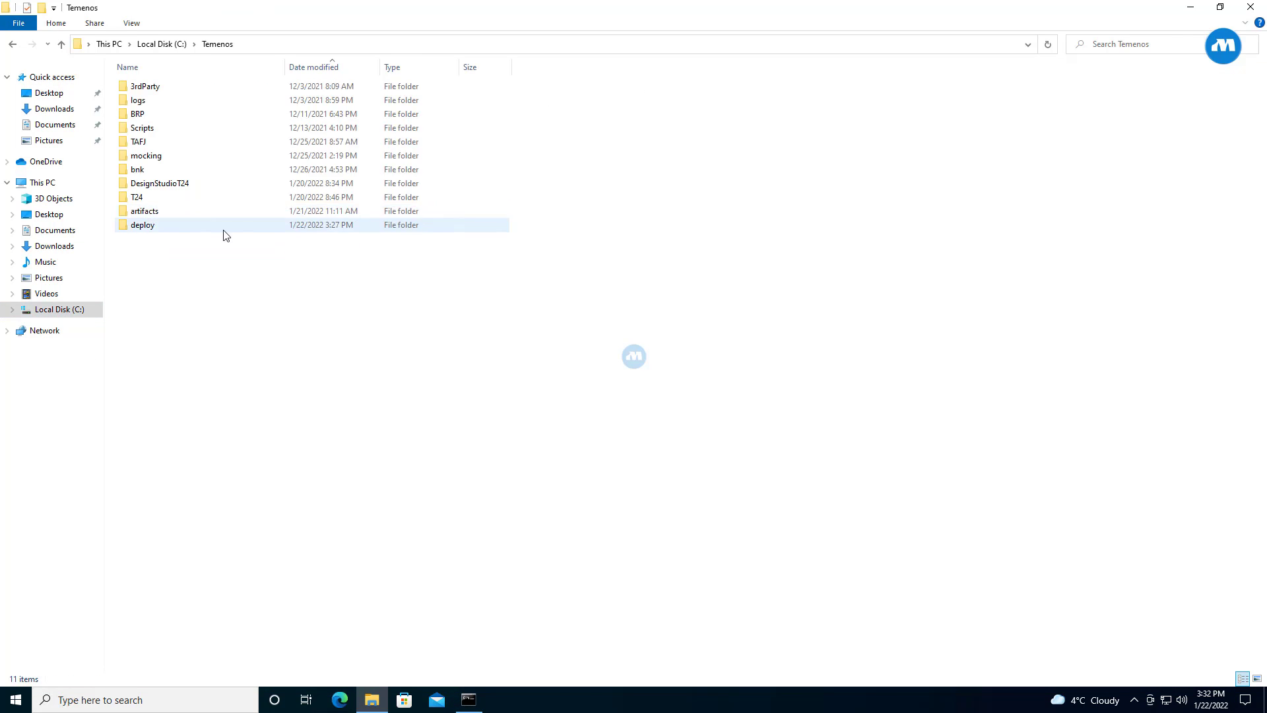
pyautogui.click(143, 224)
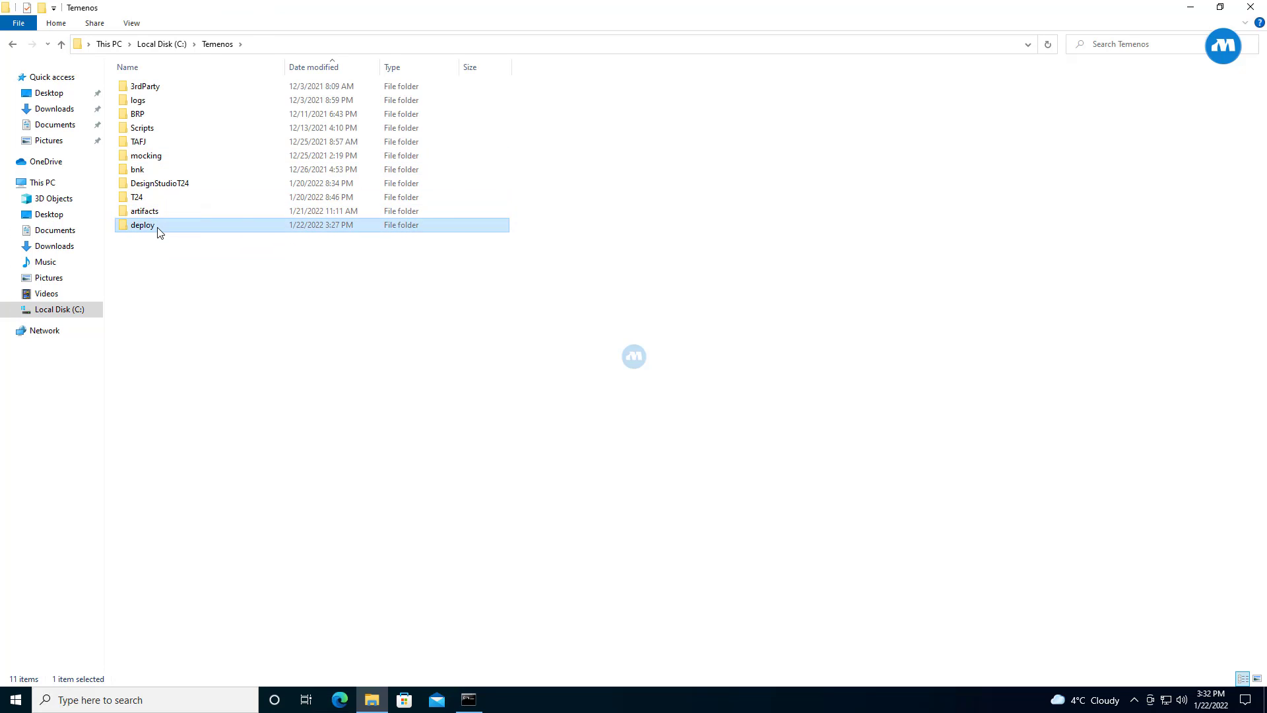
pyautogui.doubleClick(142, 225)
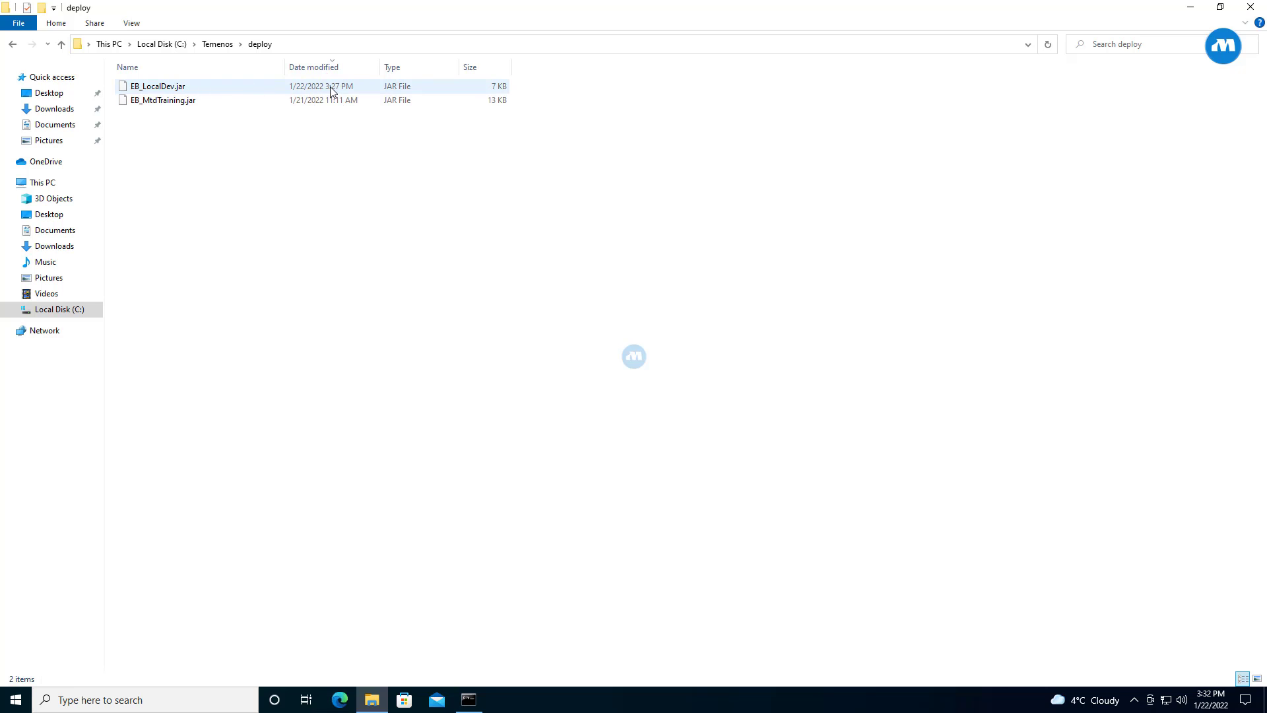
pyautogui.moveTo(323, 95)
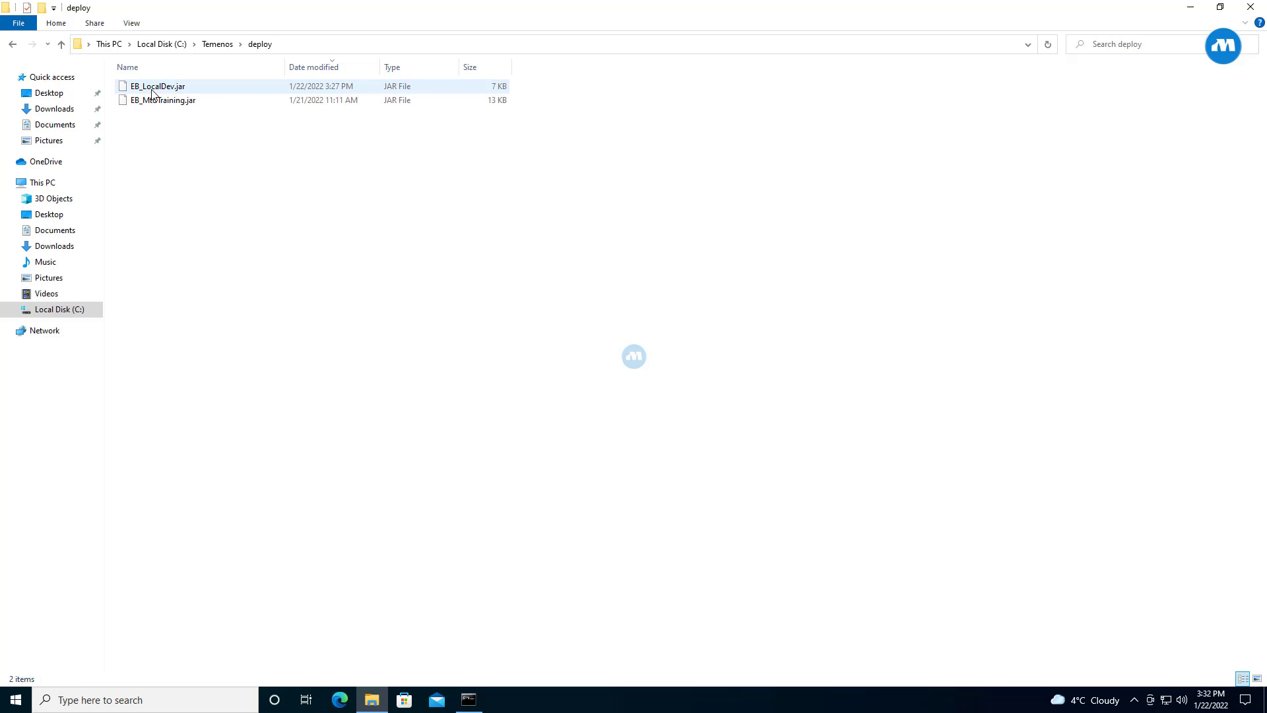
pyautogui.moveTo(226, 88)
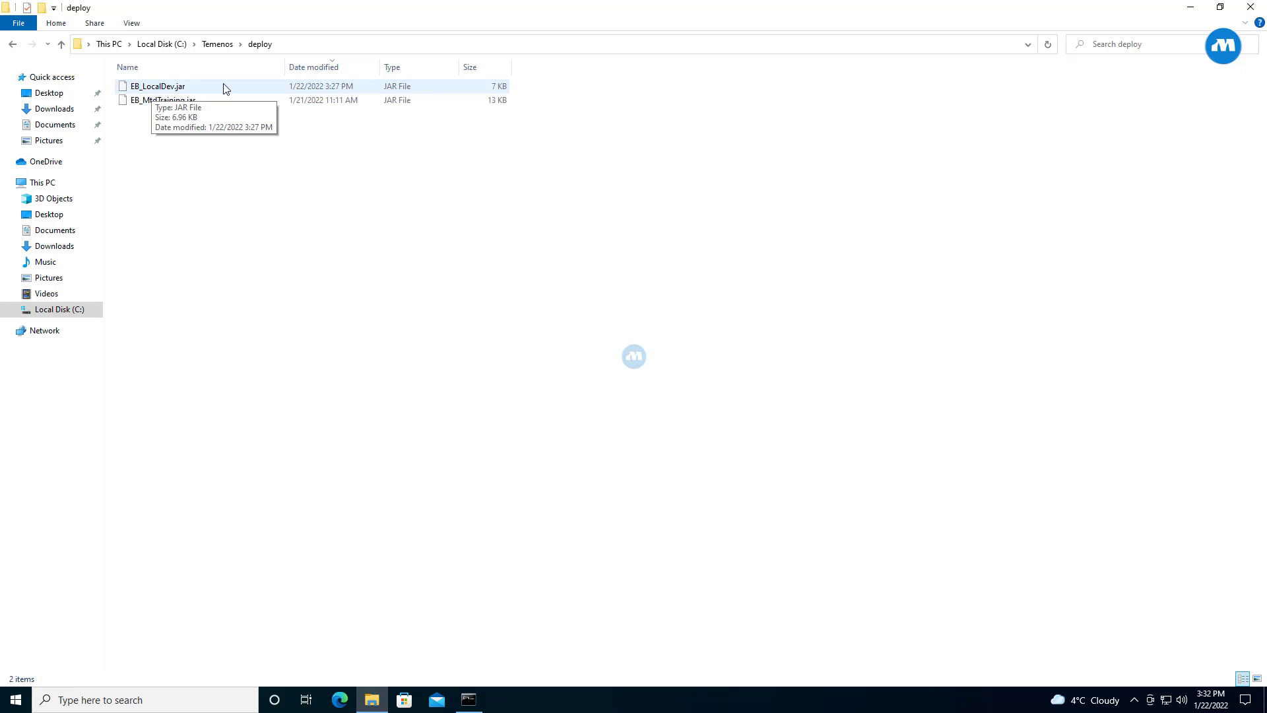
pyautogui.moveTo(372, 101)
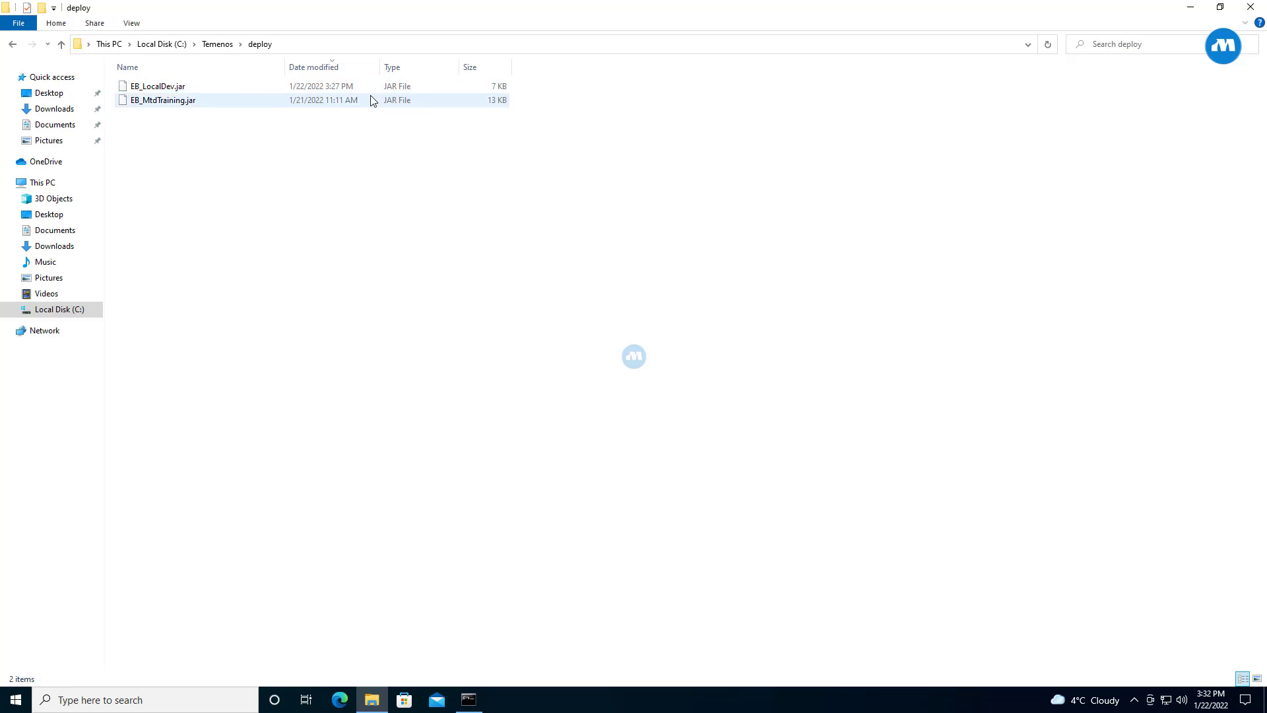
pyautogui.rightClick(158, 87)
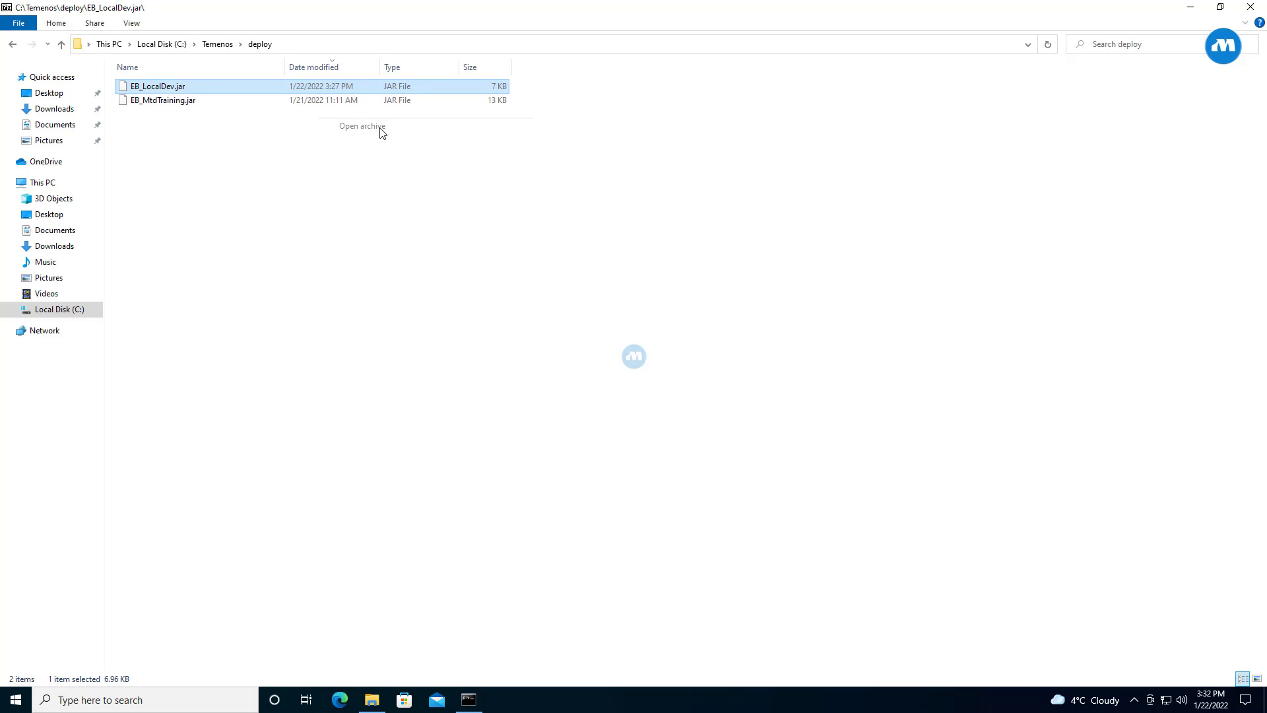
# Step: Inspect EB_LocalDev.jar's com\temenos\t24 classes in 7-Zip, then return to the Jenkins console
pyautogui.doubleClick(157, 86)
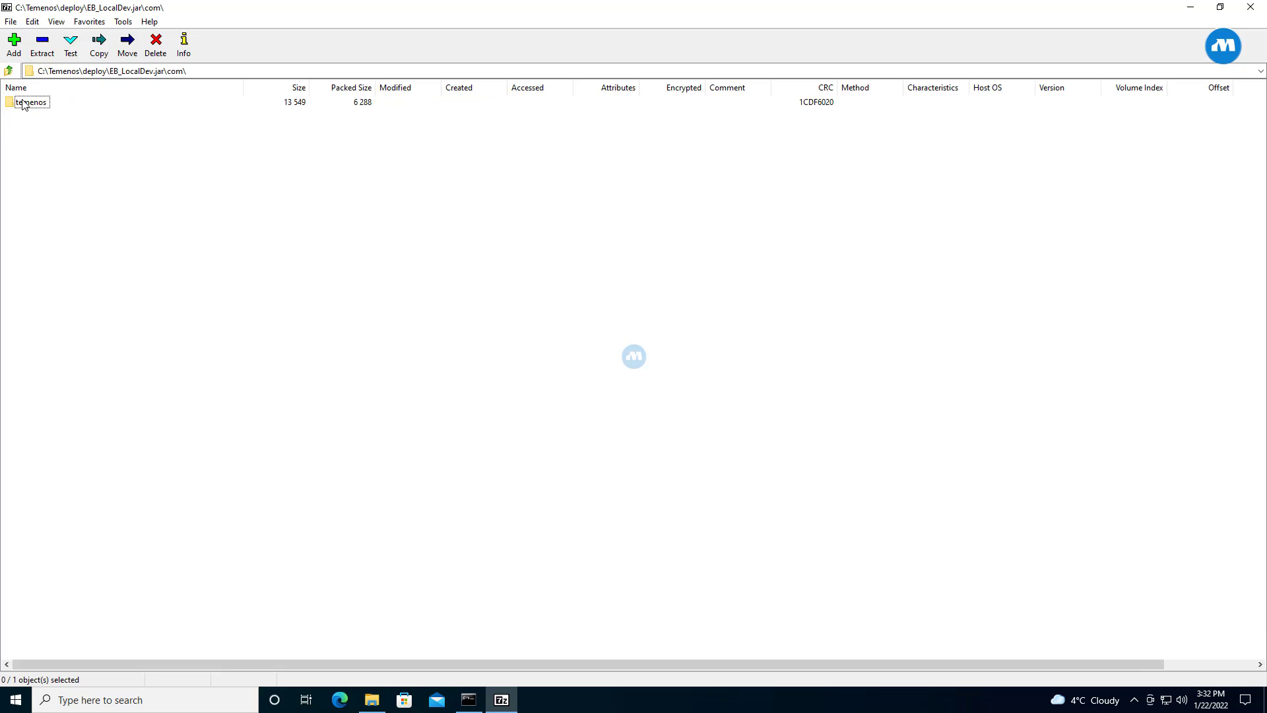
pyautogui.doubleClick(31, 102)
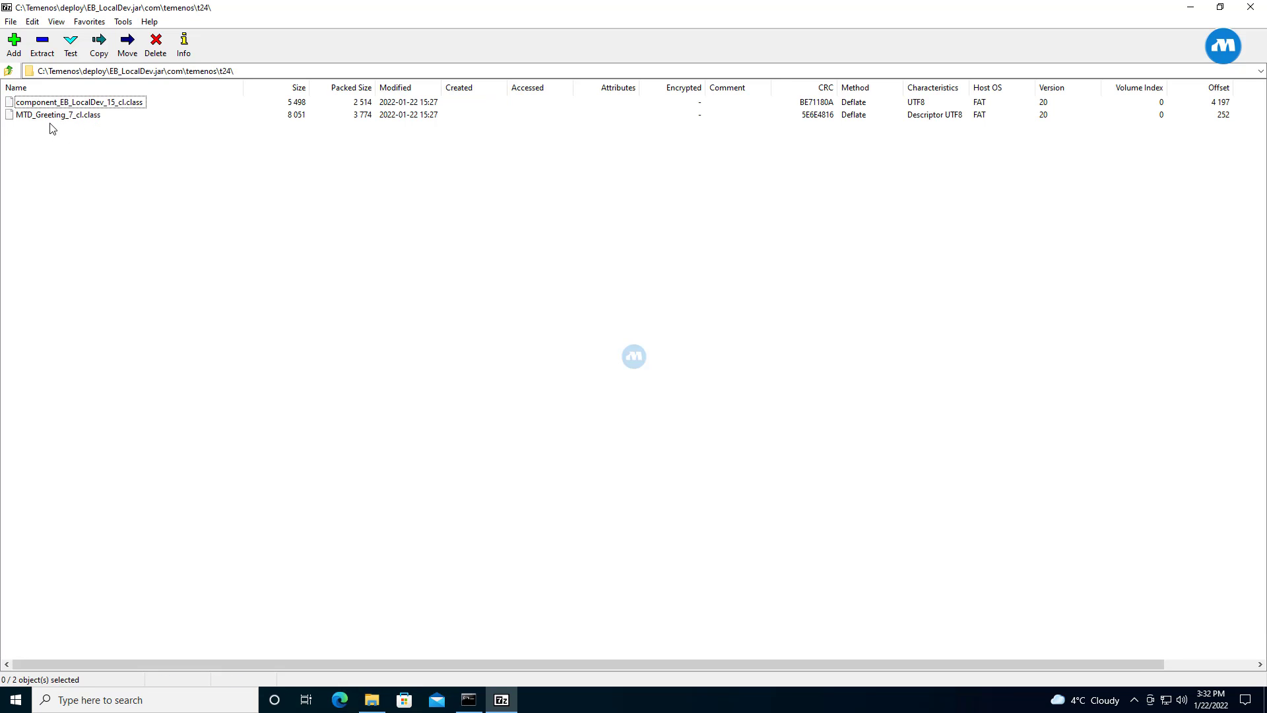
pyautogui.moveTo(55, 121)
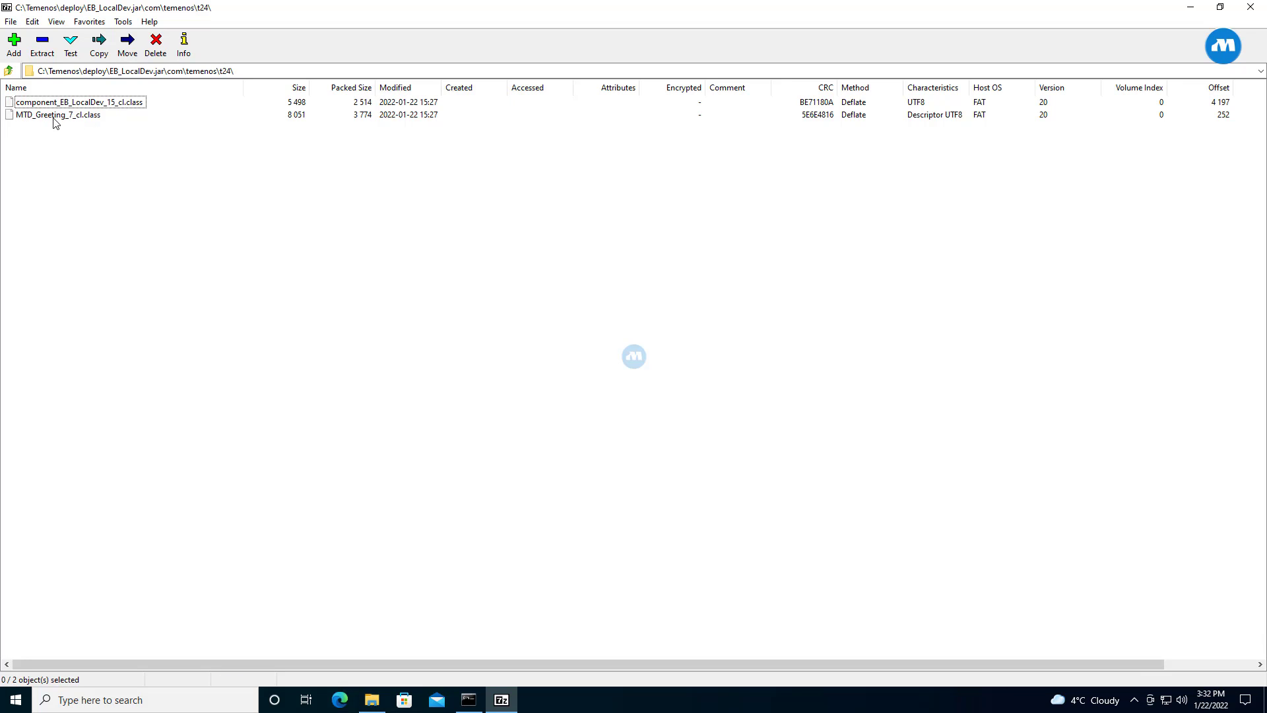
pyautogui.moveTo(329, 190)
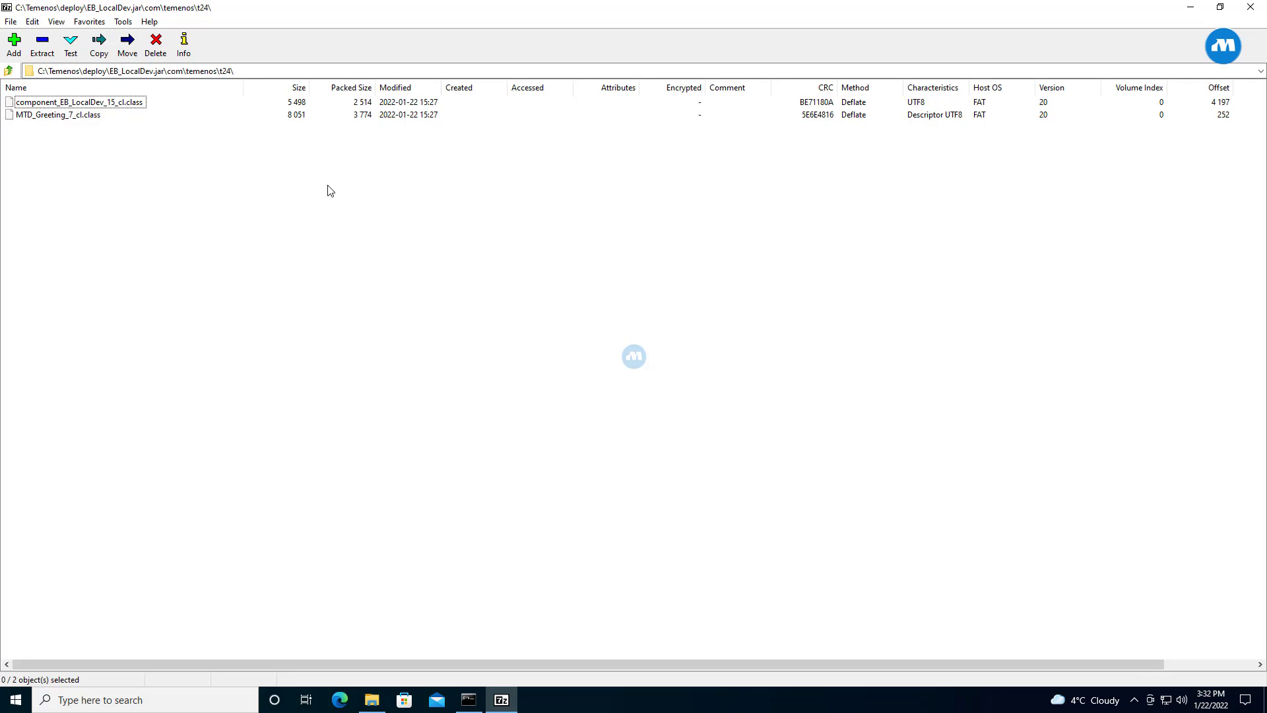
pyautogui.moveTo(734, 69)
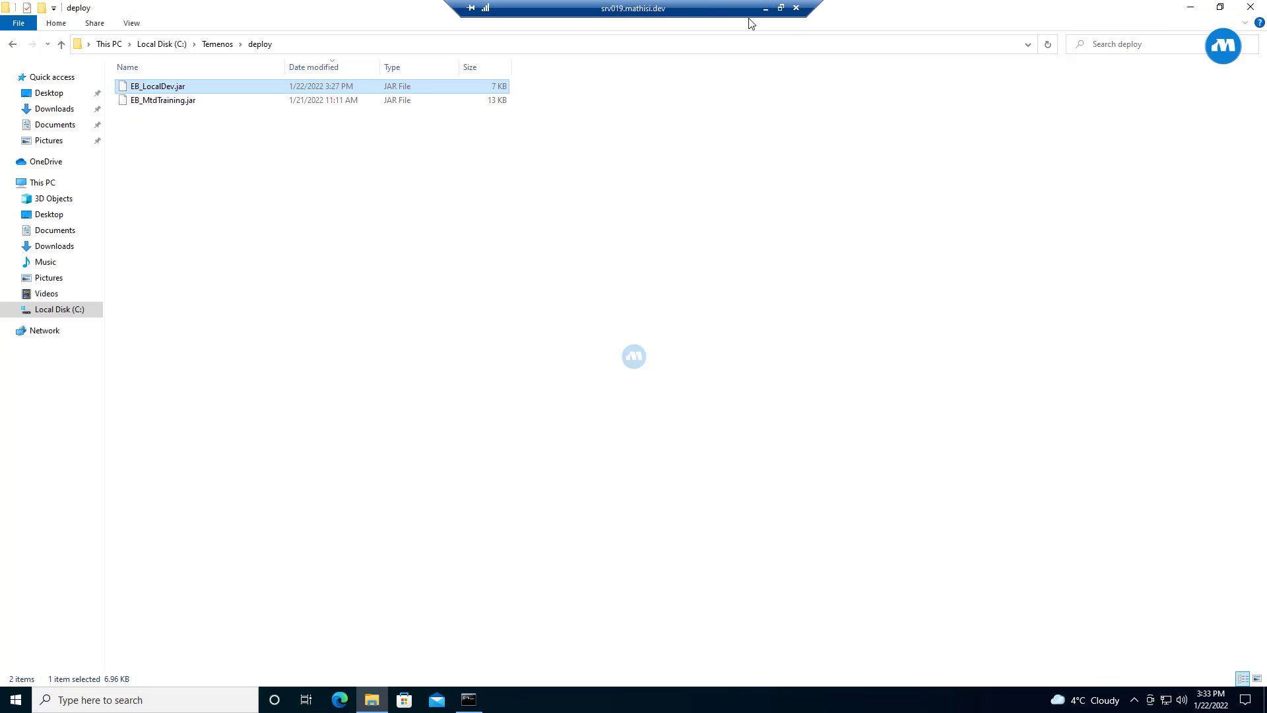
pyautogui.moveTo(766, 8)
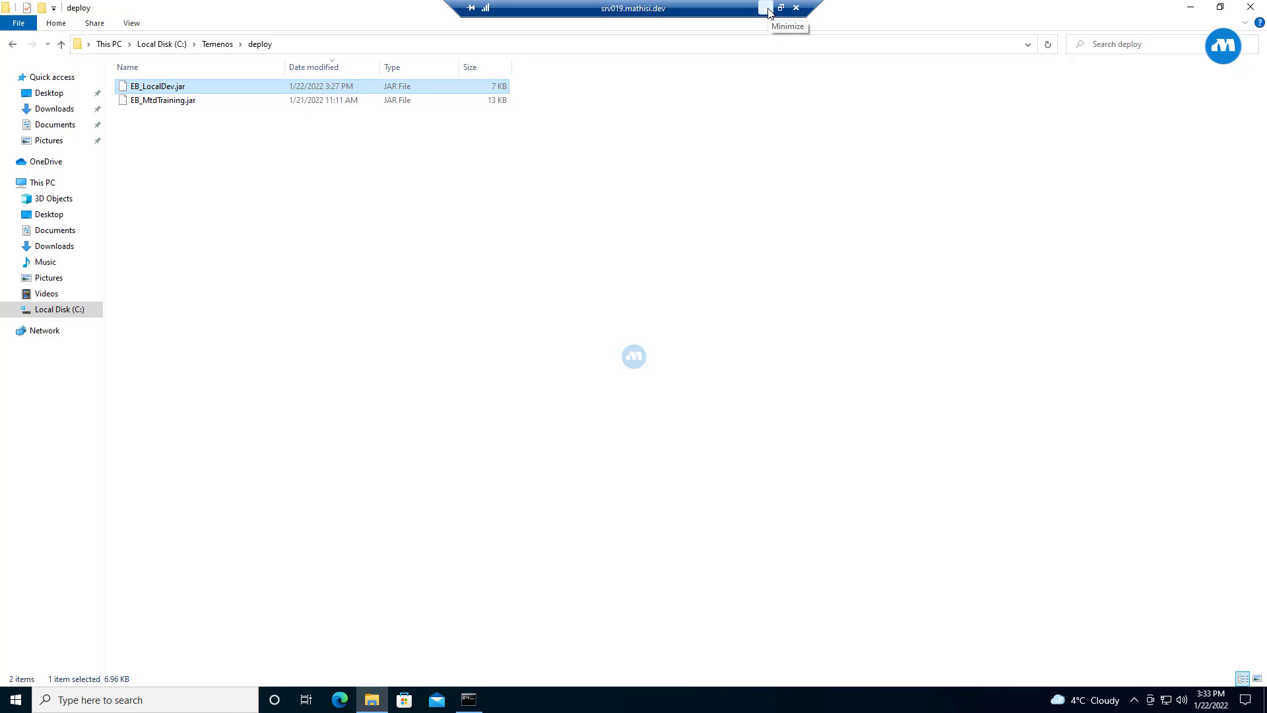
pyautogui.click(766, 8)
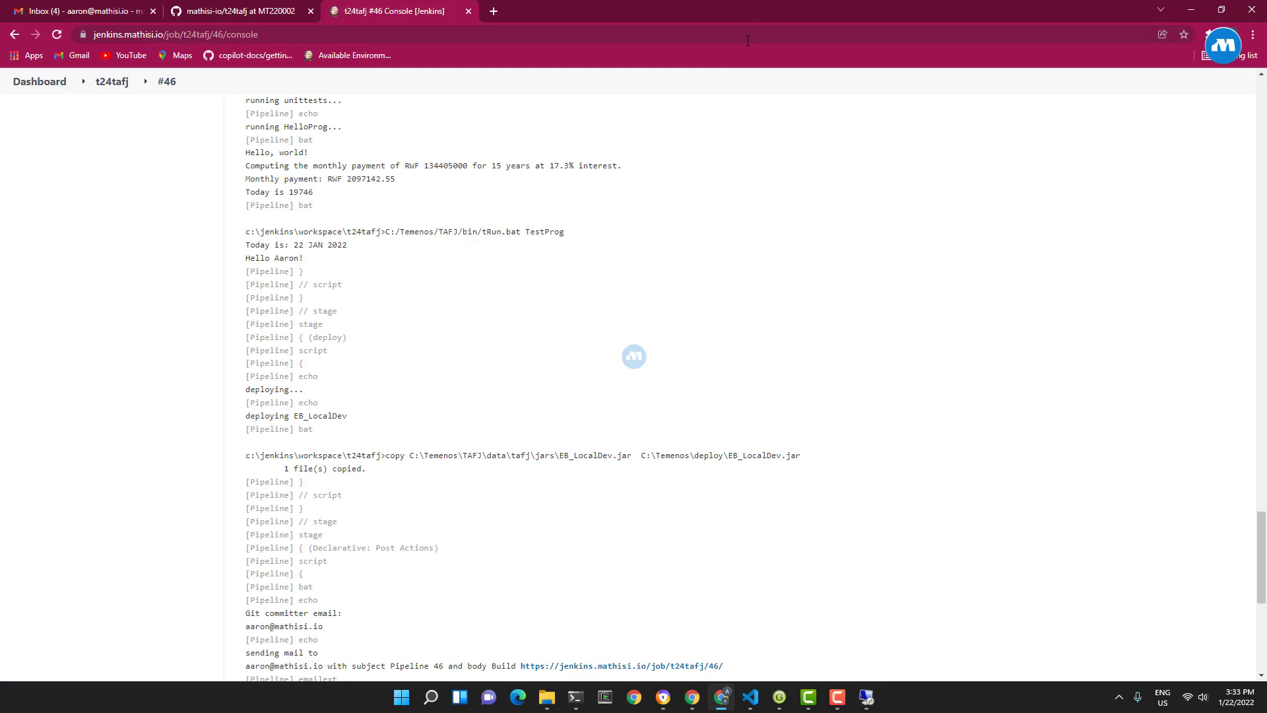